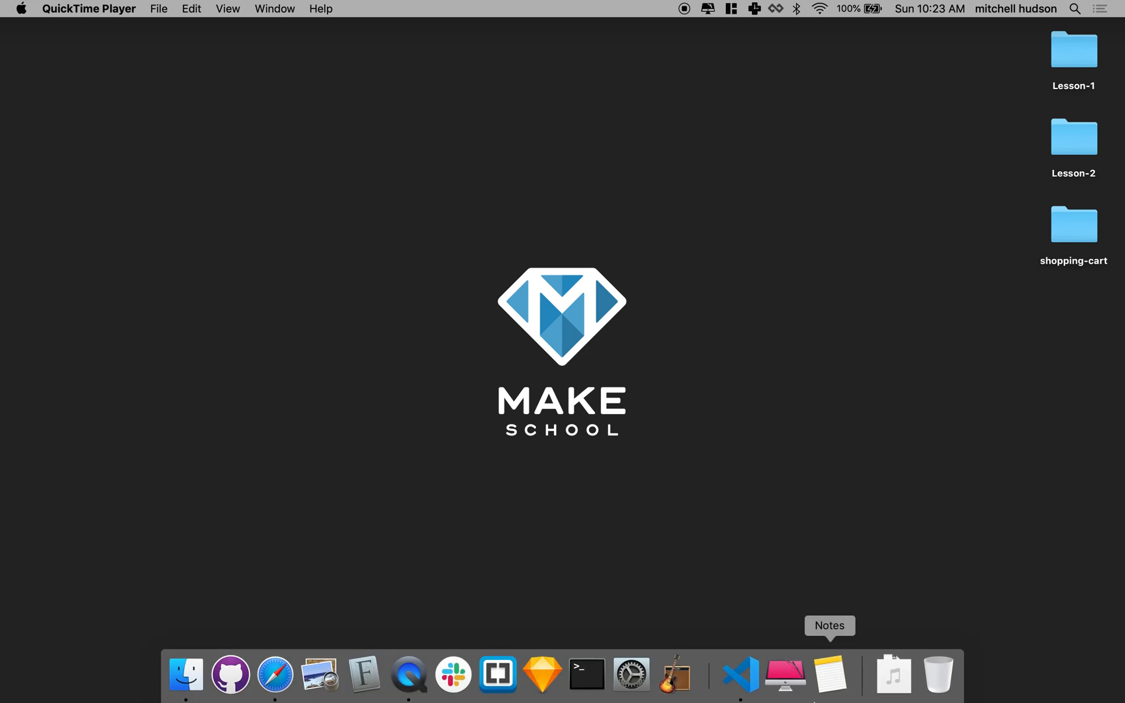
Bring VS Code forward and scroll index.html to the showItems, getQty and getTotal functions.
left_click(739, 673)
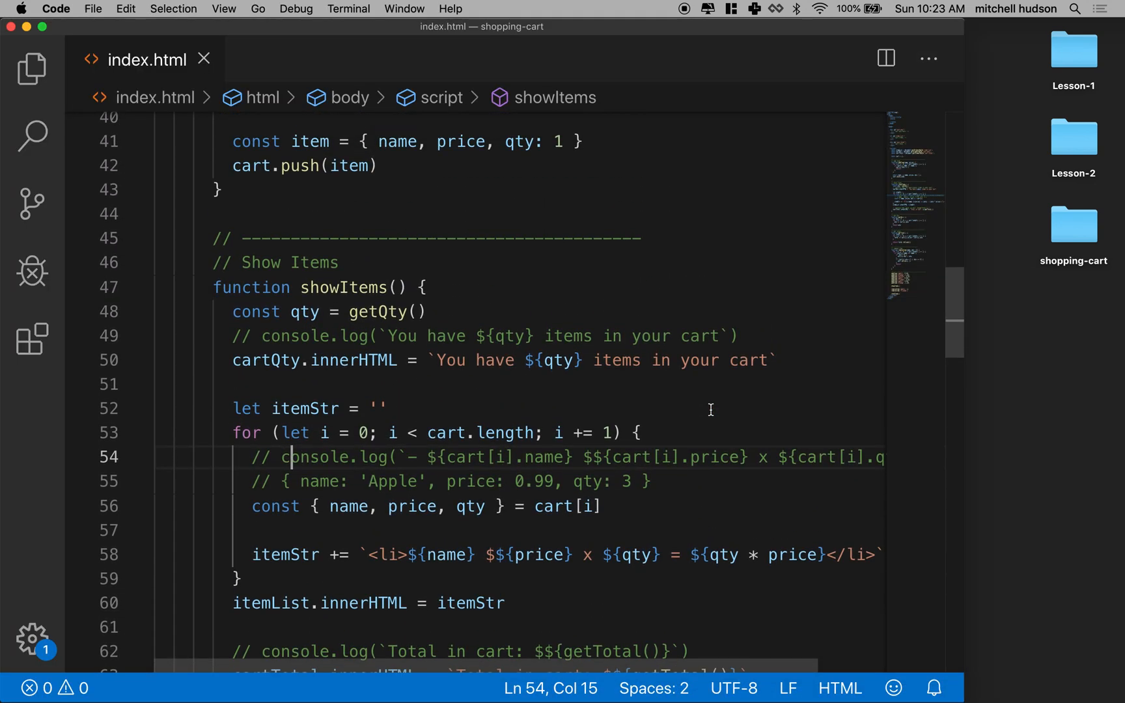
scroll("down", 3)
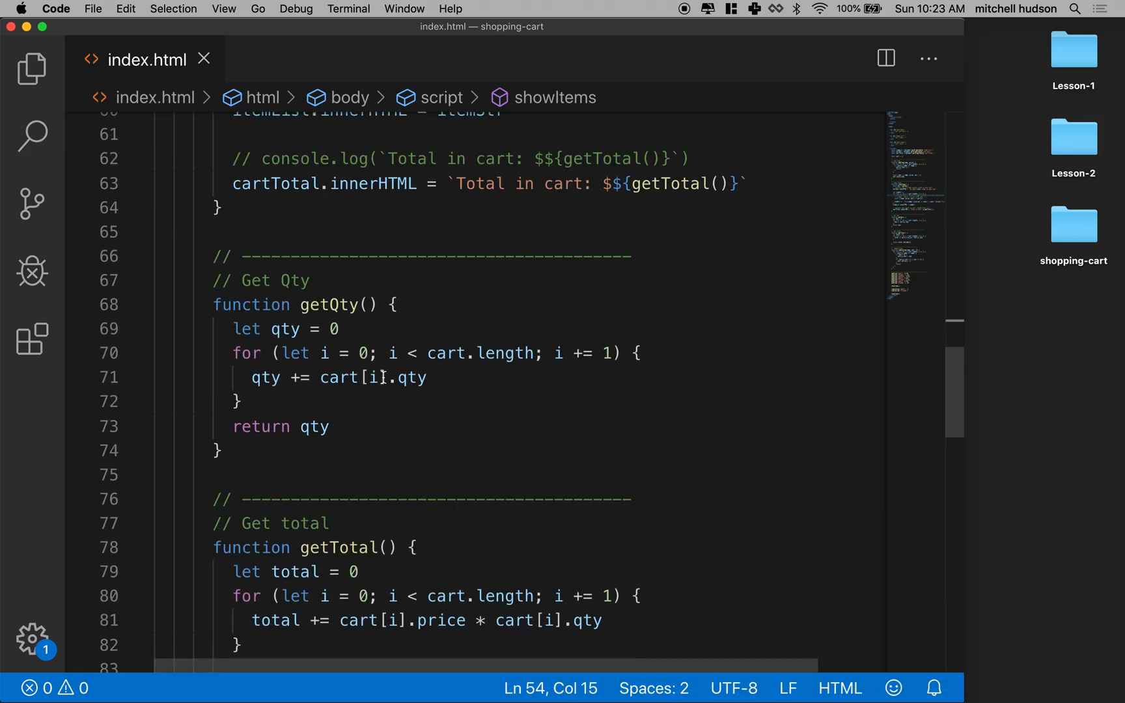
mouse_move(363, 674)
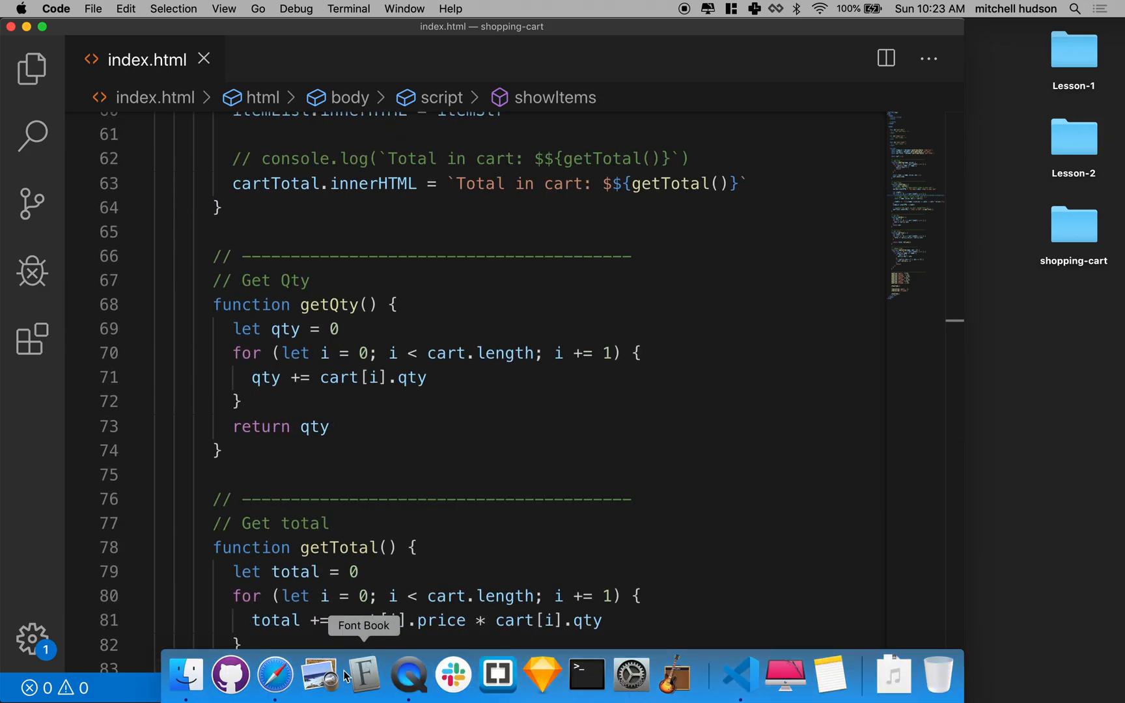
In Safari's solution page, add Thingy at 0.99 so the cart total becomes 4.26.
left_click(274, 675)
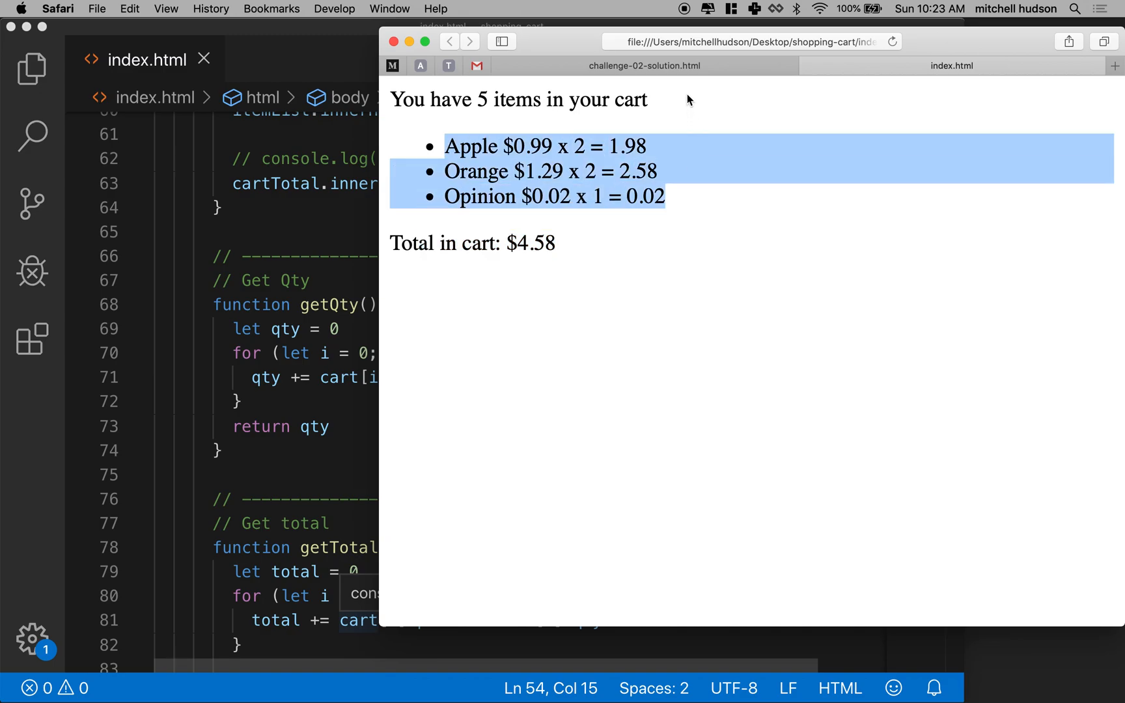
mouse_move(556, 140)
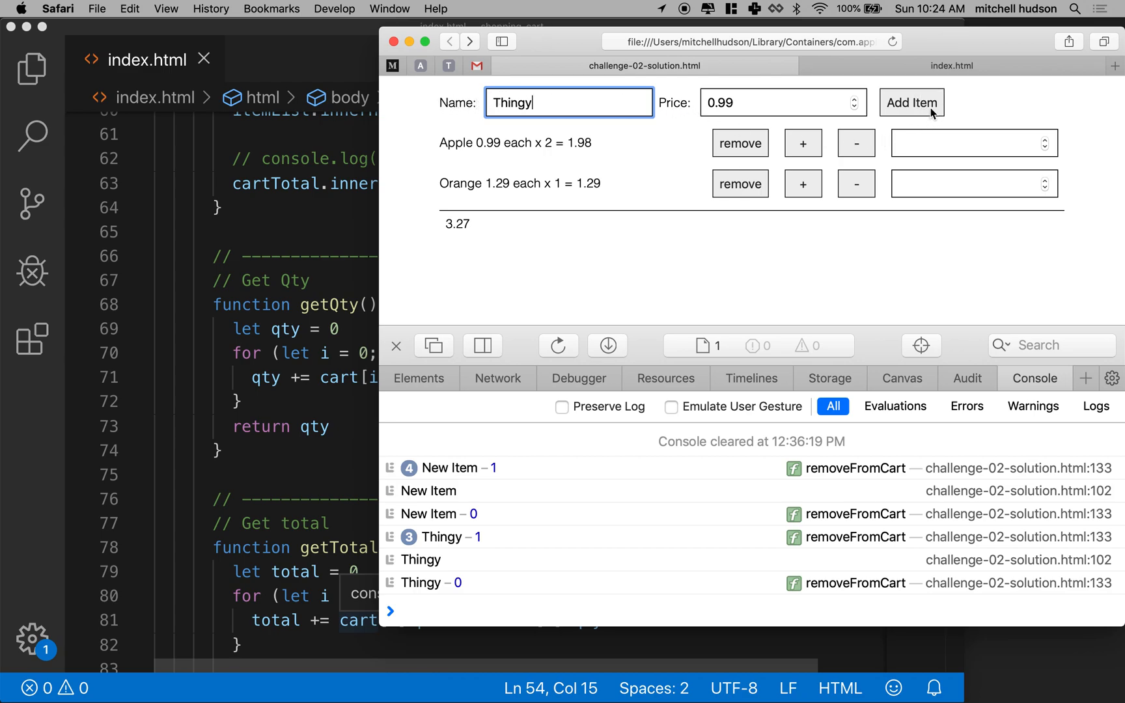
mouse_move(913, 134)
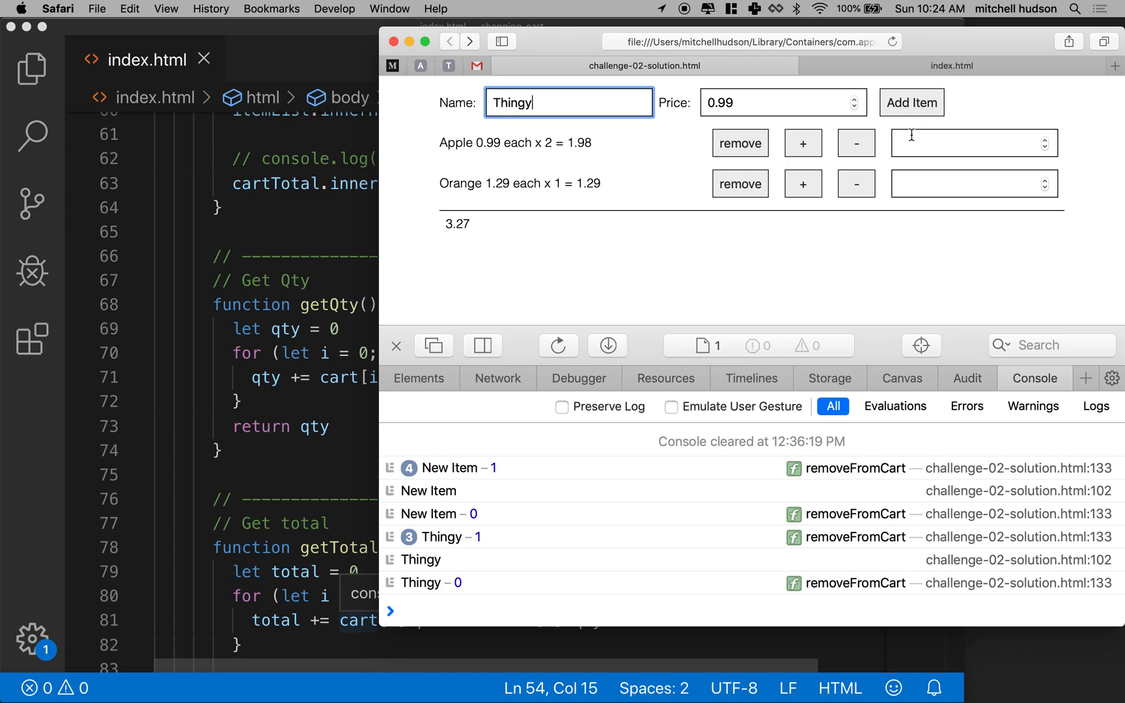
left_click(911, 101)
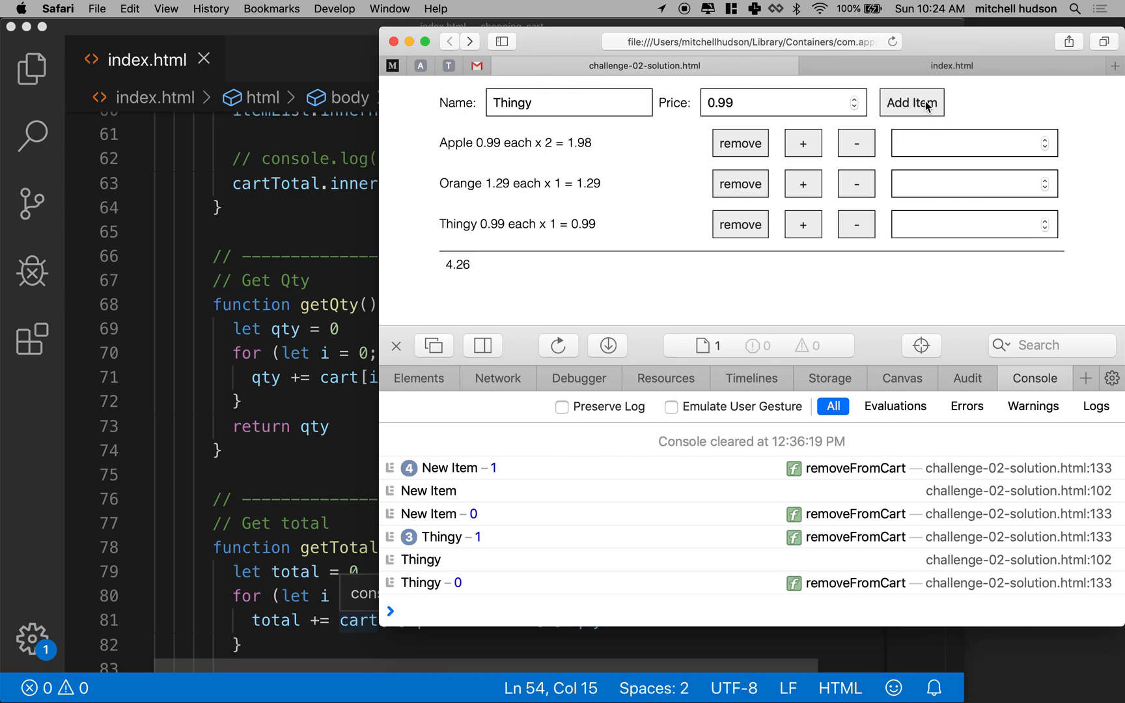
mouse_move(828, 206)
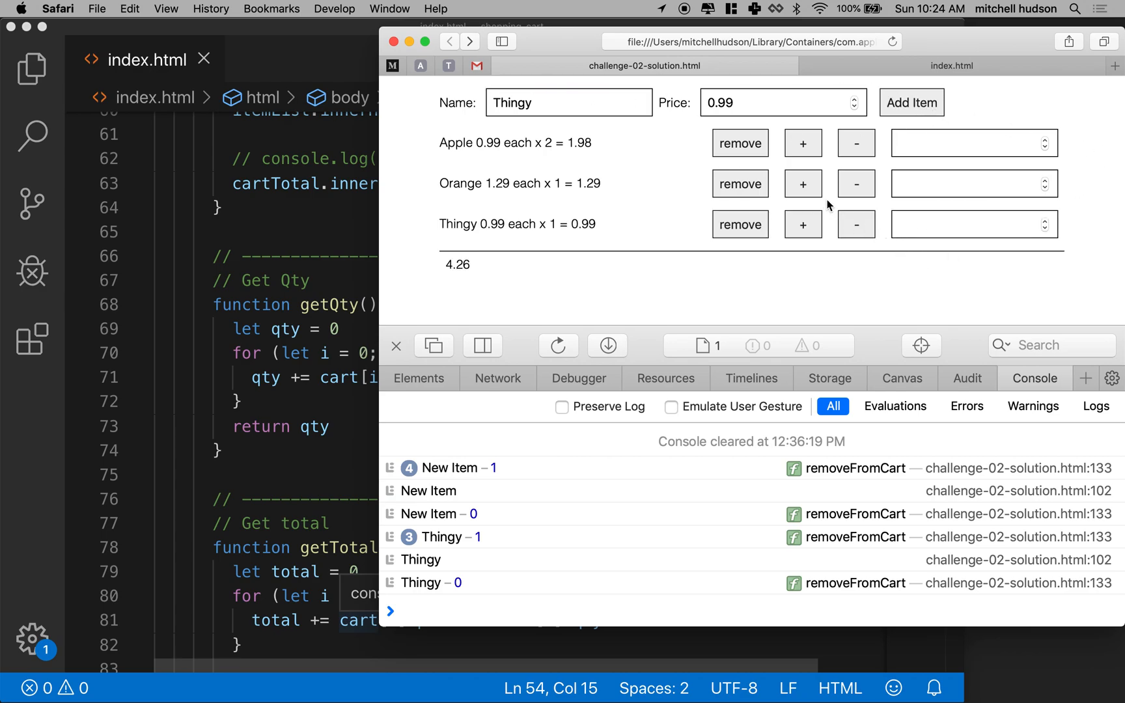
mouse_move(586, 199)
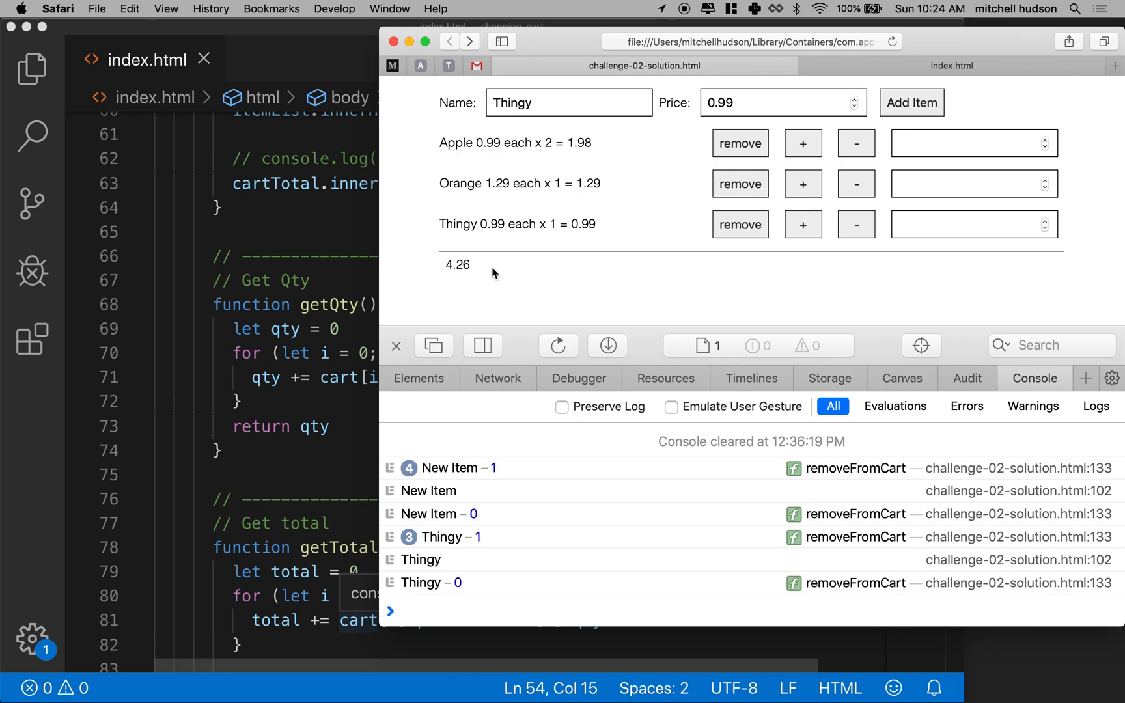
mouse_move(478, 99)
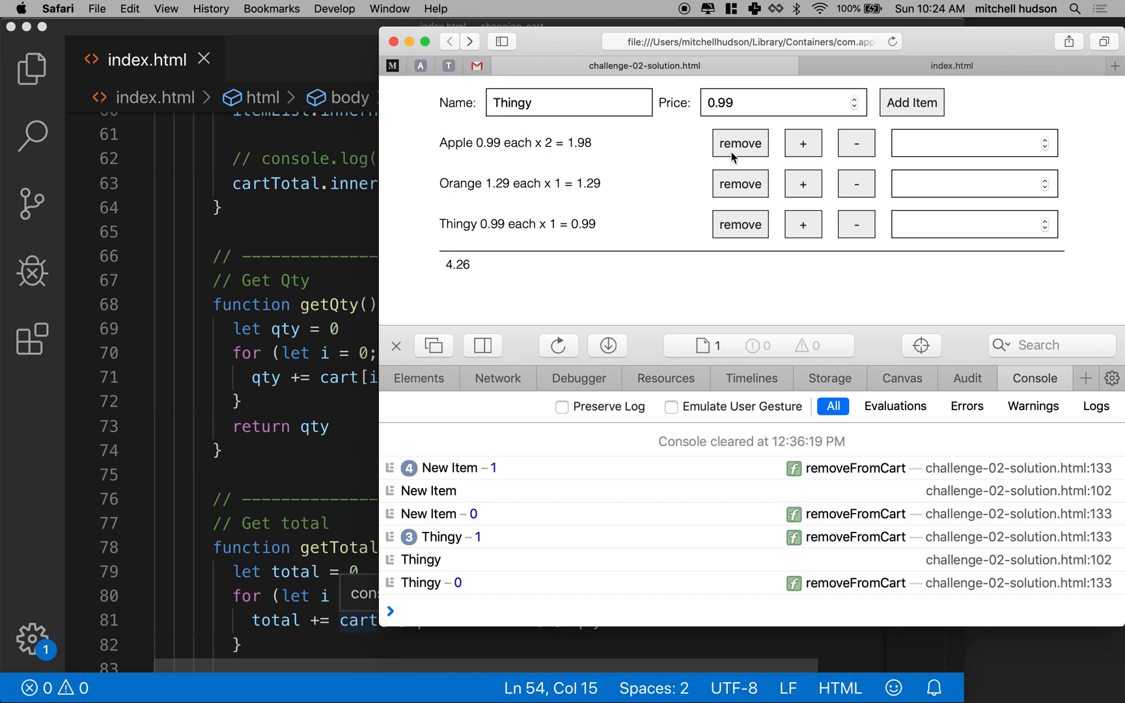
mouse_move(559, 253)
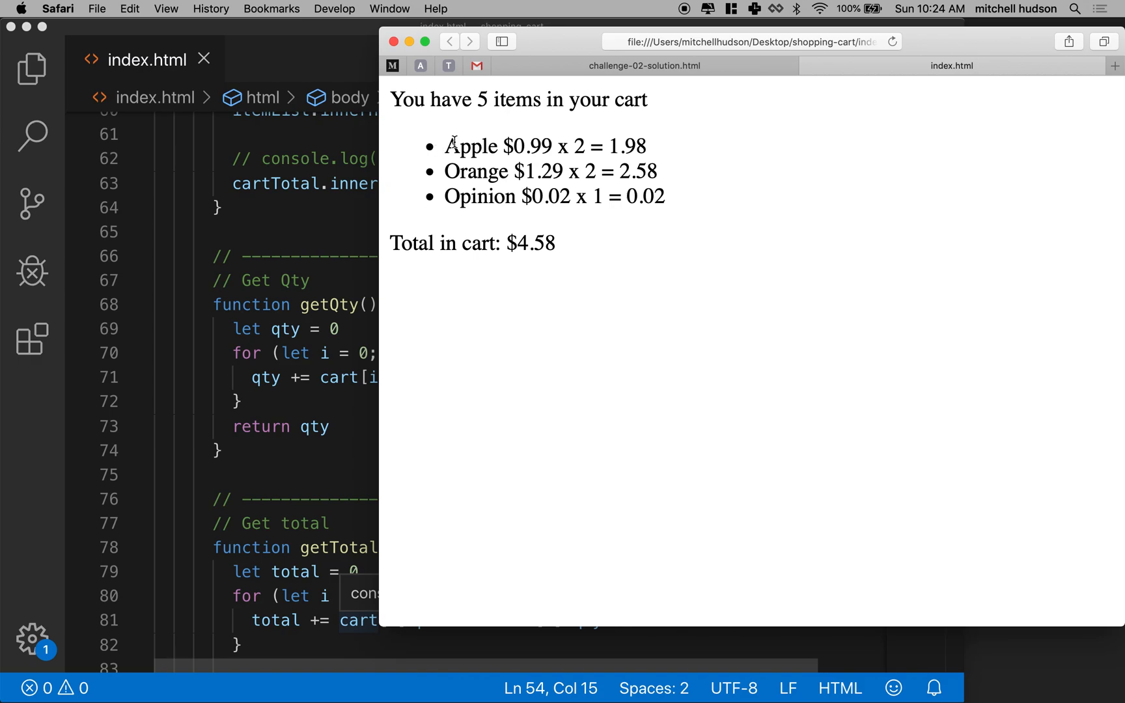
Highlight the index.html cart item lines, then switch to the challenge solution page.
left_click_drag(452, 146, 666, 197)
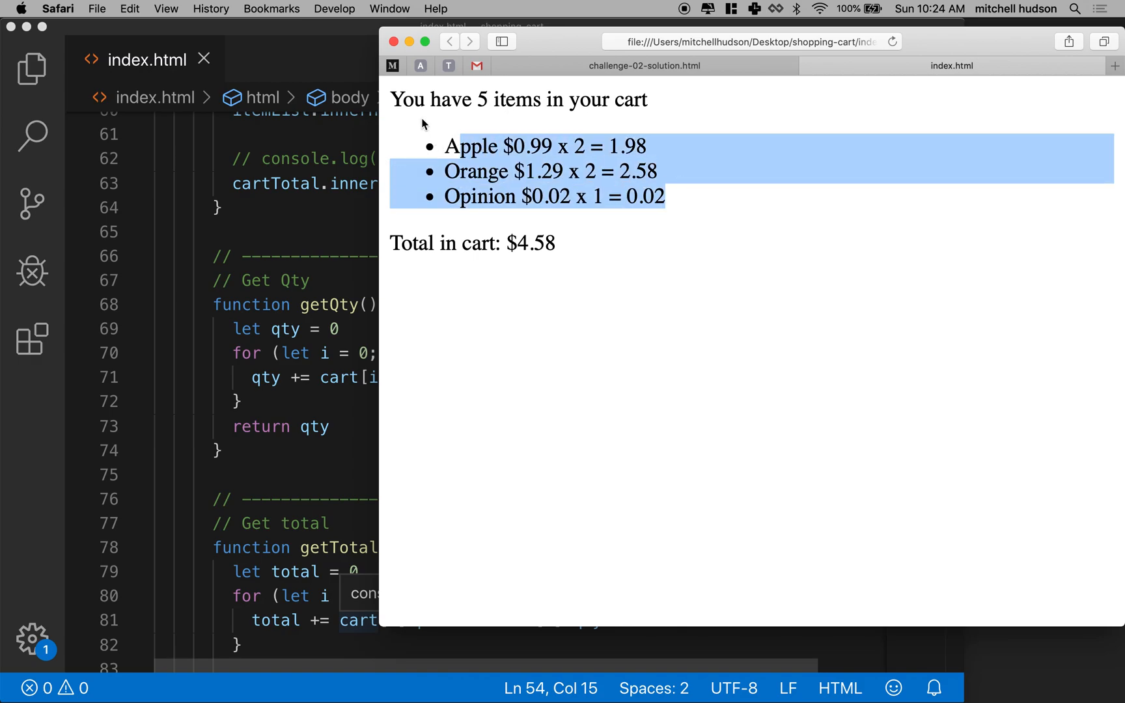
mouse_move(436, 201)
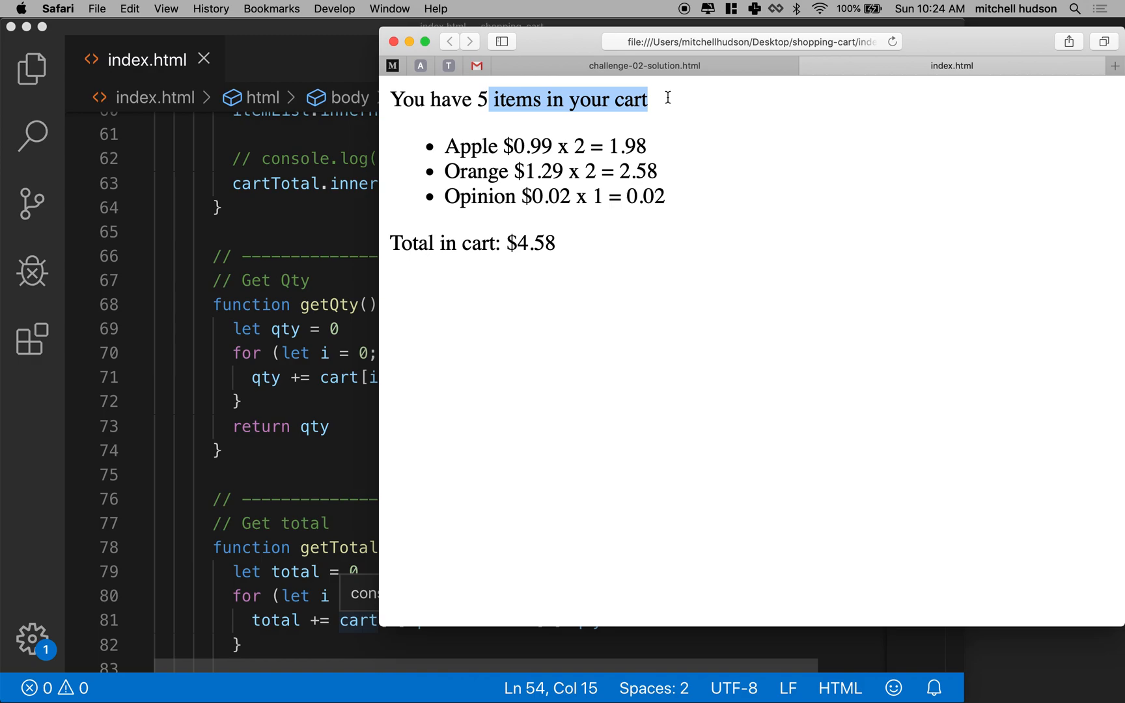
mouse_move(667, 104)
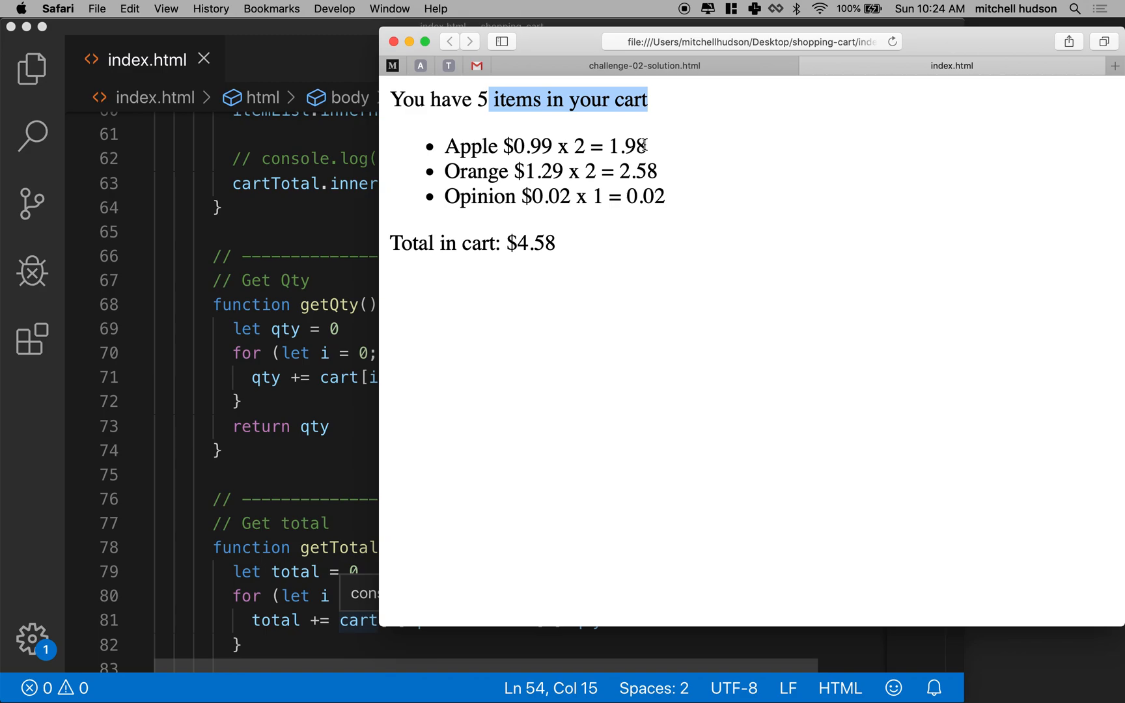
mouse_move(562, 124)
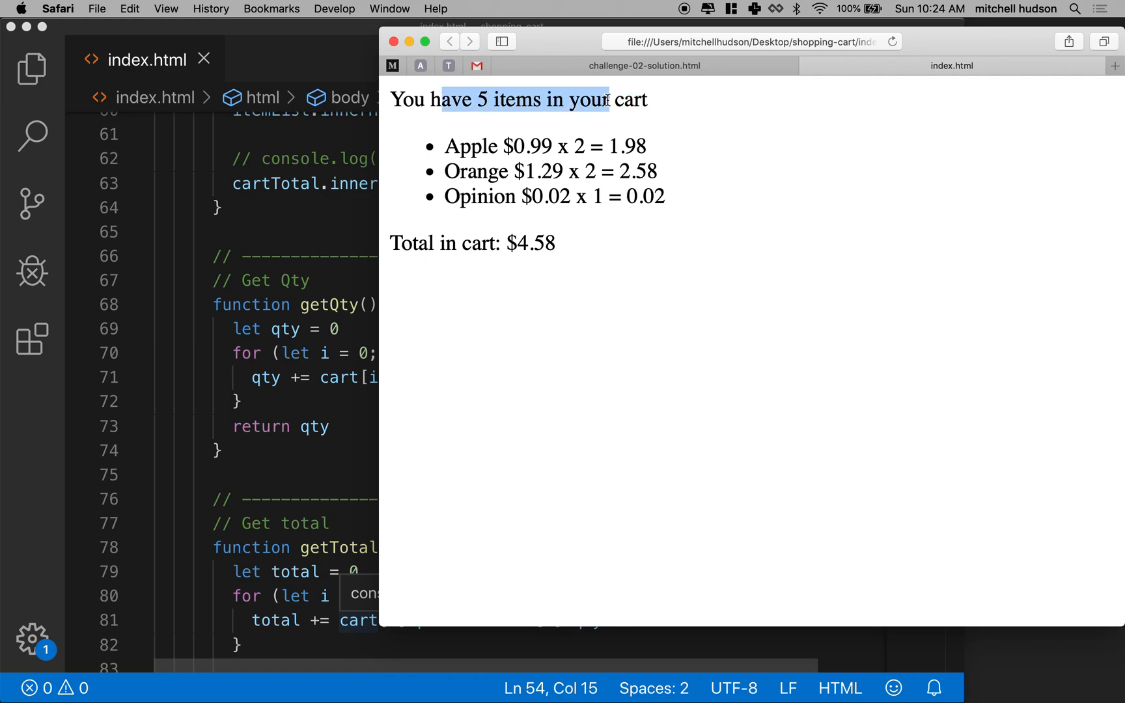
left_click(642, 65)
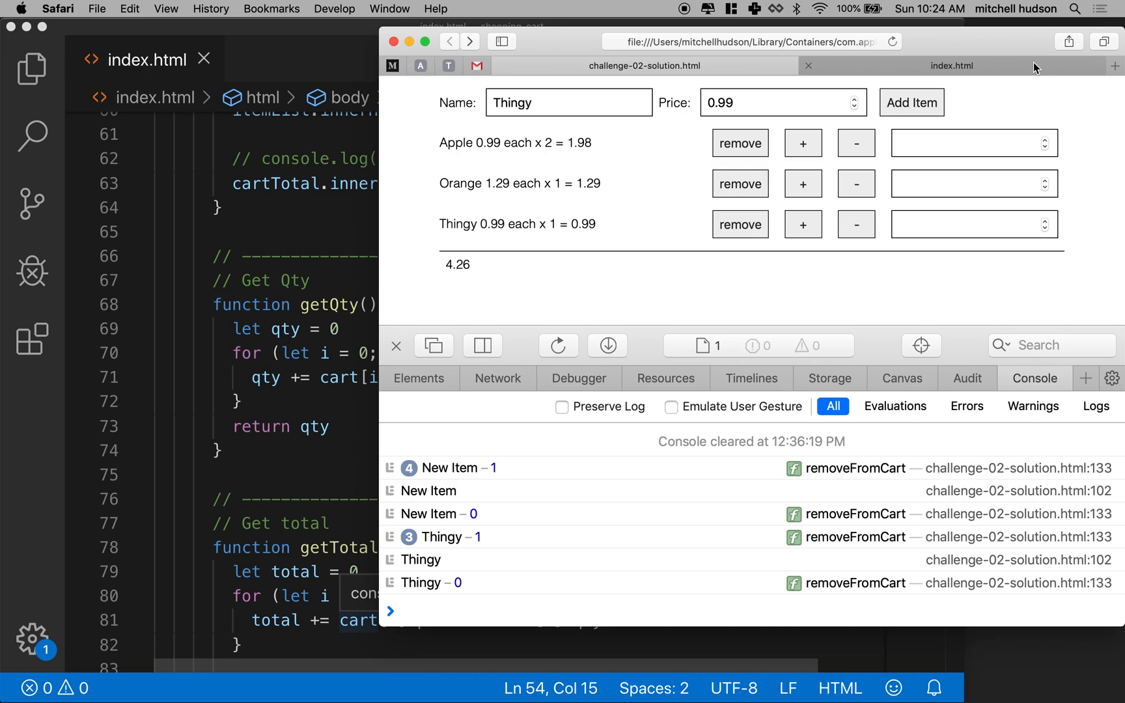
left_click(952, 65)
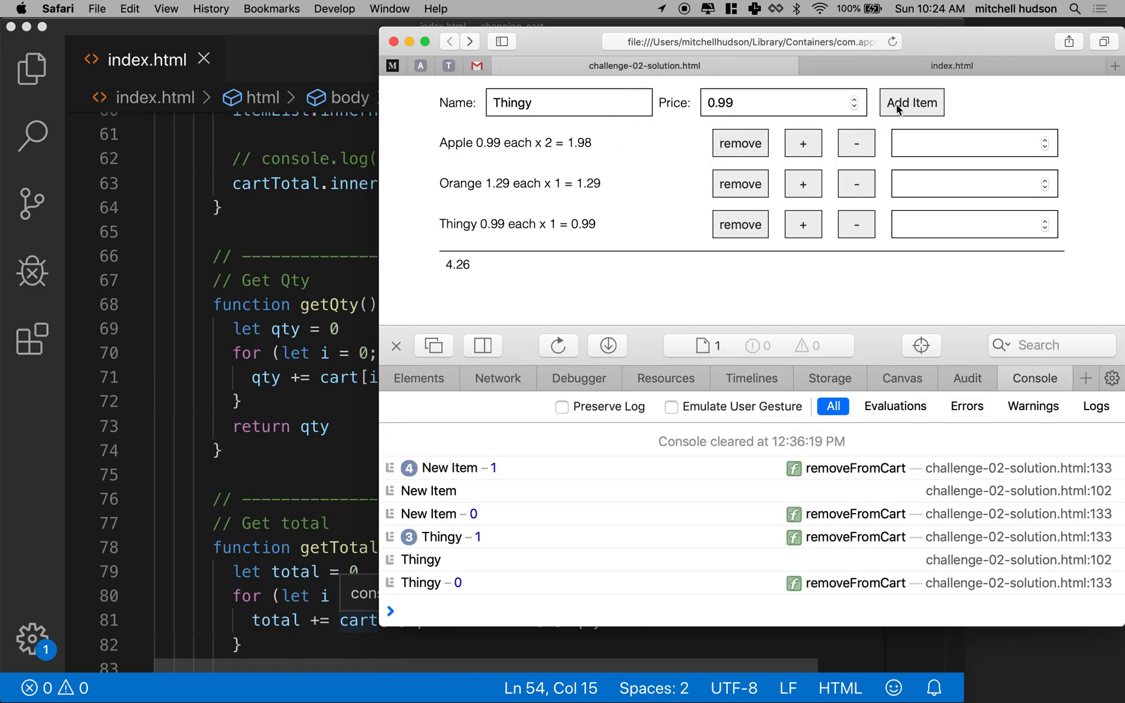
left_click(952, 65)
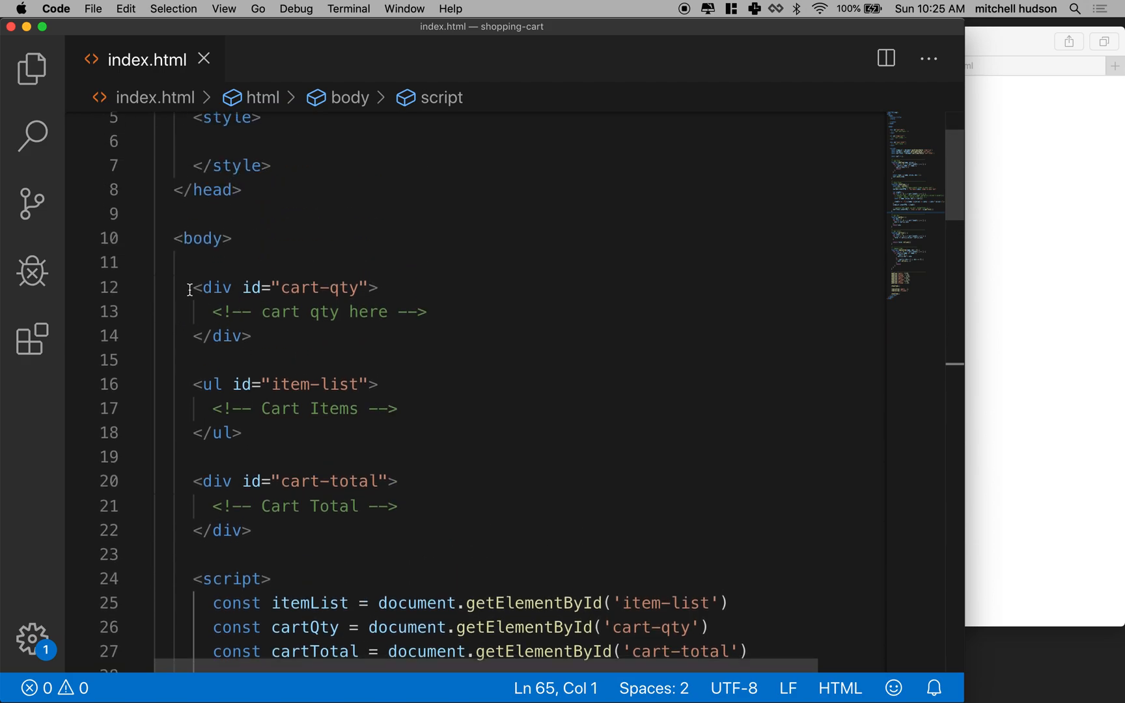
Select the cart markup and add a form with id 'add-form'.
left_click_drag(188, 287, 252, 530)
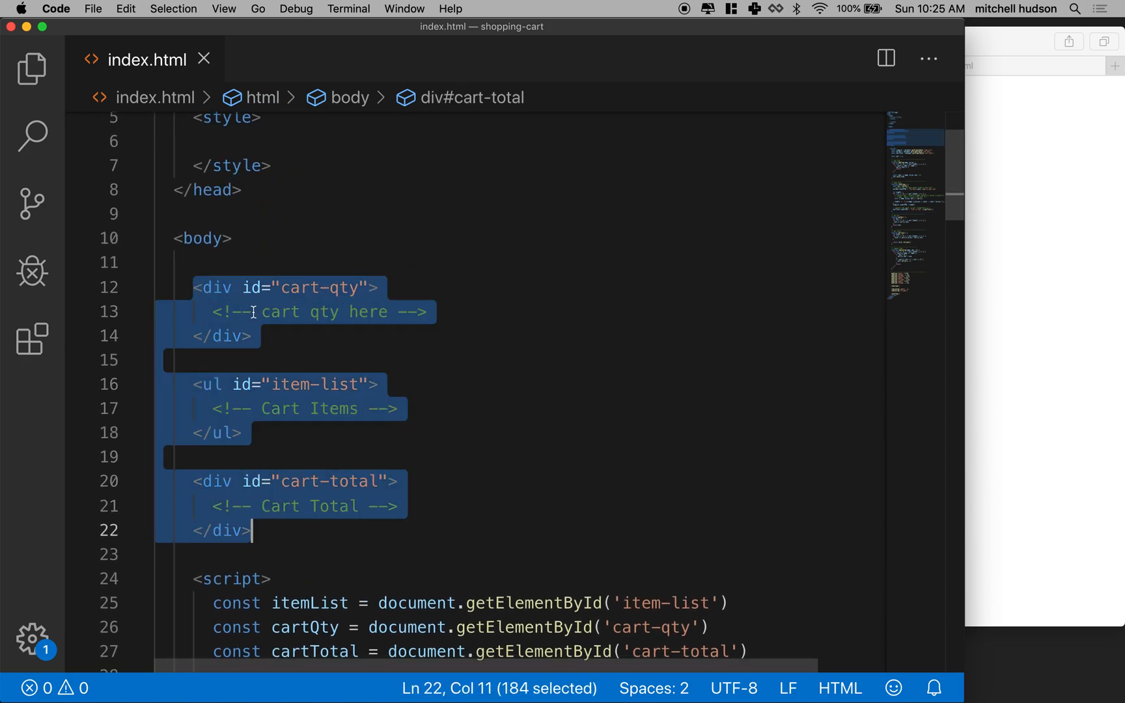
mouse_move(303, 397)
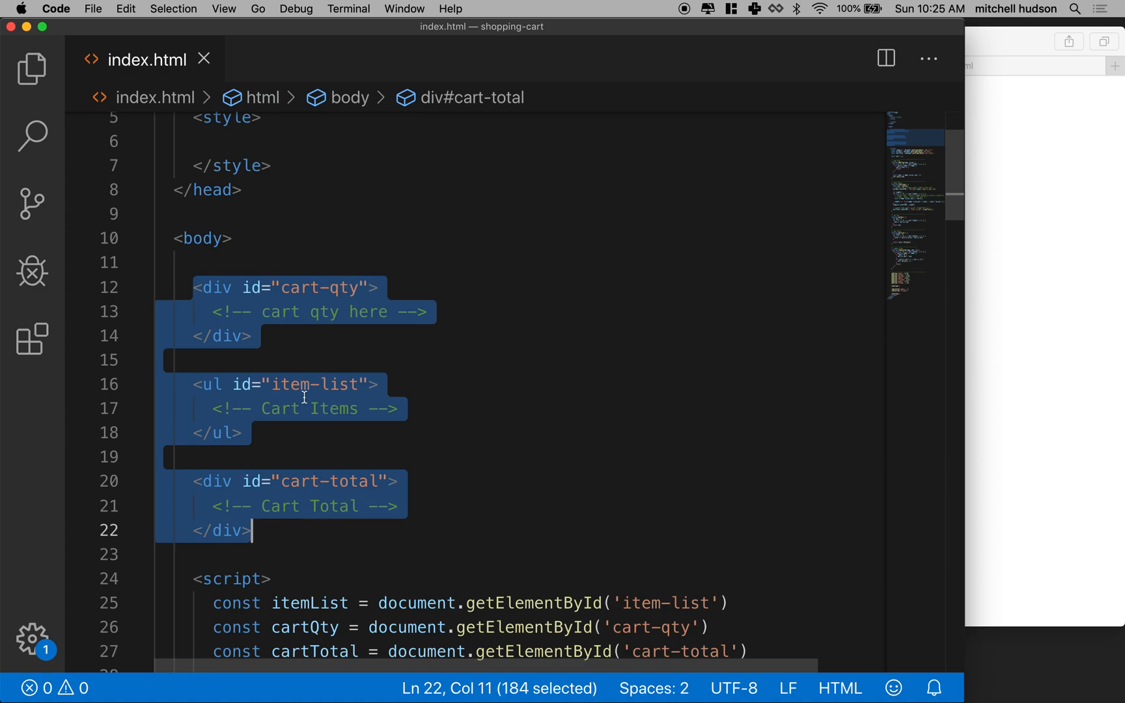
mouse_move(281, 533)
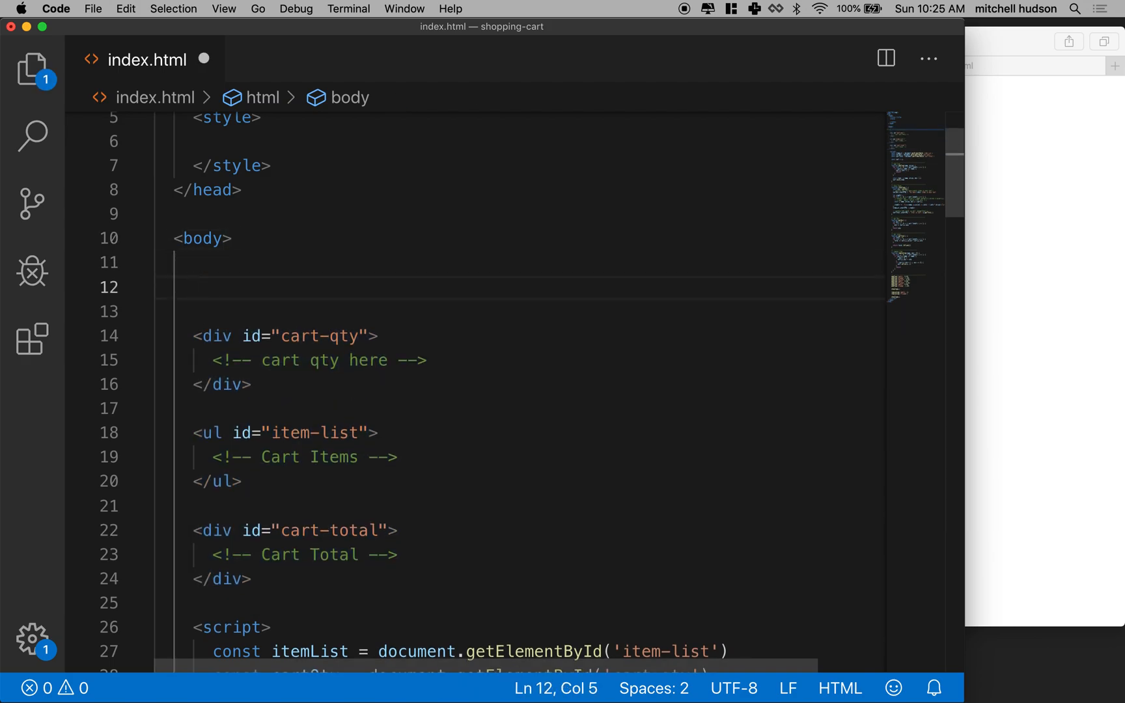
type("<form >")
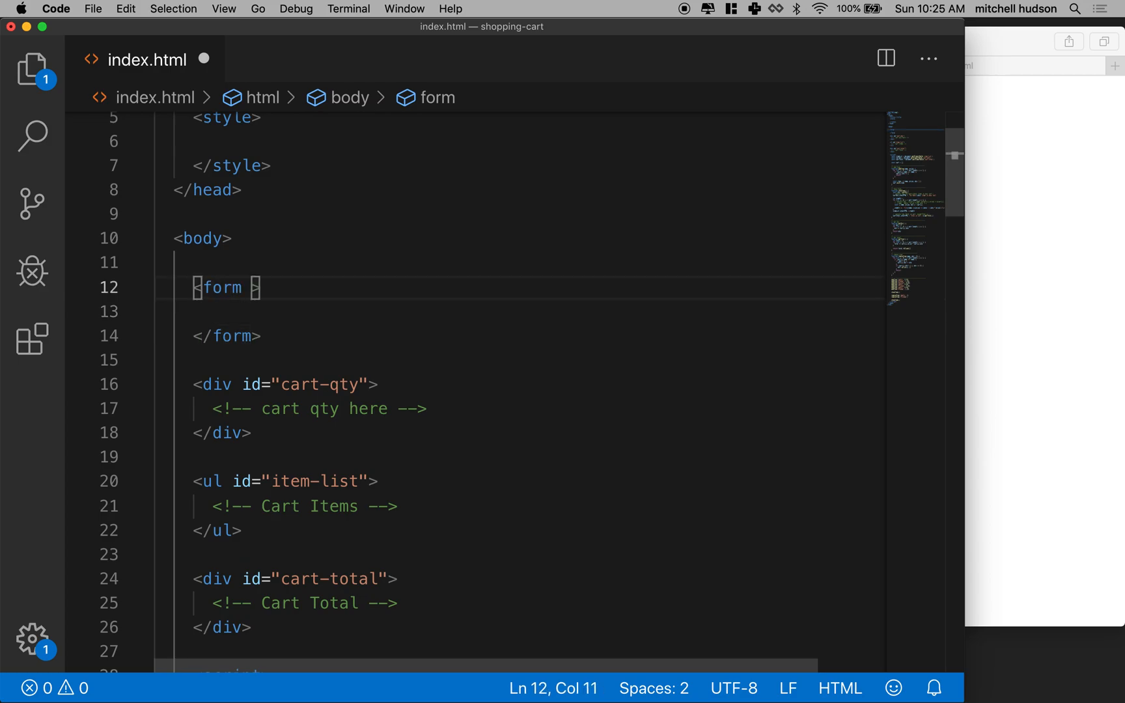
type("id=\"\"")
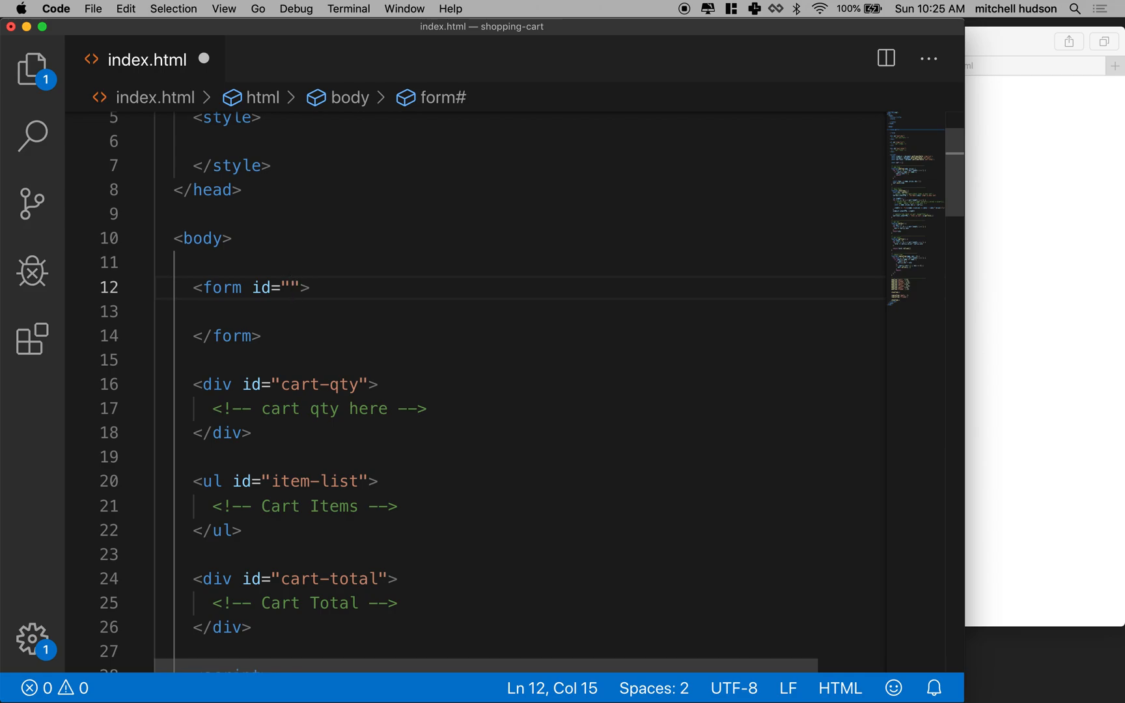
type("a")
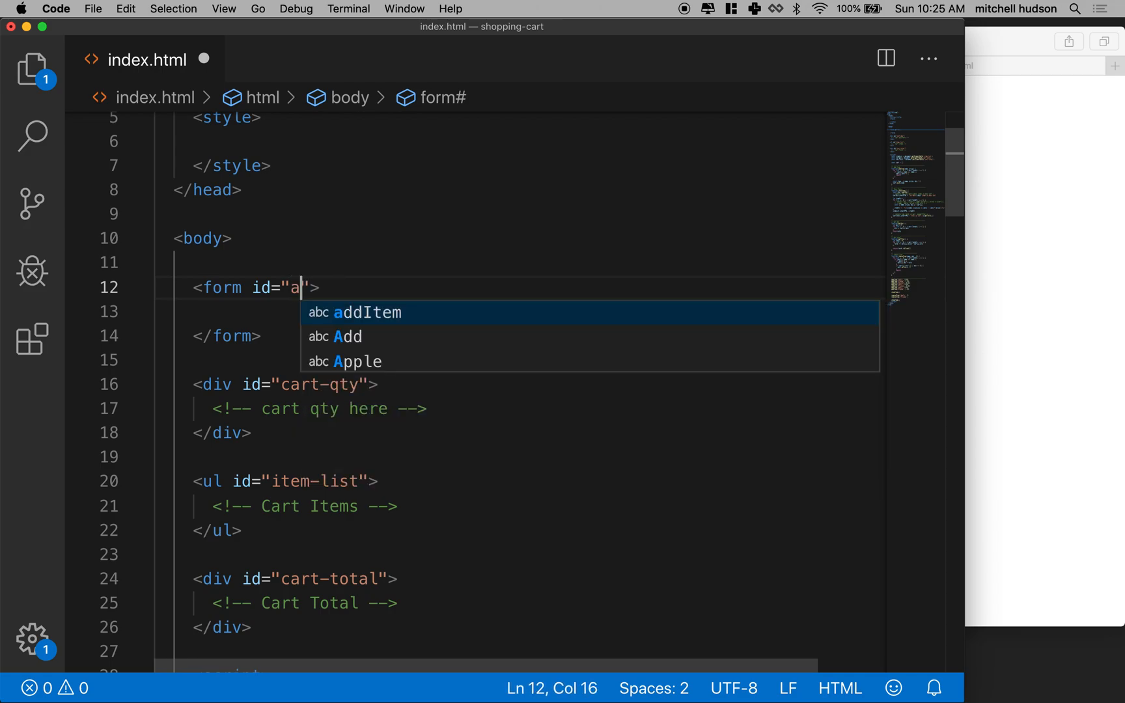
type("dd-form")
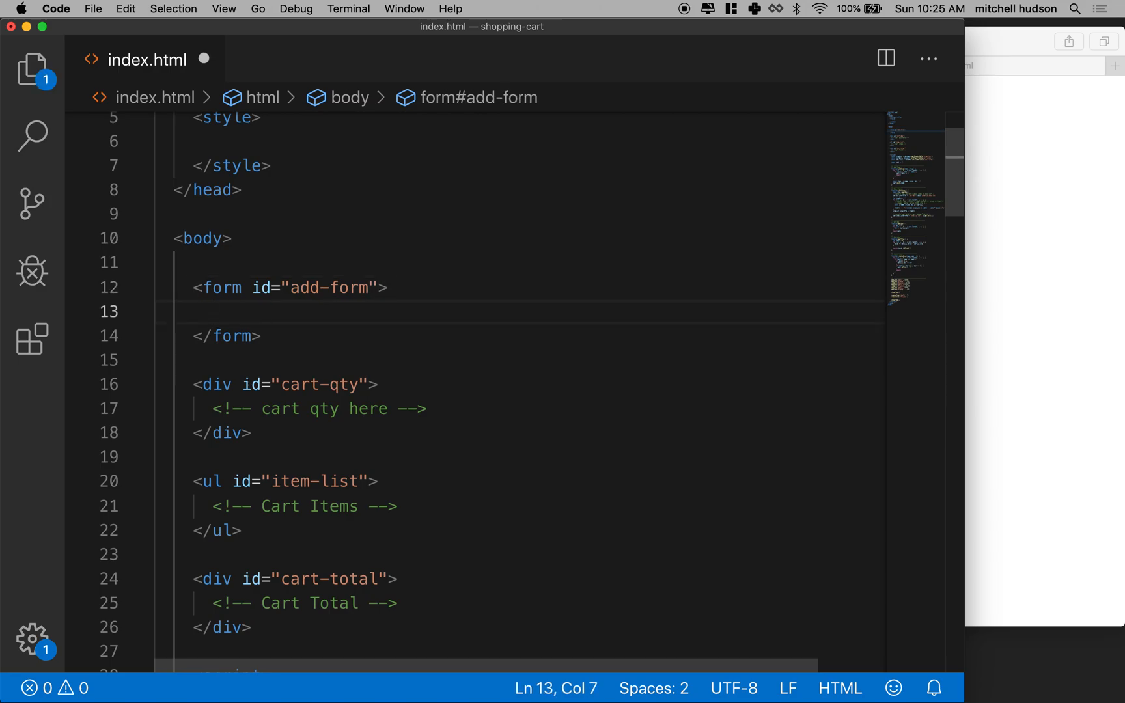
Add a Name label wrapping a text input with placeholder 'Item Name'.
type("<label></label>")
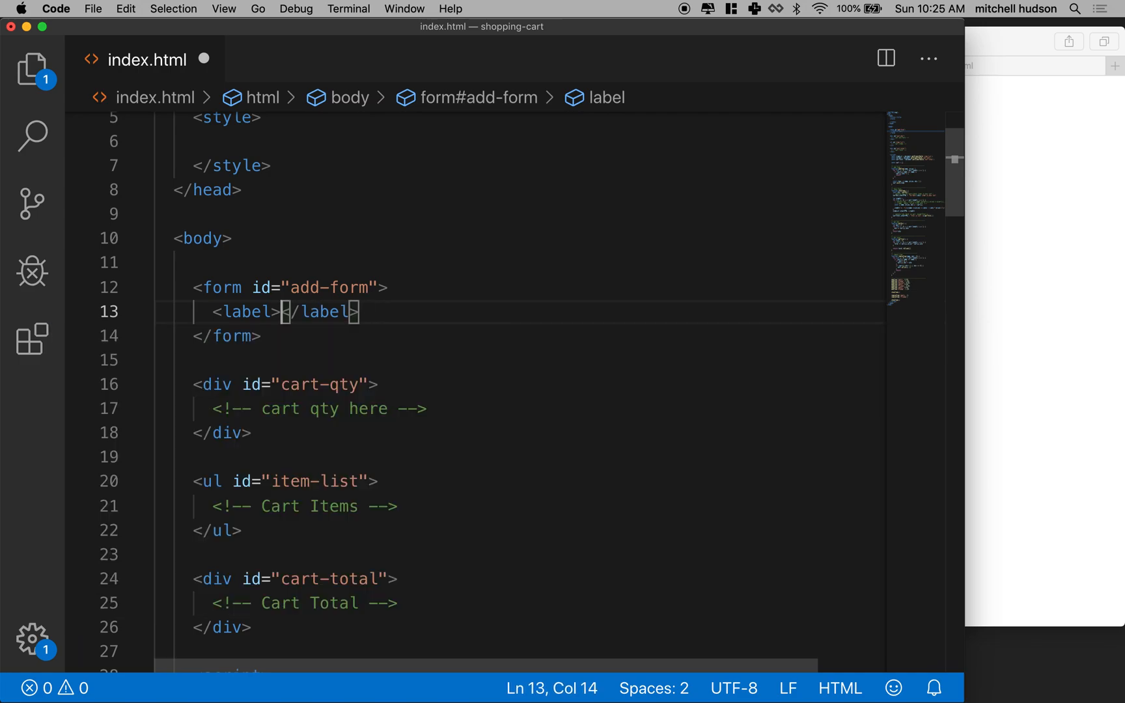
type("Nam")
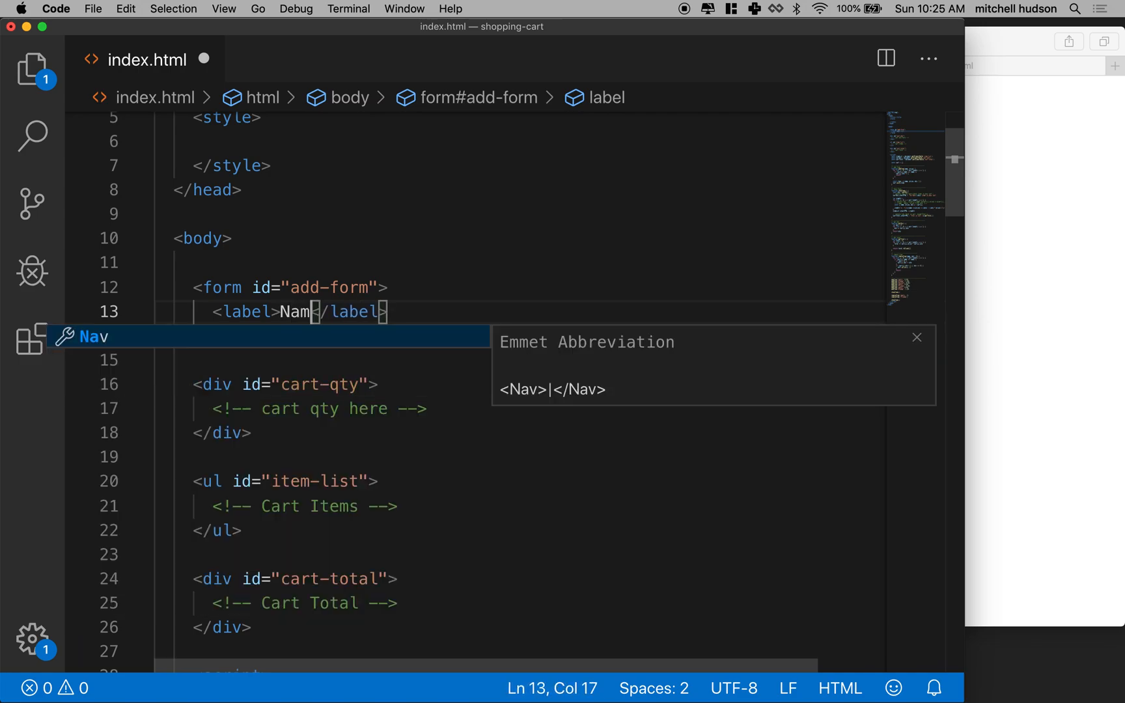
type("e:")
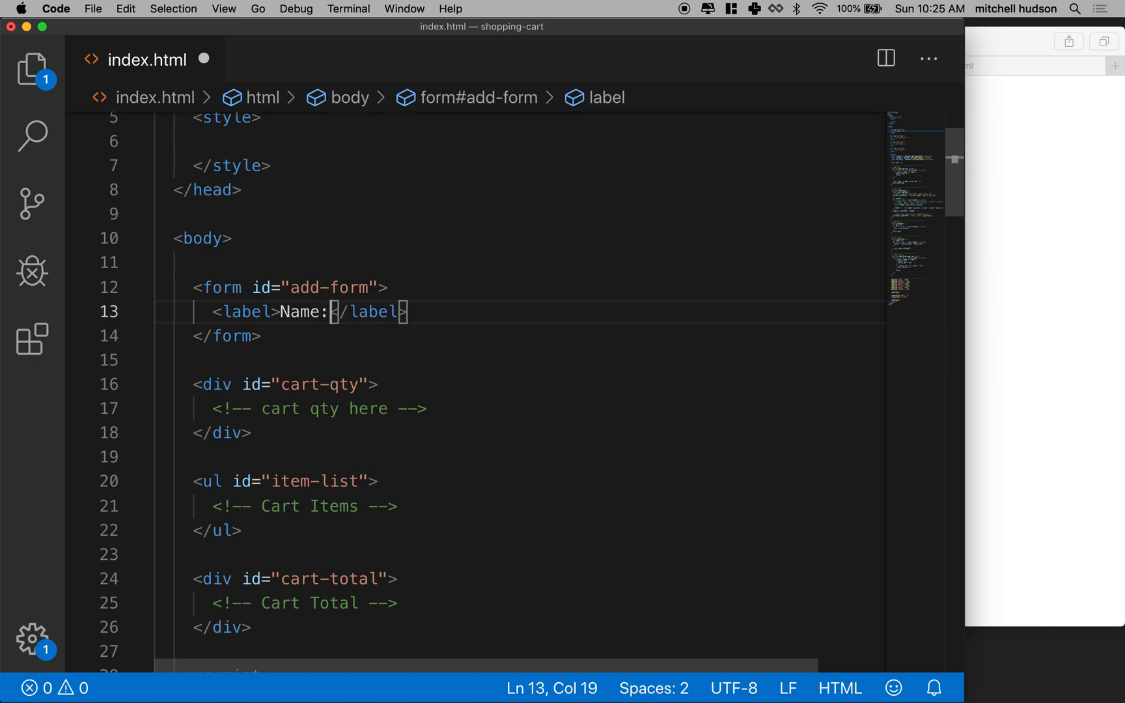
type("<inptu")
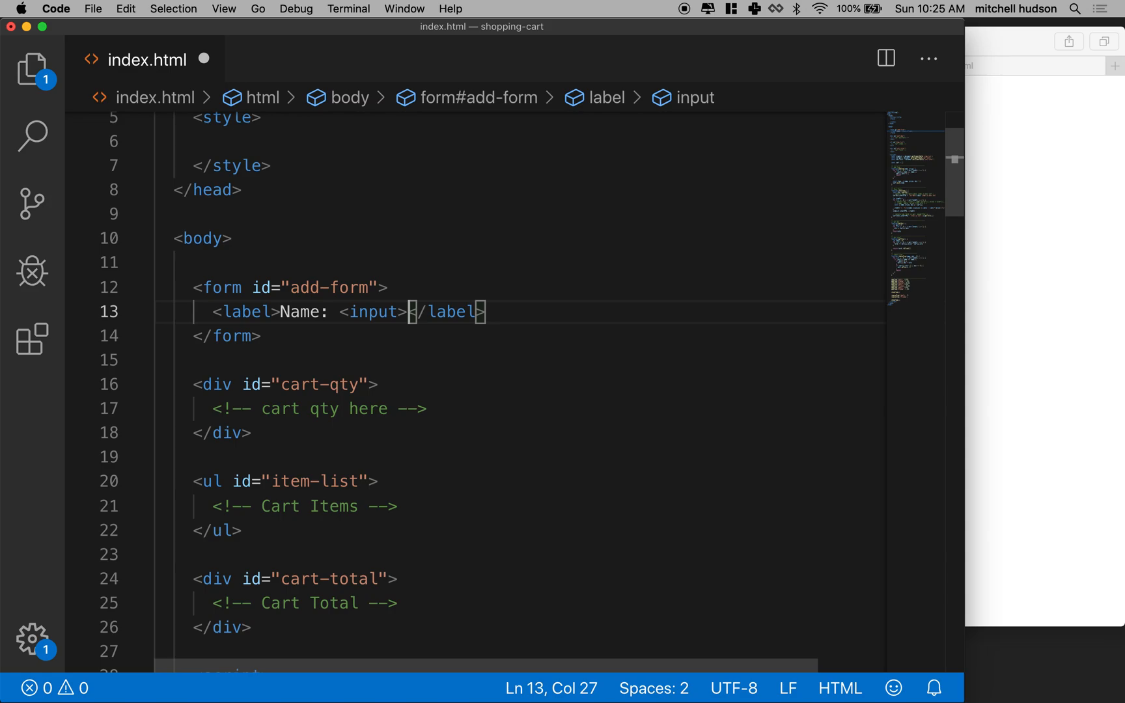
type("type")
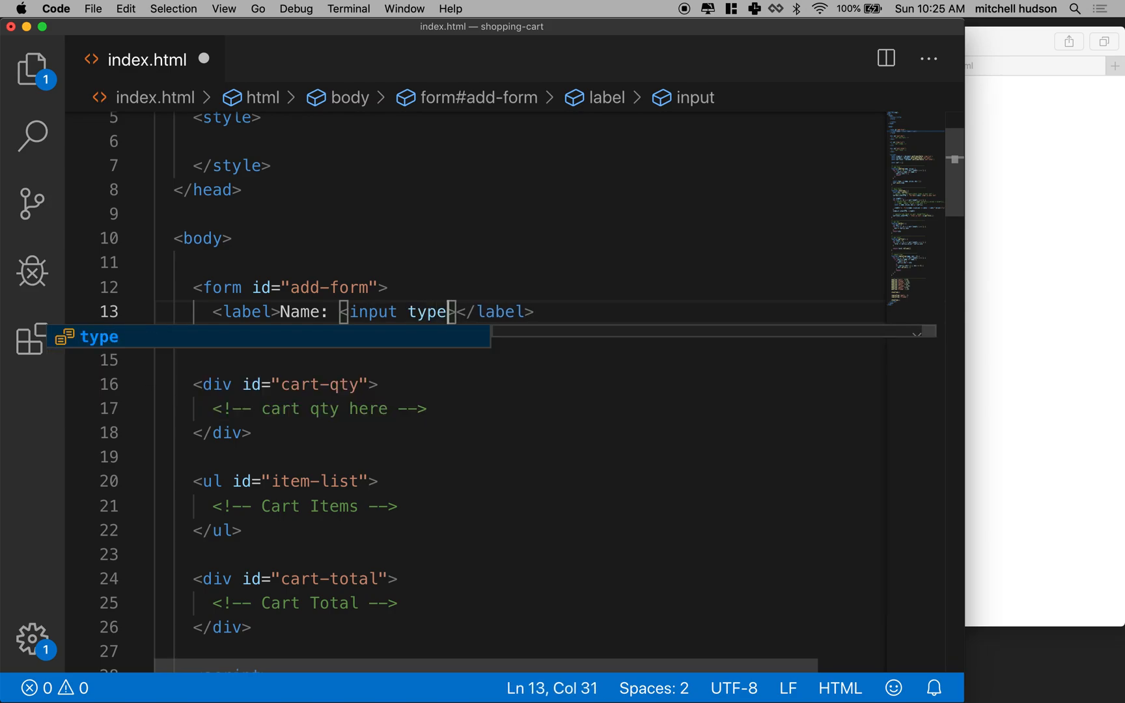
type("=\"")
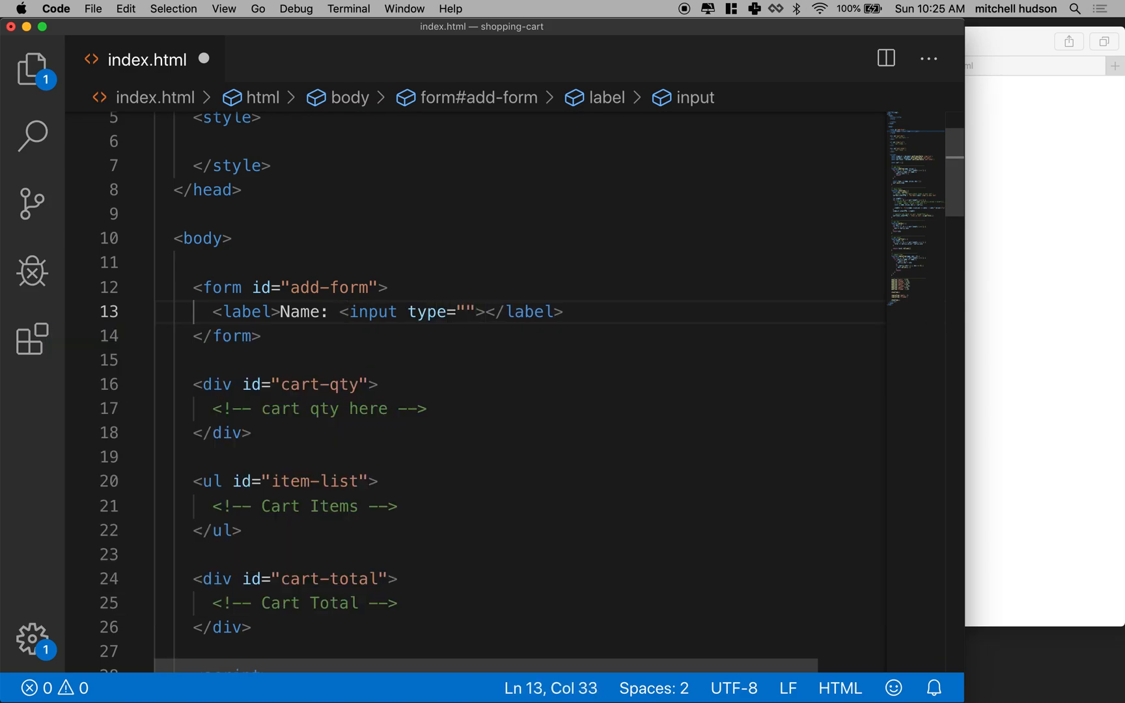
type("text")
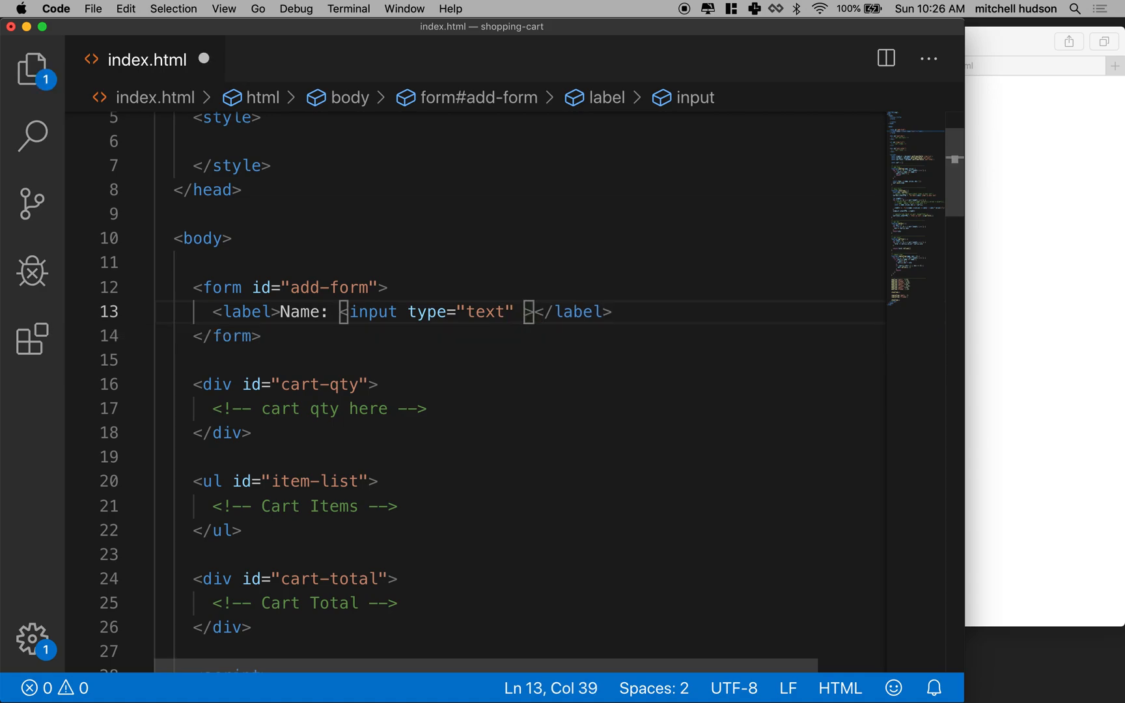
type("placeholder=\"\"")
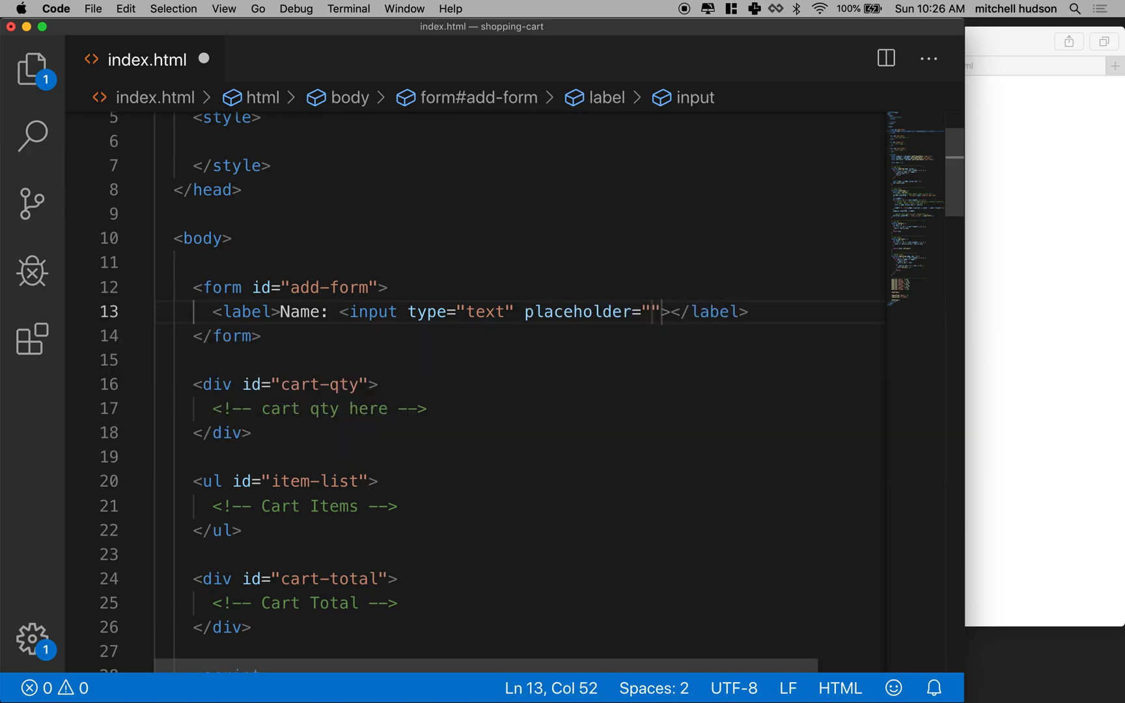
type("I")
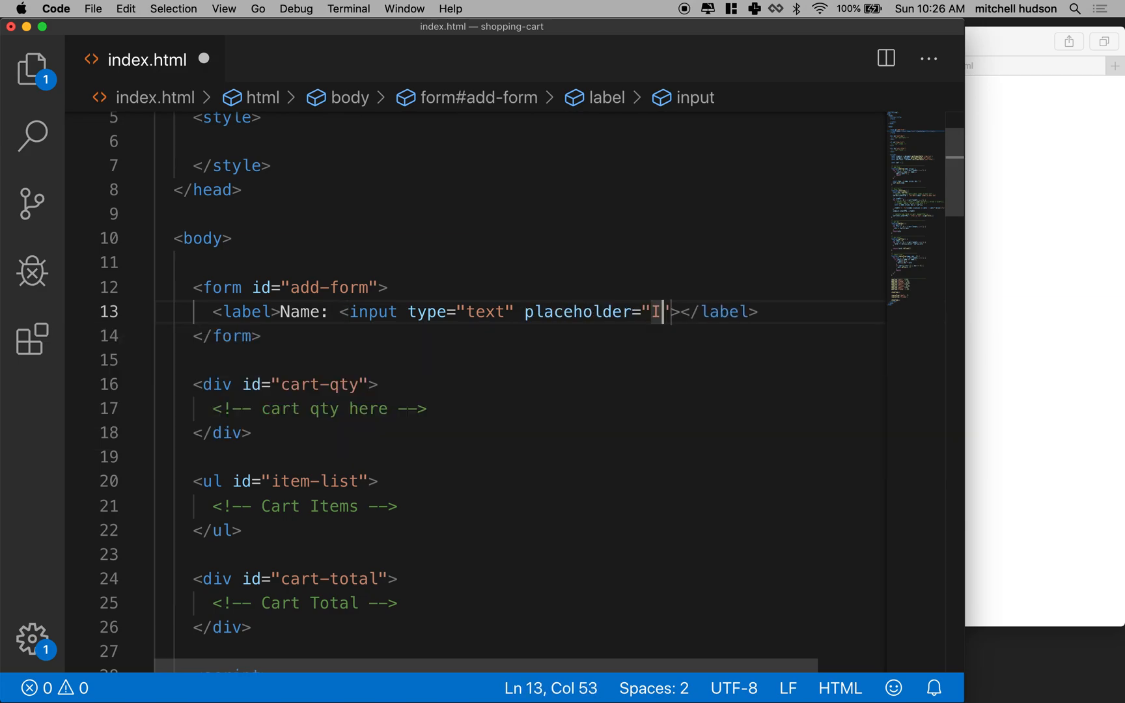
type("tem Name")
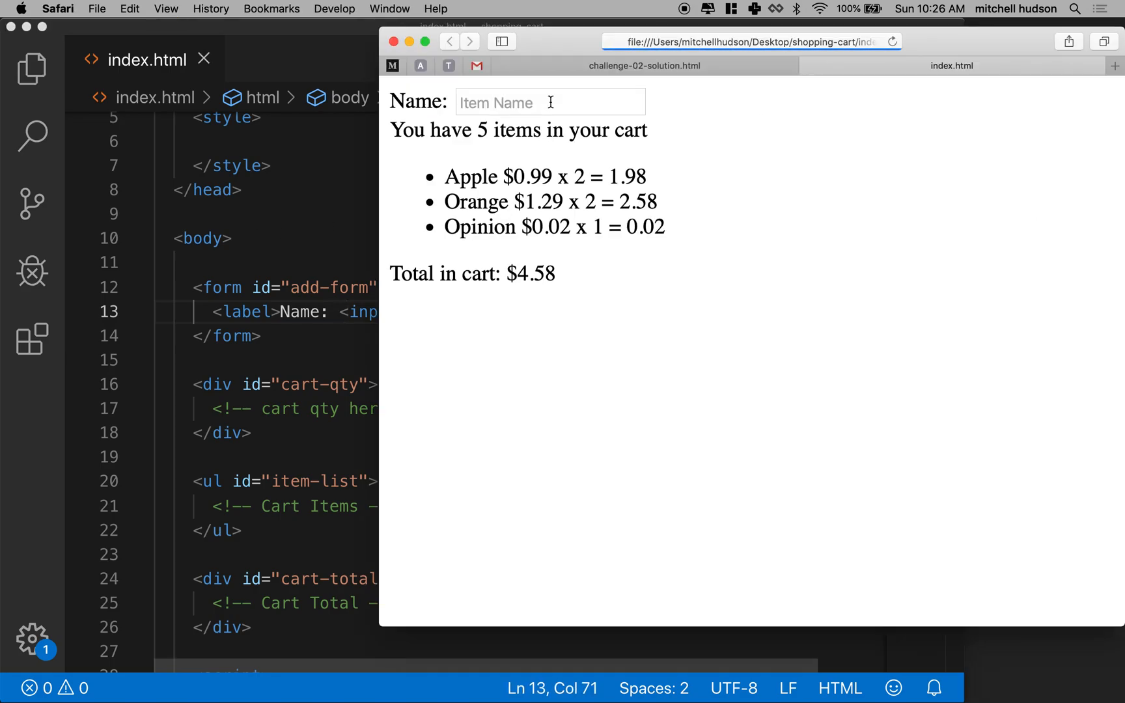
Type the test value 'dfsdf' into the new Name field in Safari.
left_click(549, 101)
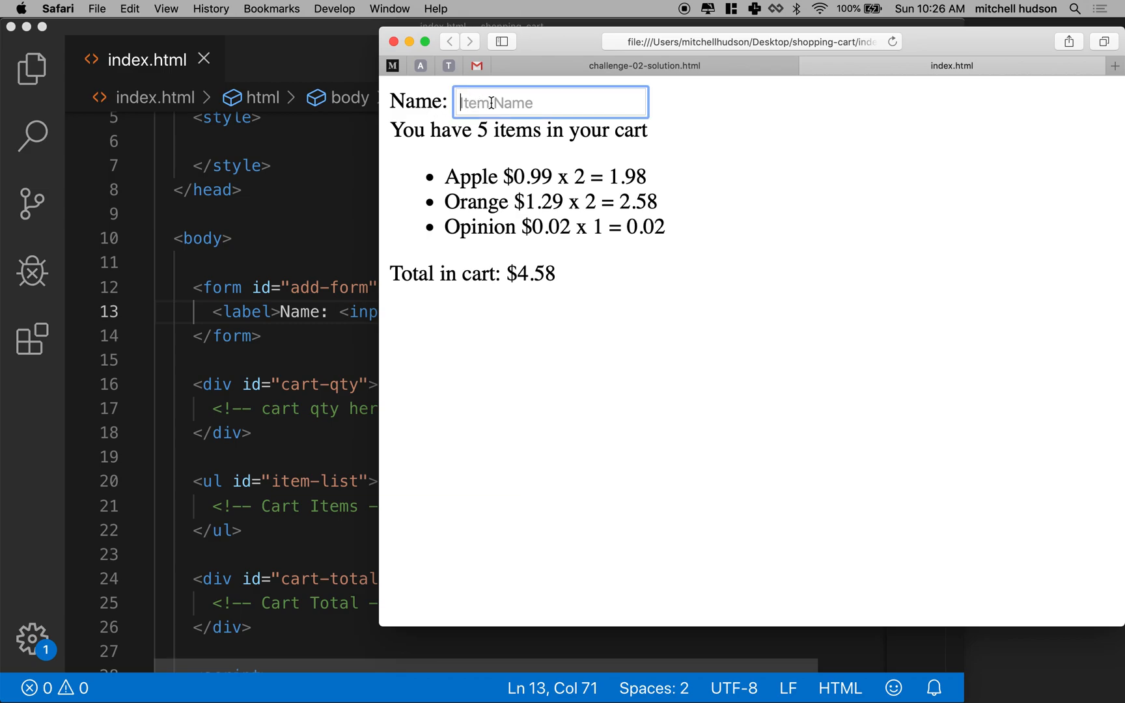
mouse_move(531, 113)
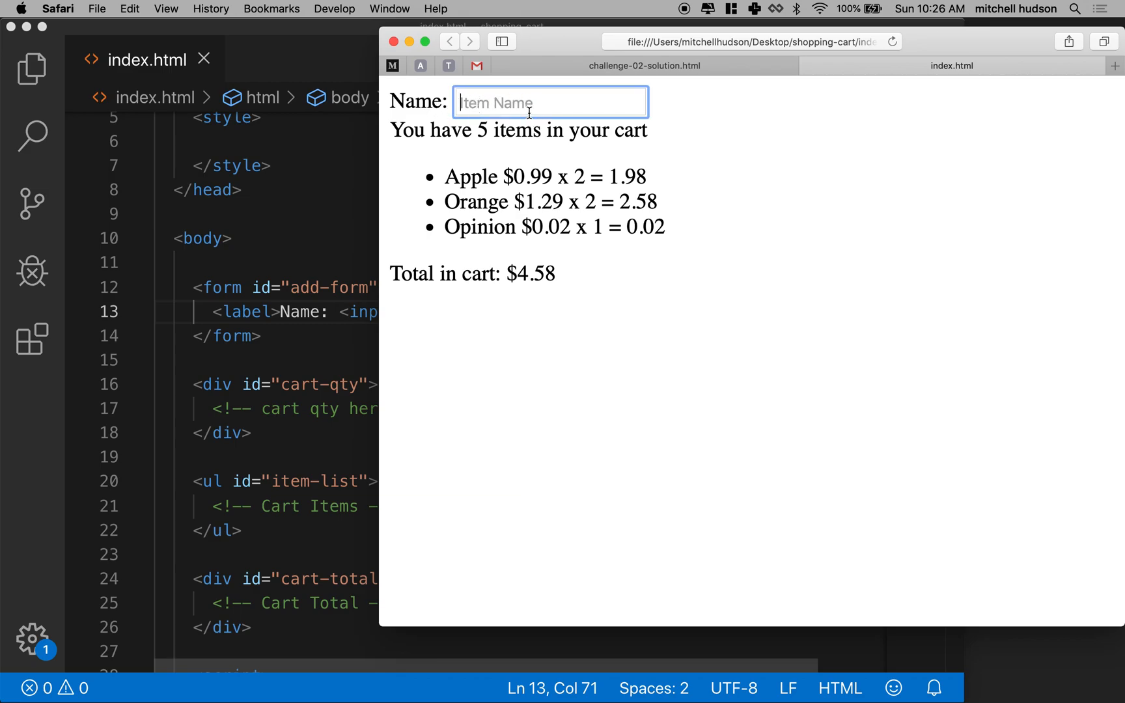
type("dfsdf")
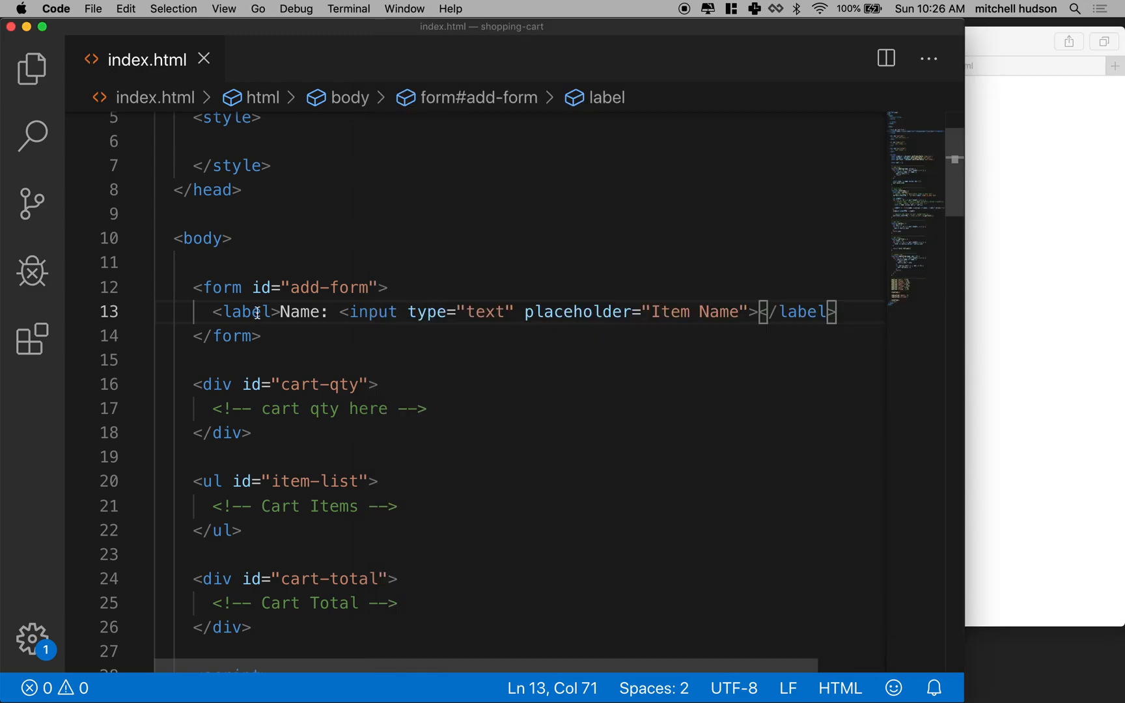
Below the Name label, add a Price label wrapping a number input with step 0.01.
key("enter")
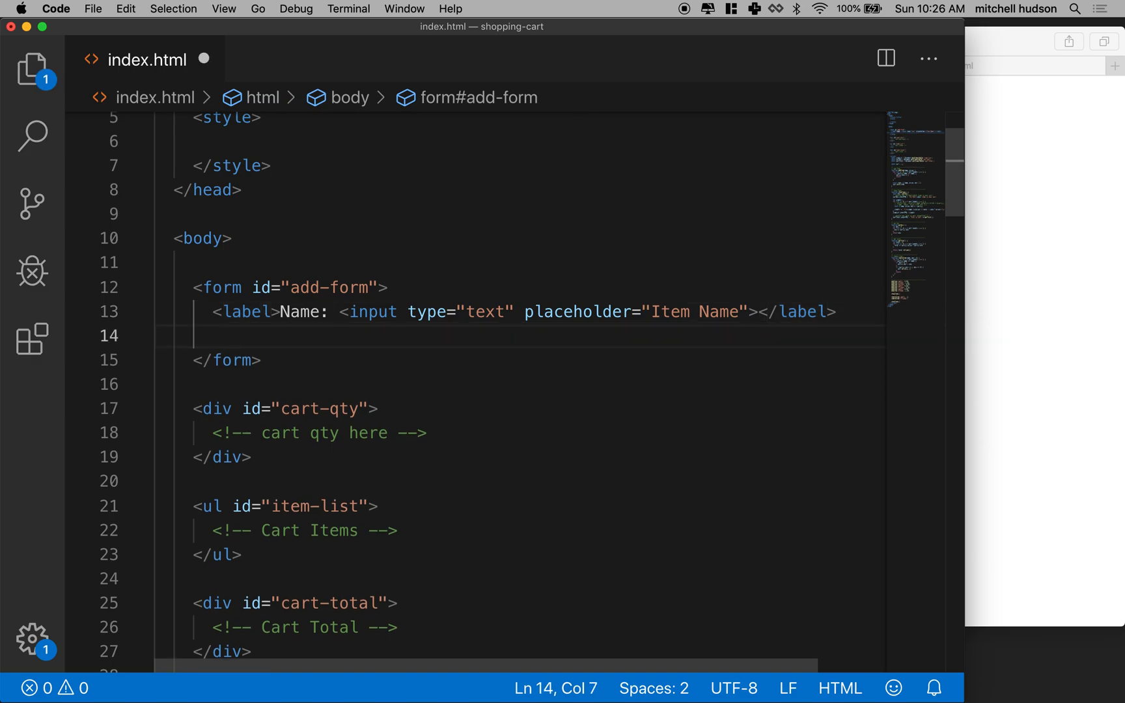
type("<la")
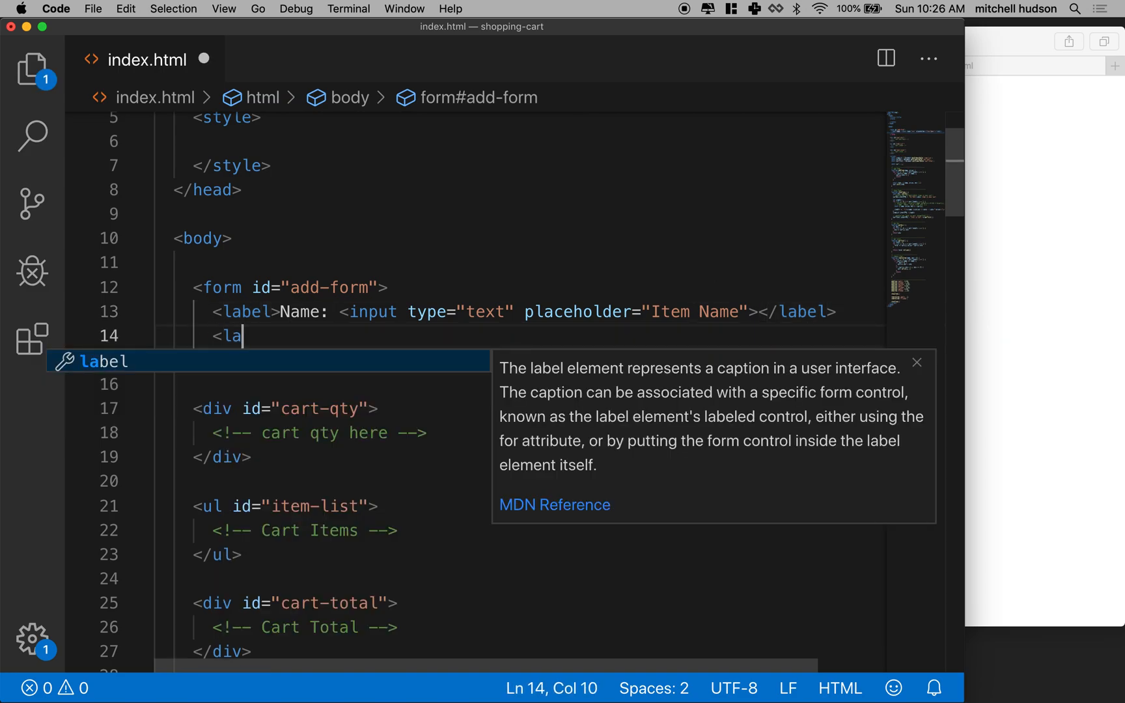
key("Tab")
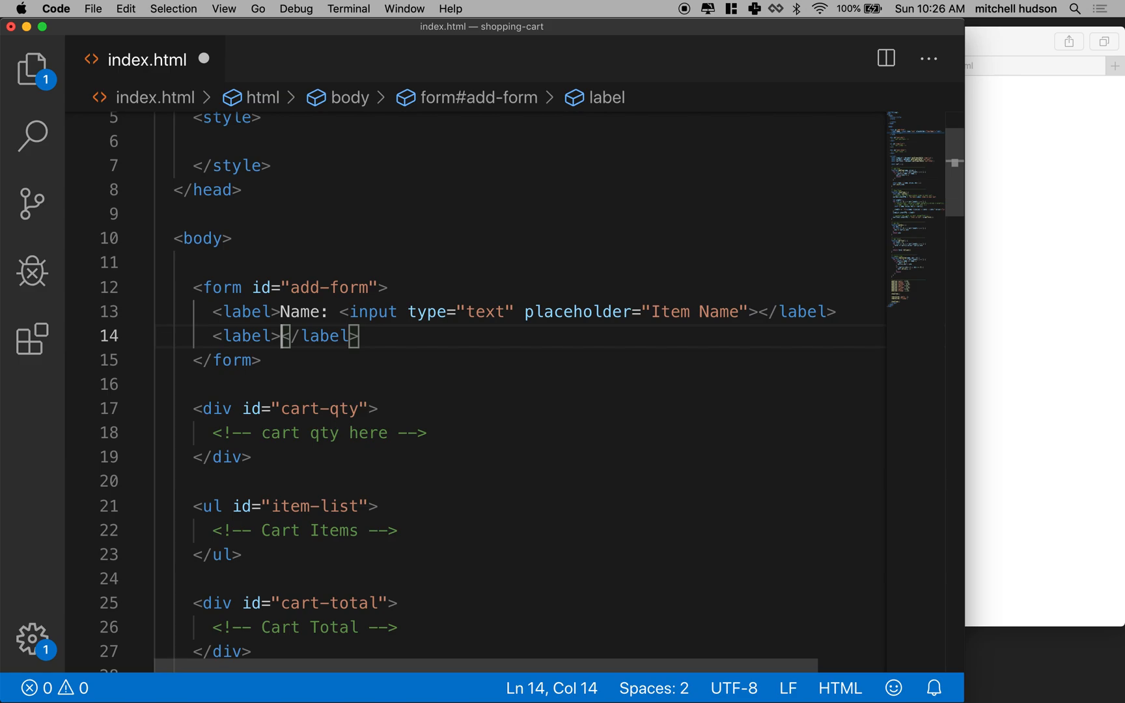
type("Pricd:")
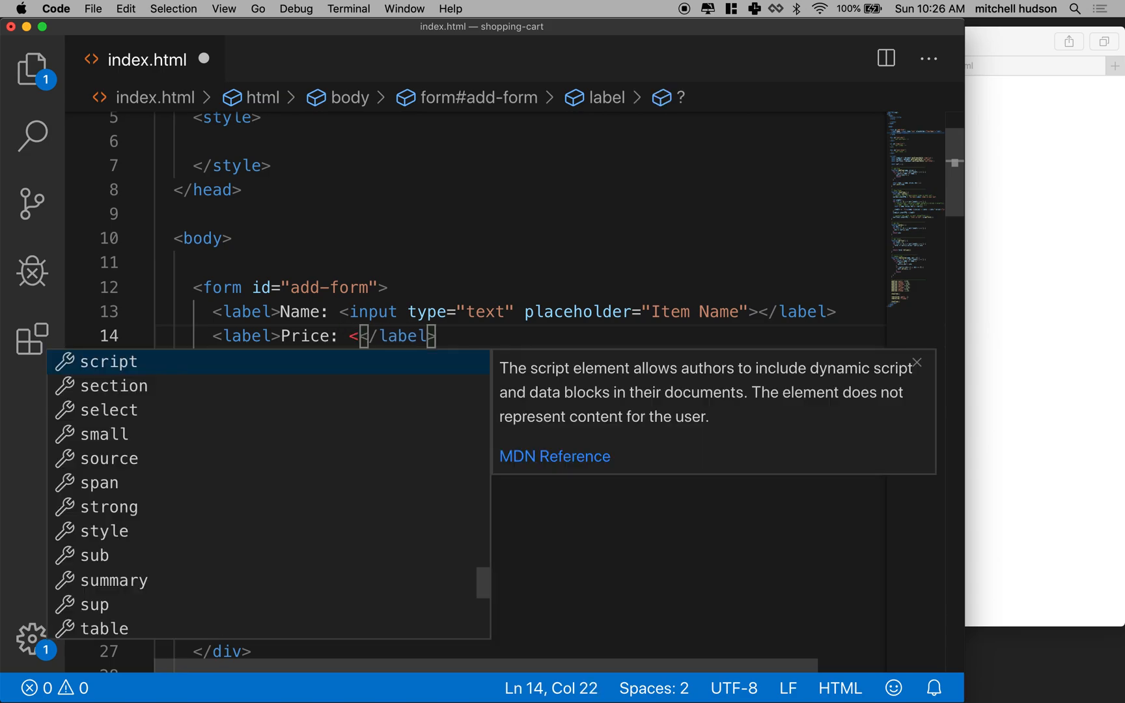
type("input")
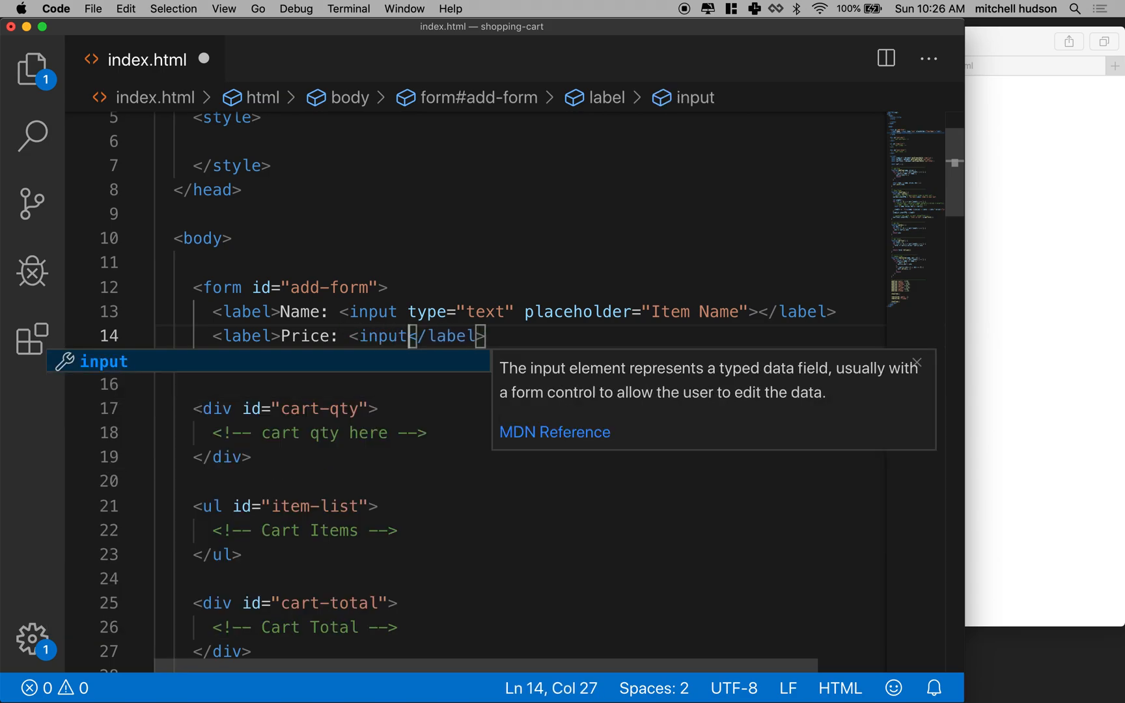
key("Escape")
type(" type>")
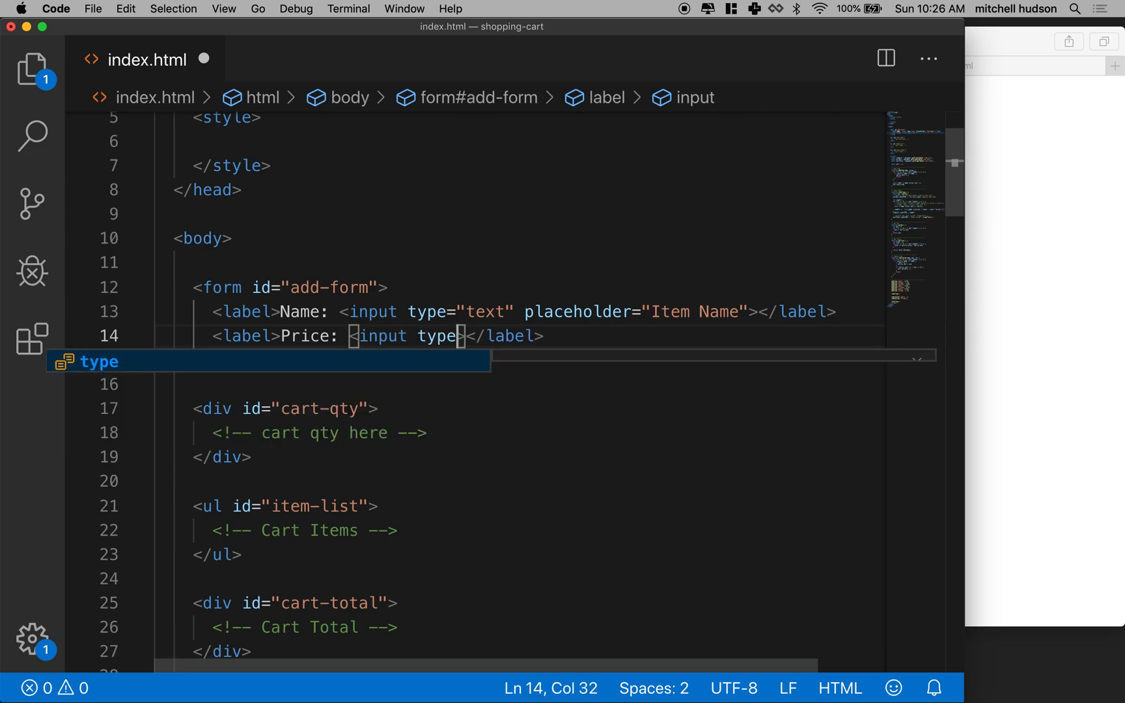
type("=\"")
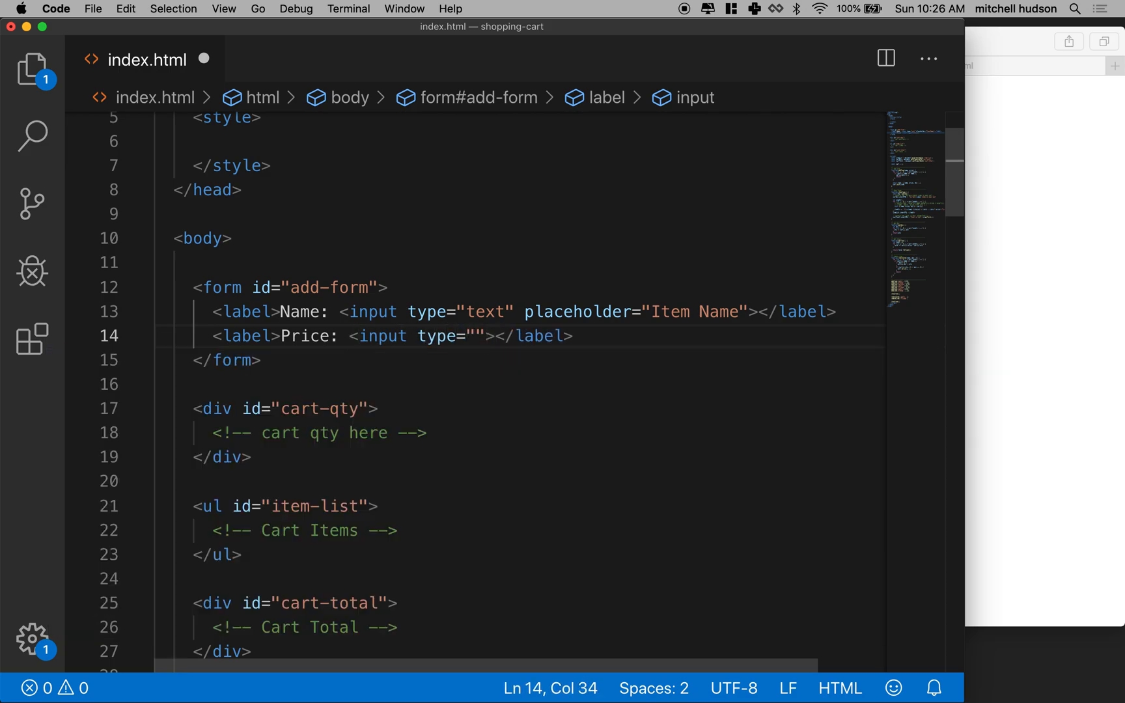
type("number")
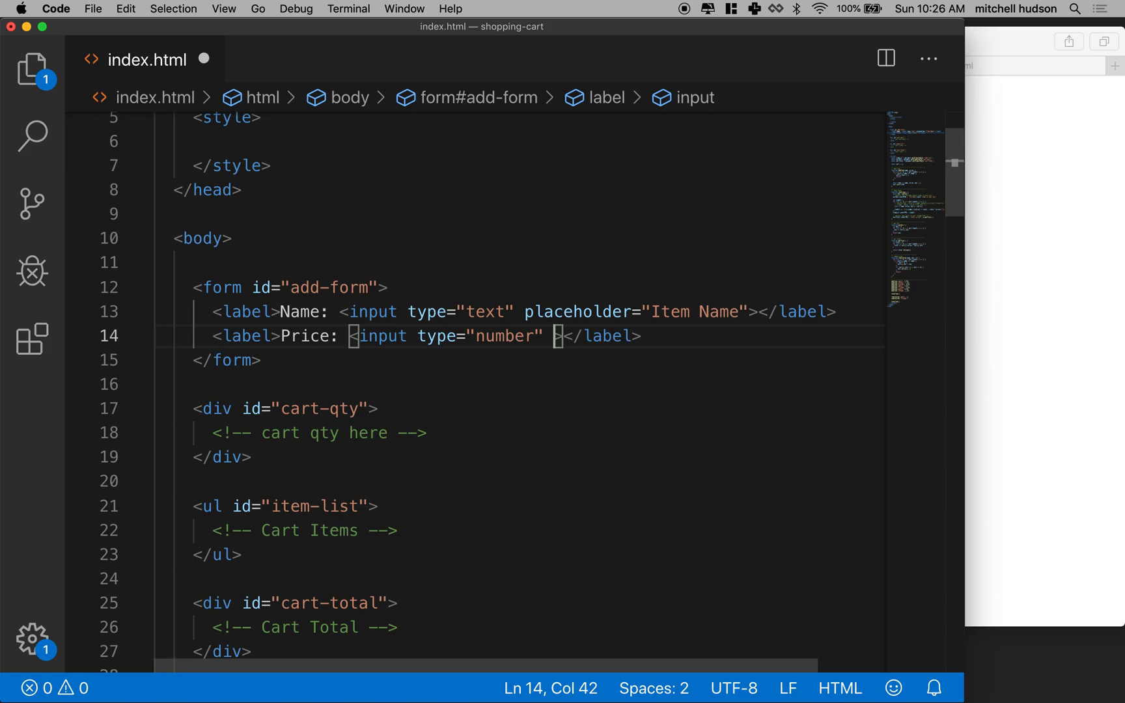
type("step")
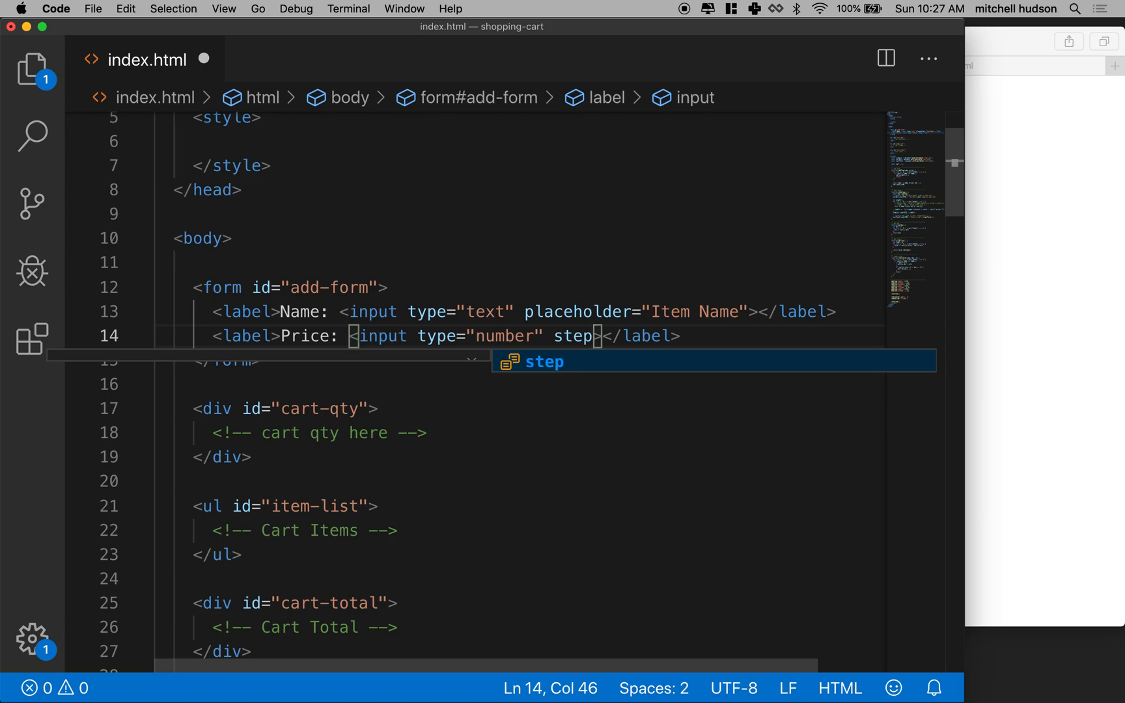
type("=\"\"")
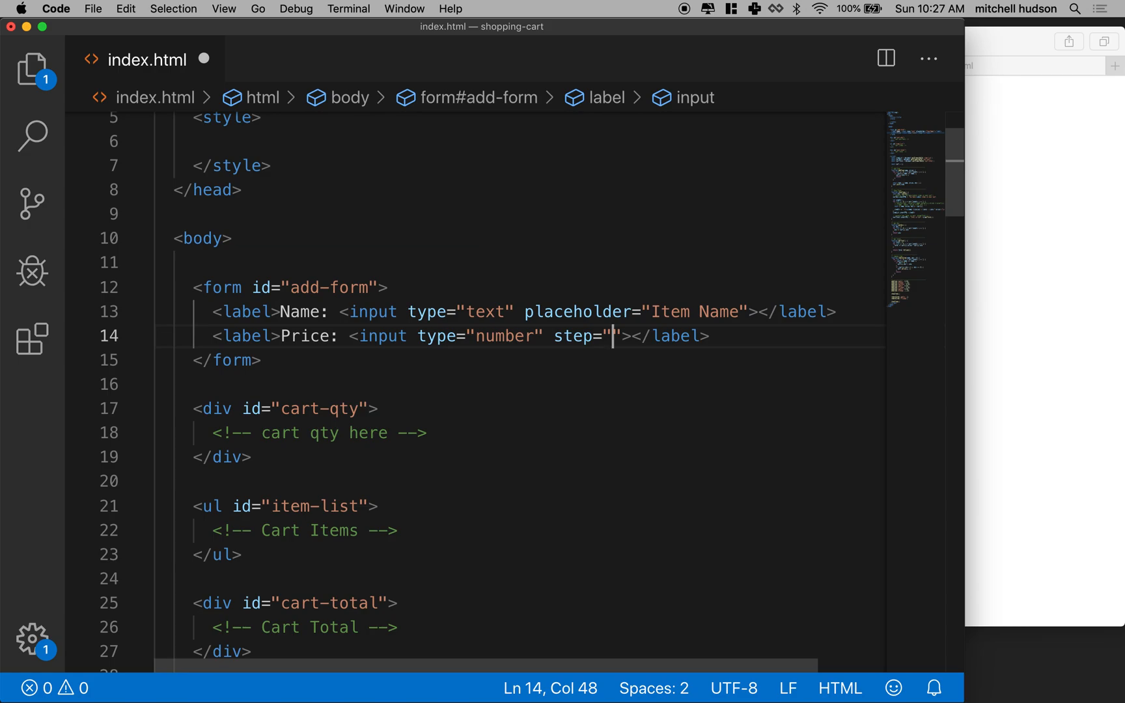
type("0.01")
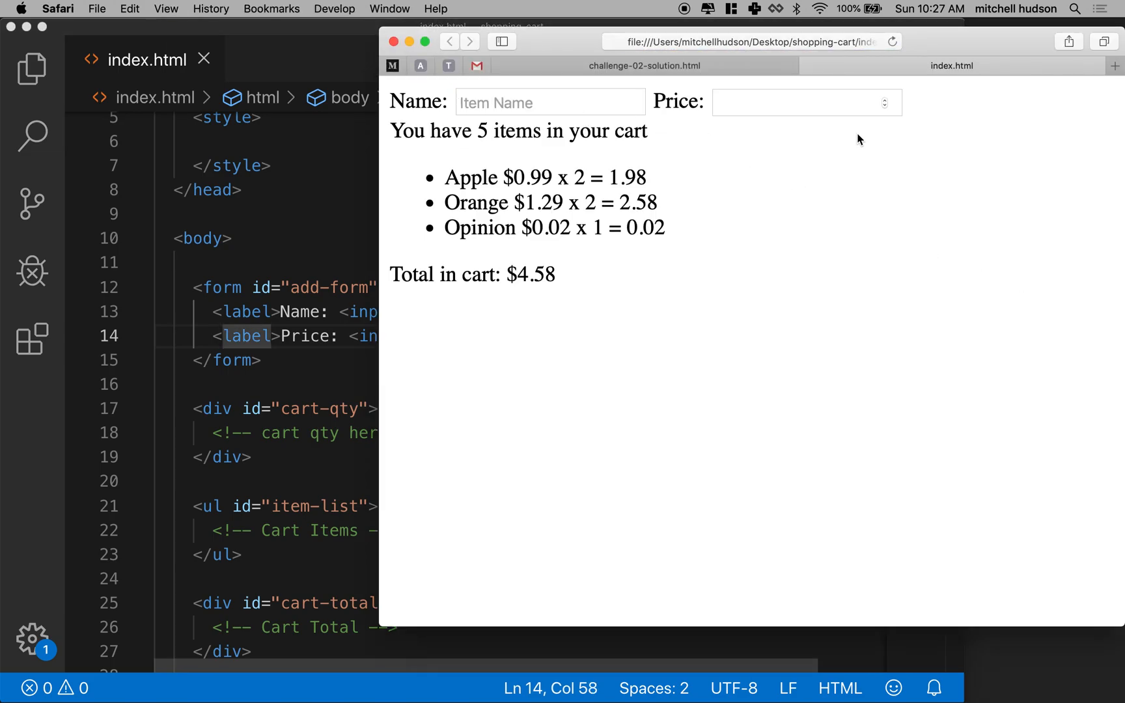
Enter 12.08 as the price, then check that clicking the Name label focuses its input.
type("1")
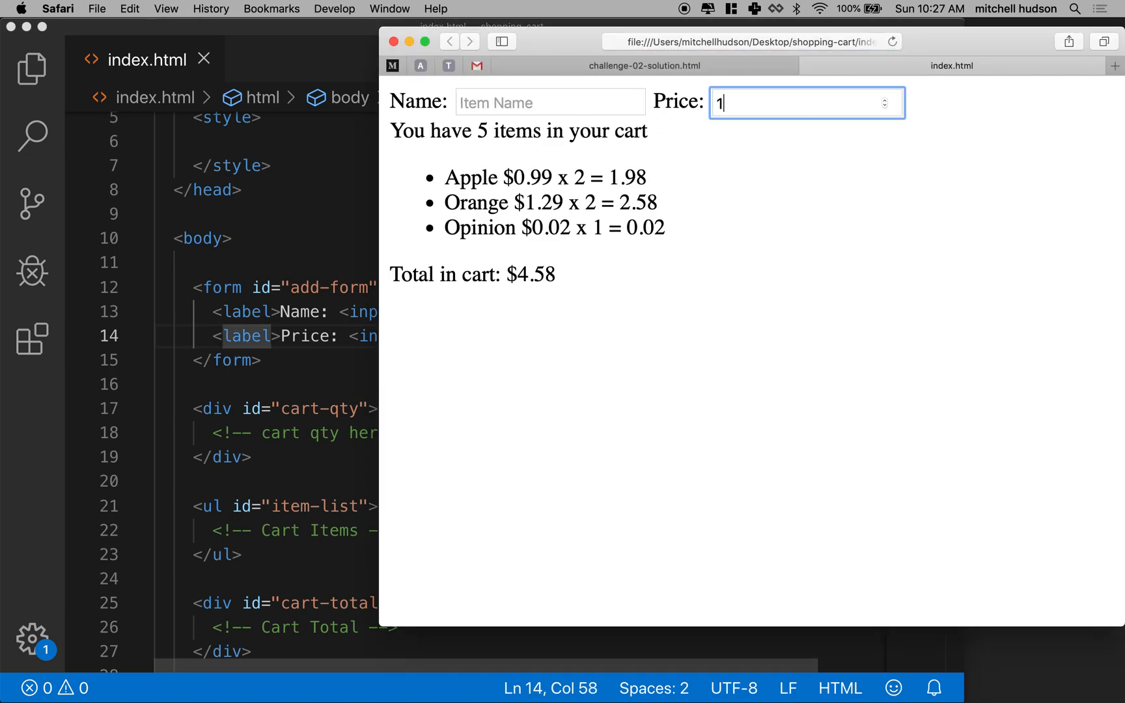
type("2.00")
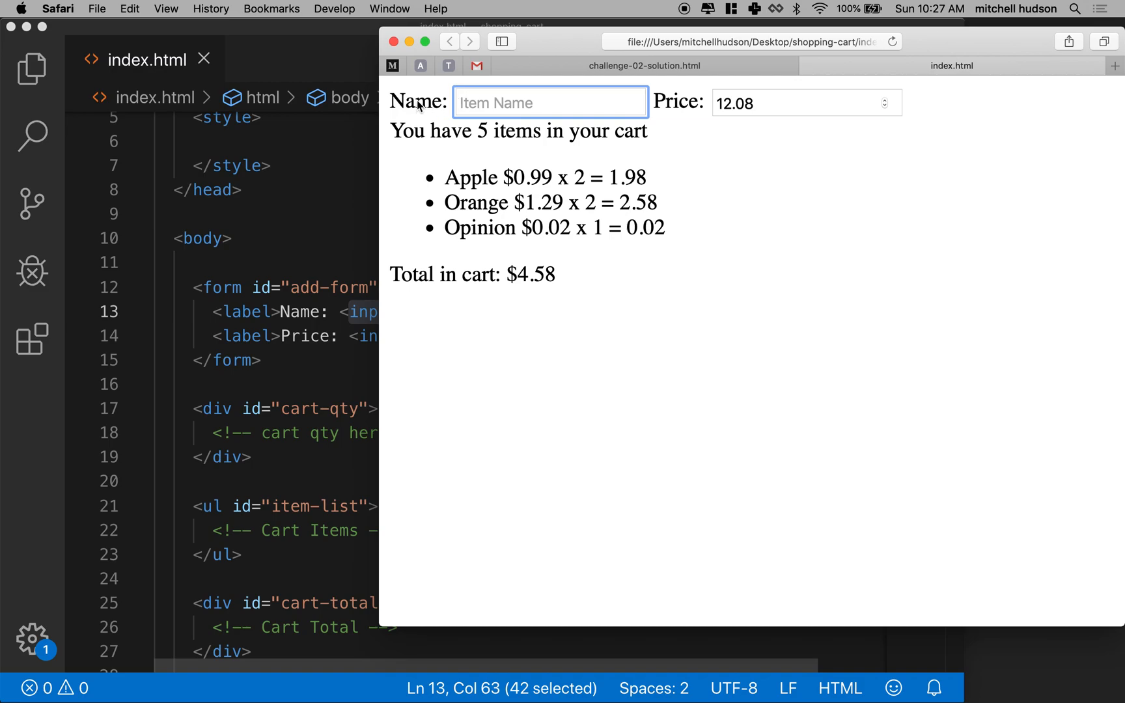
mouse_move(687, 100)
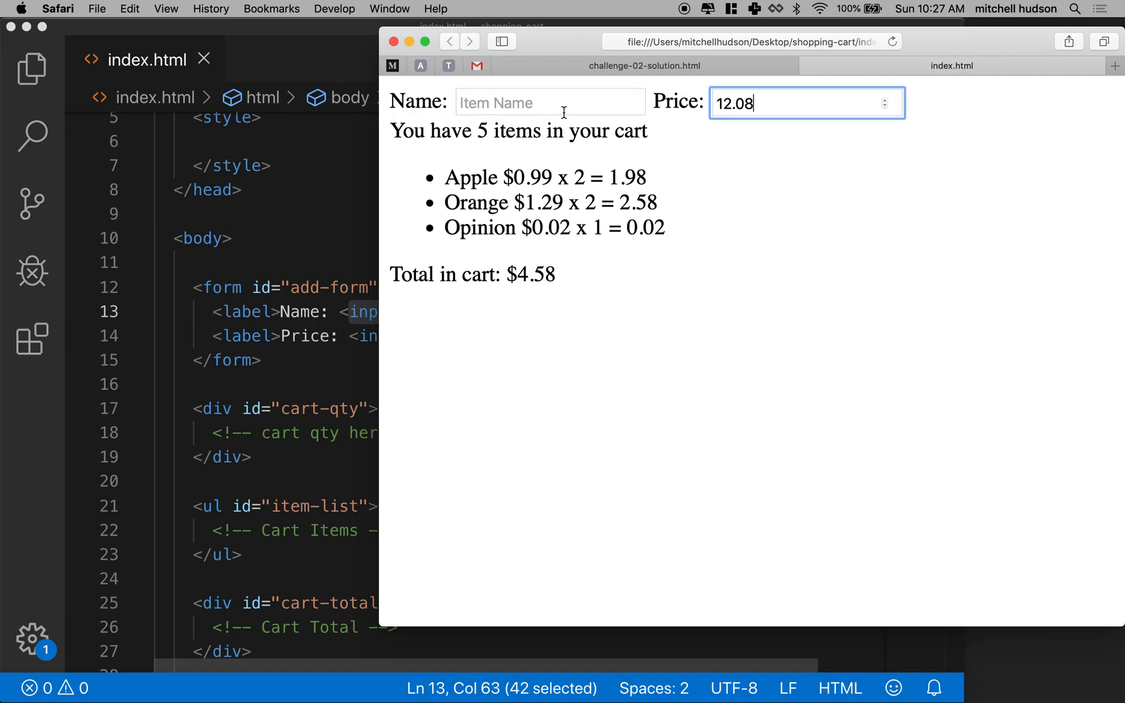
left_click(550, 101)
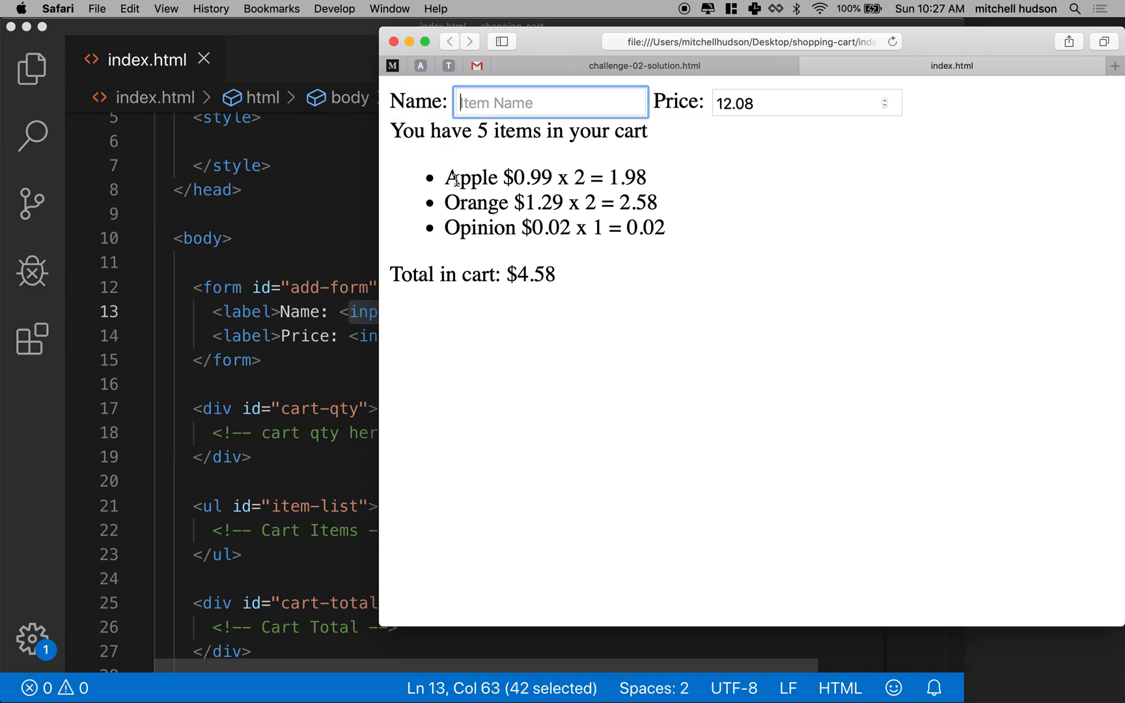
double_click(418, 100)
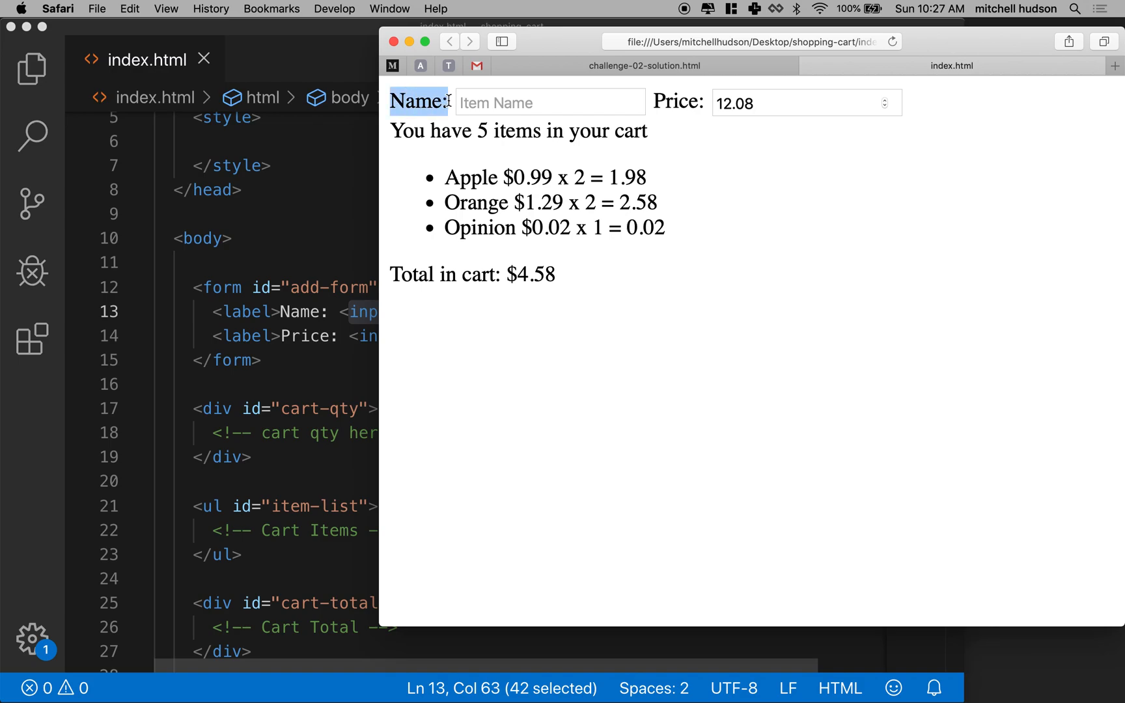
left_click(549, 101)
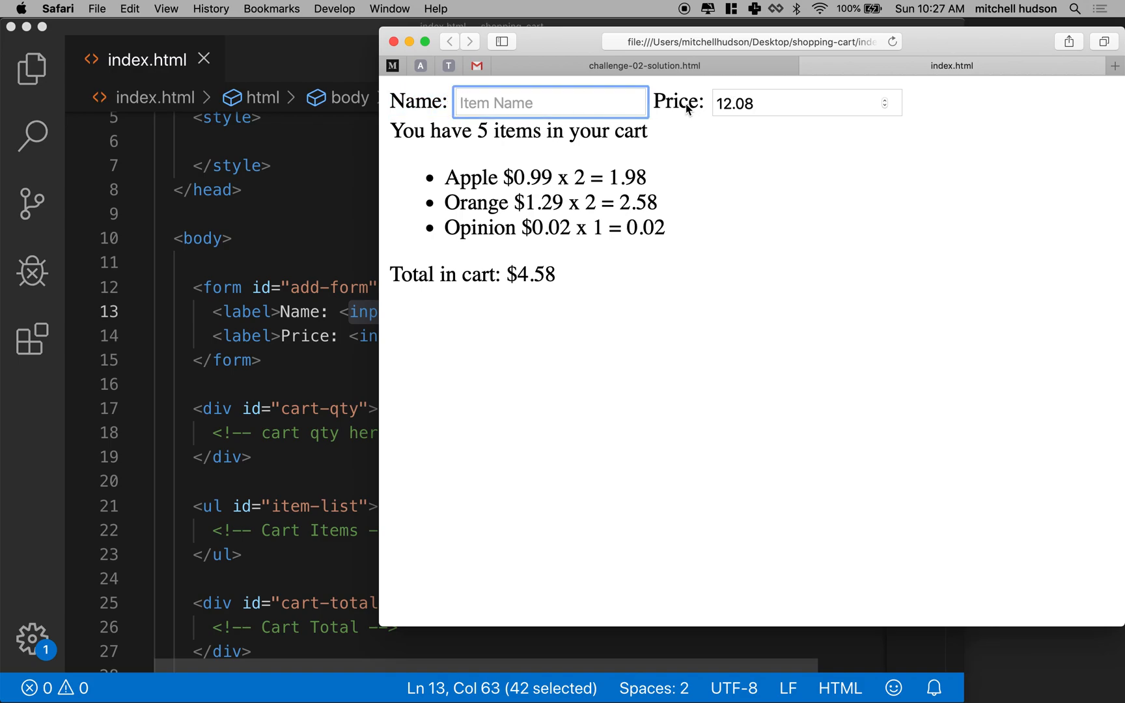
mouse_move(279, 393)
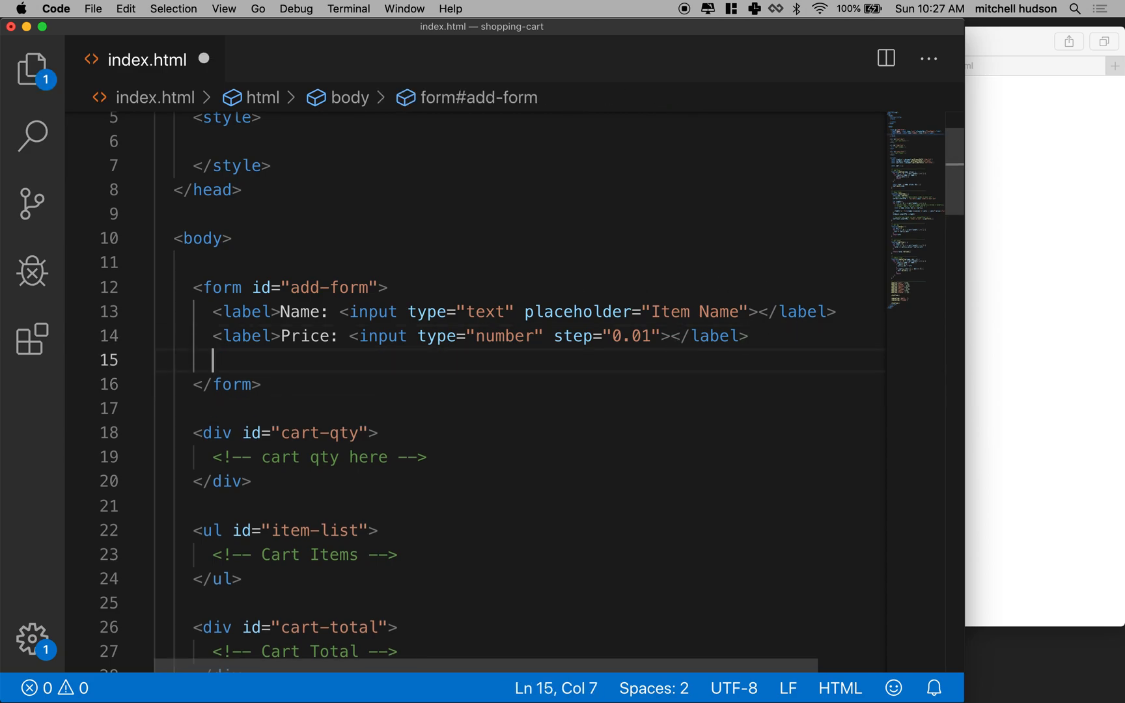
Add an 'Add Item' button after the price input and set its type to submit.
type("<button></button>")
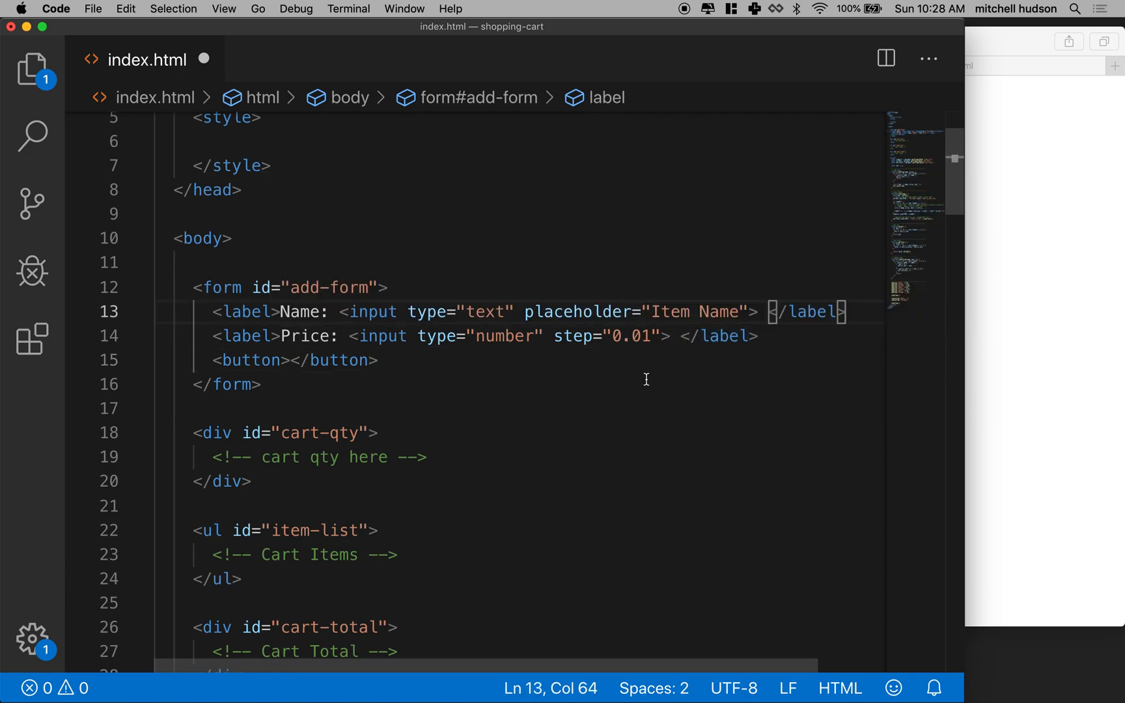
left_click_drag(349, 336, 673, 336)
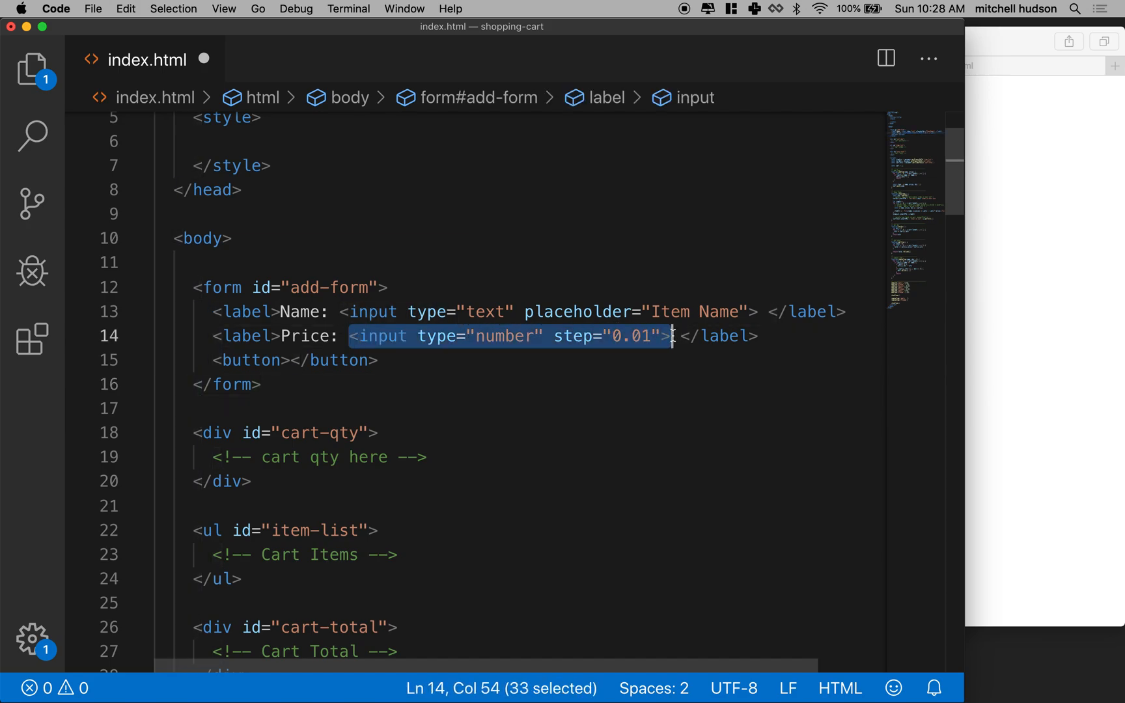
mouse_move(522, 331)
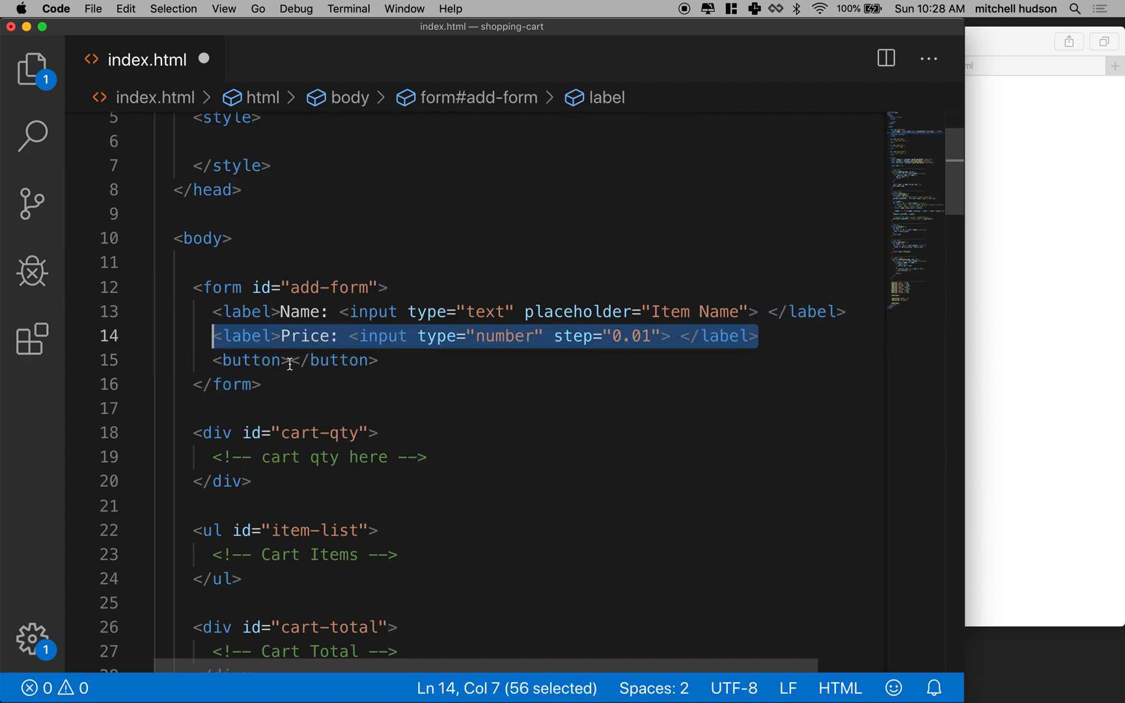
type("Add Item")
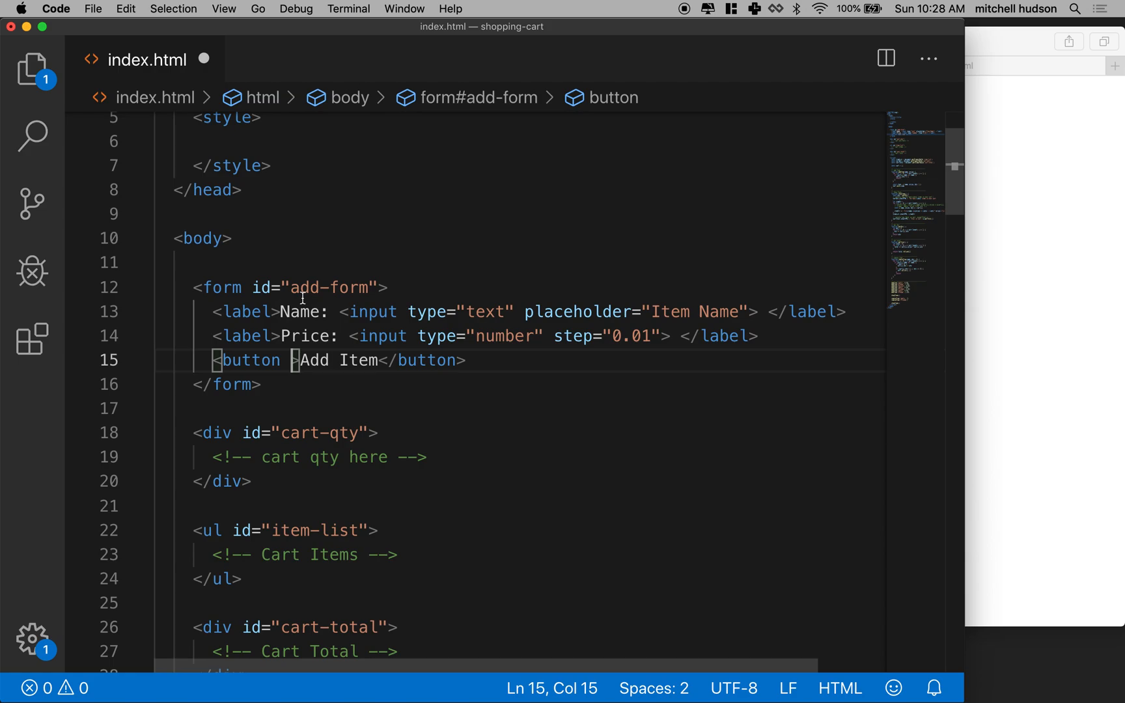
mouse_move(289, 352)
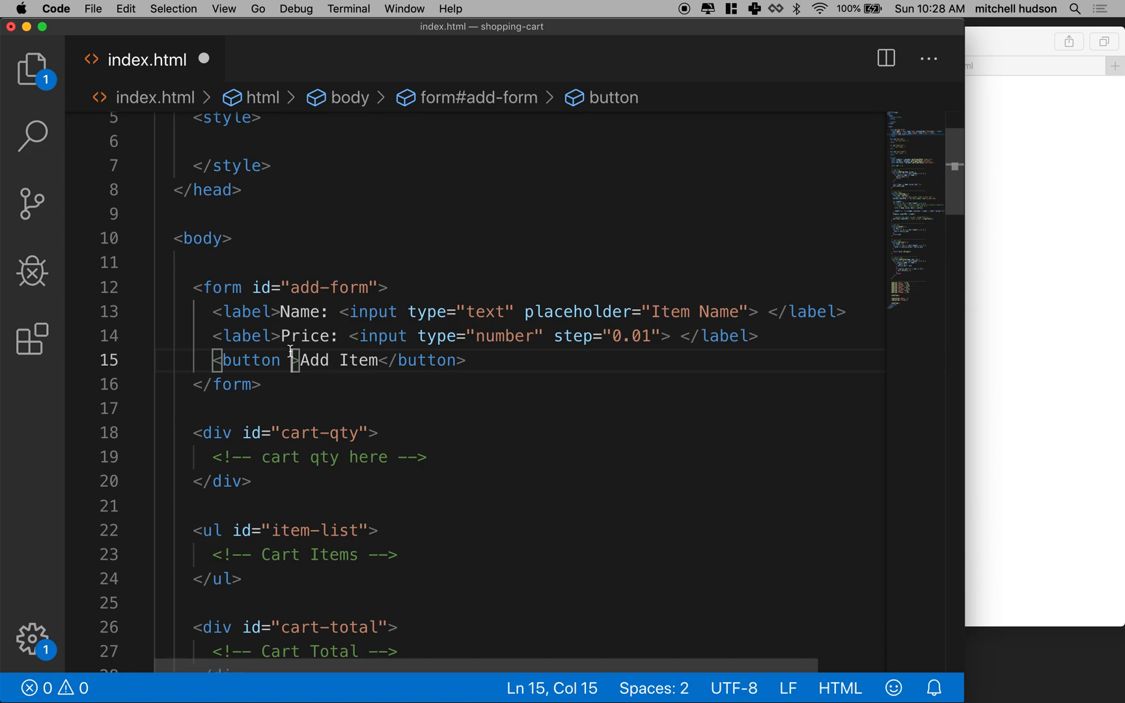
type("type=\"\"")
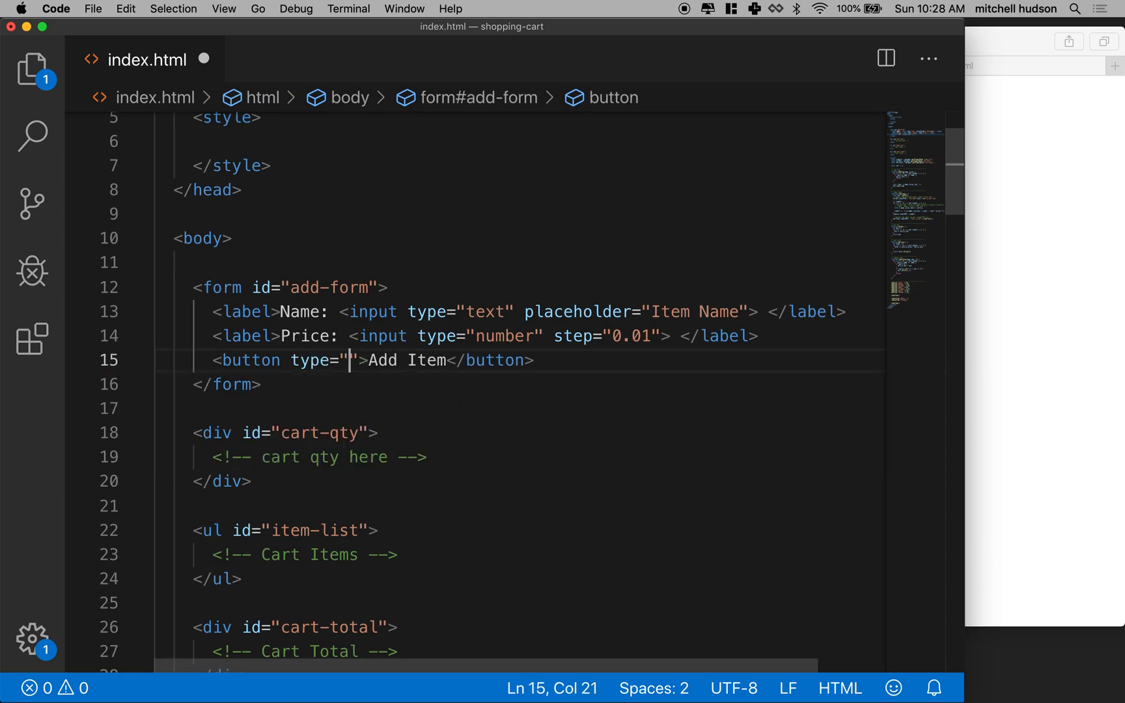
type("submit")
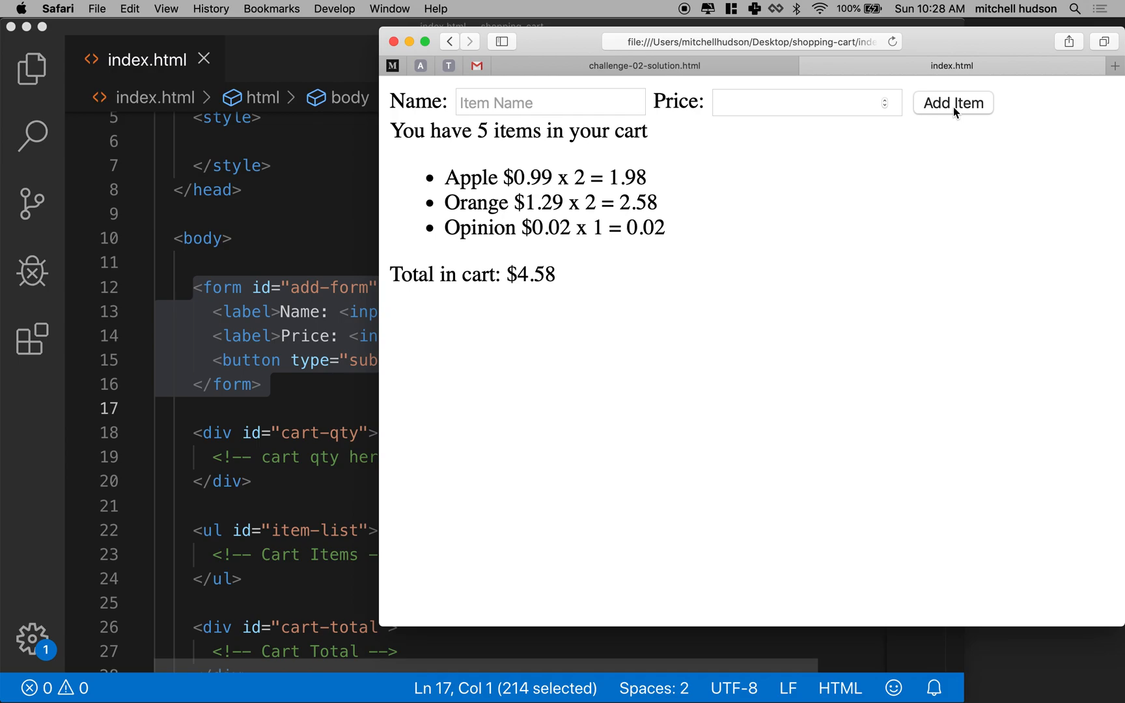
mouse_move(594, 235)
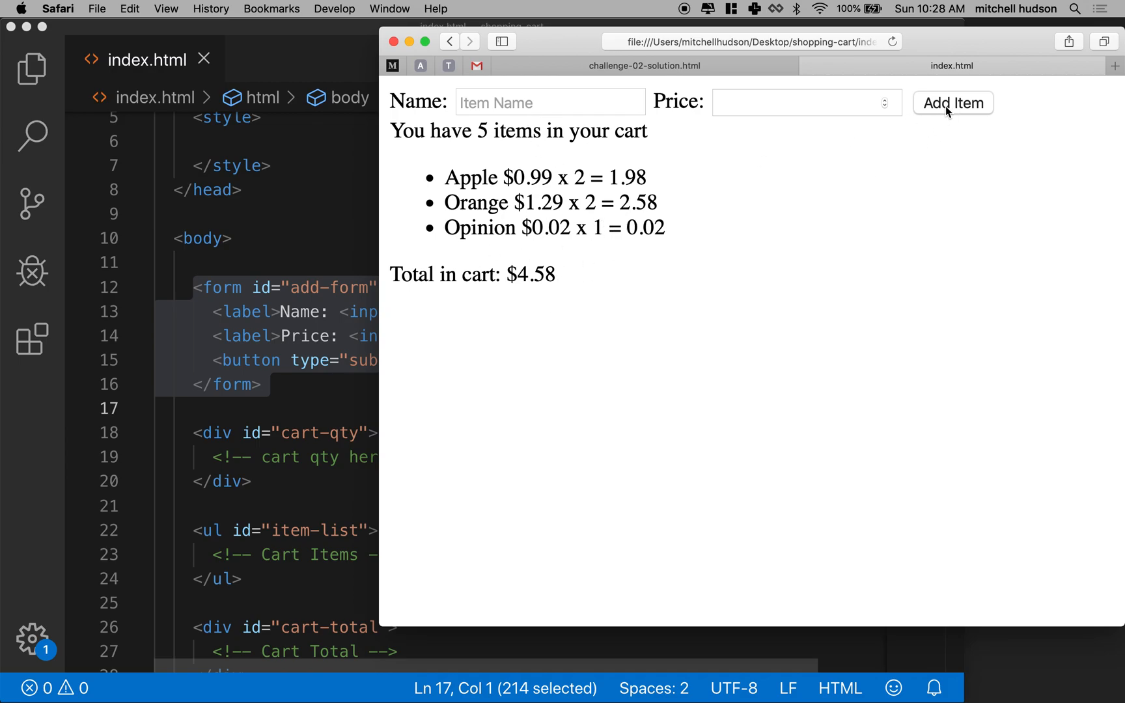
mouse_move(249, 304)
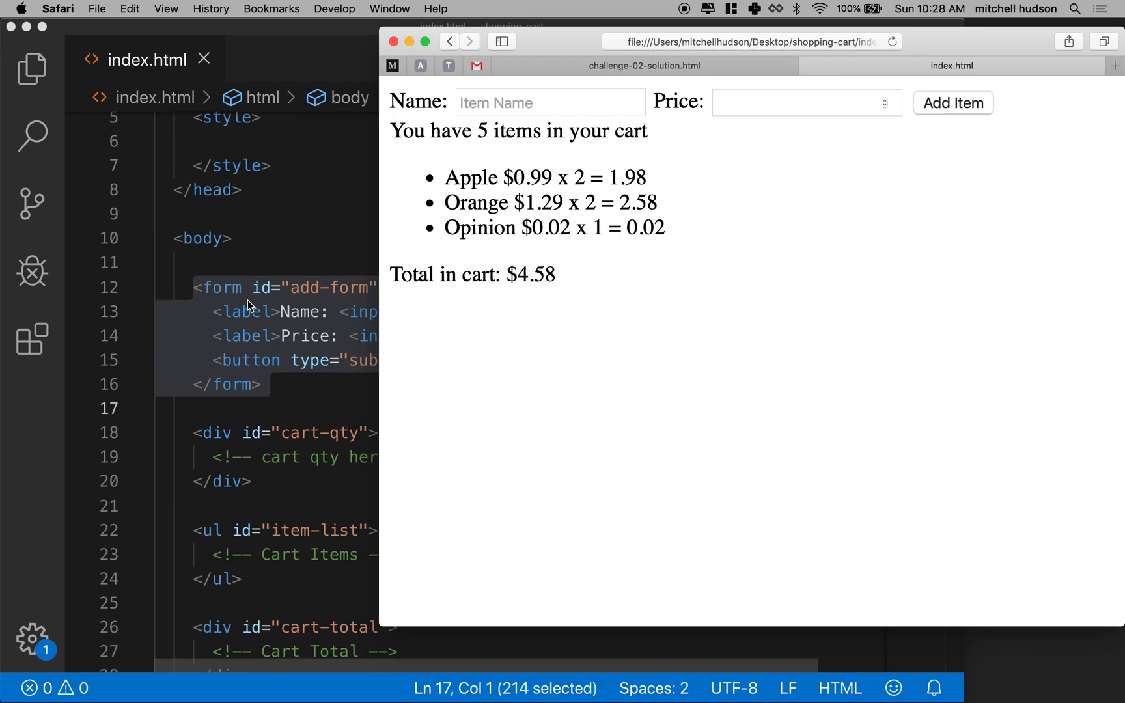
mouse_move(714, 189)
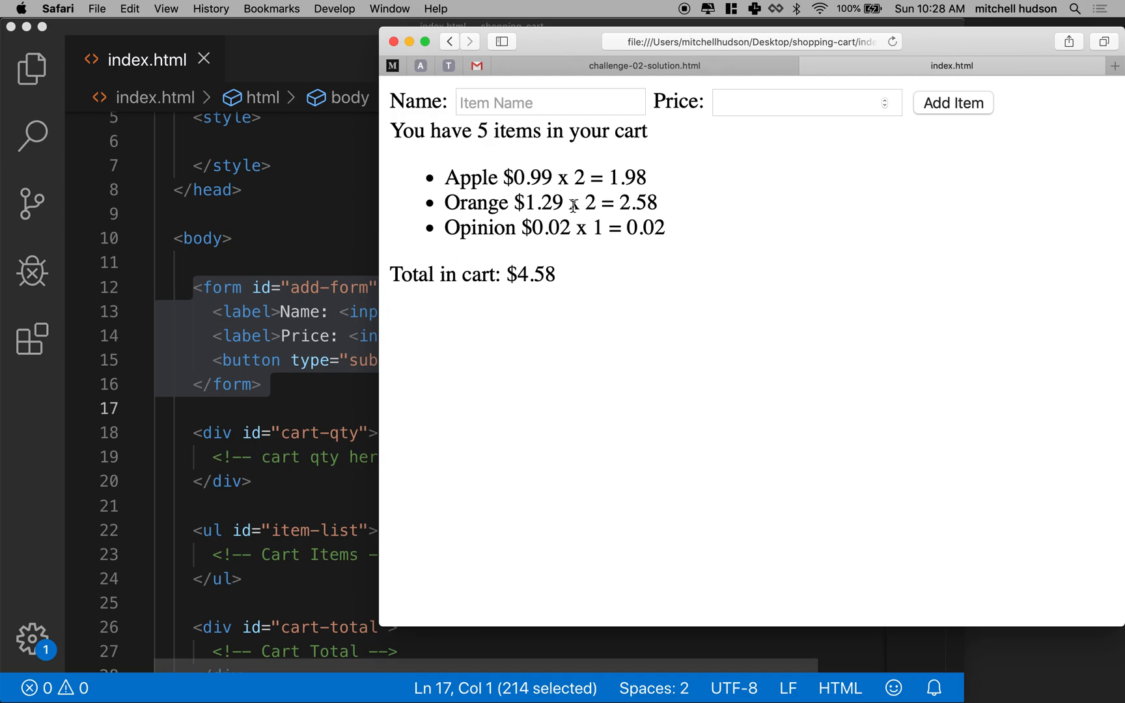
Review Safari's page: Name, Price and Add Item form above the five-item $4.58 cart.
left_click(166, 8)
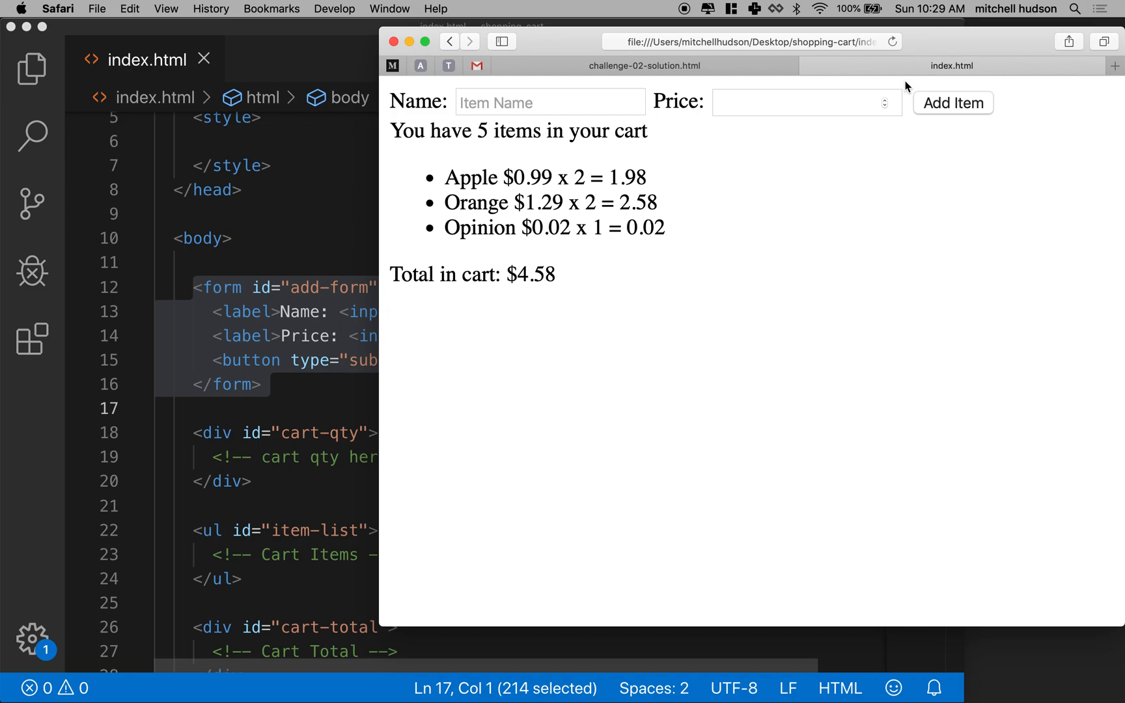
mouse_move(933, 115)
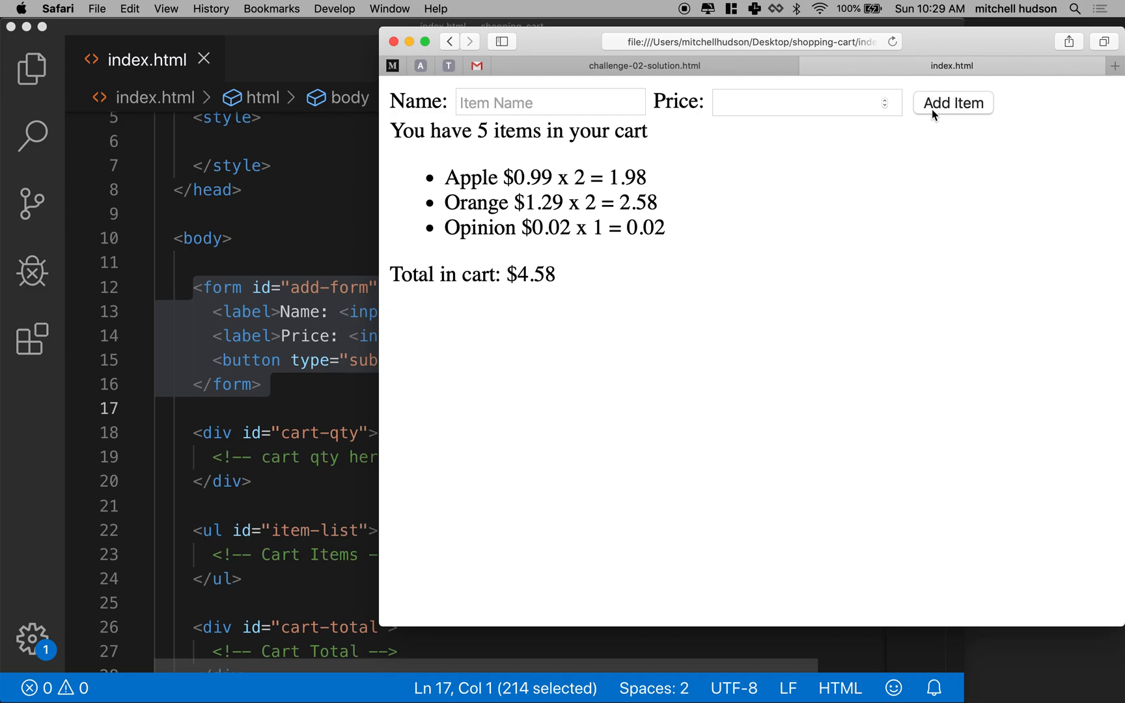
mouse_move(593, 47)
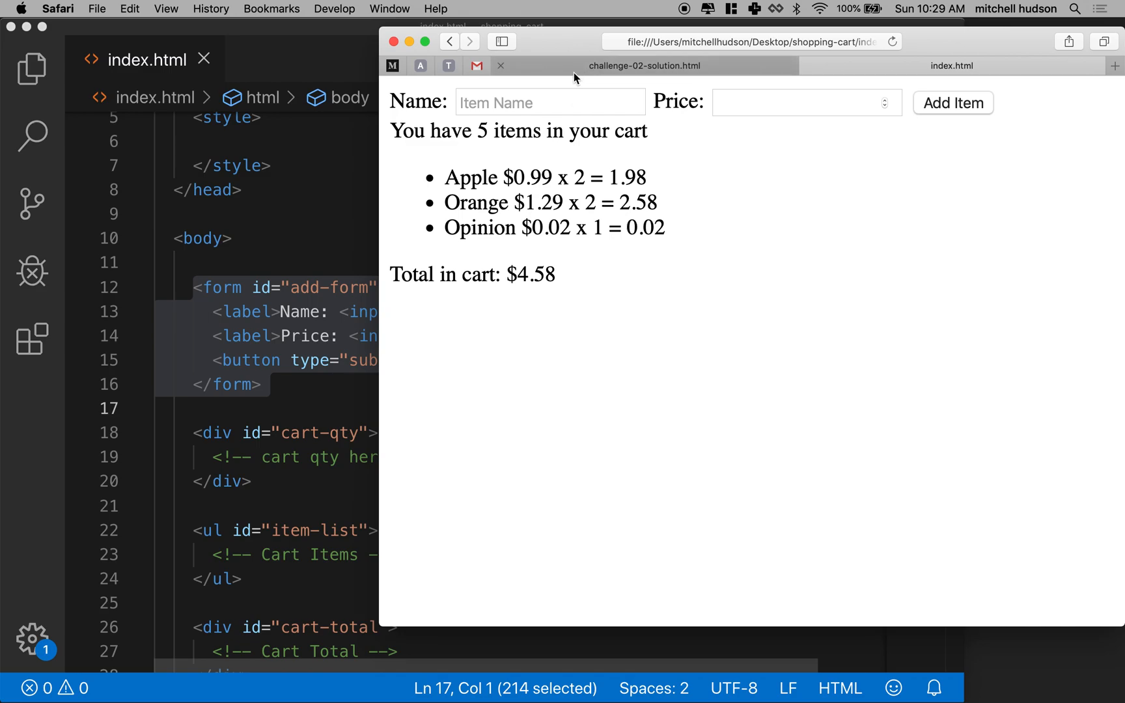
mouse_move(852, 94)
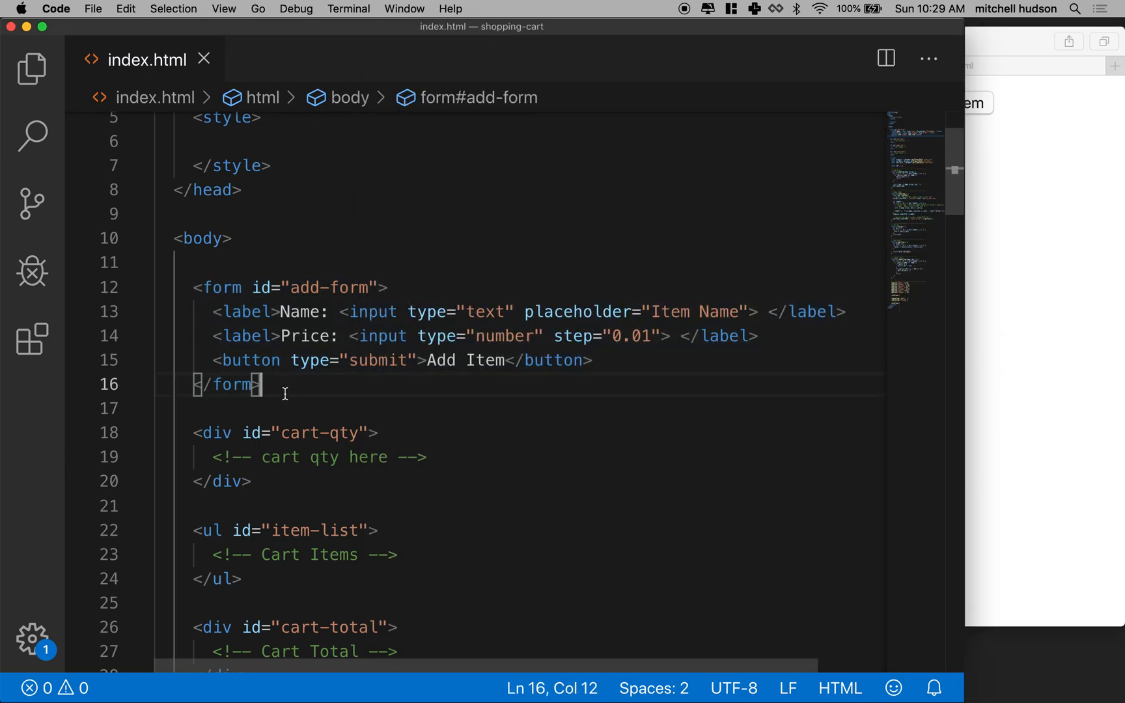
Locate the form's add-form id and the existing element lookup declarations.
scroll("down", 3)
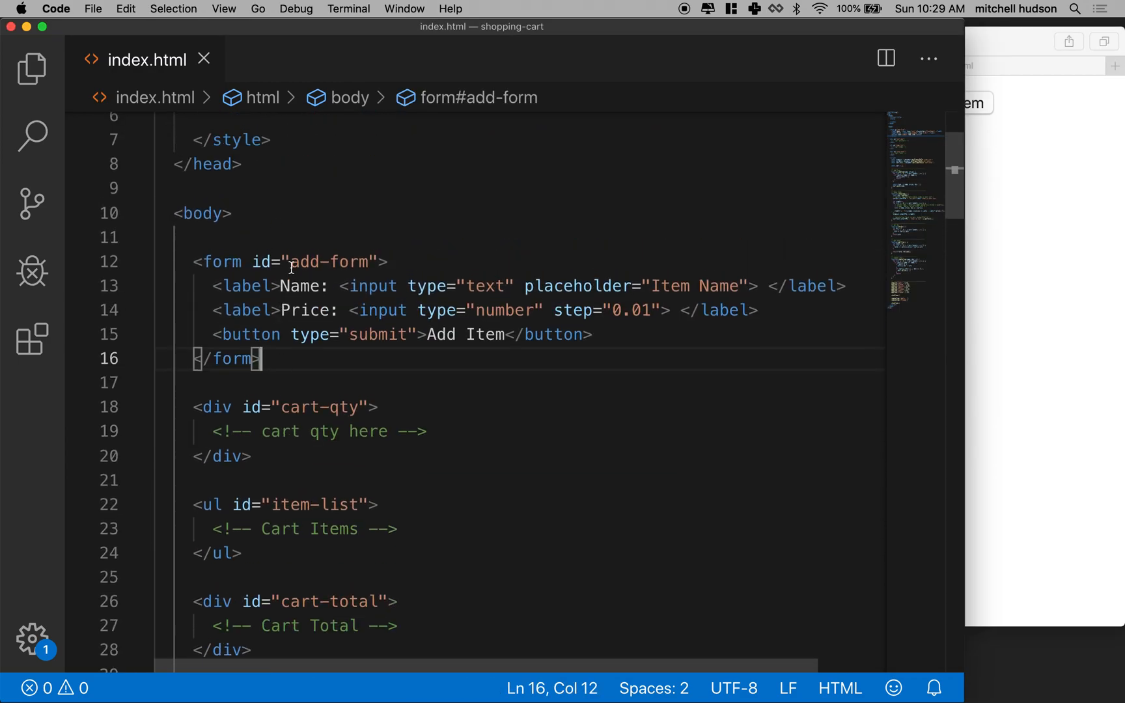
double_click(330, 261)
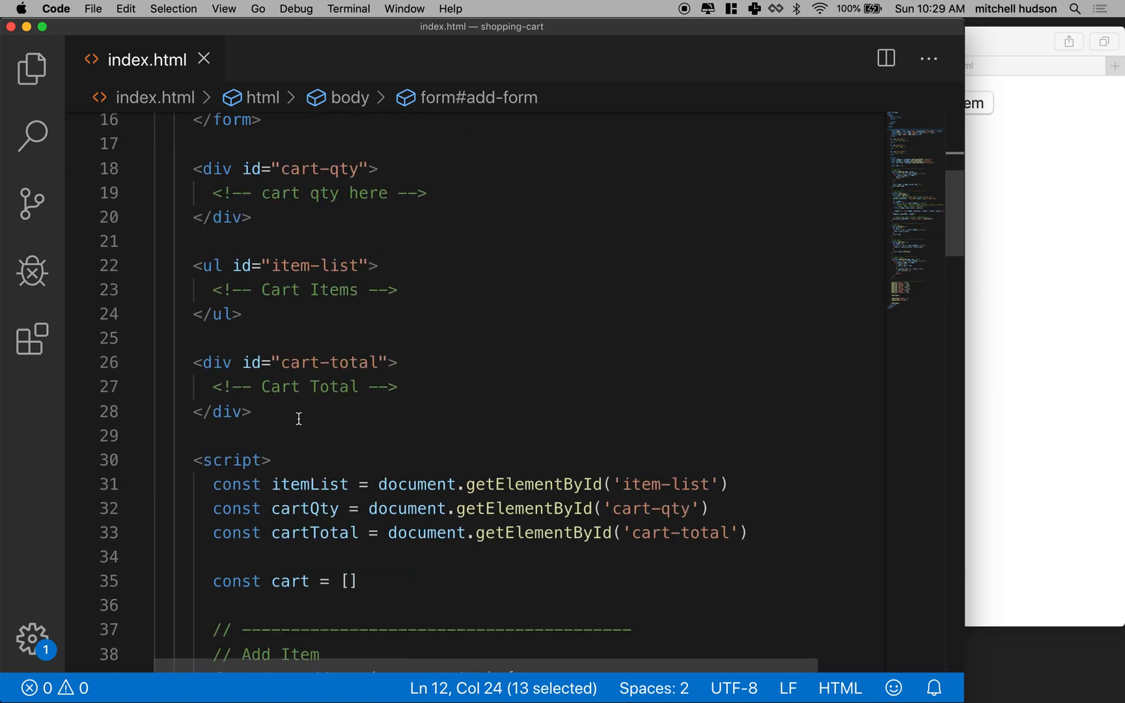
scroll("down", 3)
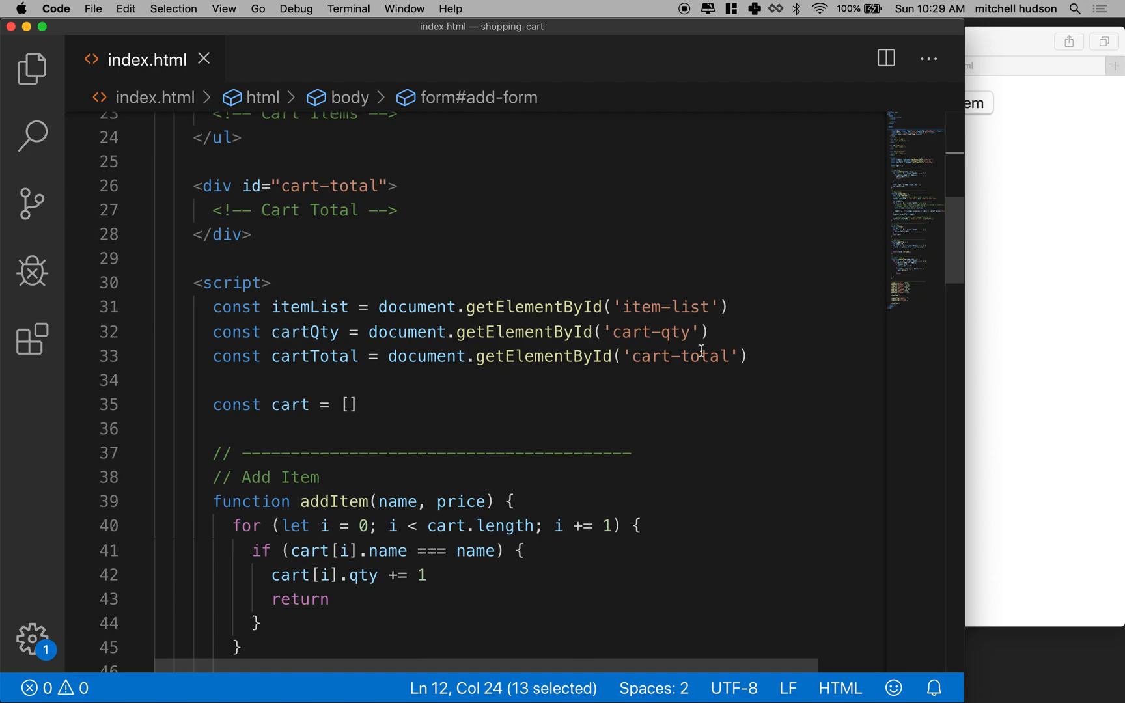
type("const")
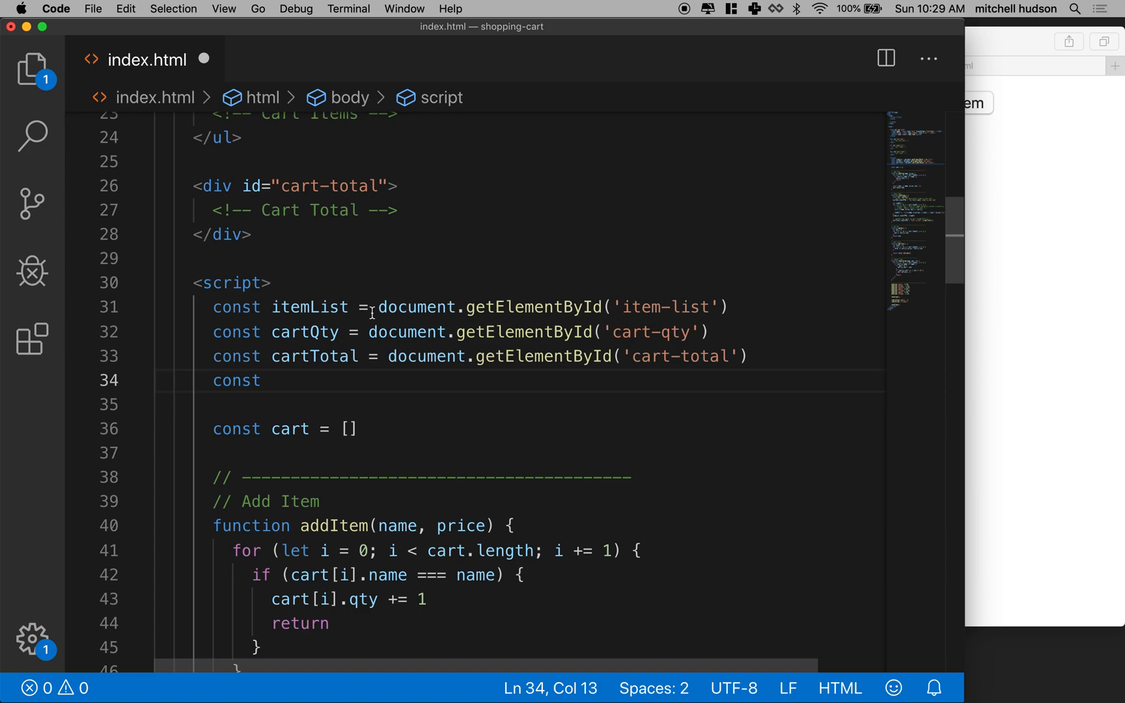
left_click_drag(213, 307, 272, 380)
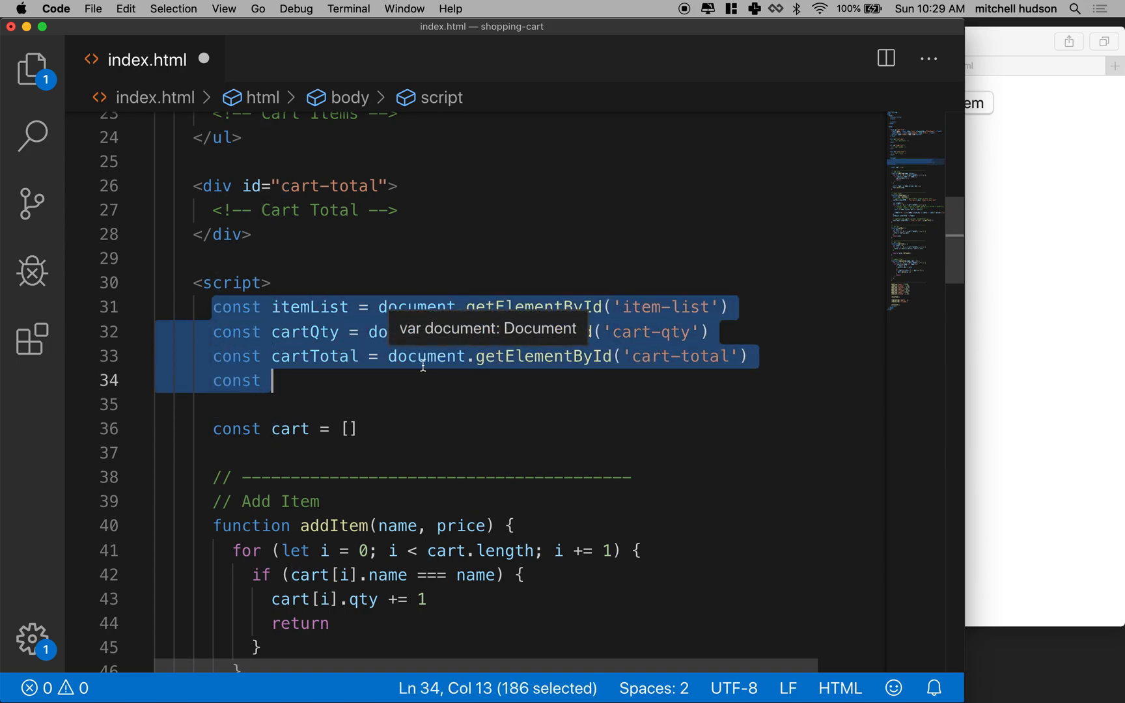
left_click(486, 357)
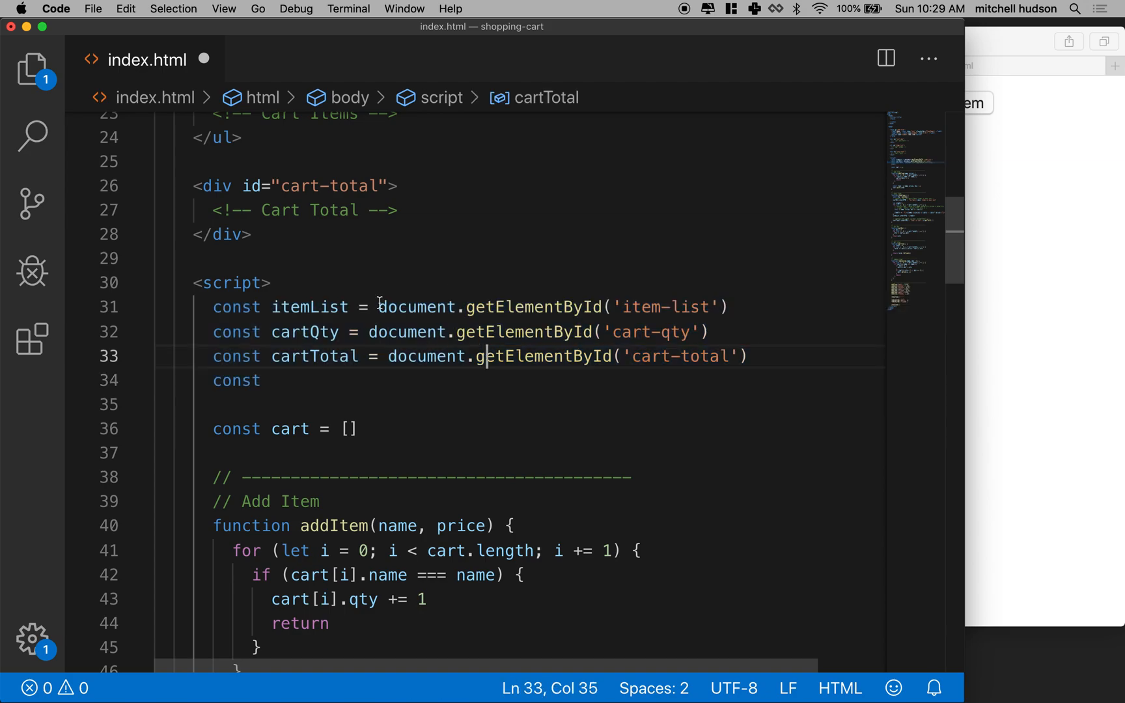
Declare addForm via getElementById('add-form'), modelled on the itemList lookup.
left_click_drag(379, 307, 730, 307)
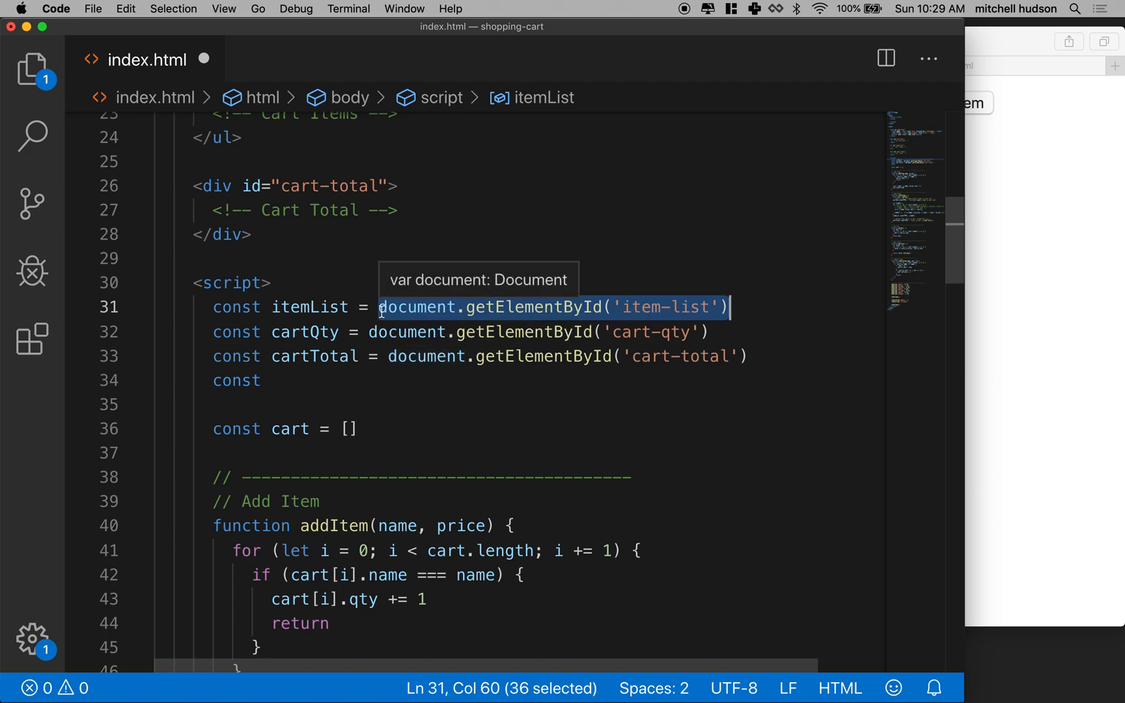
mouse_move(739, 307)
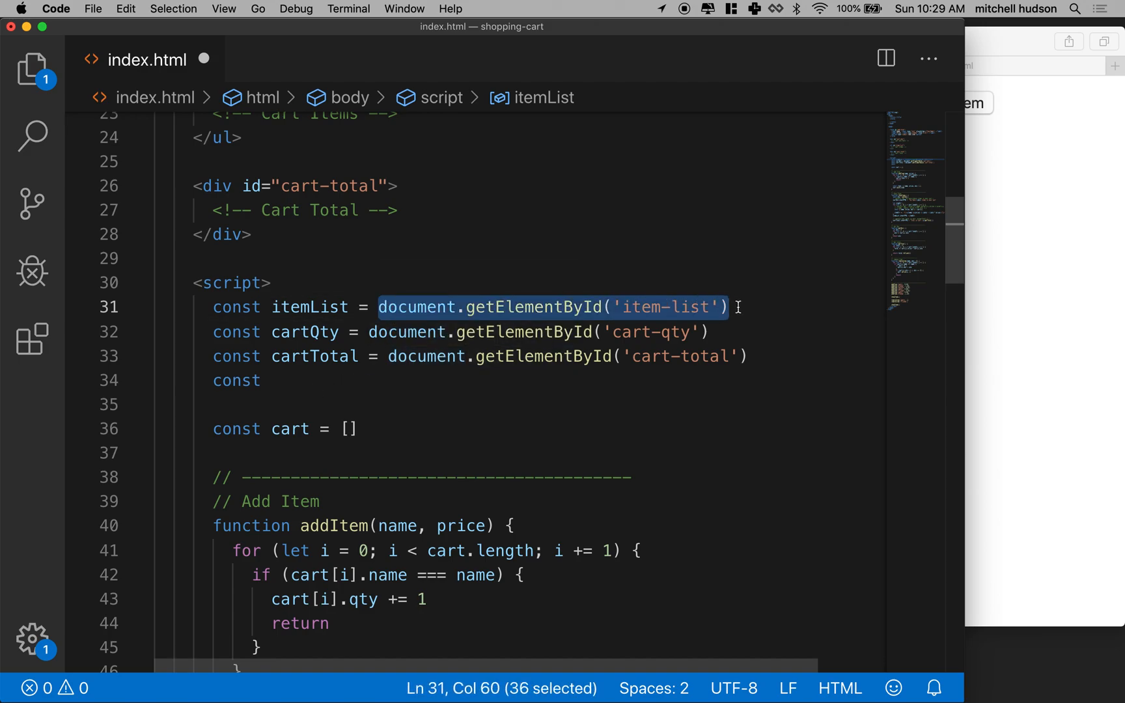
double_click(309, 308)
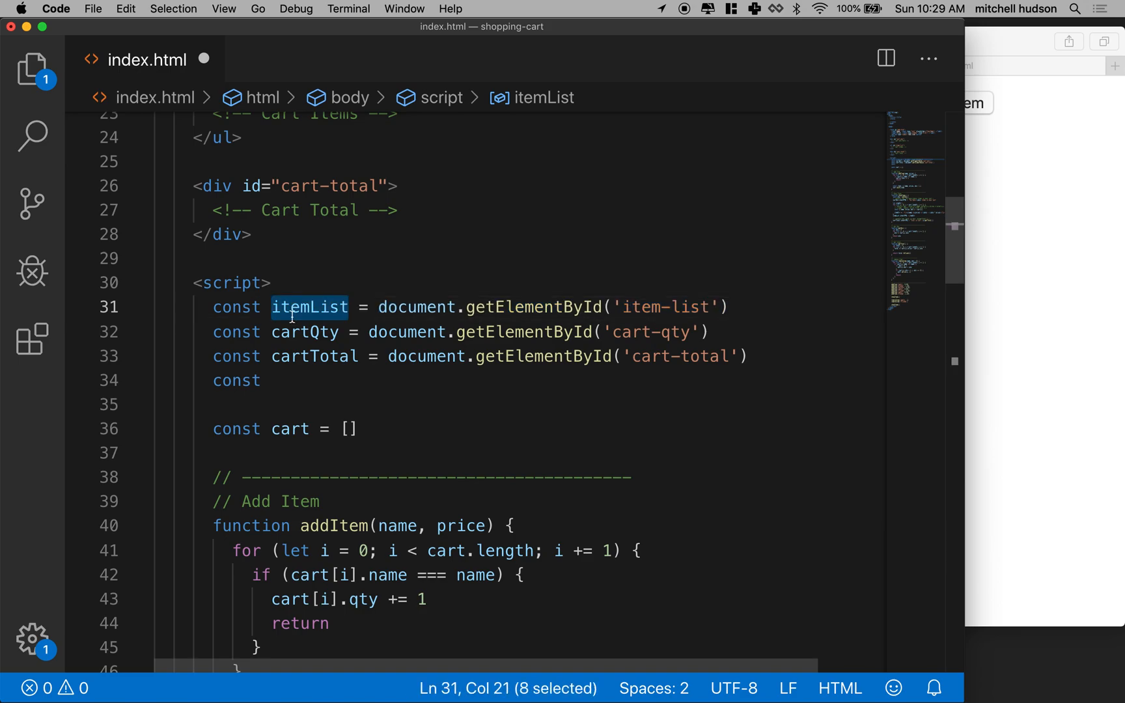
type("fo")
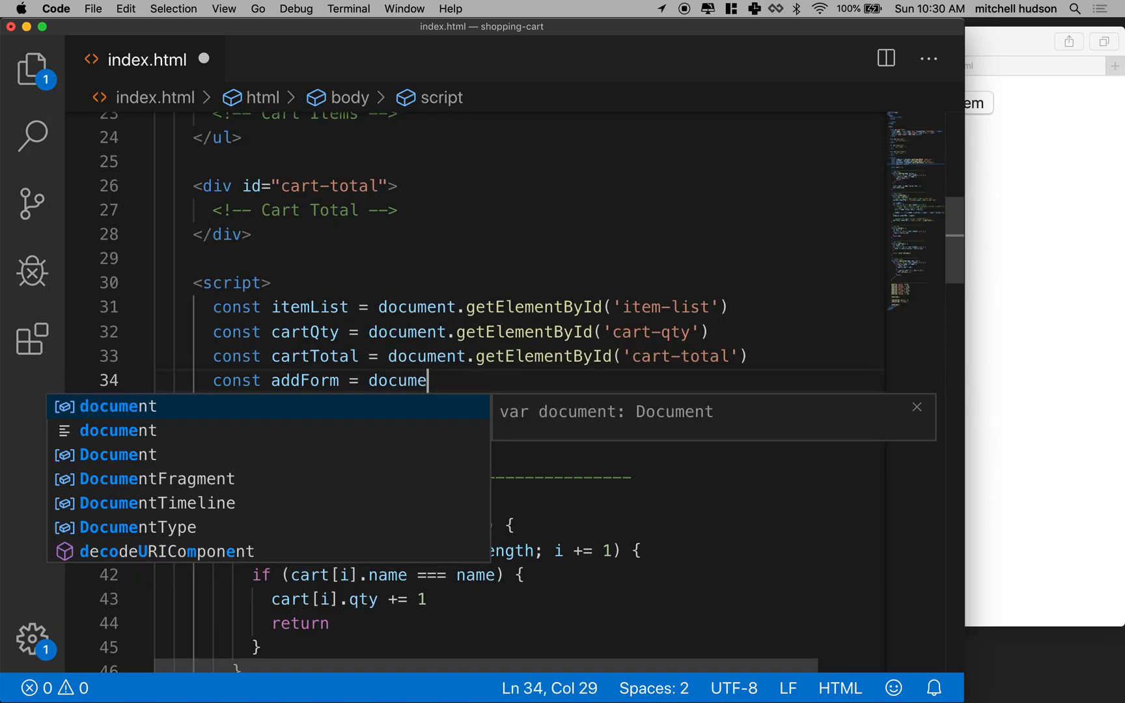
type(".gte")
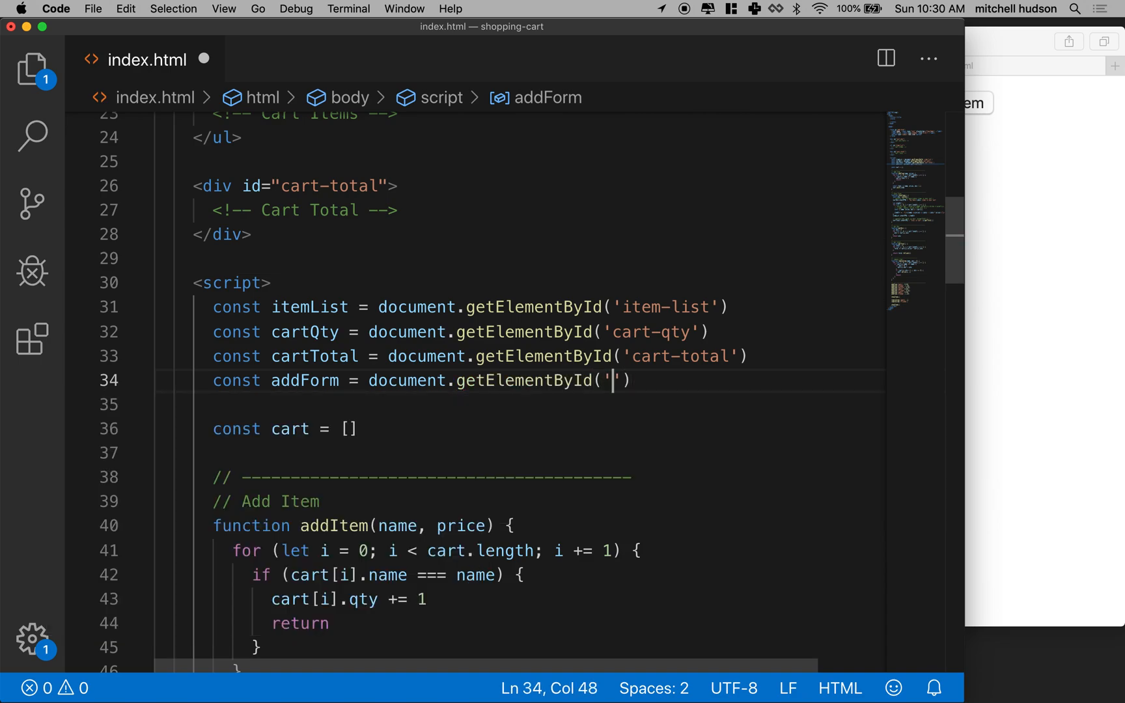
type("add-fo")
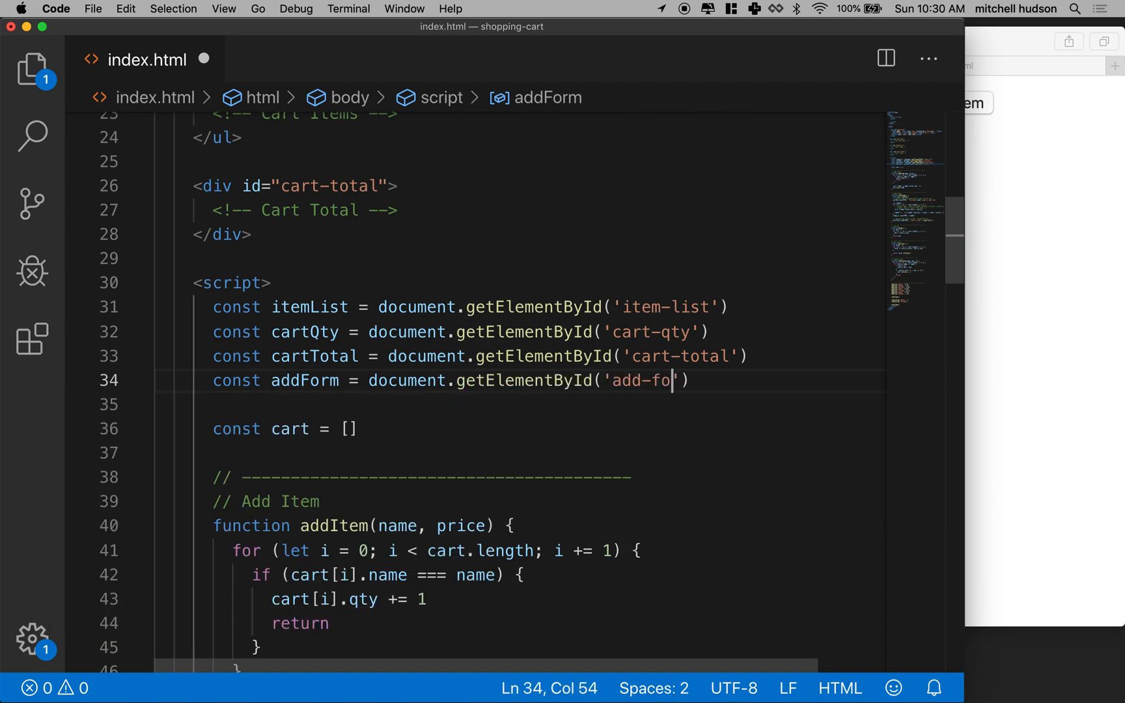
type("rm")
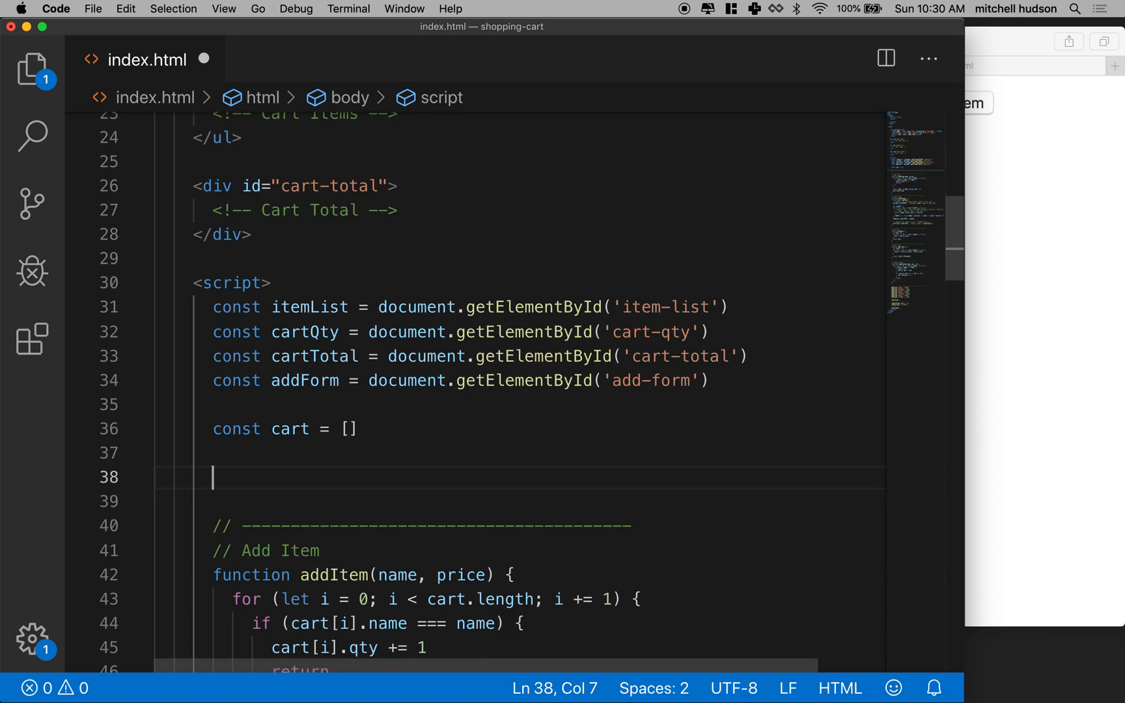
Add a comment divider line and a 'handle add form submit' comment below it.
type("//")
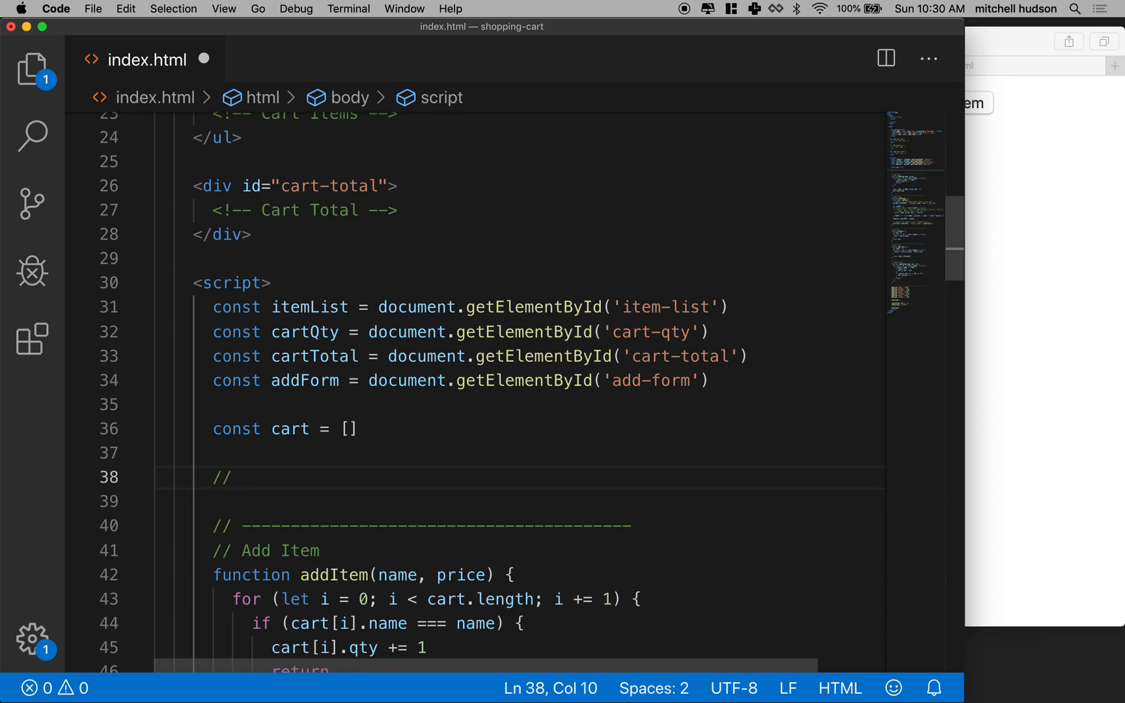
type("---------------------------------------")
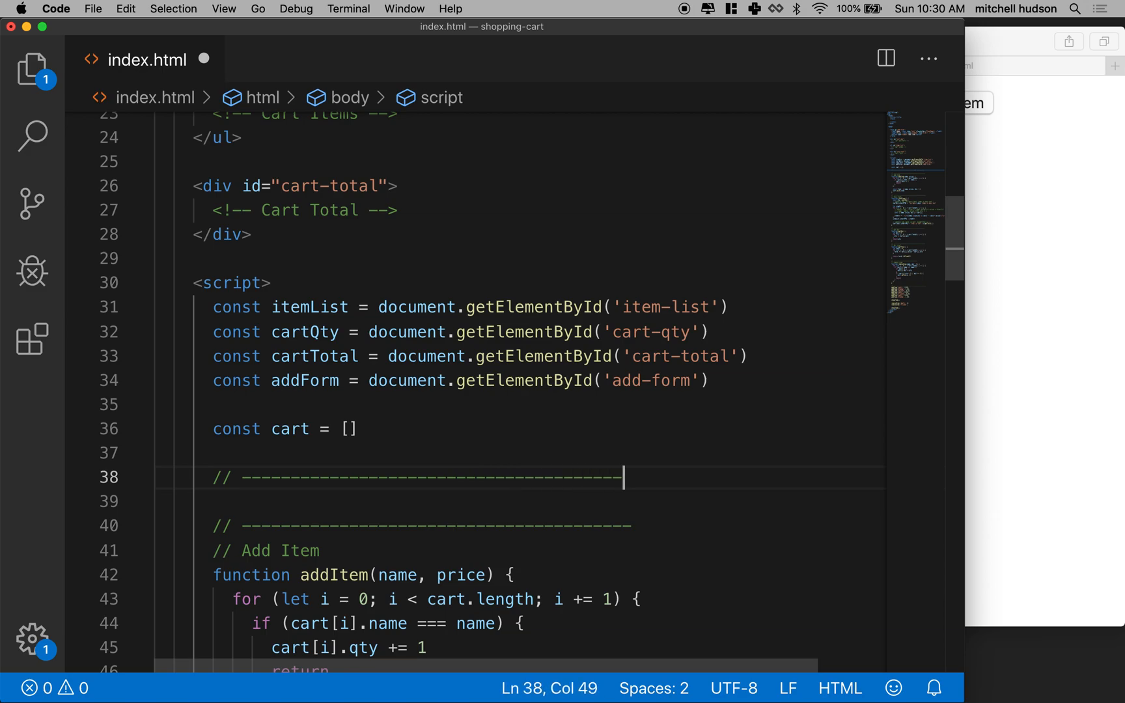
key("enter")
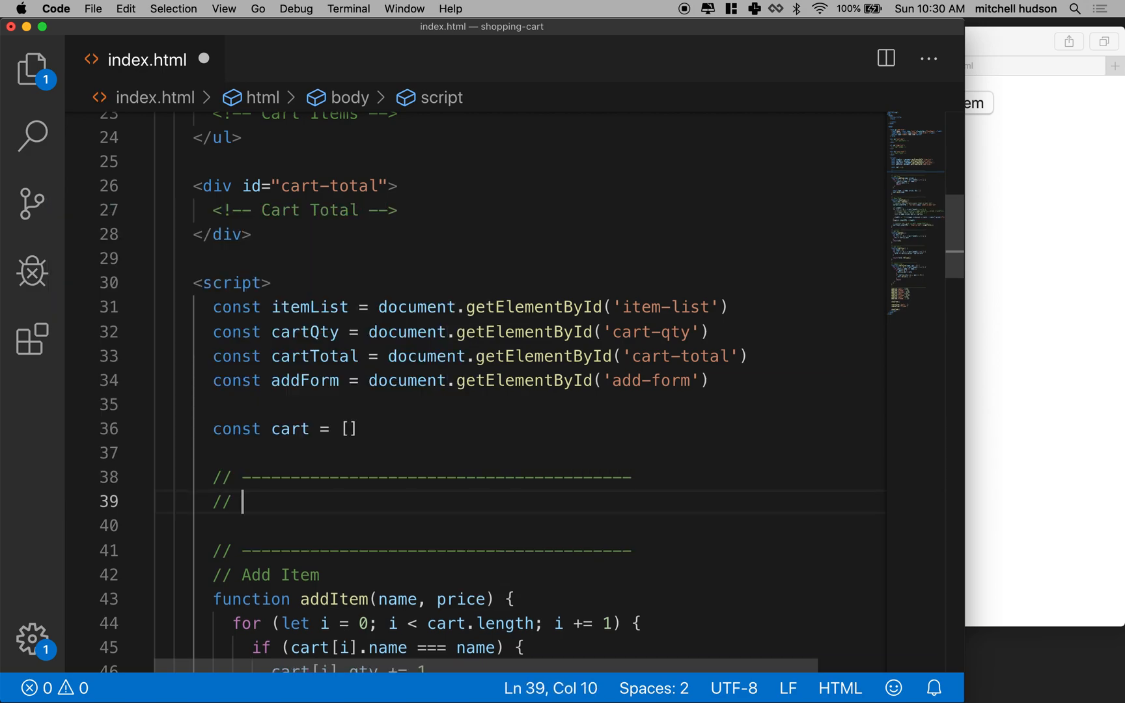
type("handle")
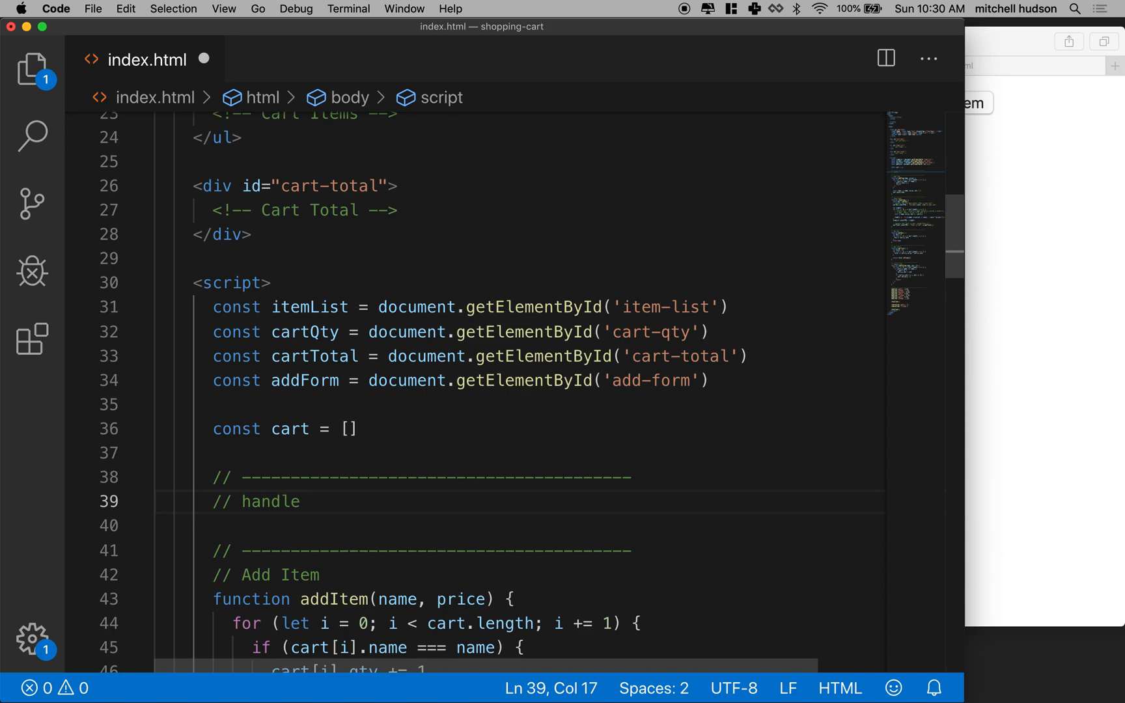
type("a")
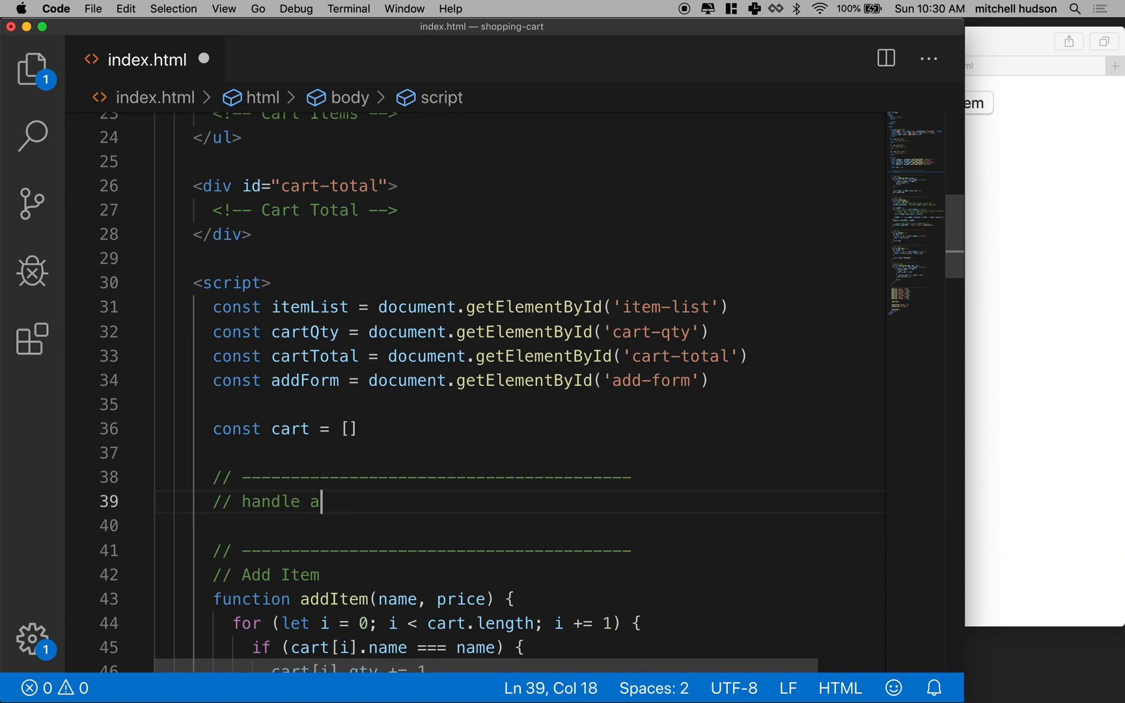
type("dd form su")
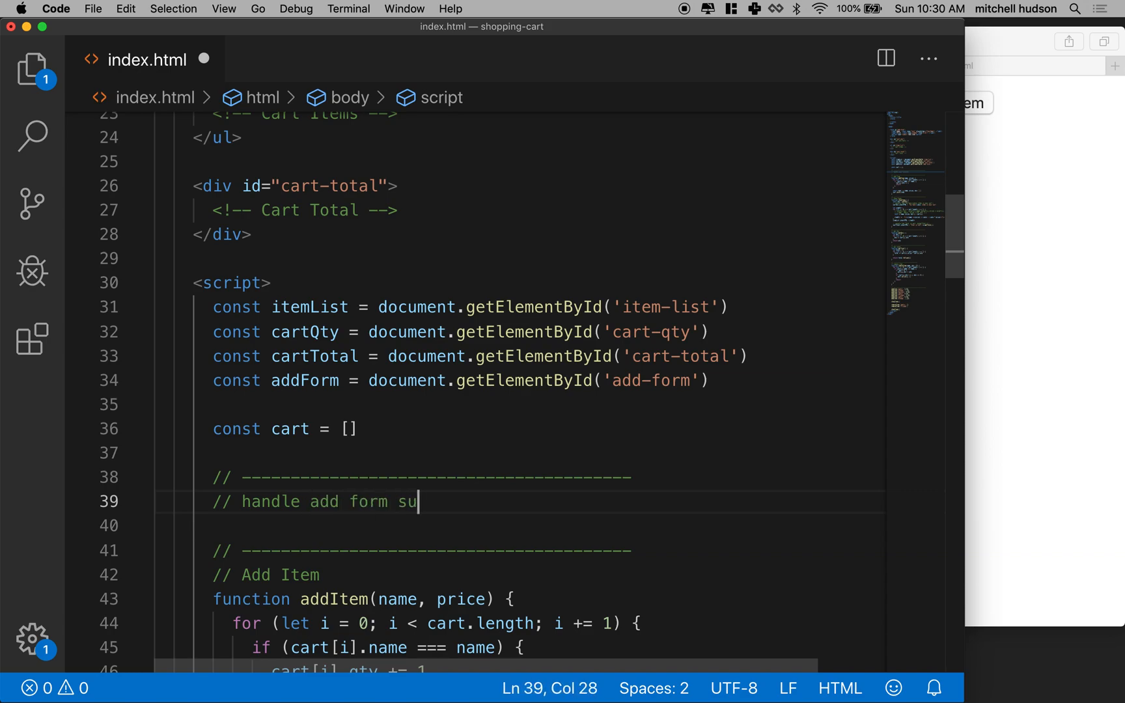
type("bmit")
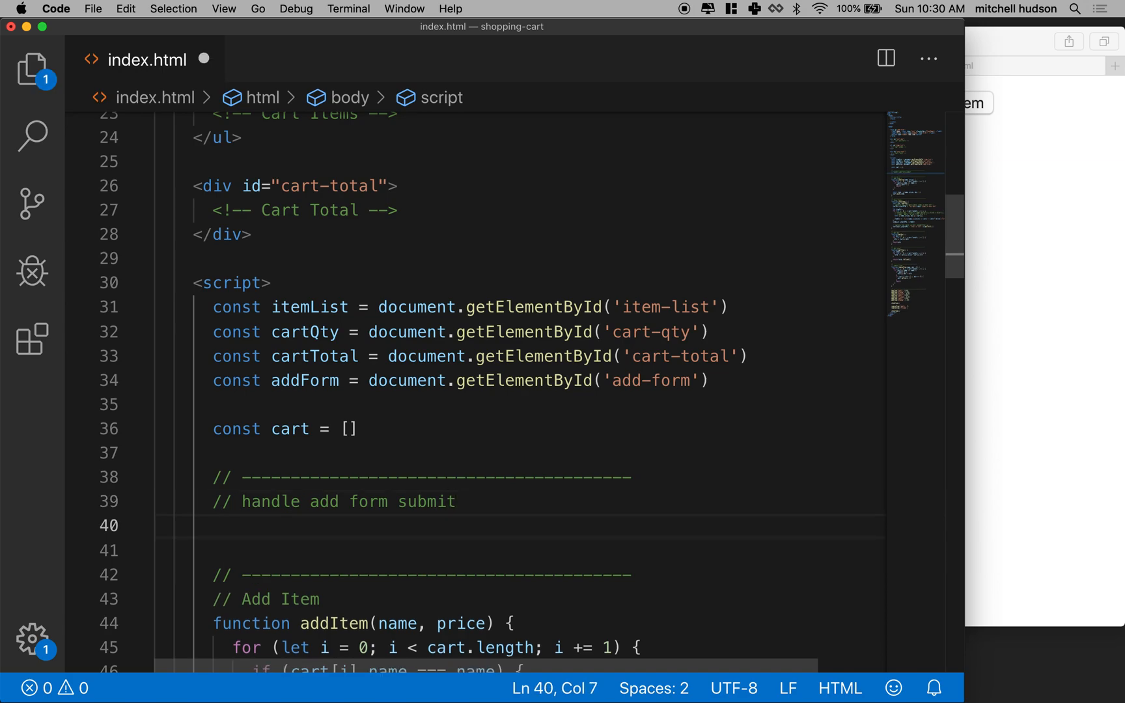
On line 40, write addForm.onsubmit = function() { } with autocomplete.
type("function")
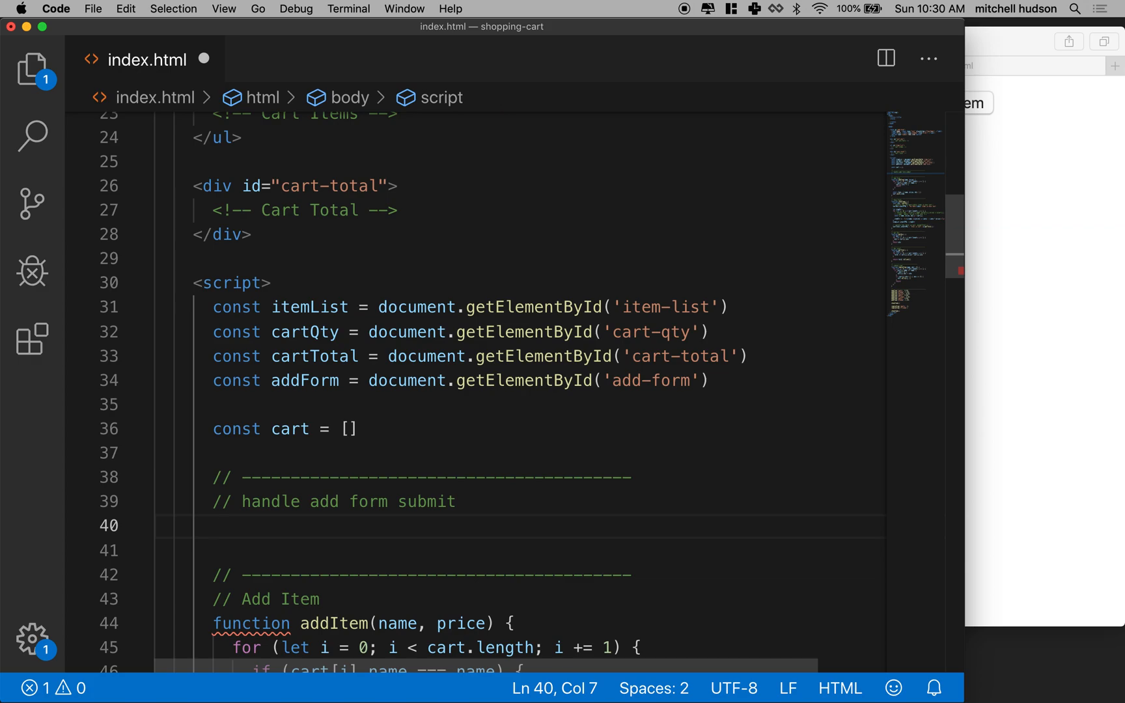
type("add")
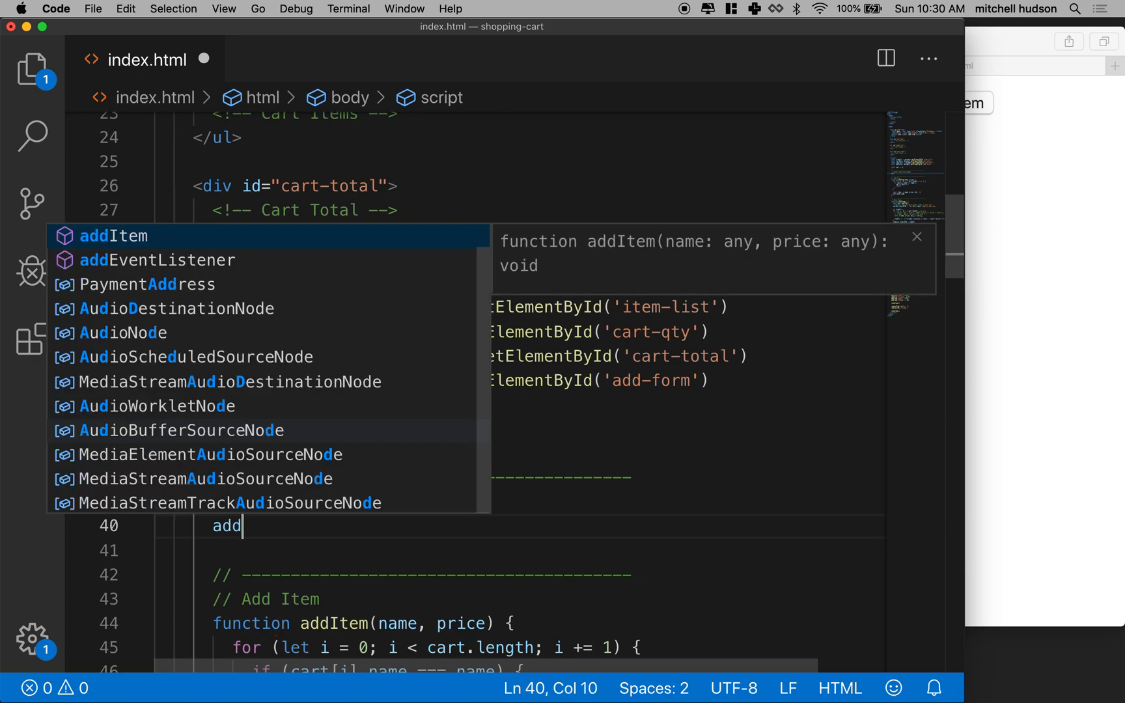
type("Form")
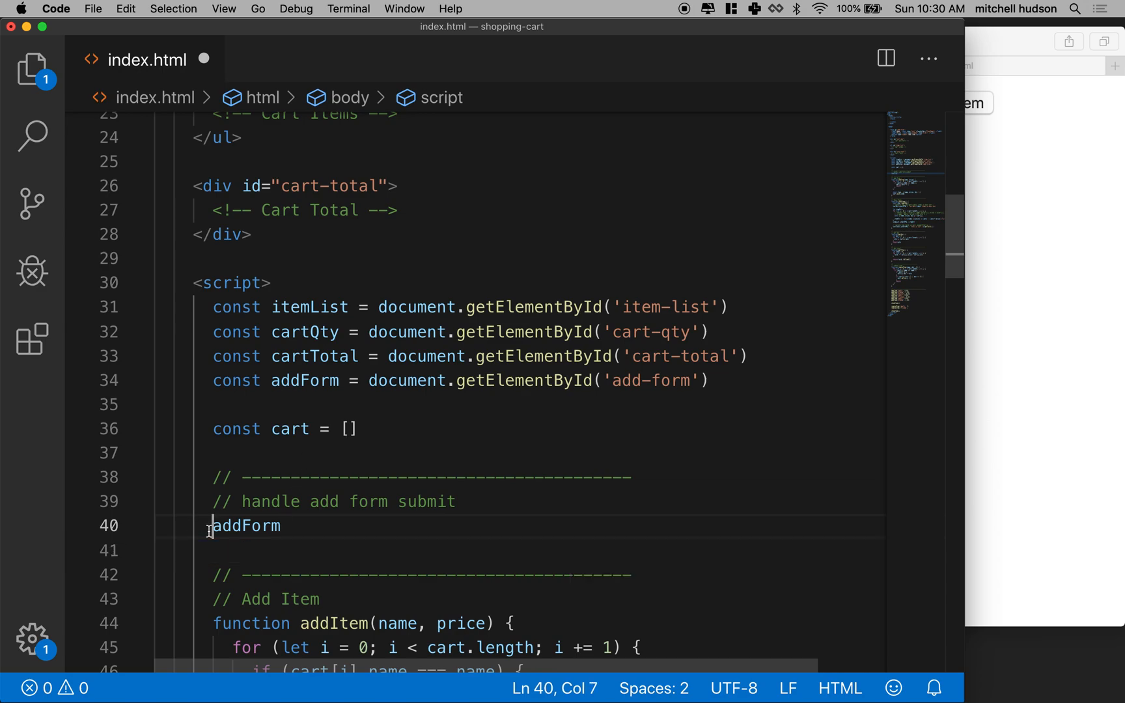
double_click(246, 526)
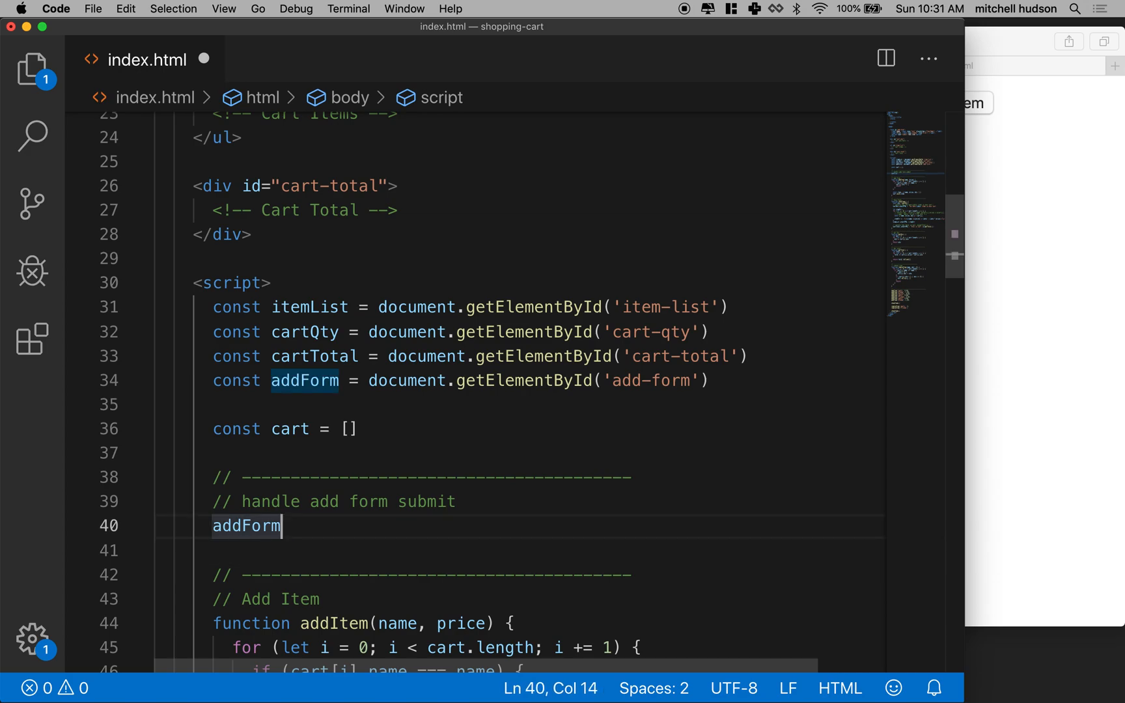
type(".addEventListe")
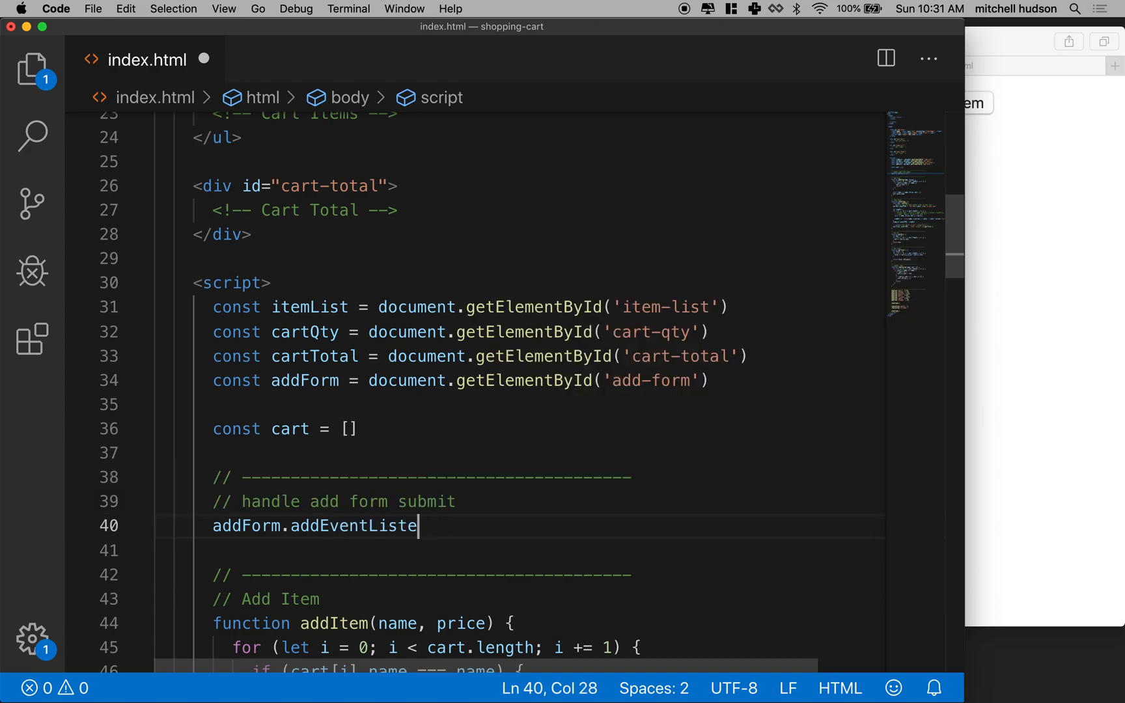
key("backspace")
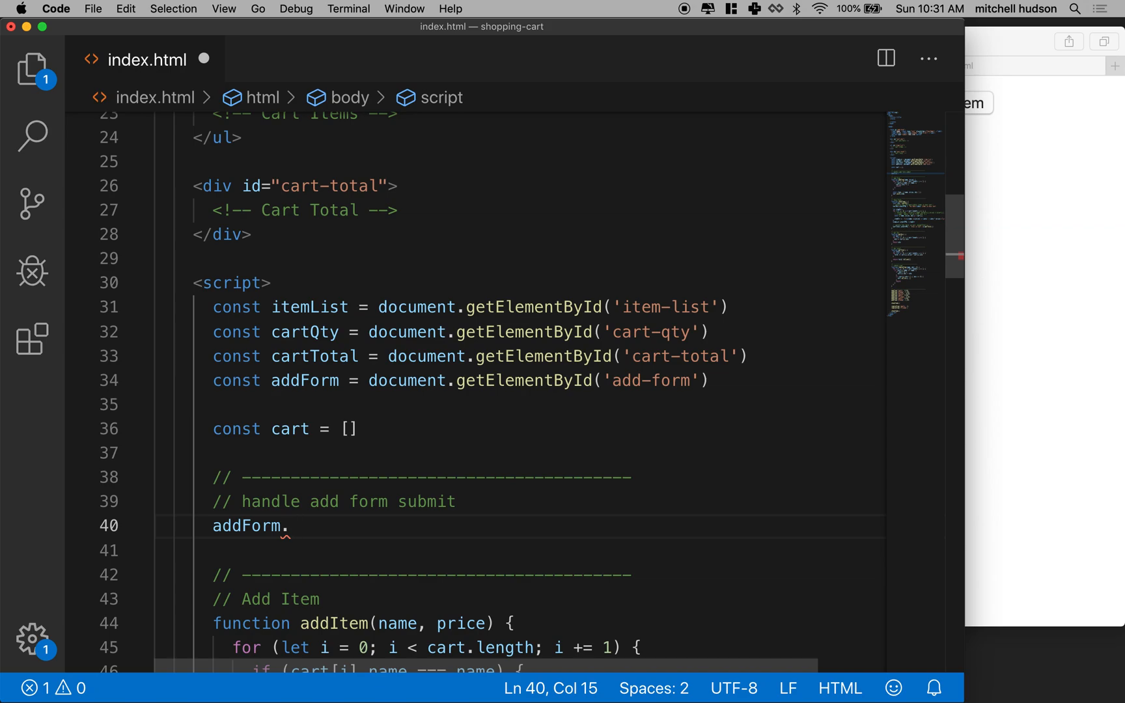
type("o")
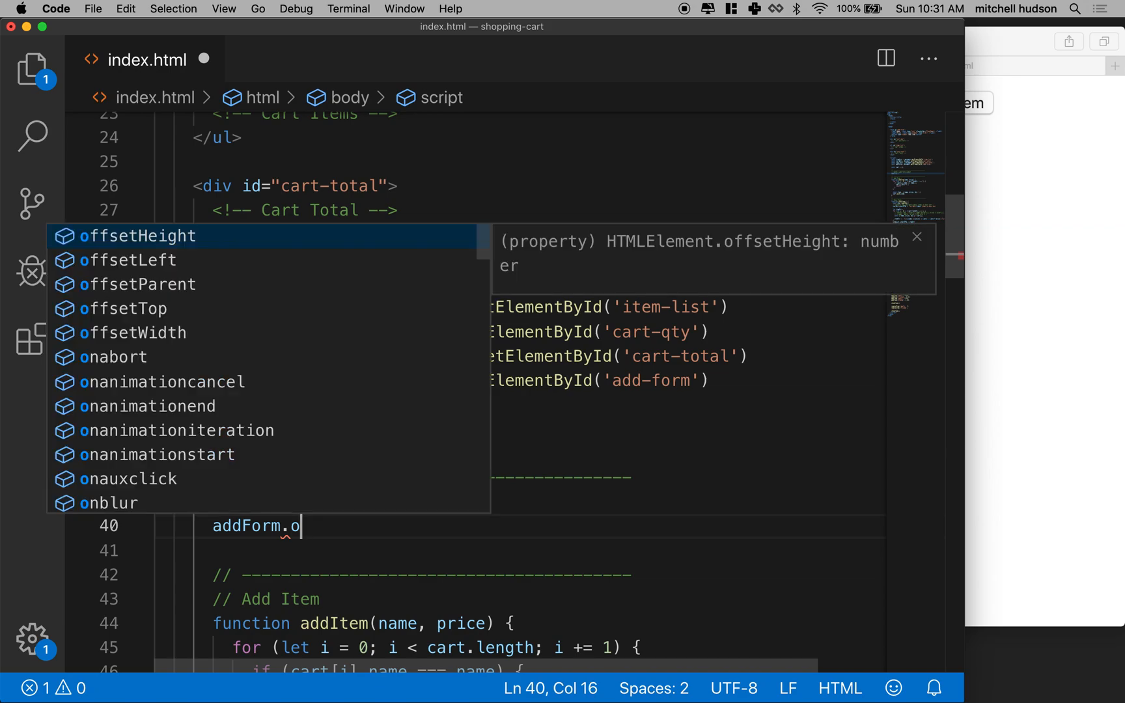
type("nsubmit")
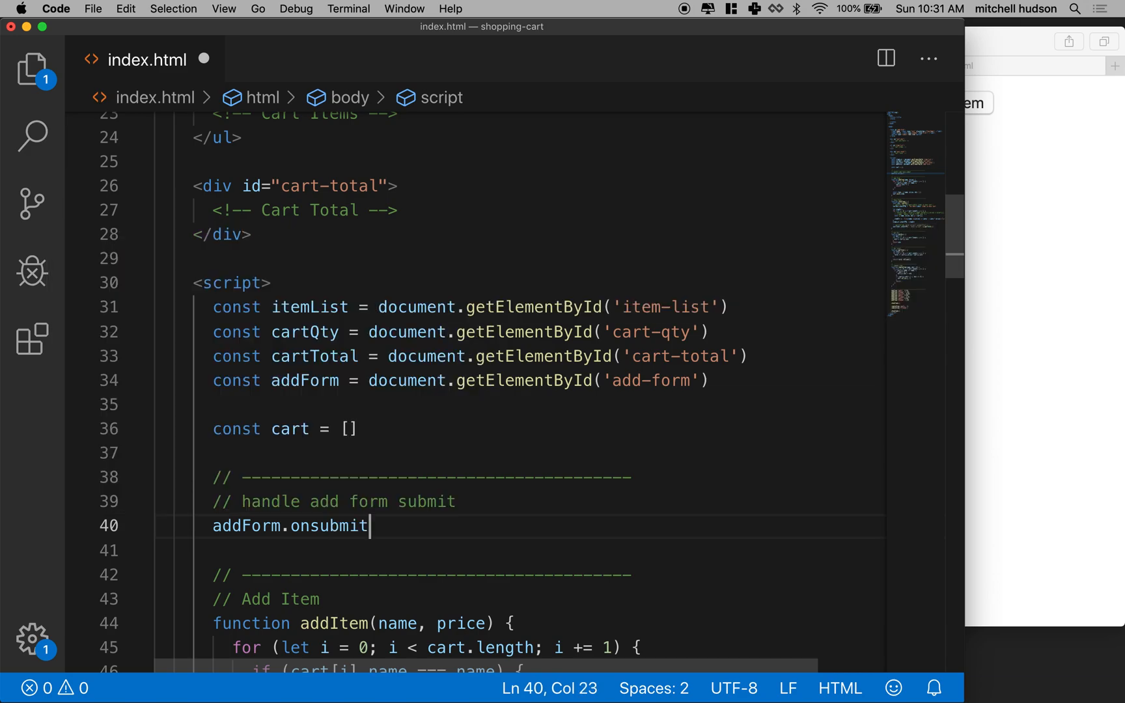
type("=")
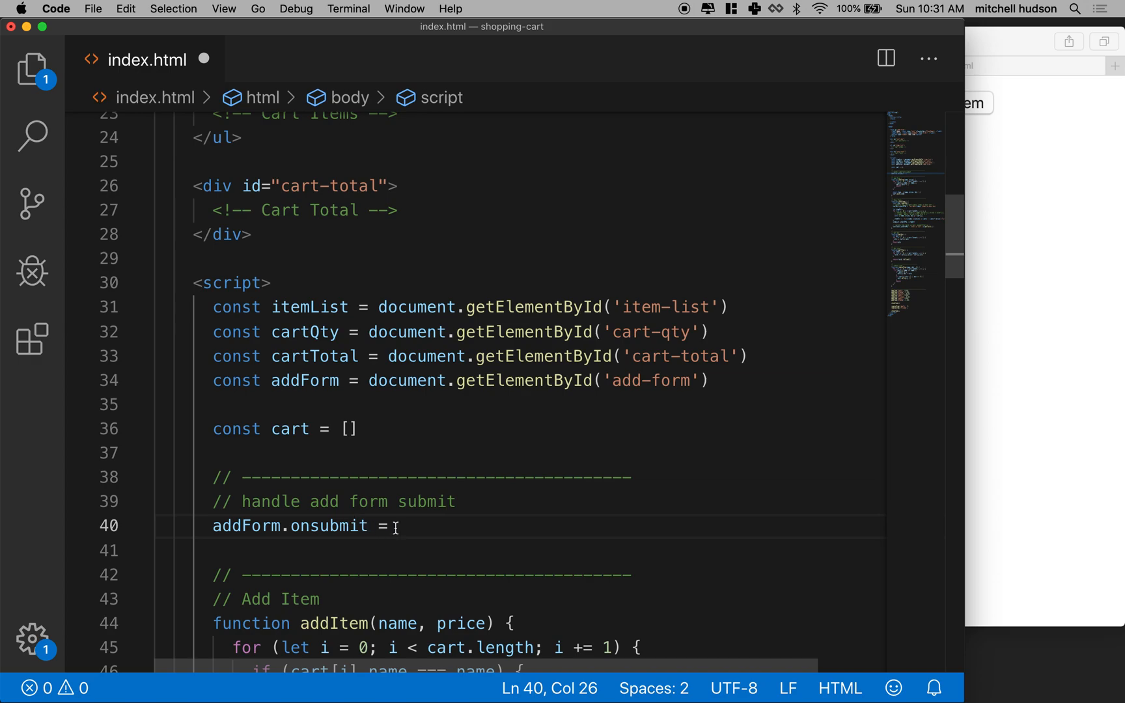
type("function() {")
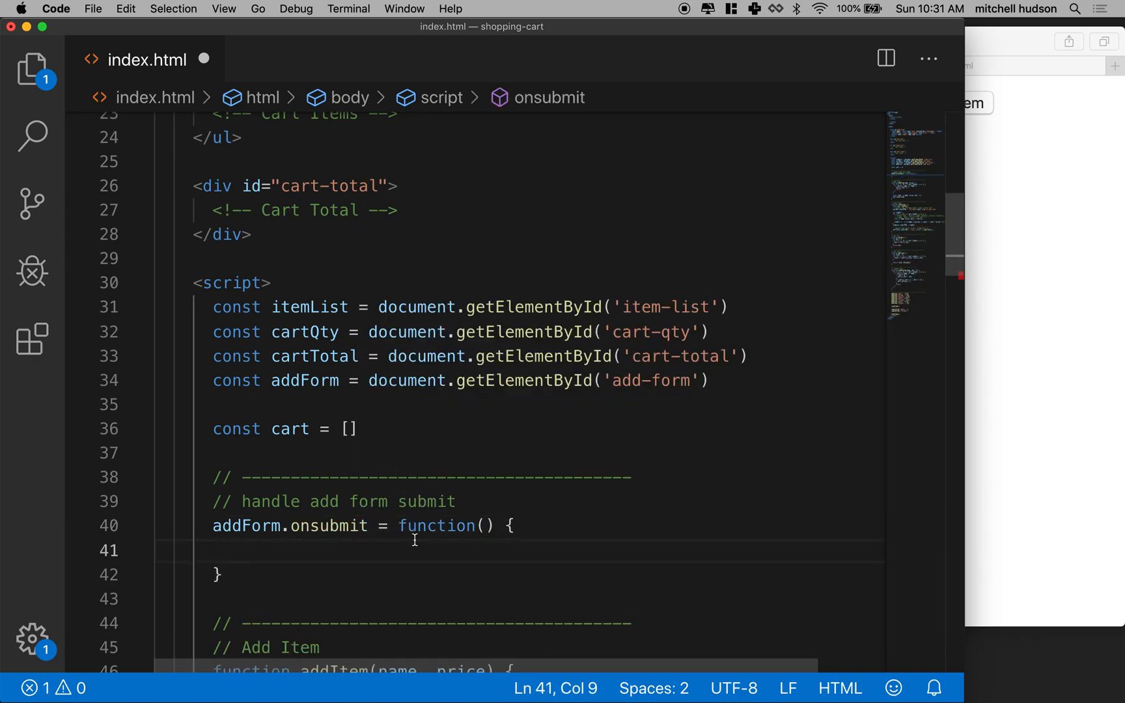
left_click_drag(400, 525, 223, 575)
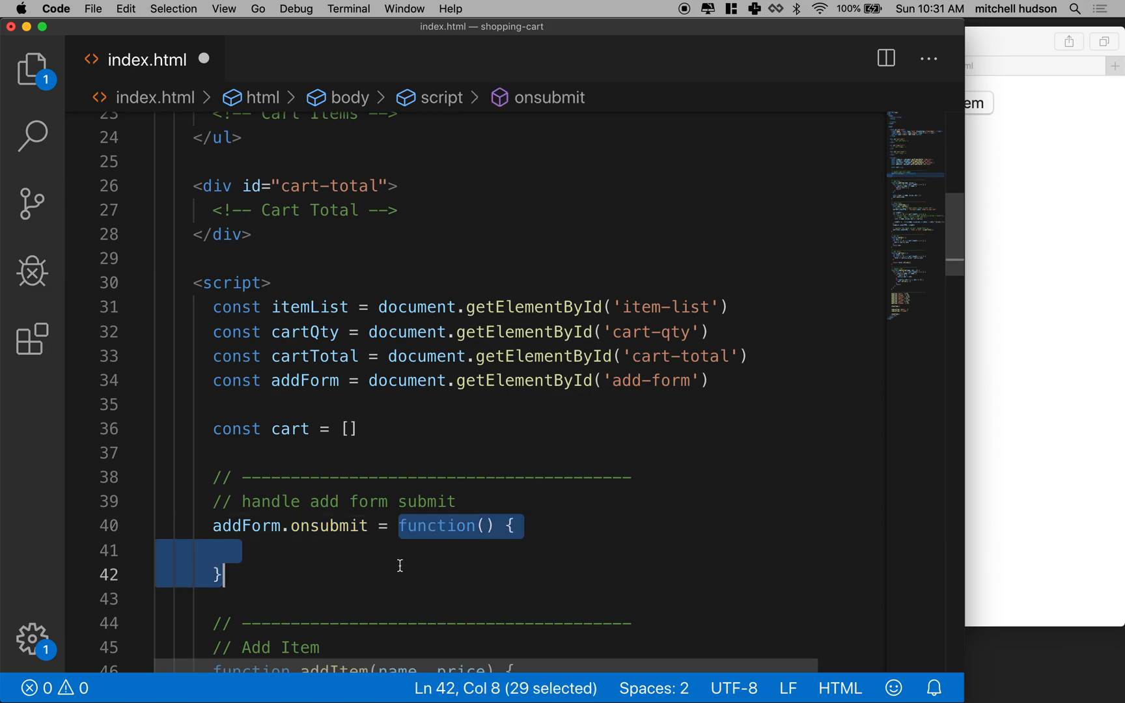
mouse_move(438, 526)
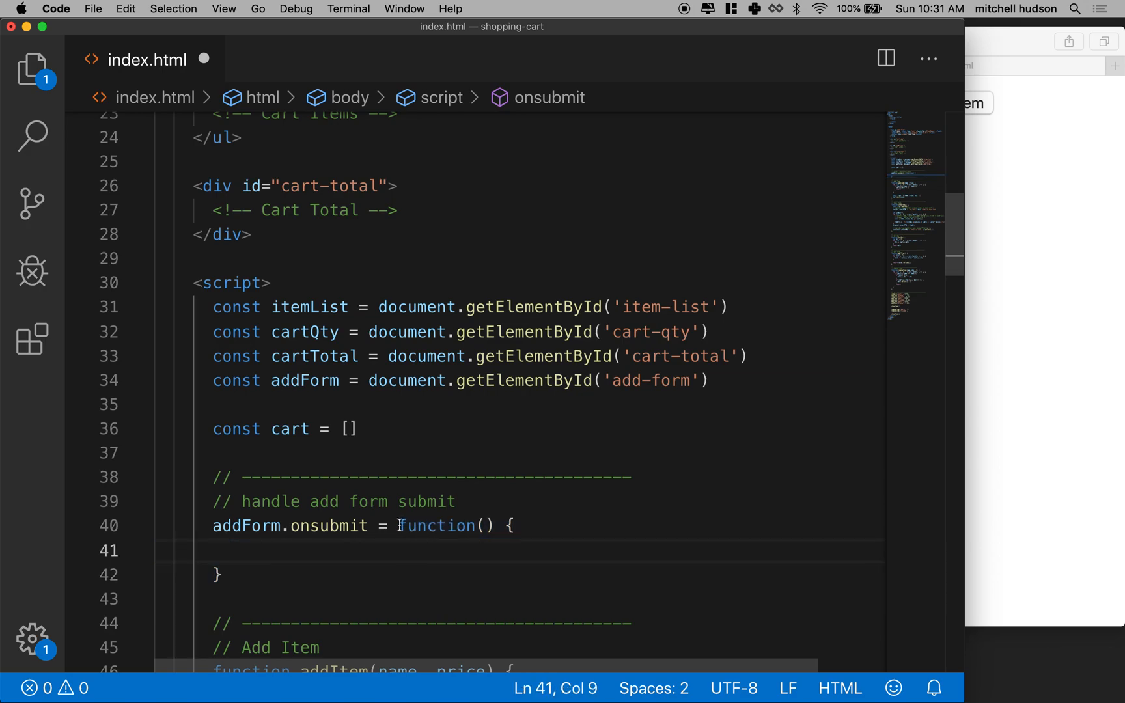
Add an e parameter to the onsubmit function and move into its empty body.
left_click_drag(400, 526, 223, 575)
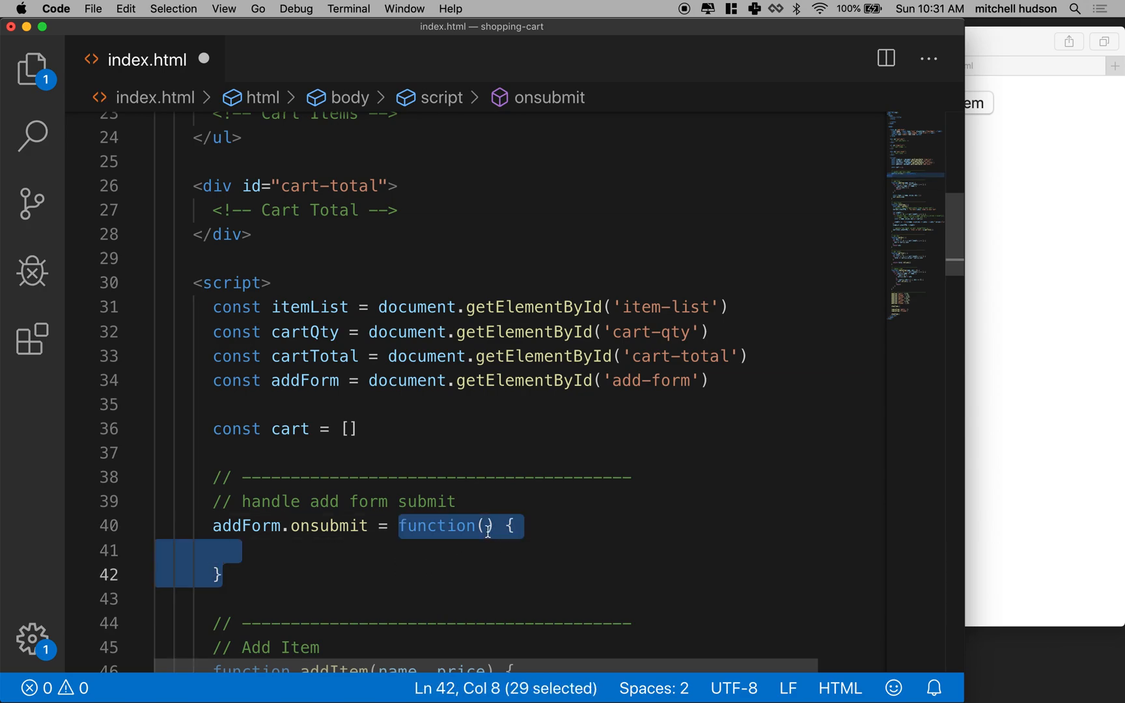
type("e")
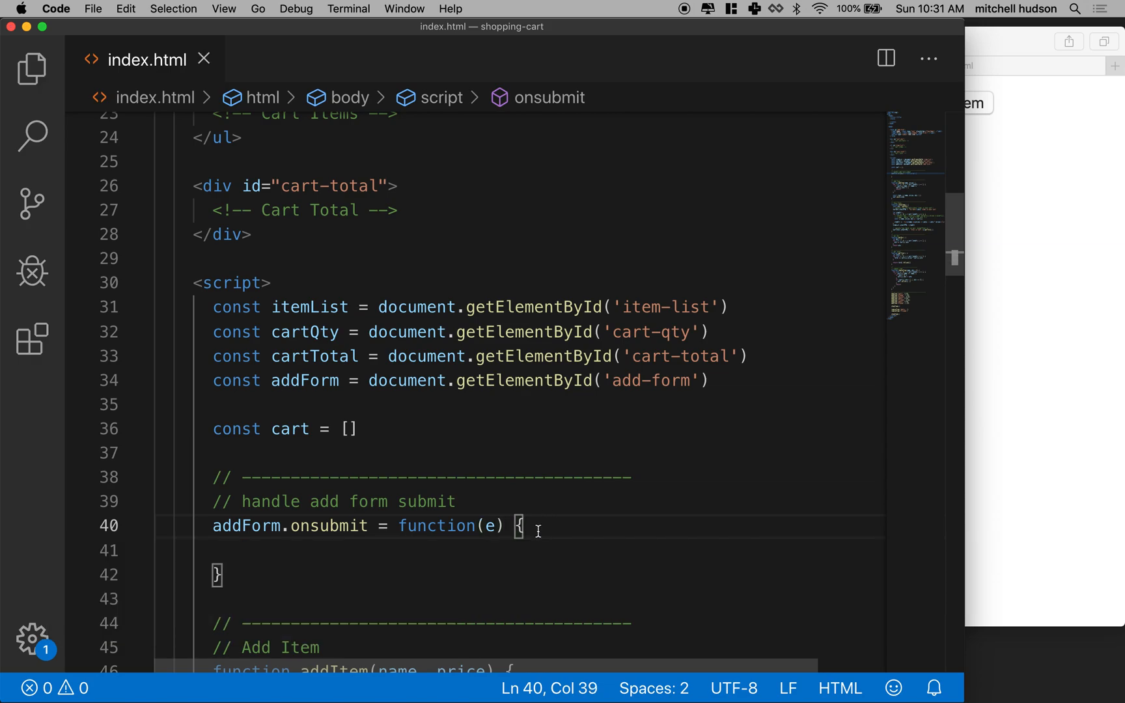
double_click(493, 526)
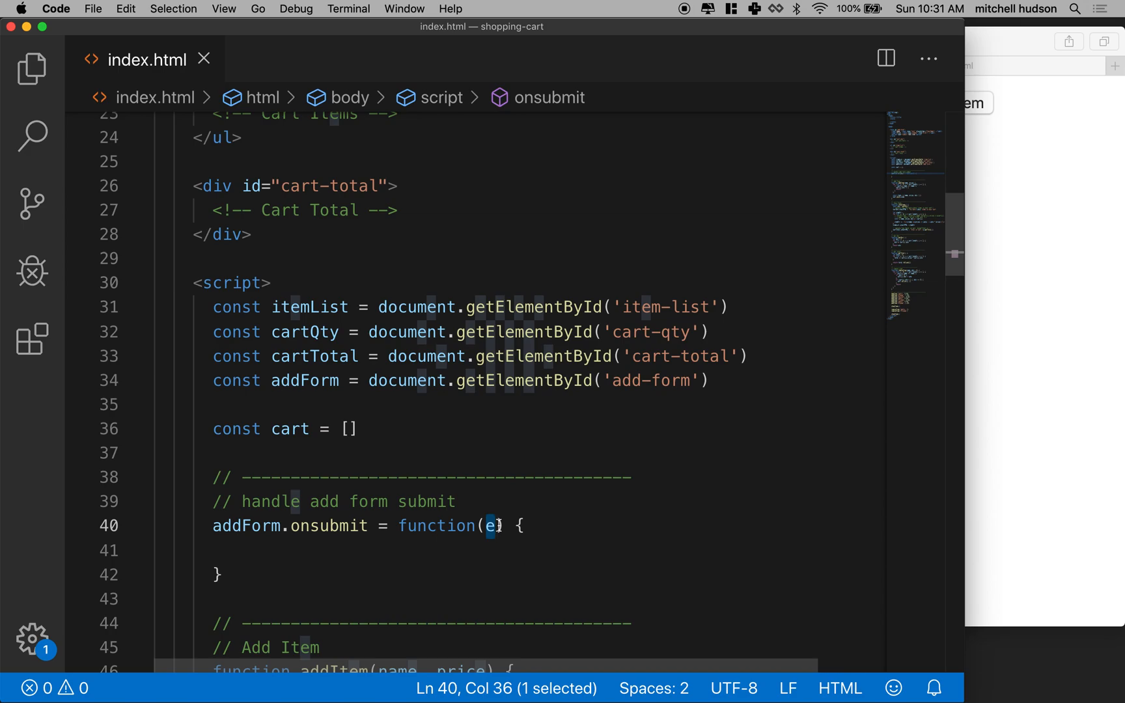
mouse_move(491, 525)
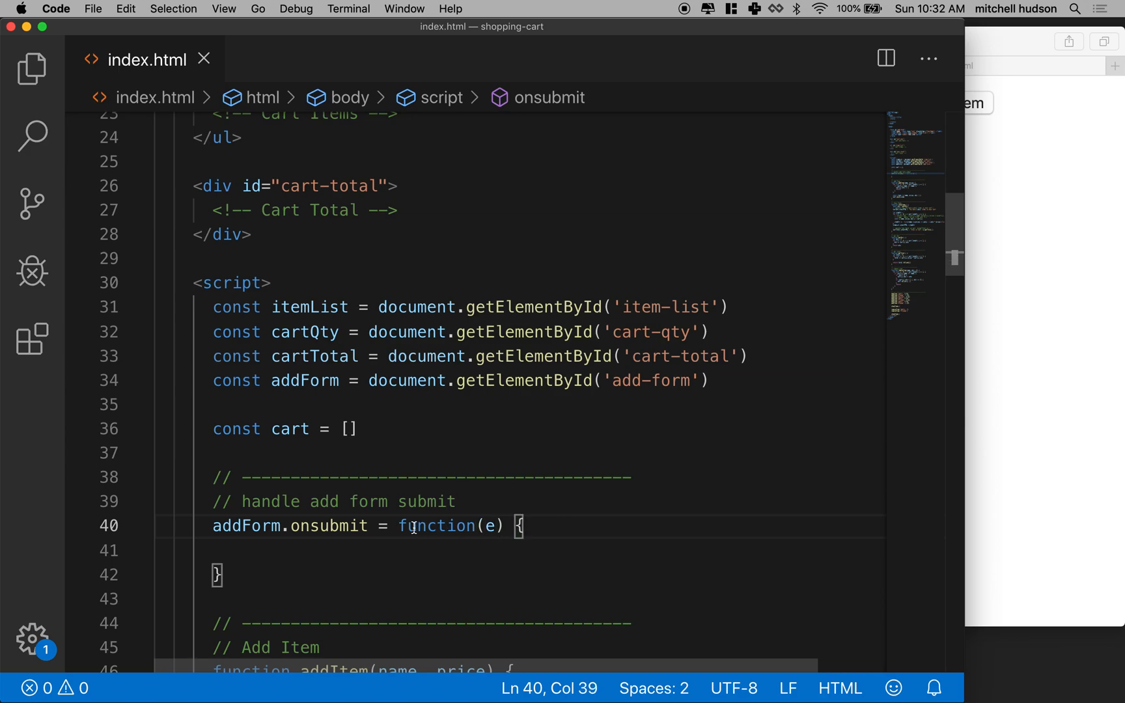
left_click_drag(399, 526, 522, 526)
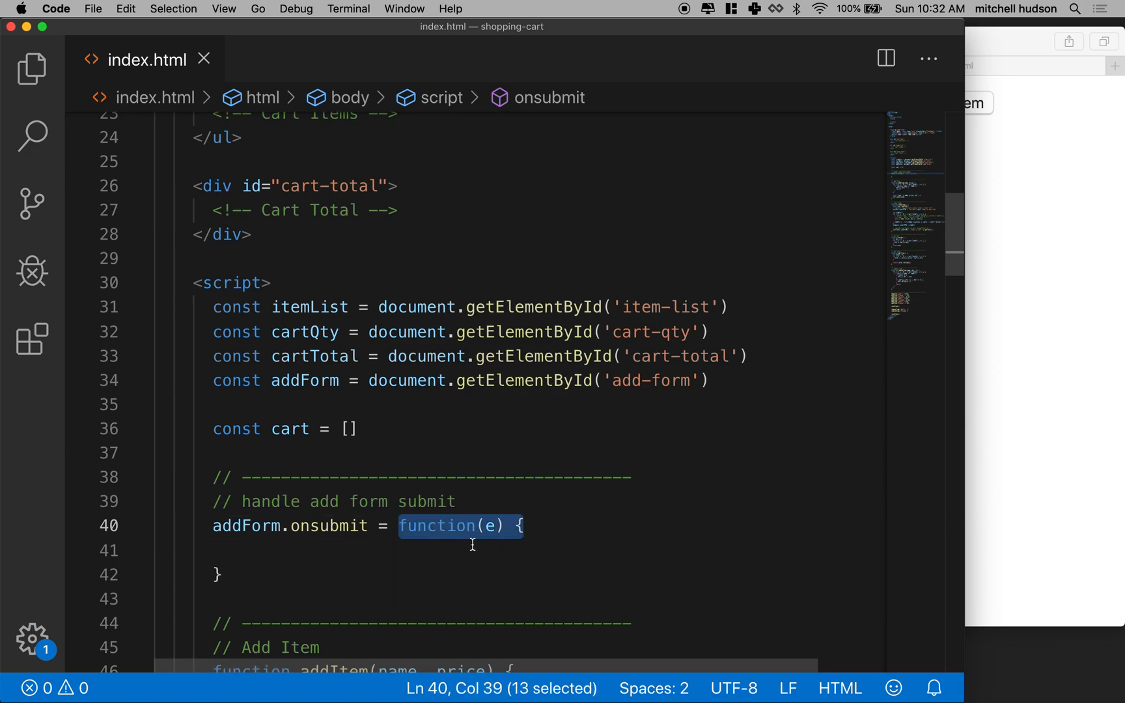
mouse_move(249, 550)
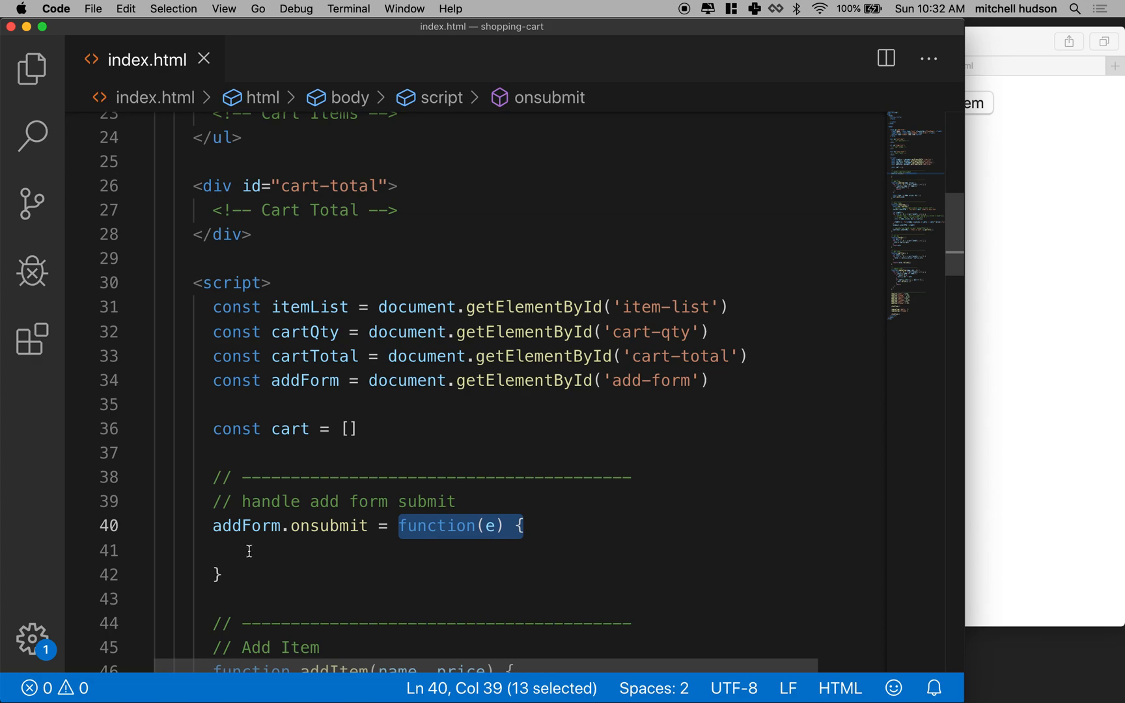
left_click(244, 551)
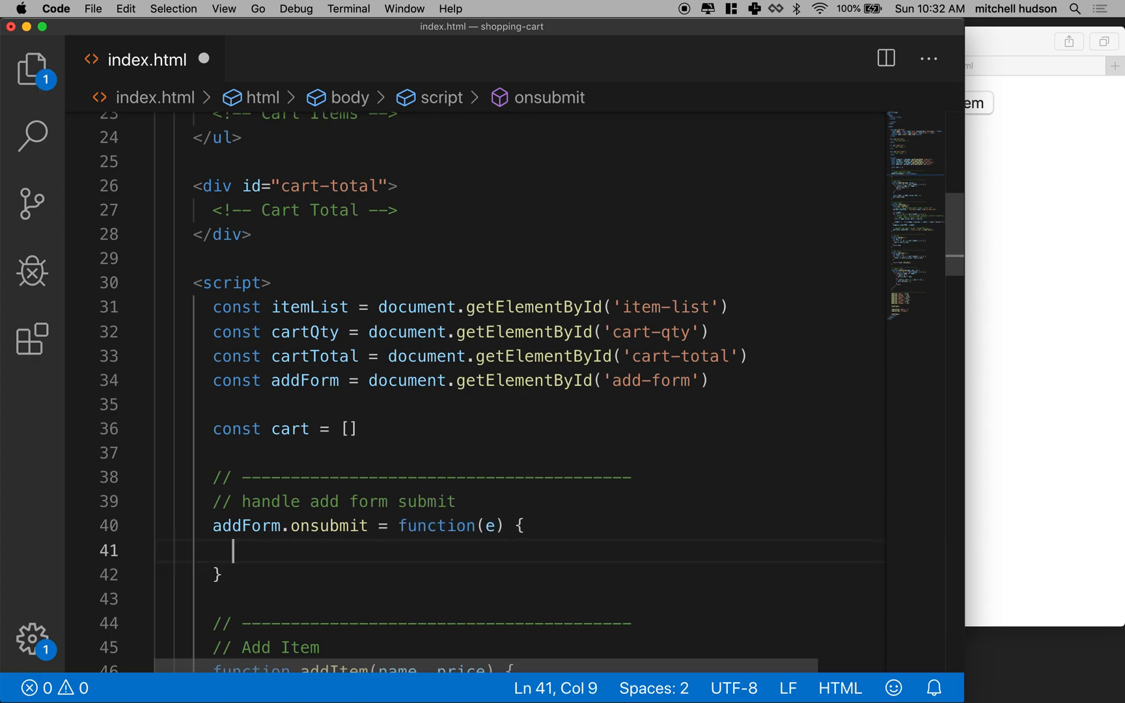
Write e.preventDefault() and then console.log(e) inside the submit handler.
type("e.")
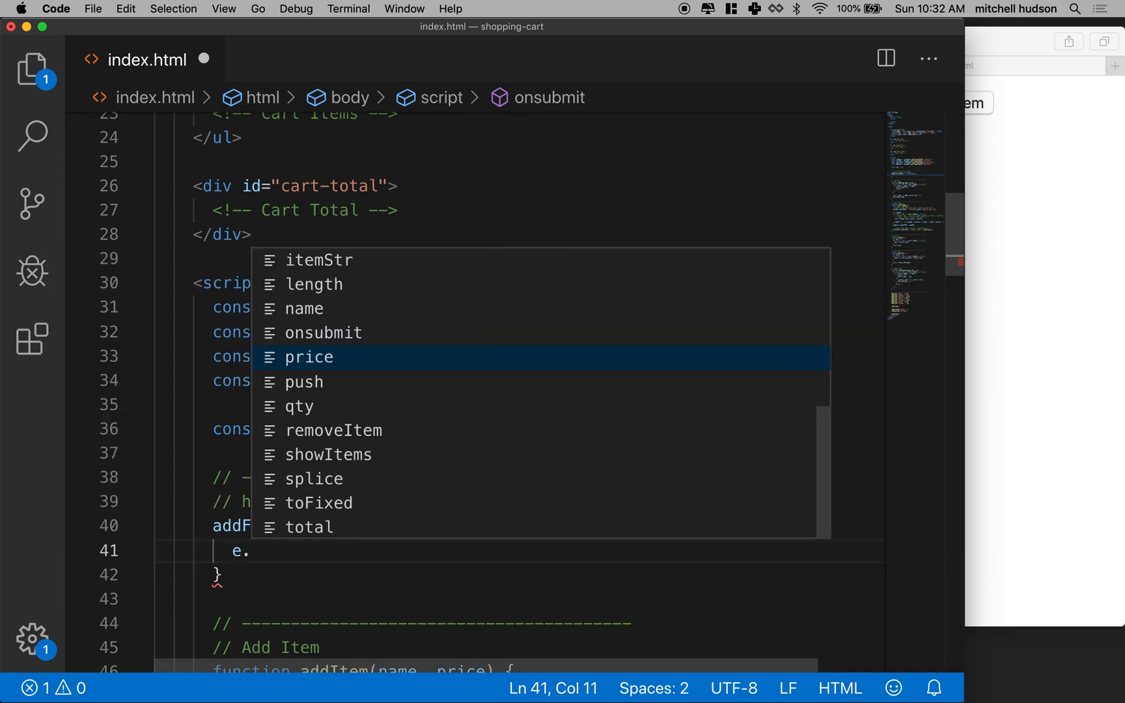
type("preve")
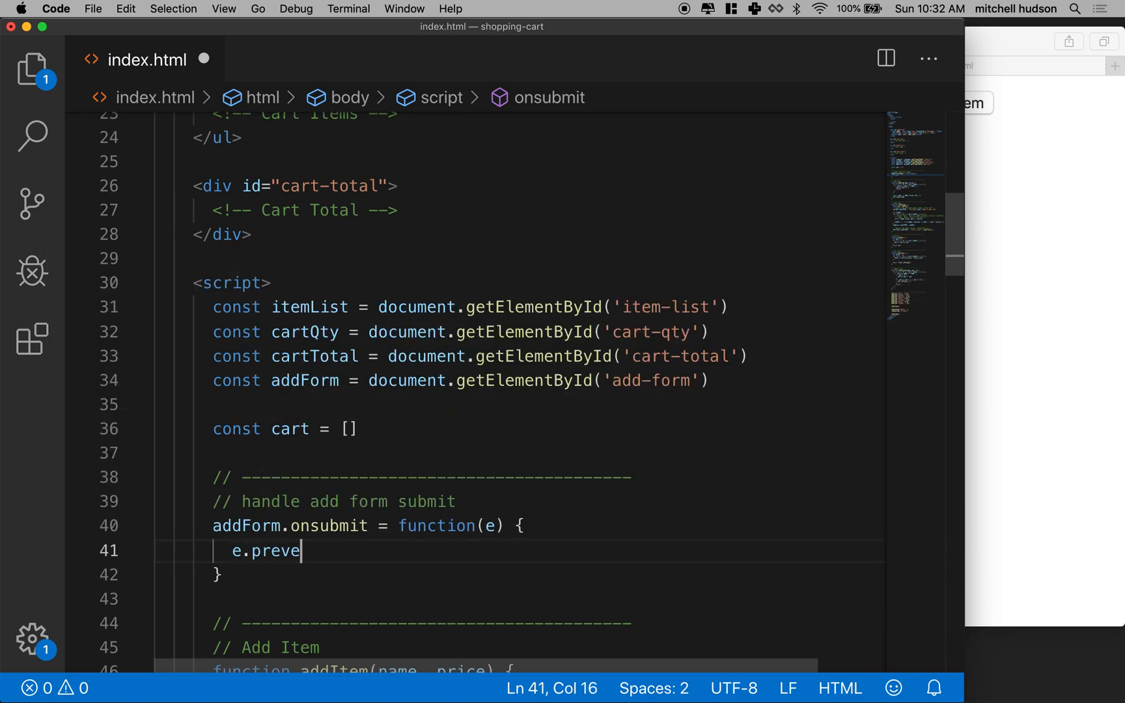
type("ntDefault(")
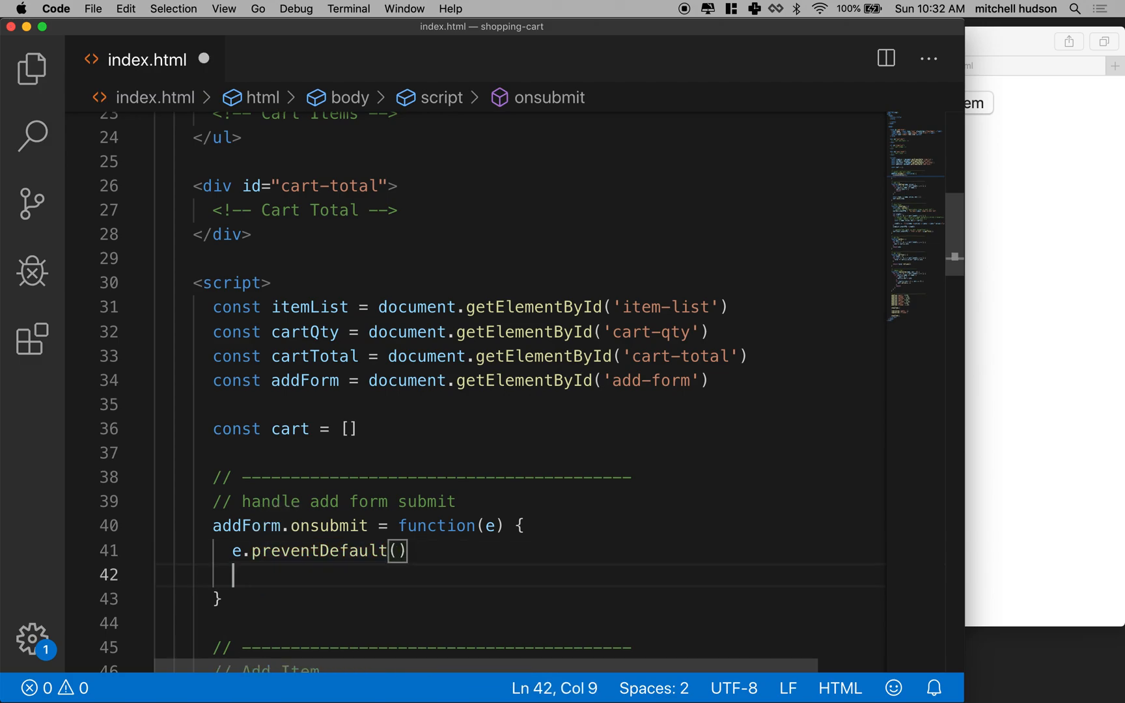
double_click(237, 551)
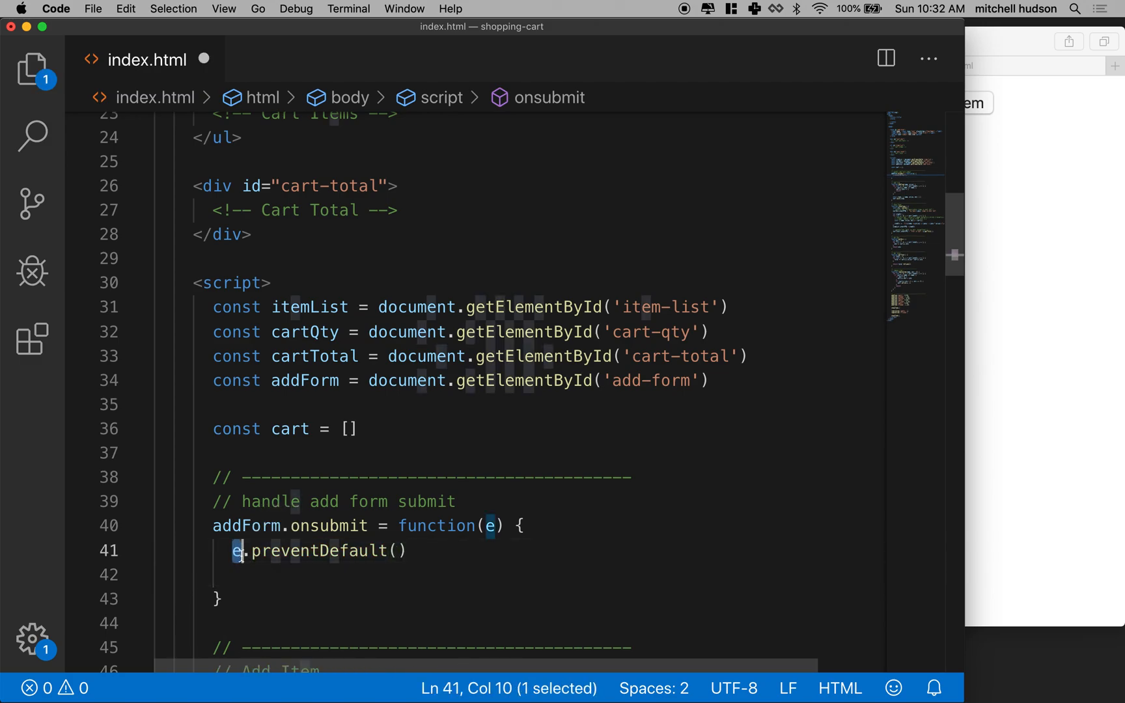
left_click_drag(251, 550, 407, 551)
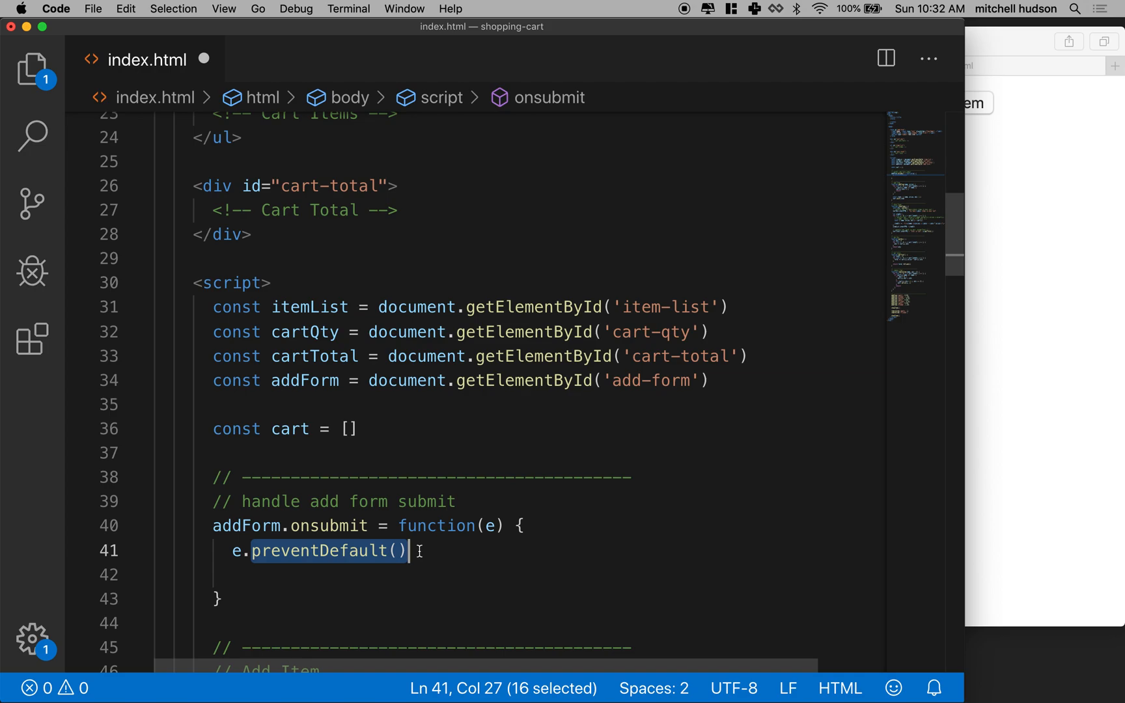
mouse_move(603, 560)
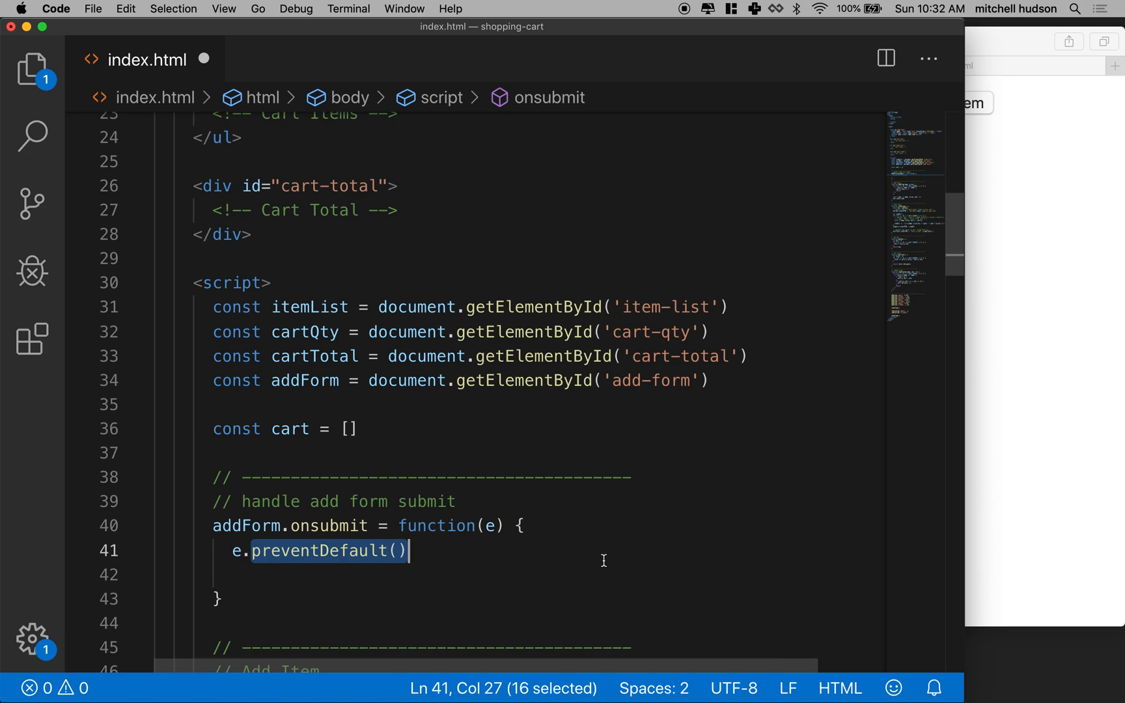
mouse_move(287, 557)
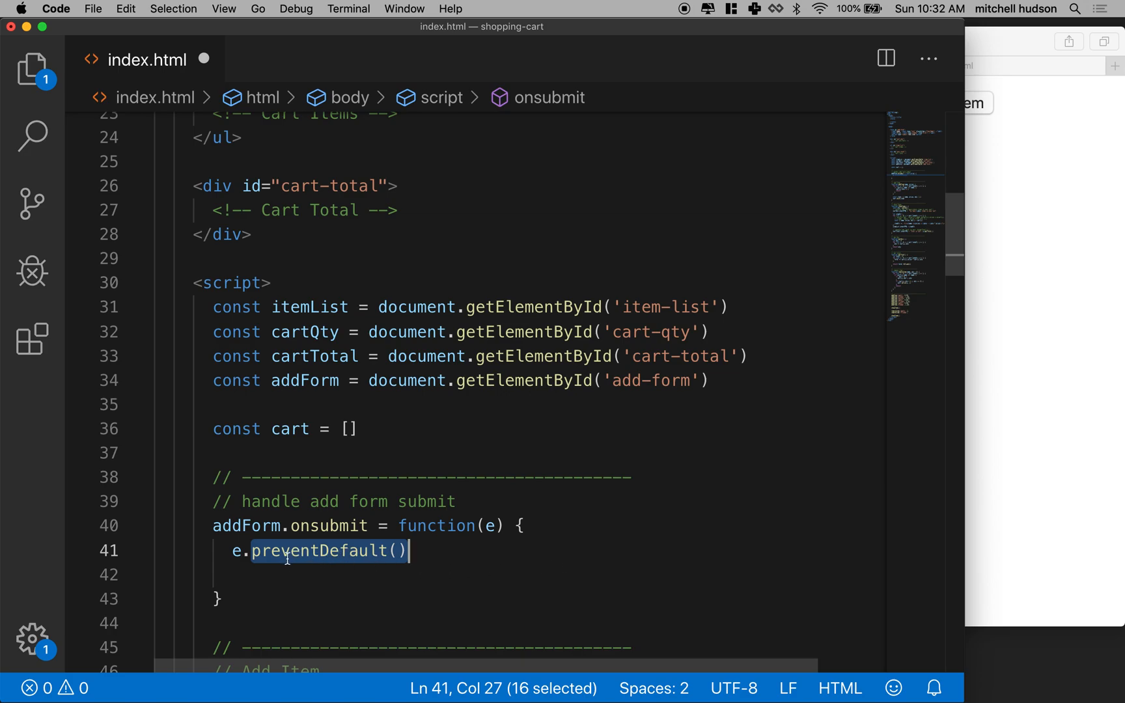
type("console.log")
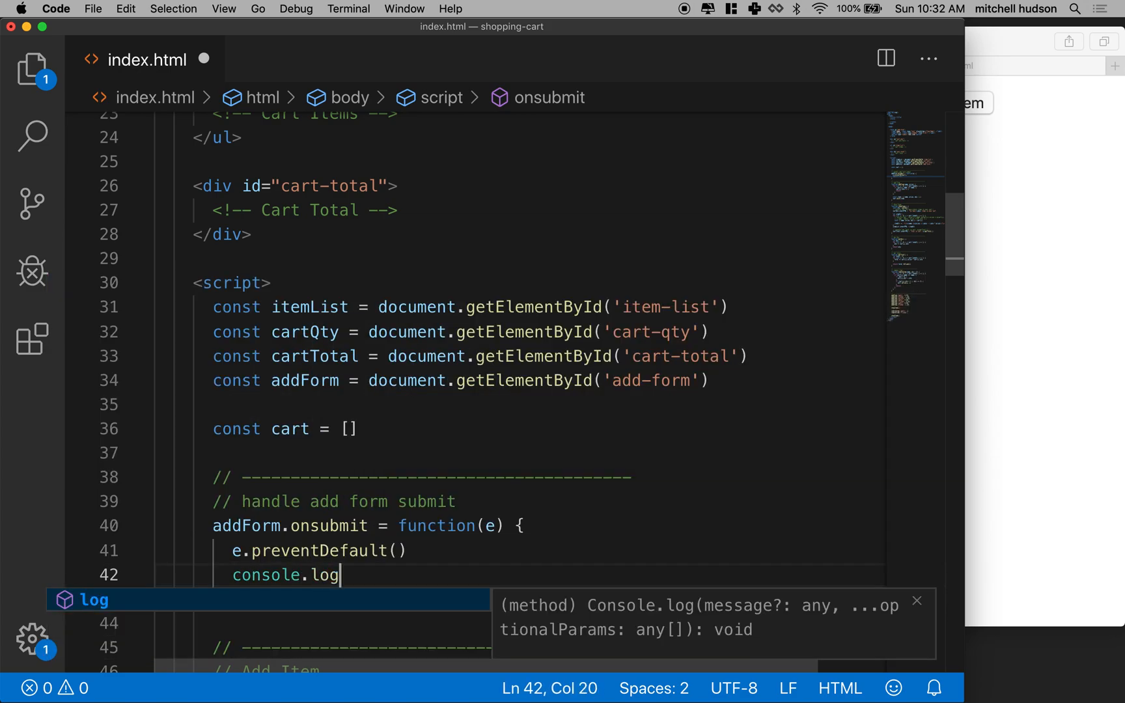
type("(")
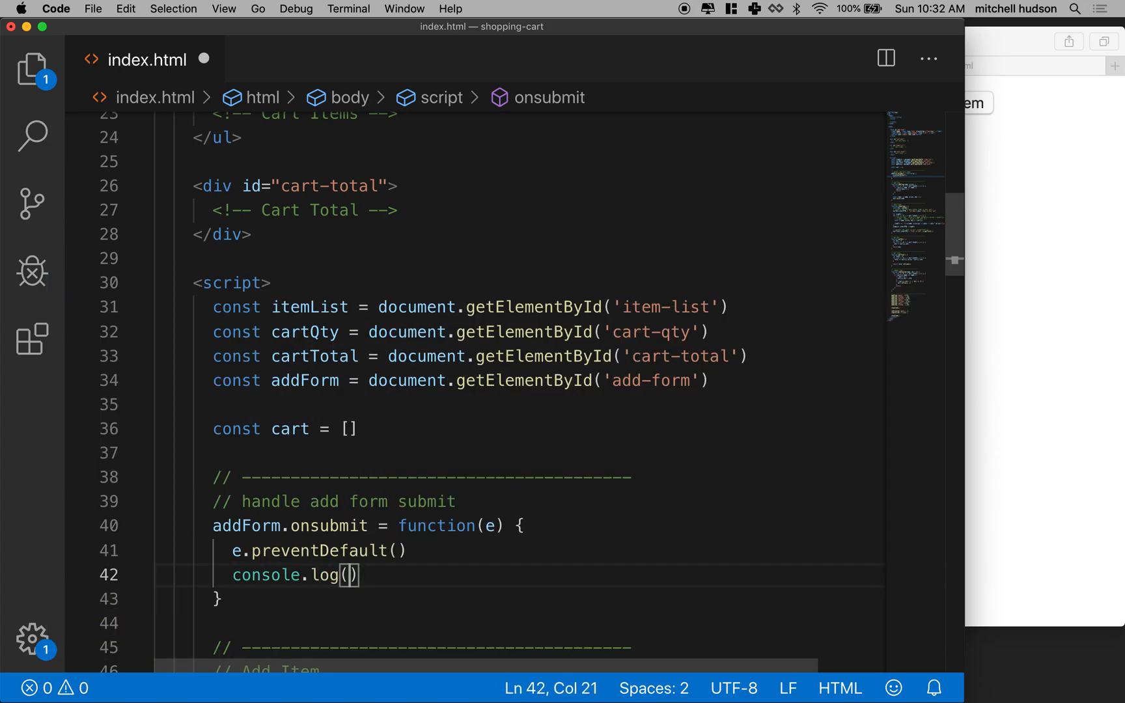
type("e")
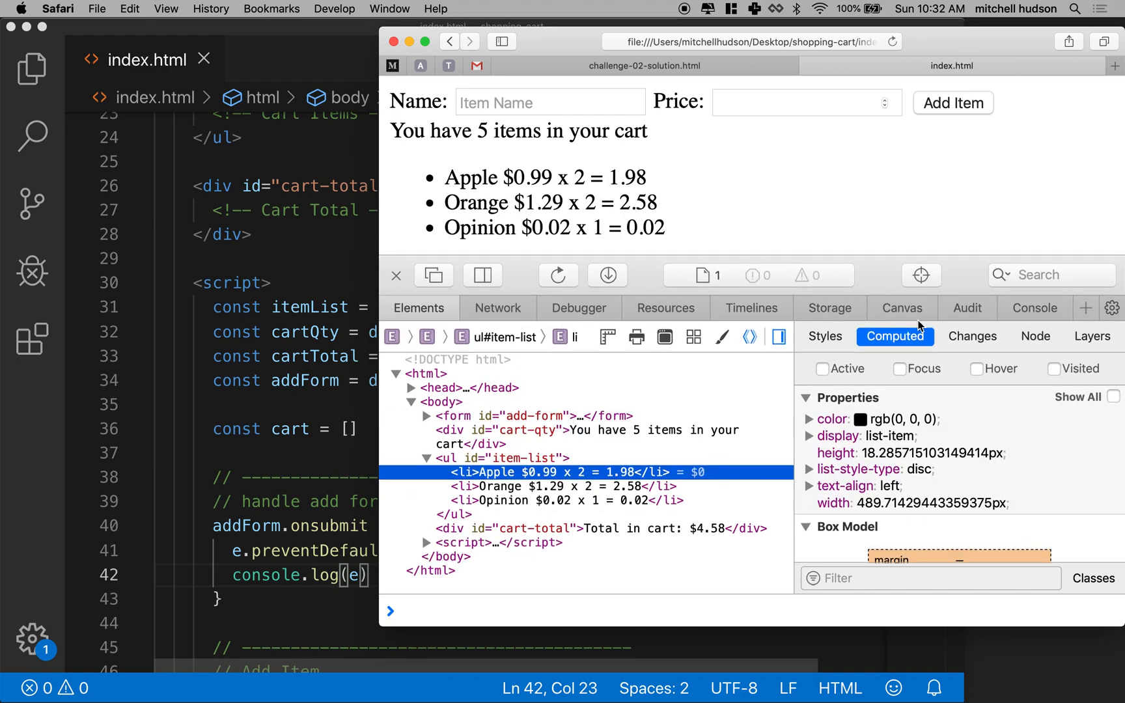
Clear the Safari console, submit the add-item form once, and expand the logged event.
left_click(1034, 308)
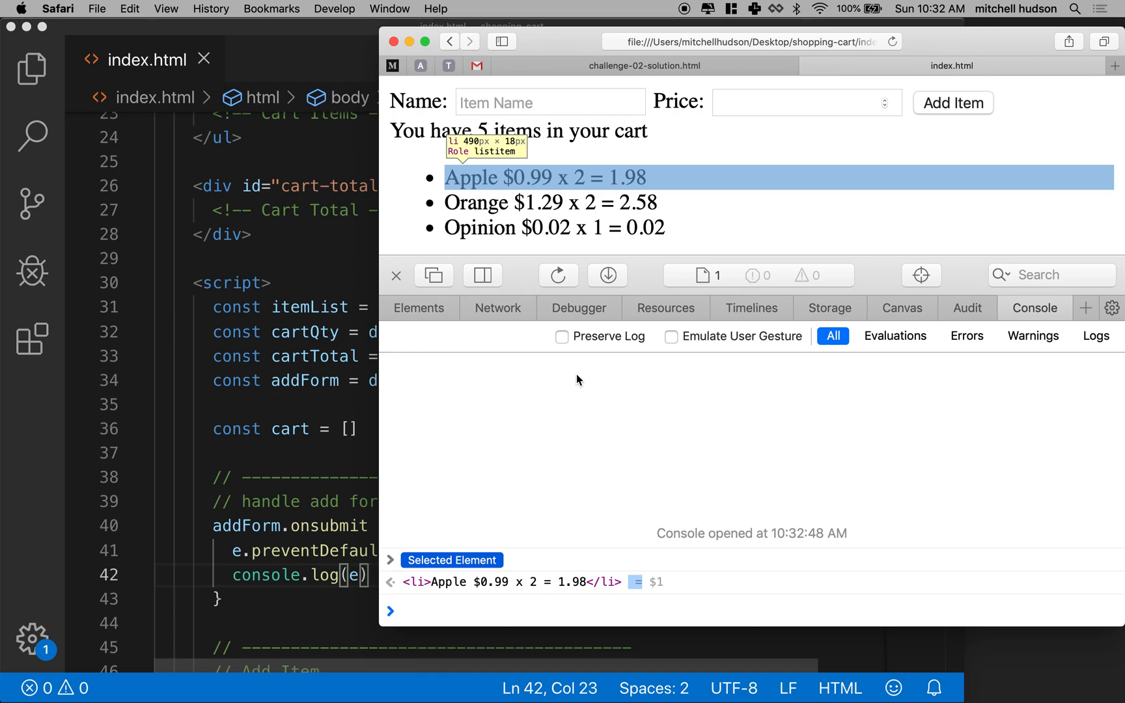
left_click(395, 275)
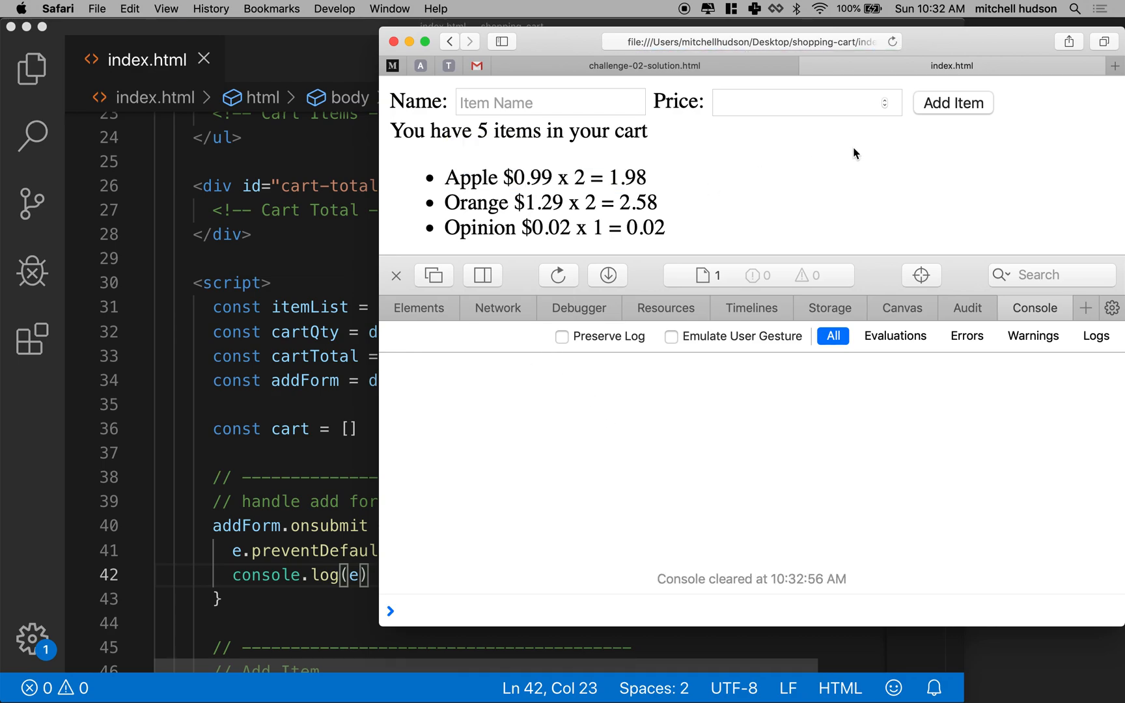
left_click(952, 102)
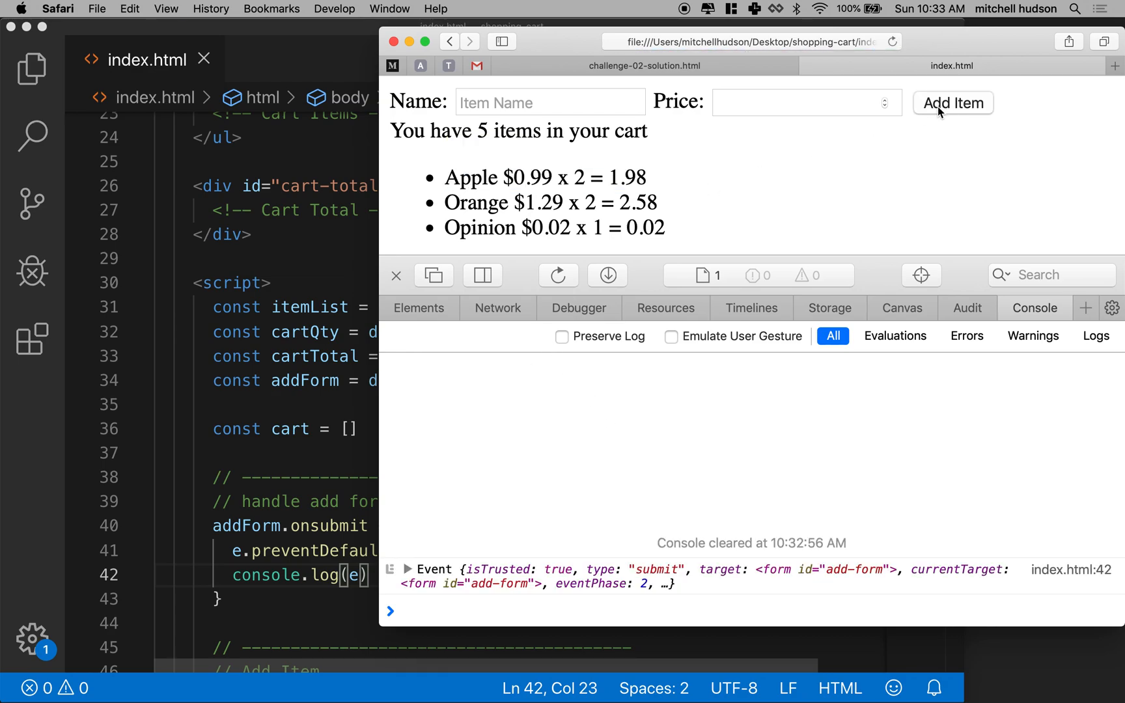
mouse_move(493, 553)
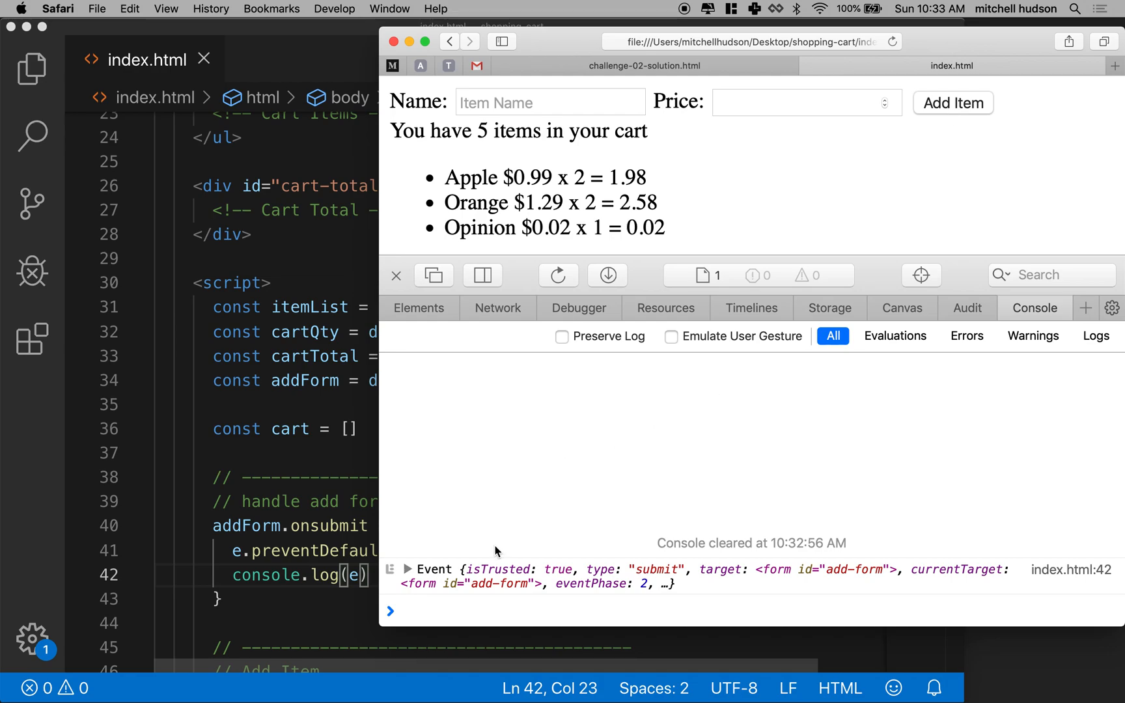
left_click(953, 103)
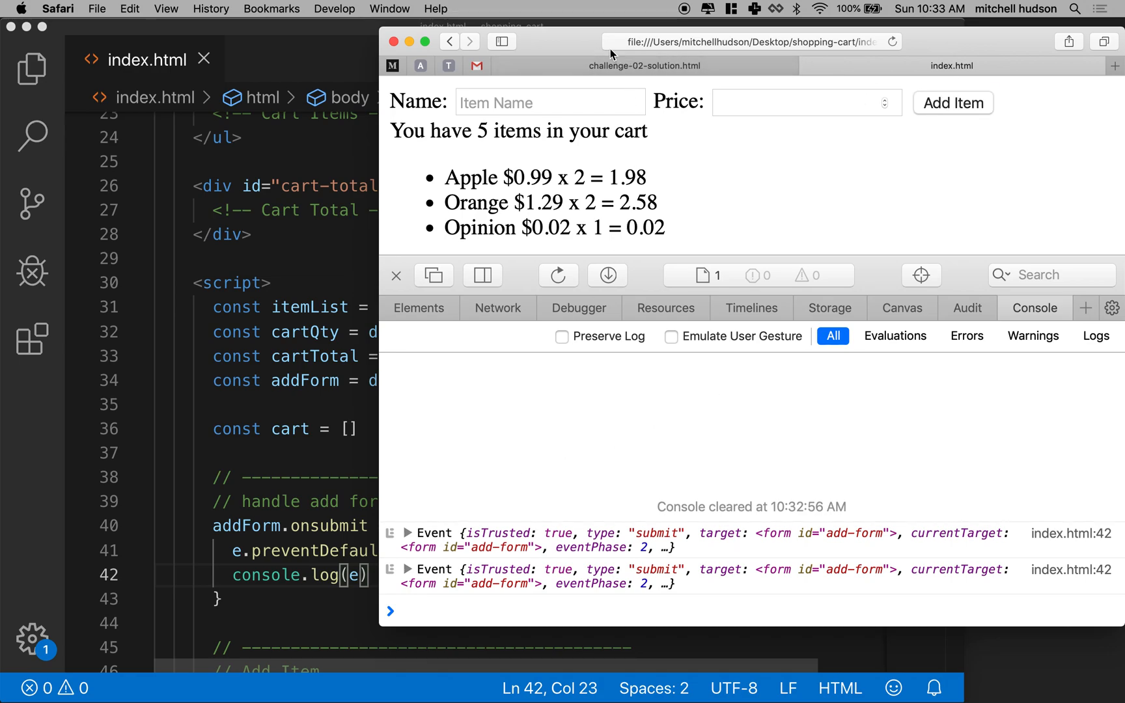
left_click(953, 103)
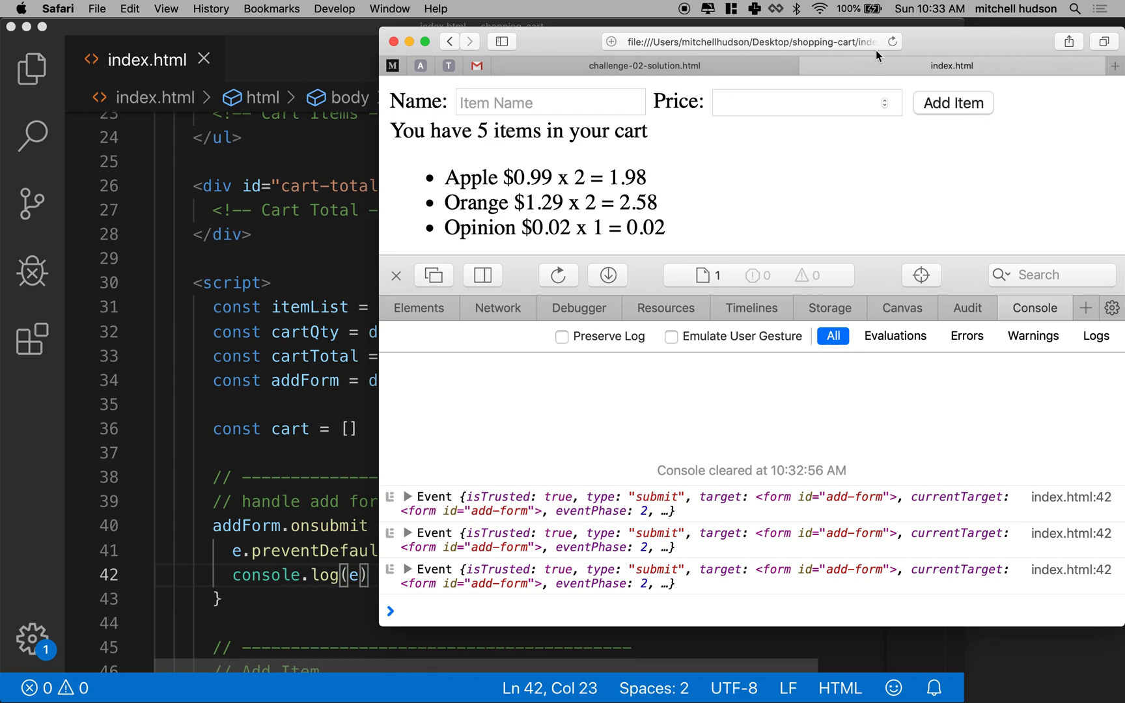
mouse_move(425, 564)
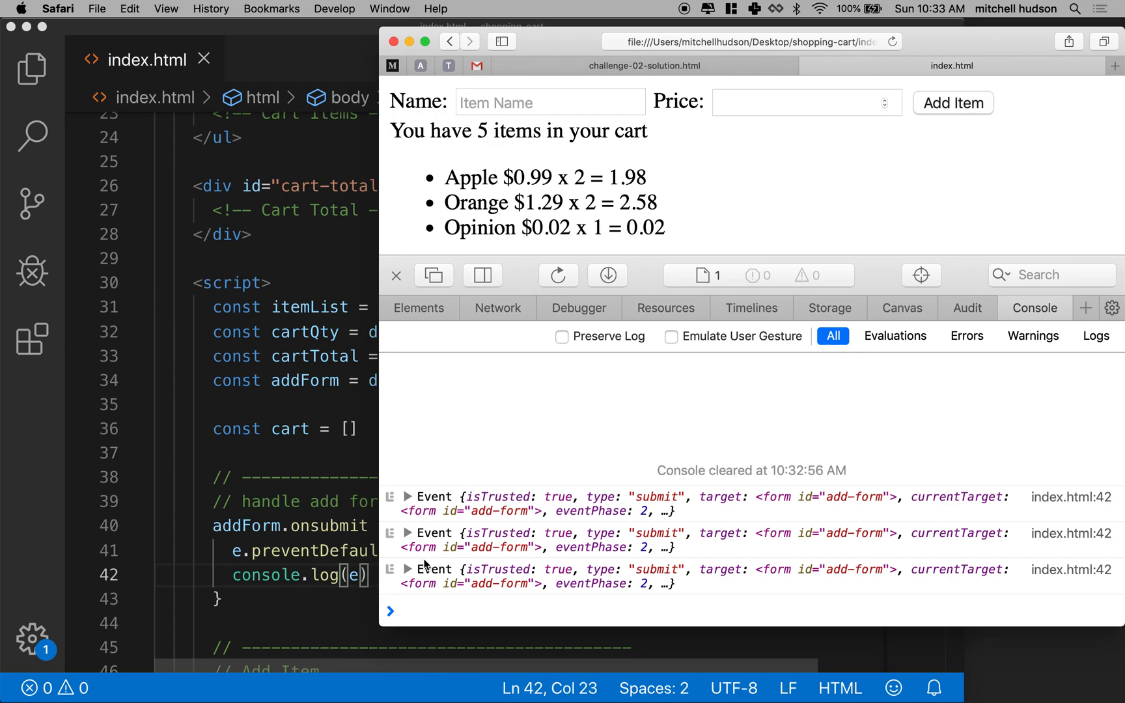
left_click(395, 275)
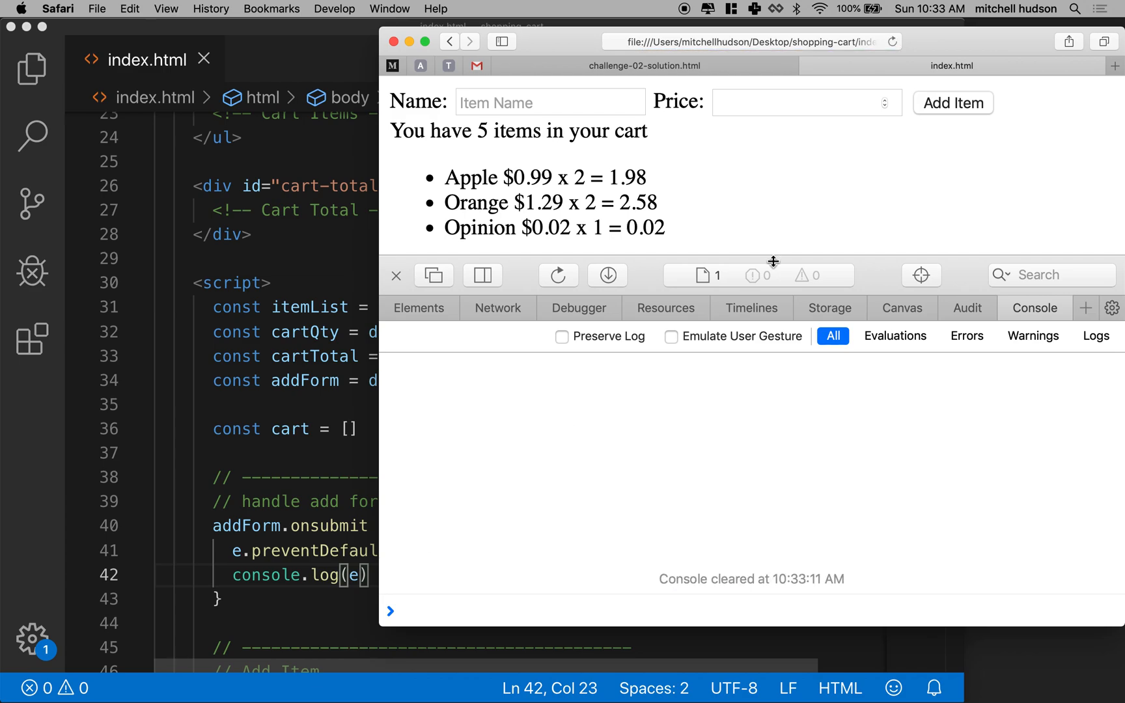
left_click(953, 103)
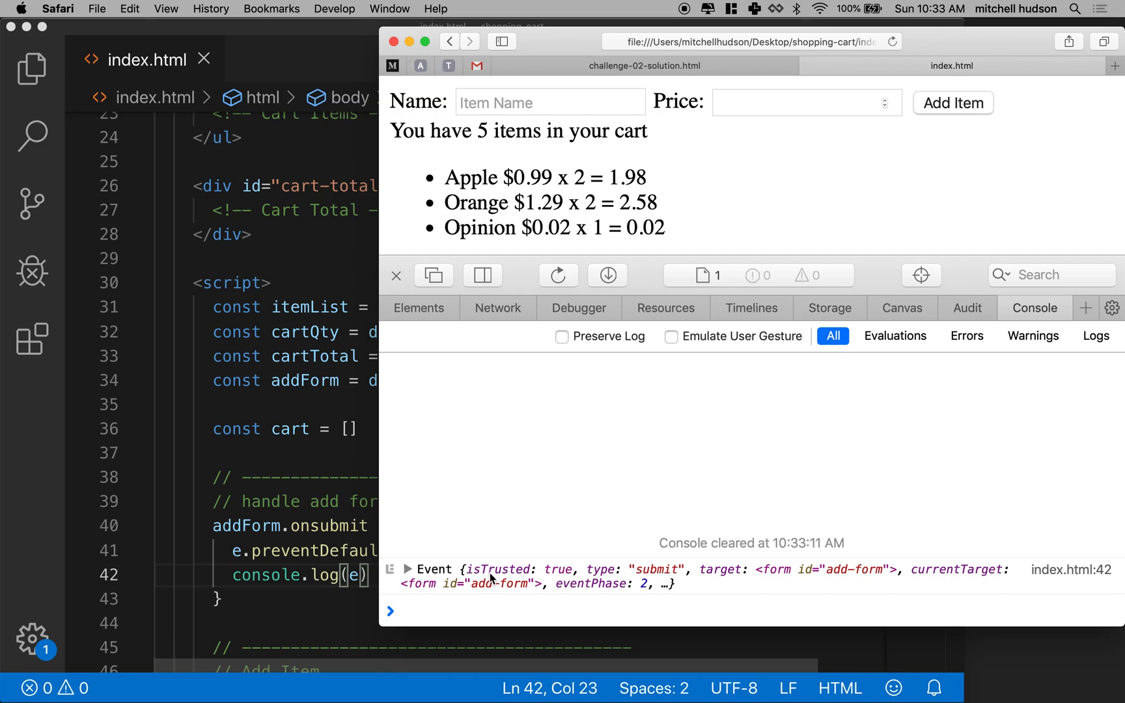
mouse_move(485, 567)
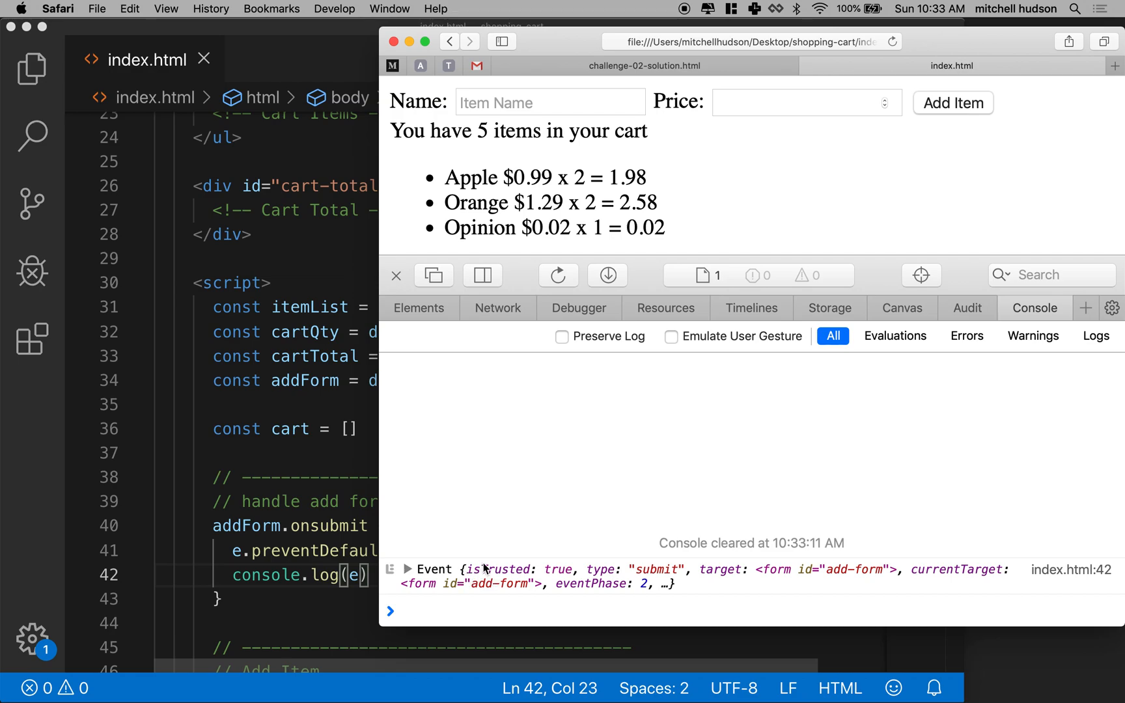
mouse_move(511, 567)
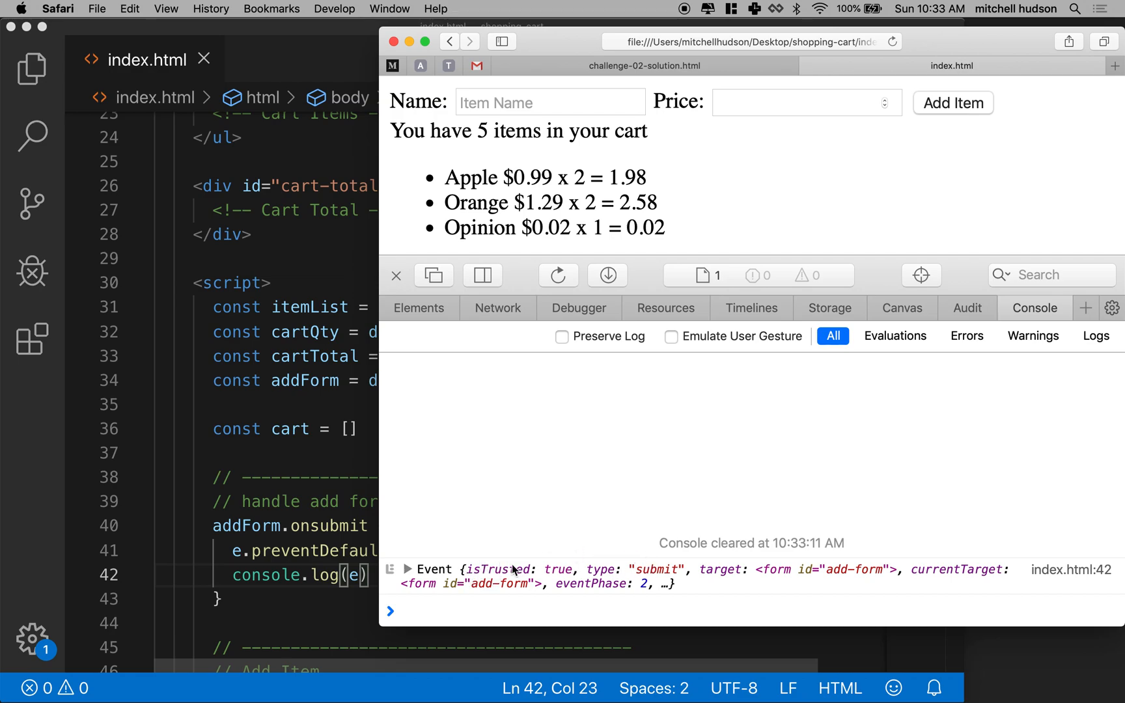
left_click(408, 569)
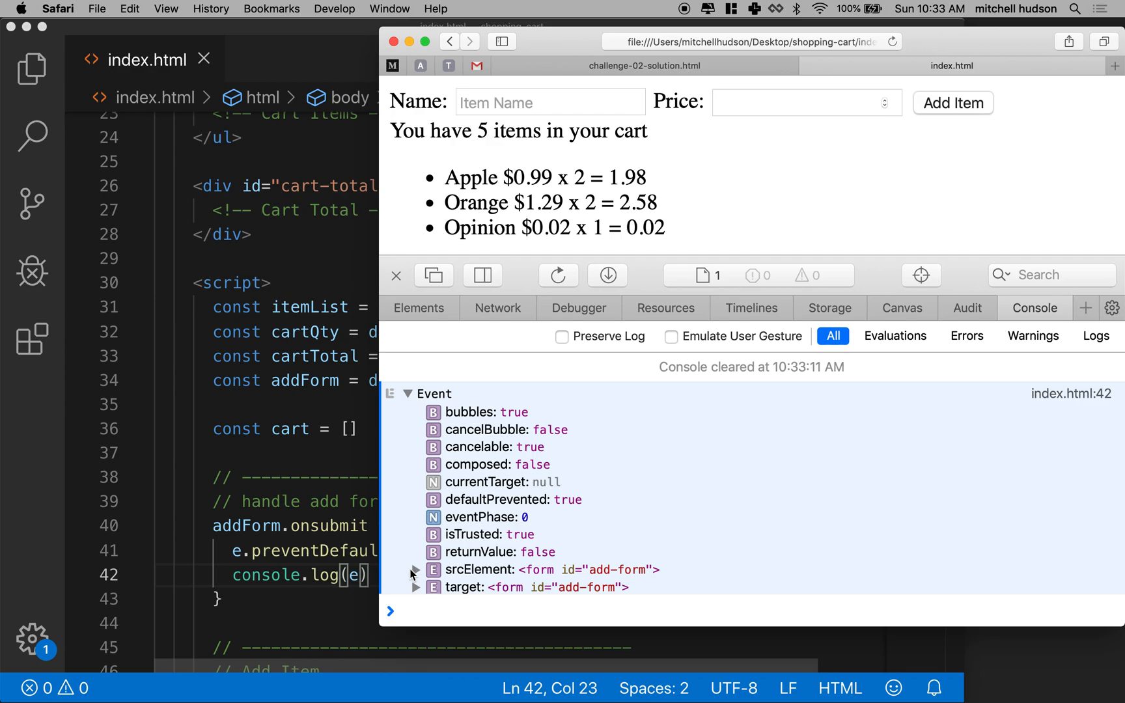
mouse_move(411, 521)
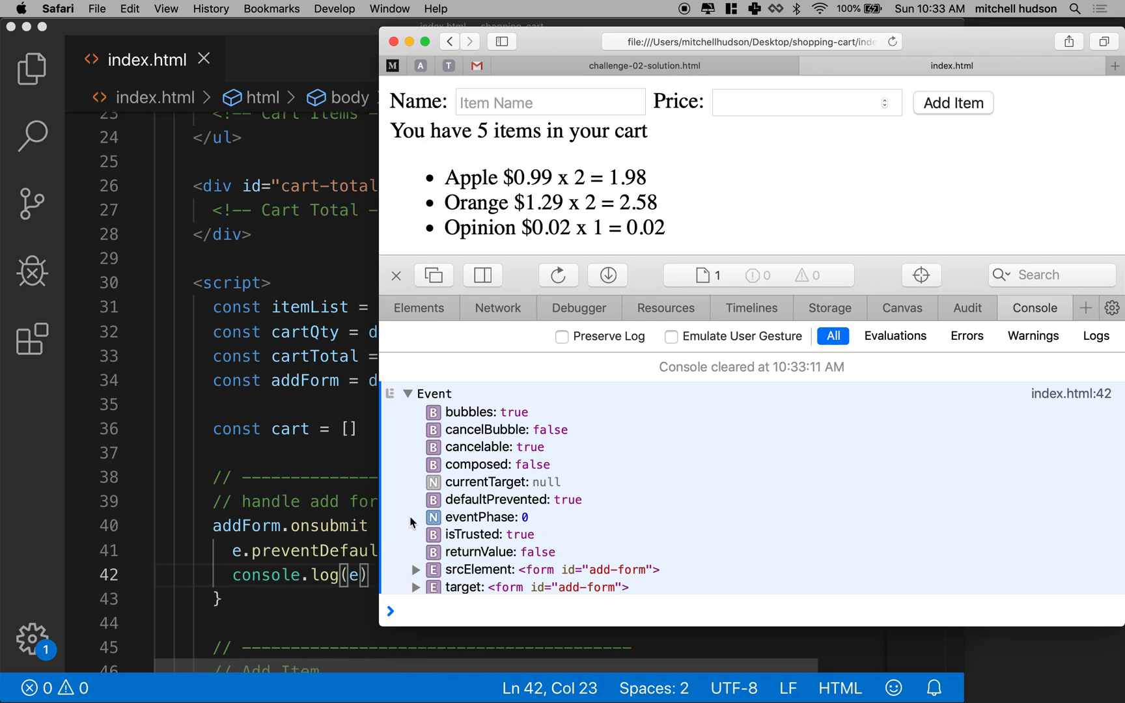
mouse_move(458, 423)
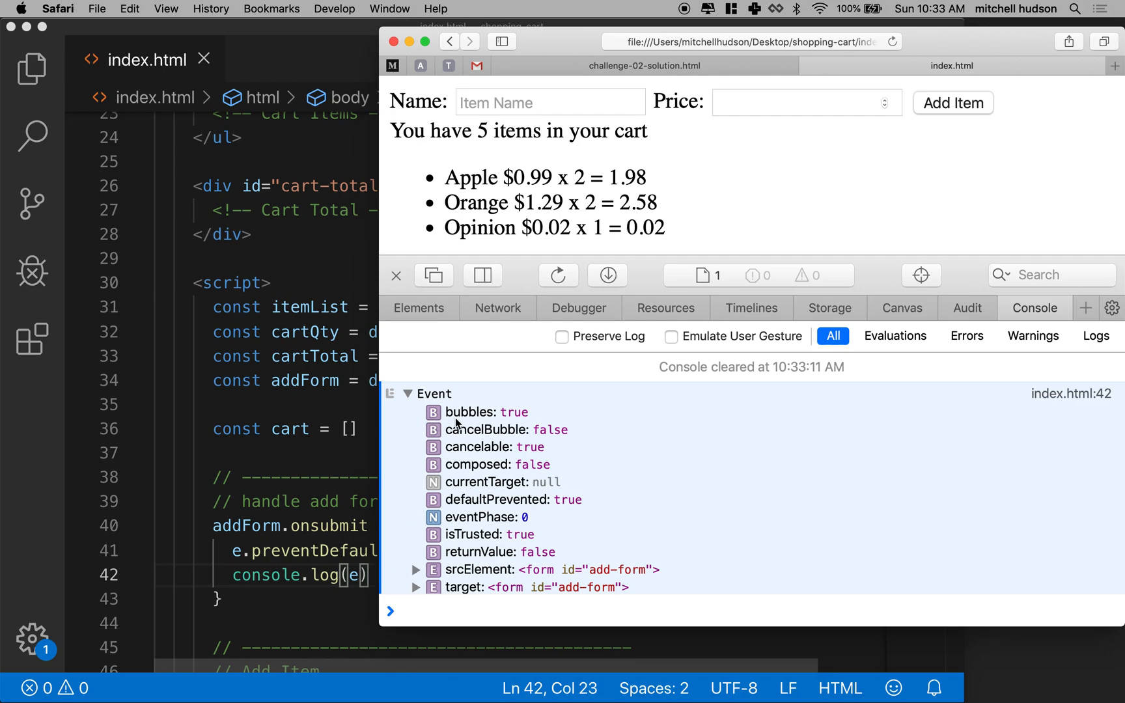
mouse_move(458, 438)
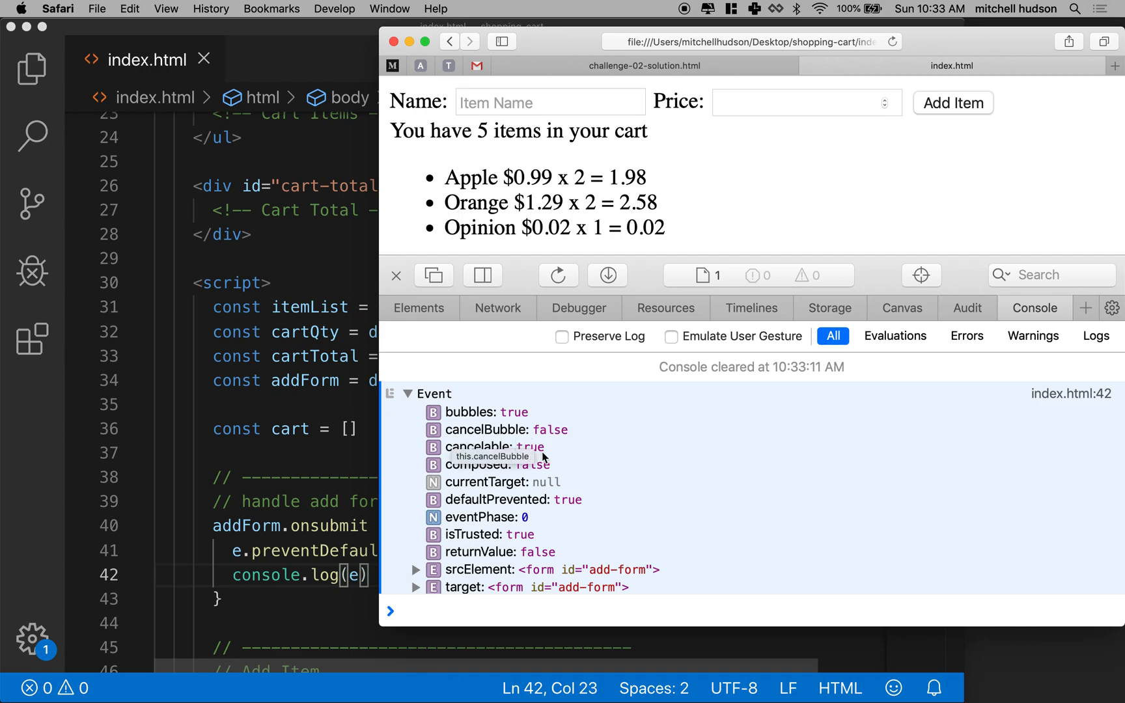
mouse_move(462, 473)
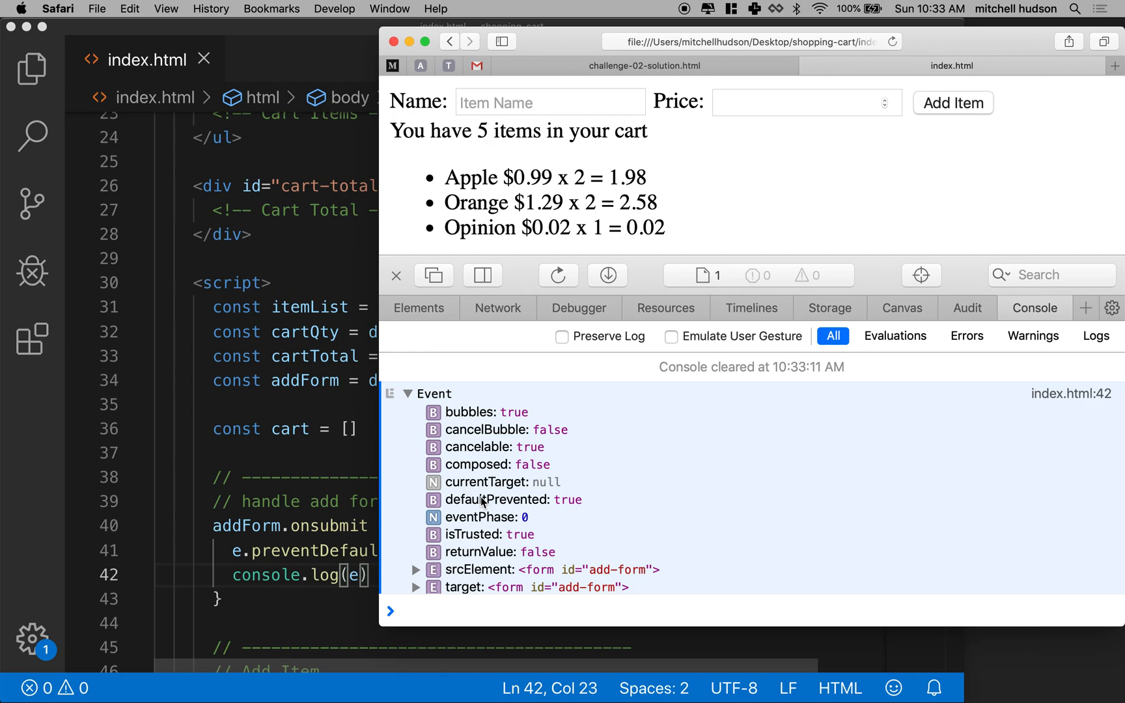
mouse_move(467, 513)
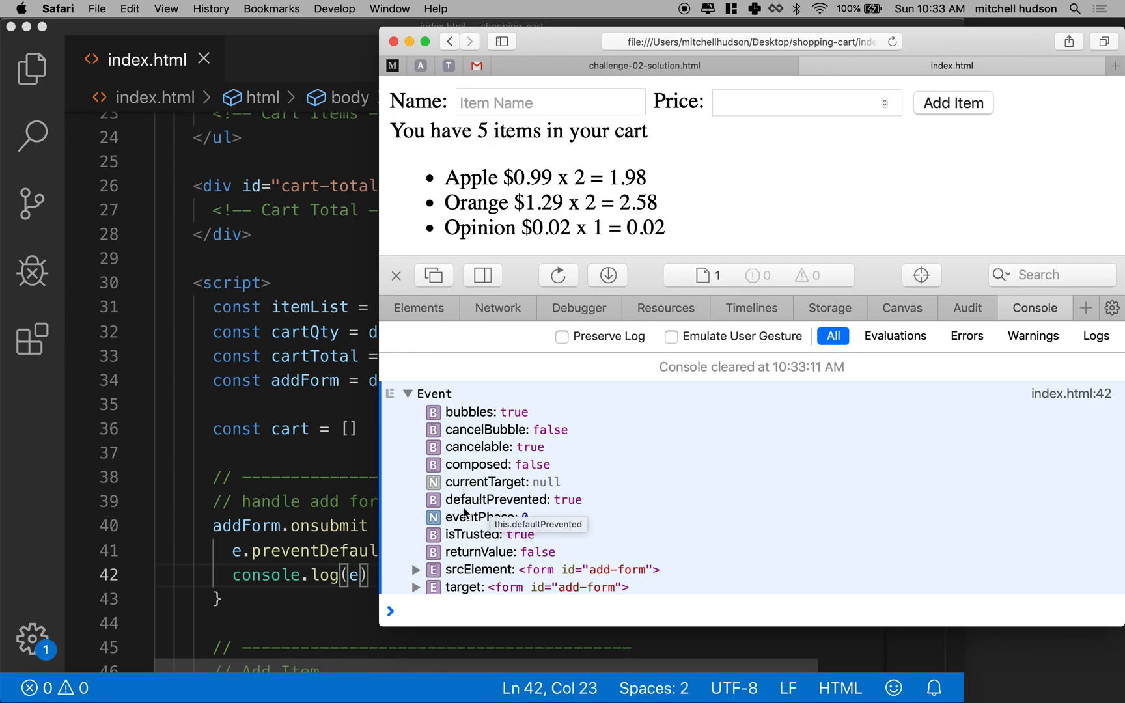
mouse_move(288, 577)
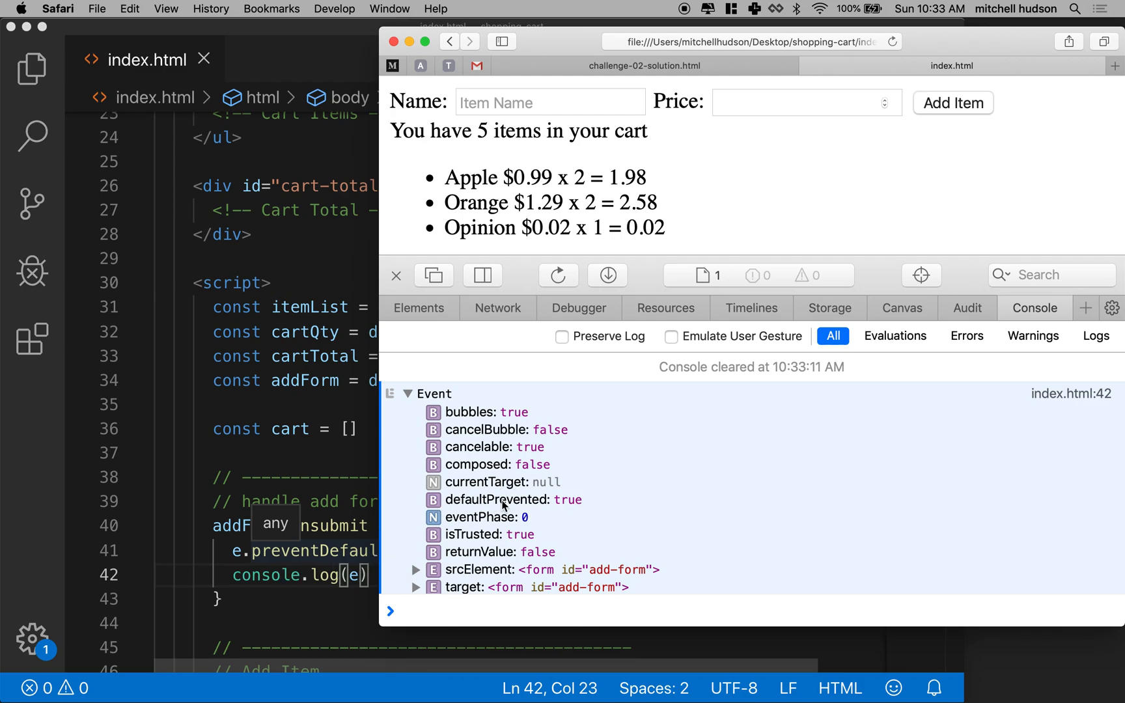
Scroll through the submit event's properties, then select the logged e back in VS Code.
scroll("down", 3)
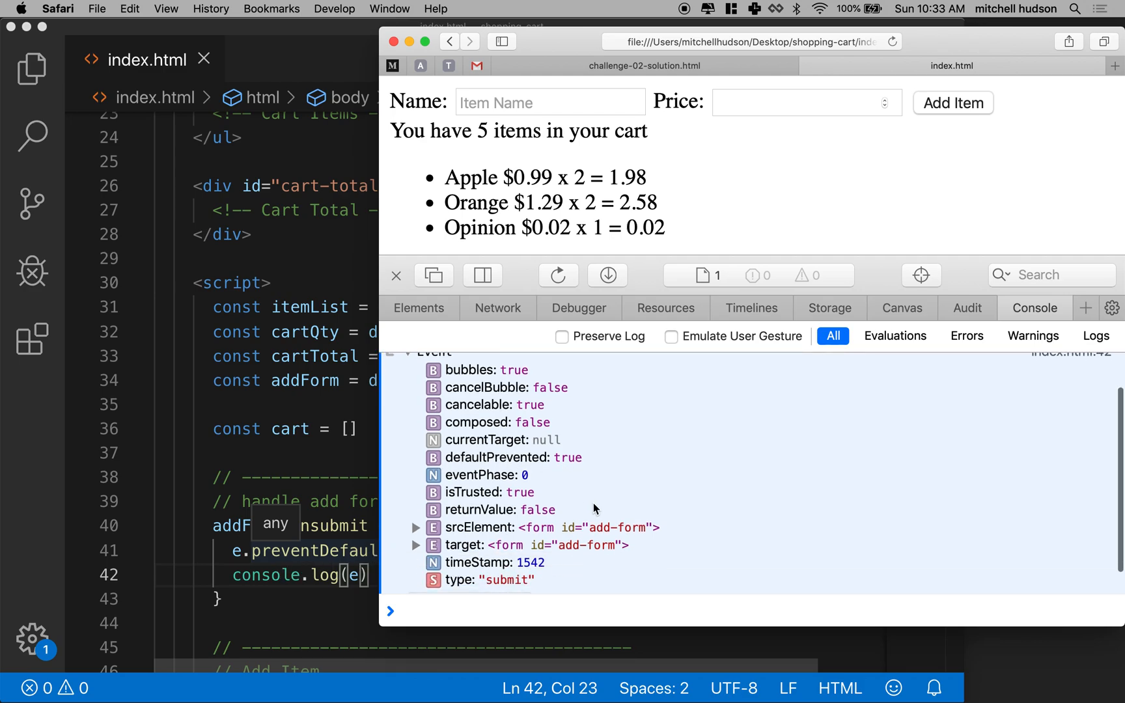
mouse_move(484, 461)
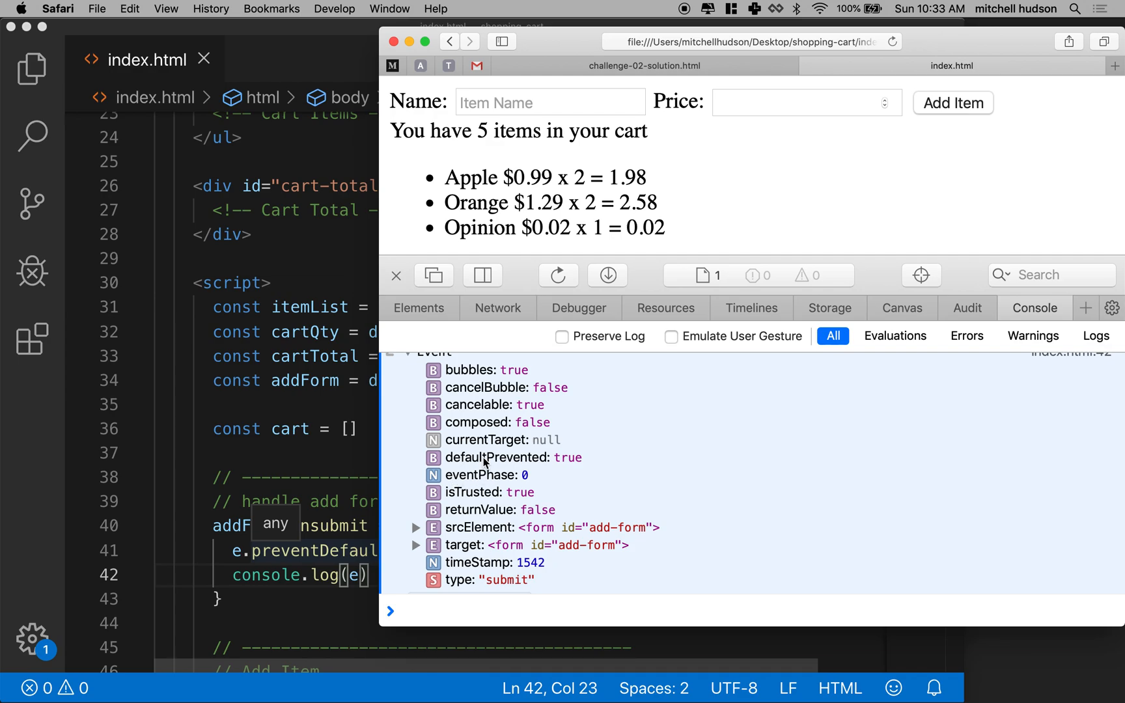
mouse_move(520, 484)
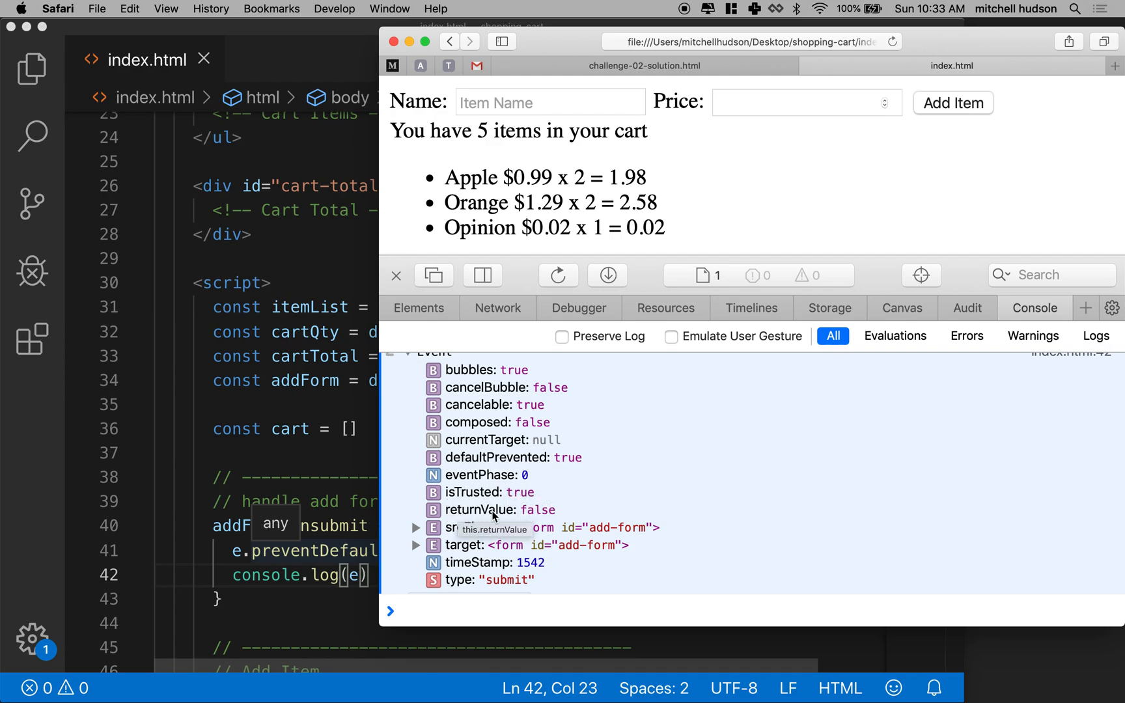
scroll("down", 3)
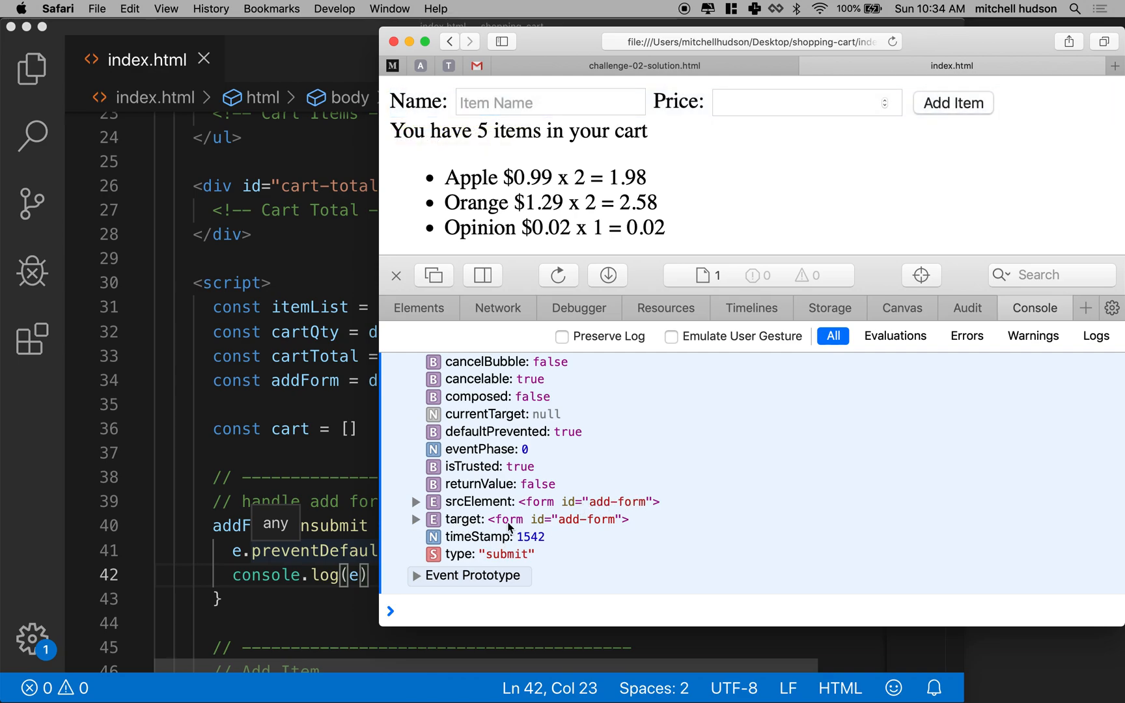
mouse_move(480, 537)
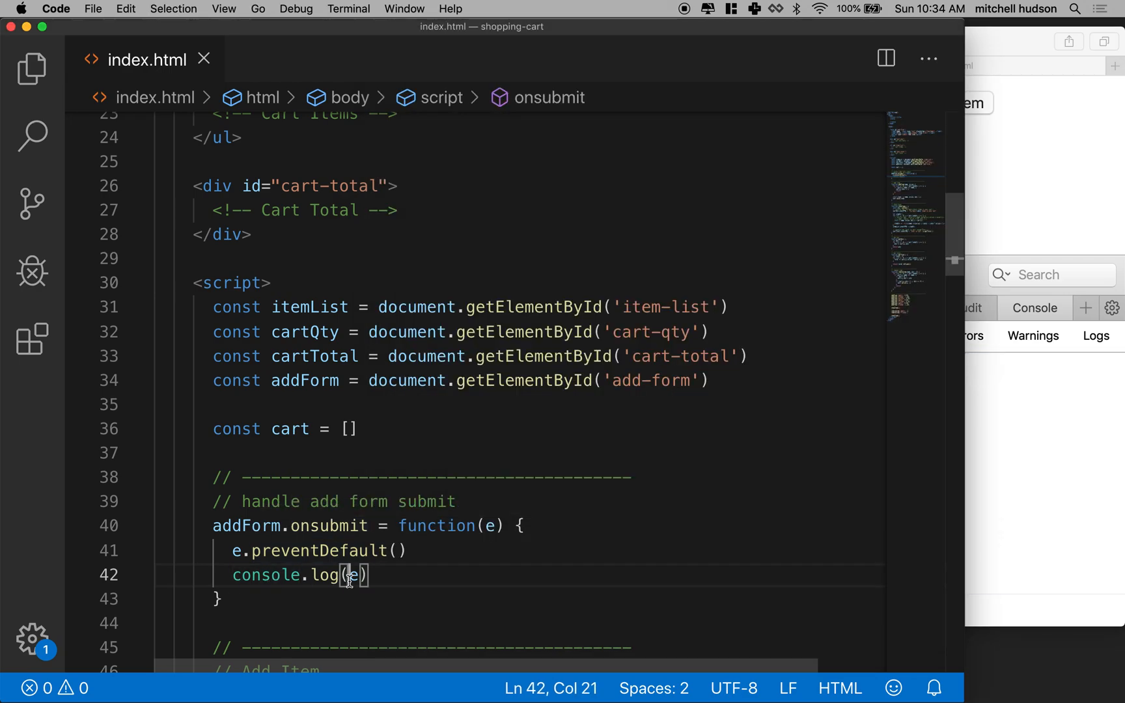
double_click(353, 575)
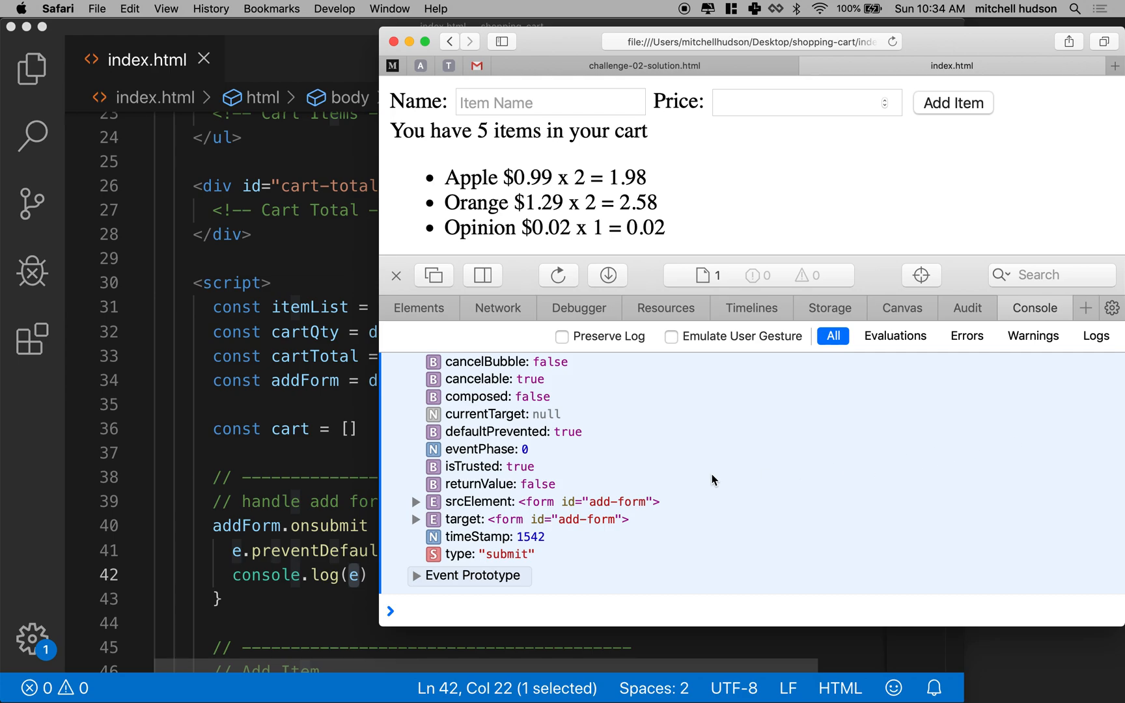
mouse_move(619, 485)
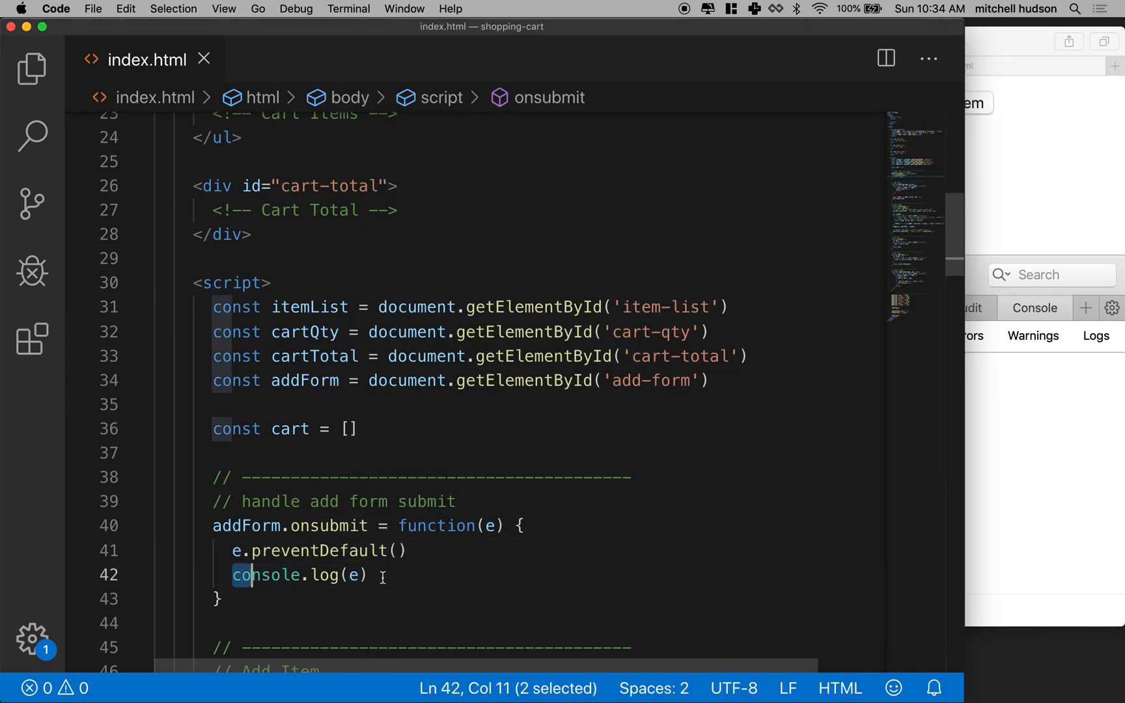
Give the Name input id 'item-name' and the Price input id 'item-price'.
left_click_drag(250, 575, 367, 575)
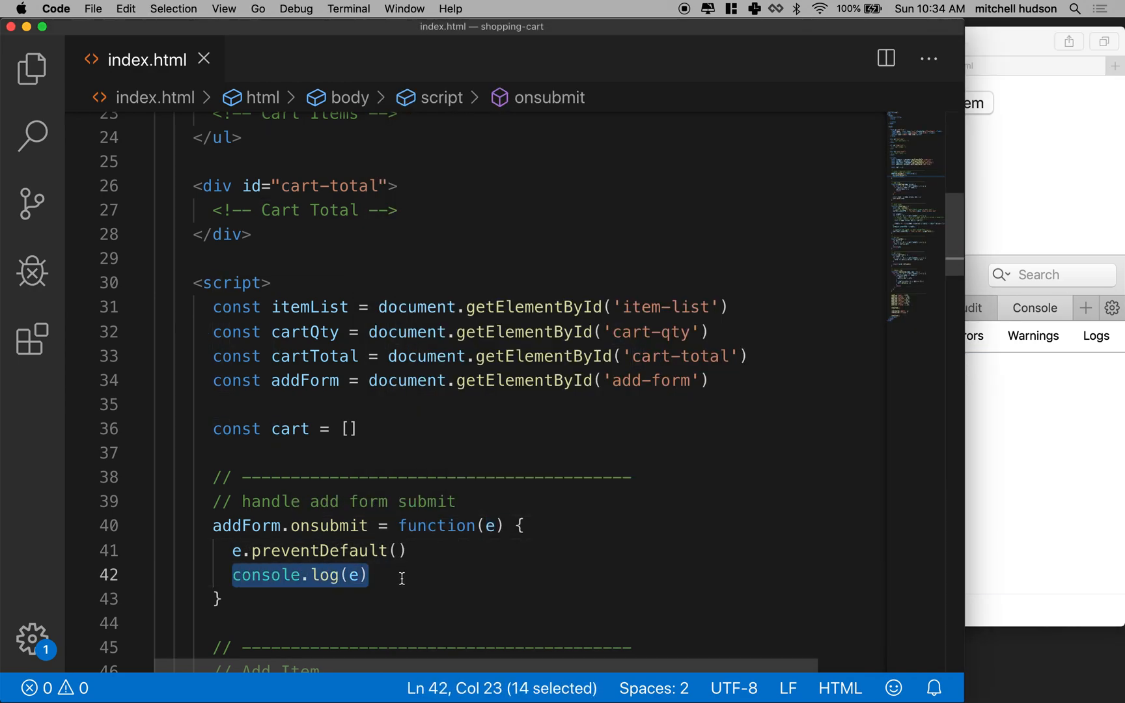
mouse_move(451, 550)
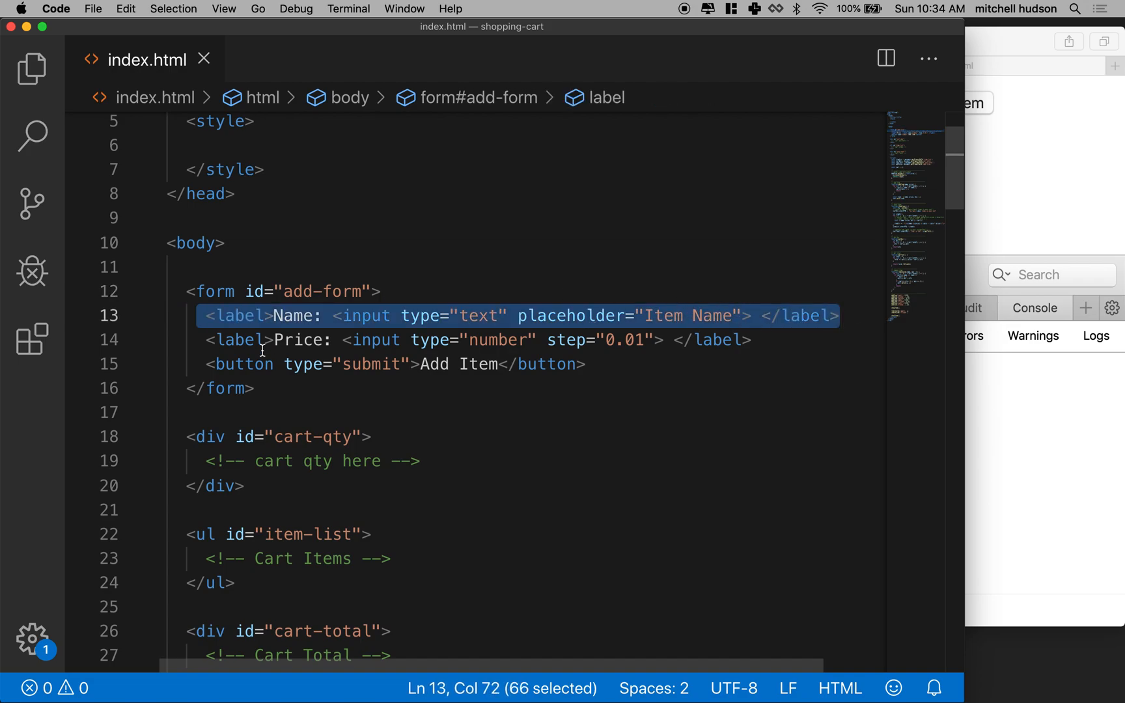
left_click(753, 339)
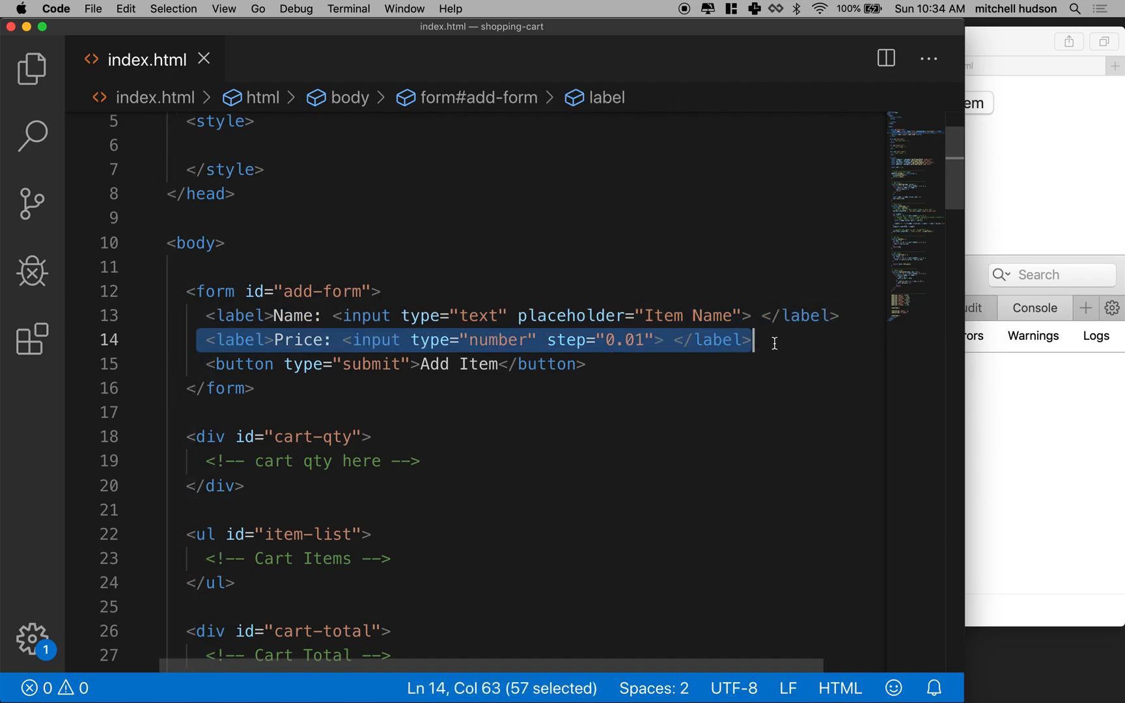
double_click(358, 316)
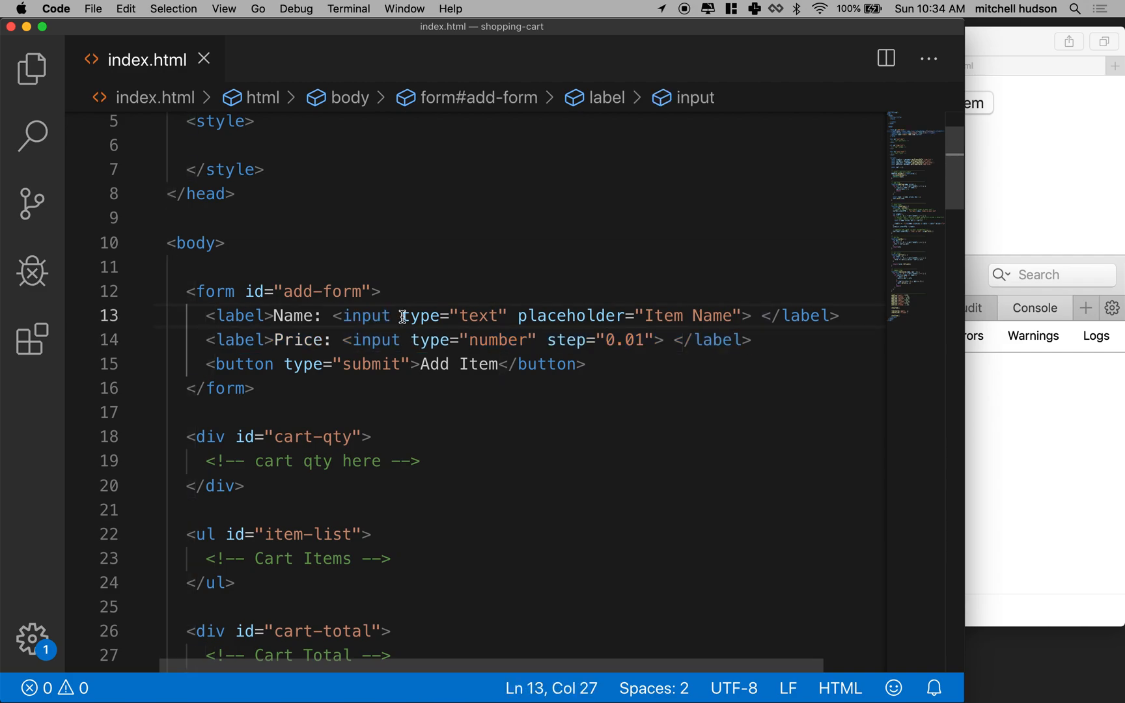
type("id=\"\"")
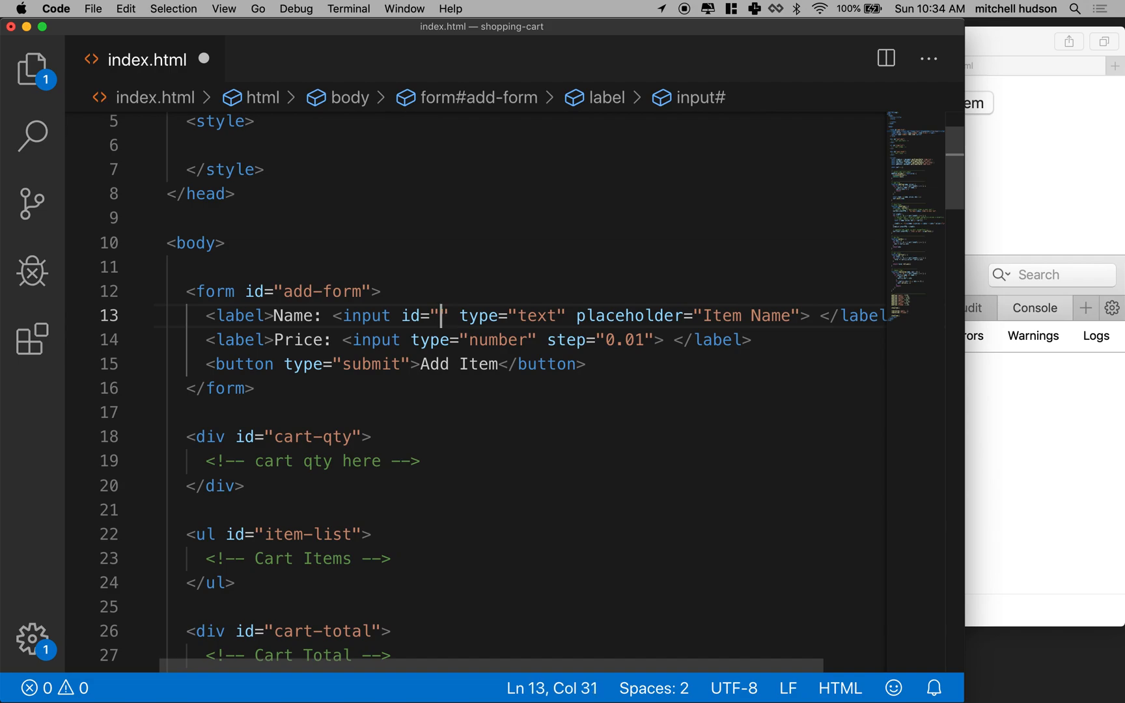
type("item-")
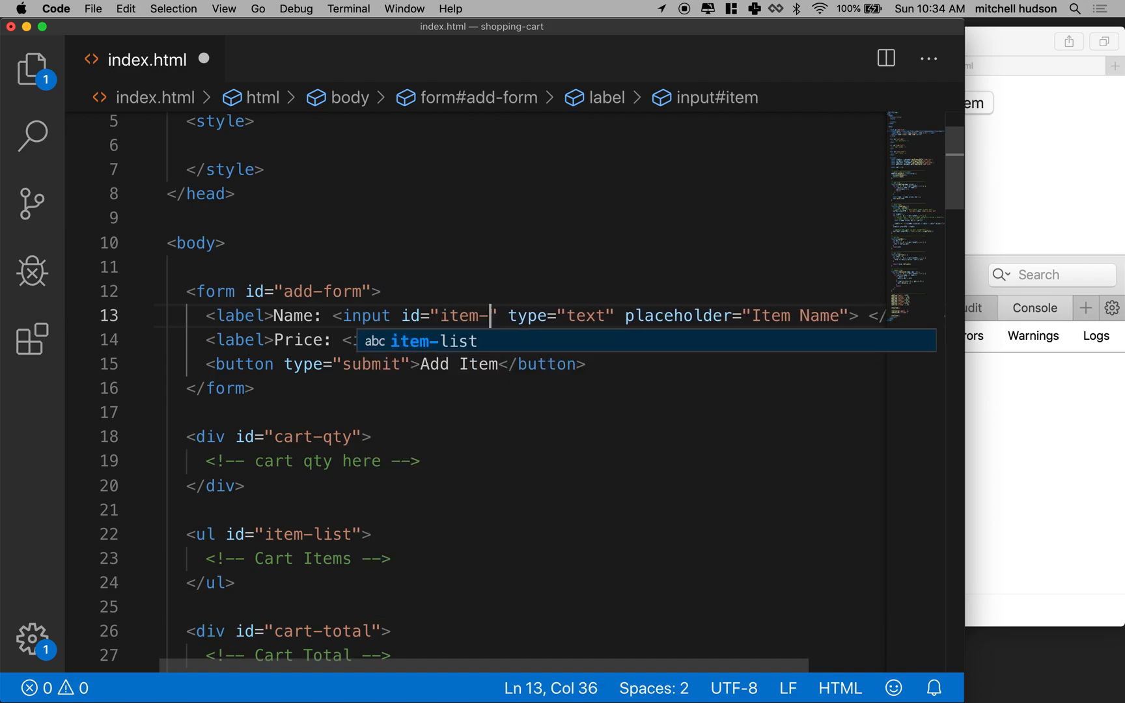
type("name")
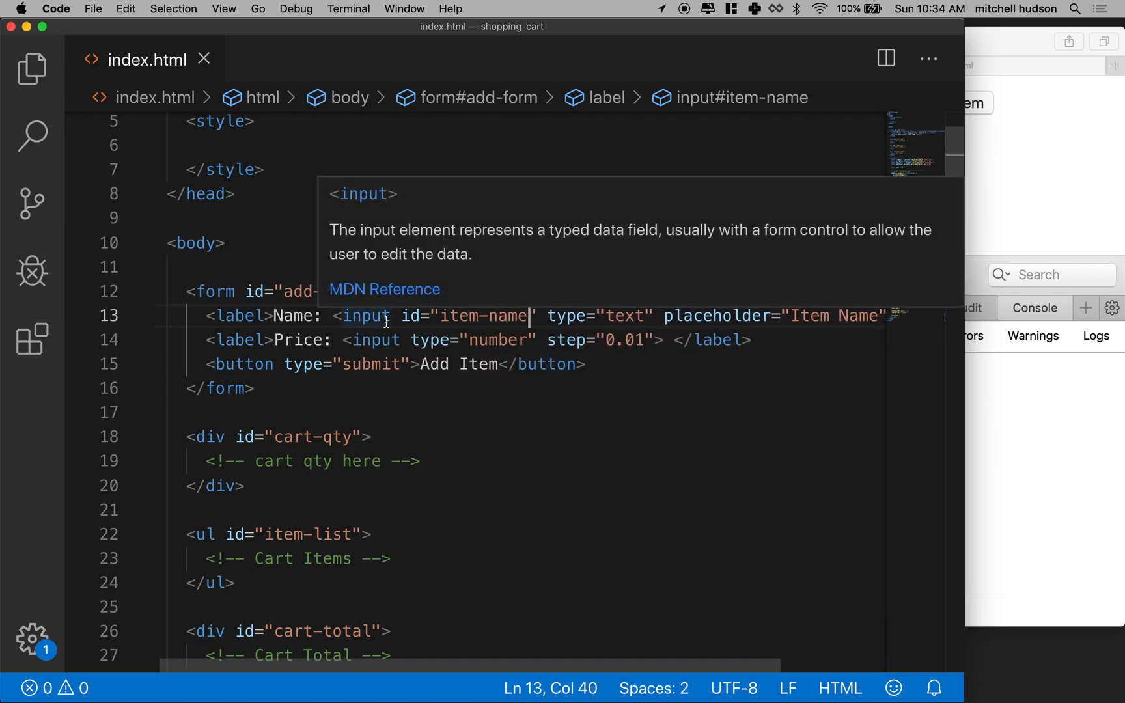
double_click(370, 339)
type("id=\"")
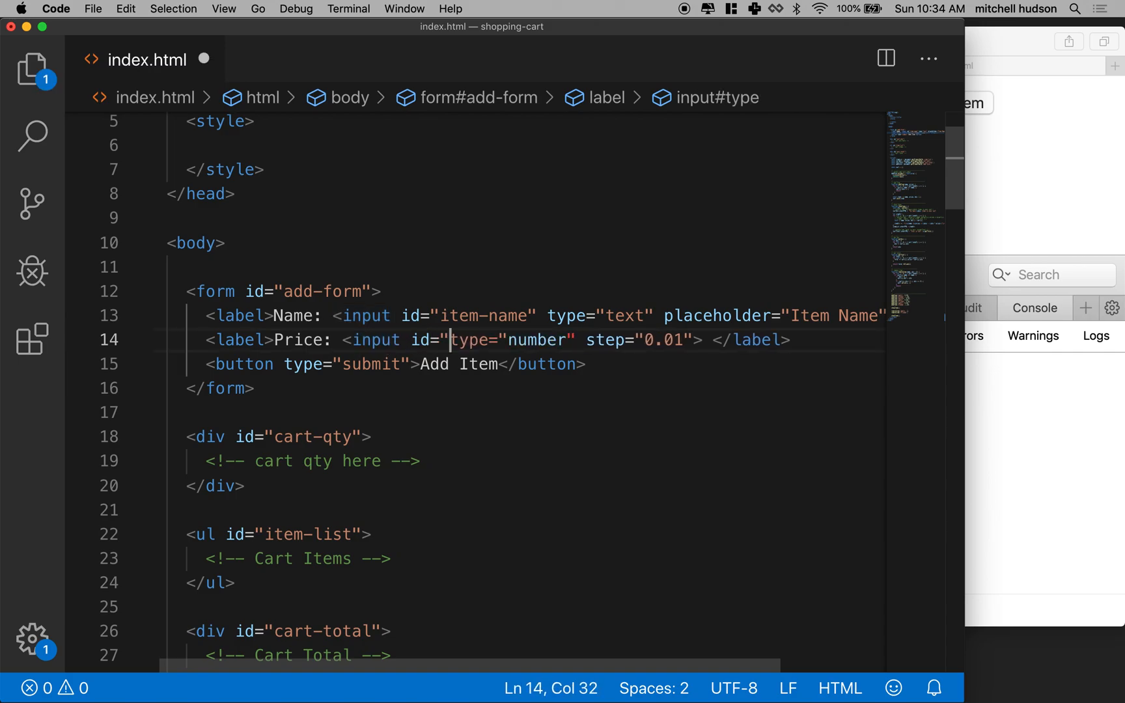
type("item-price\"")
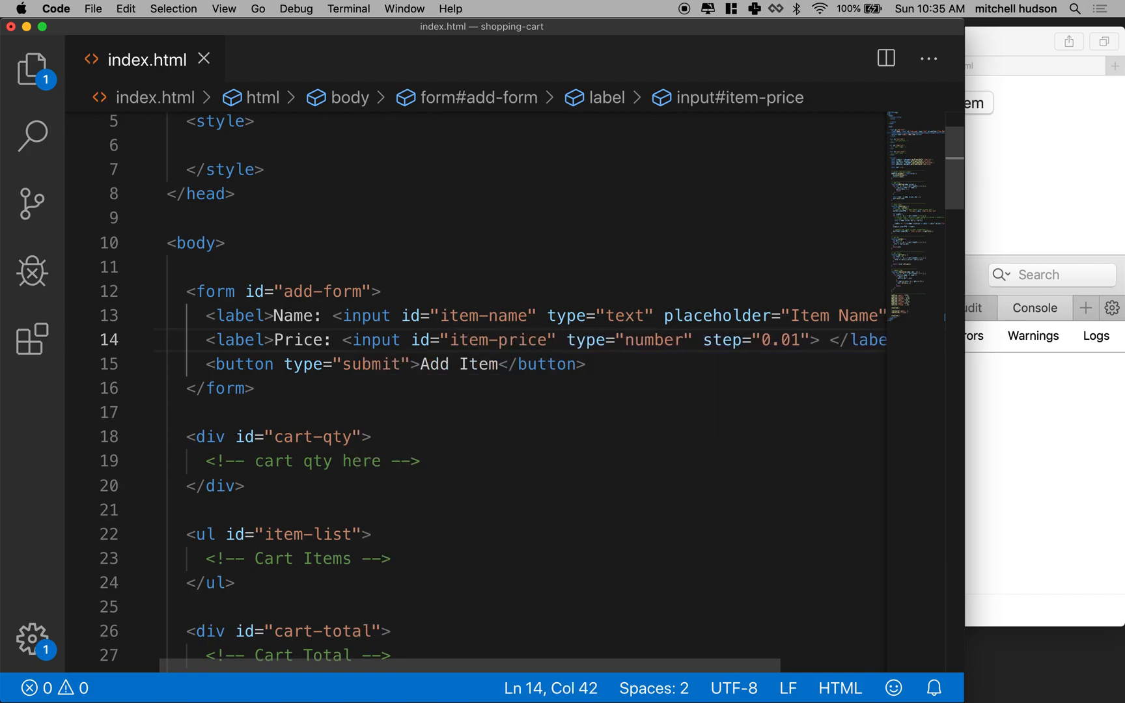
scroll("down", 3)
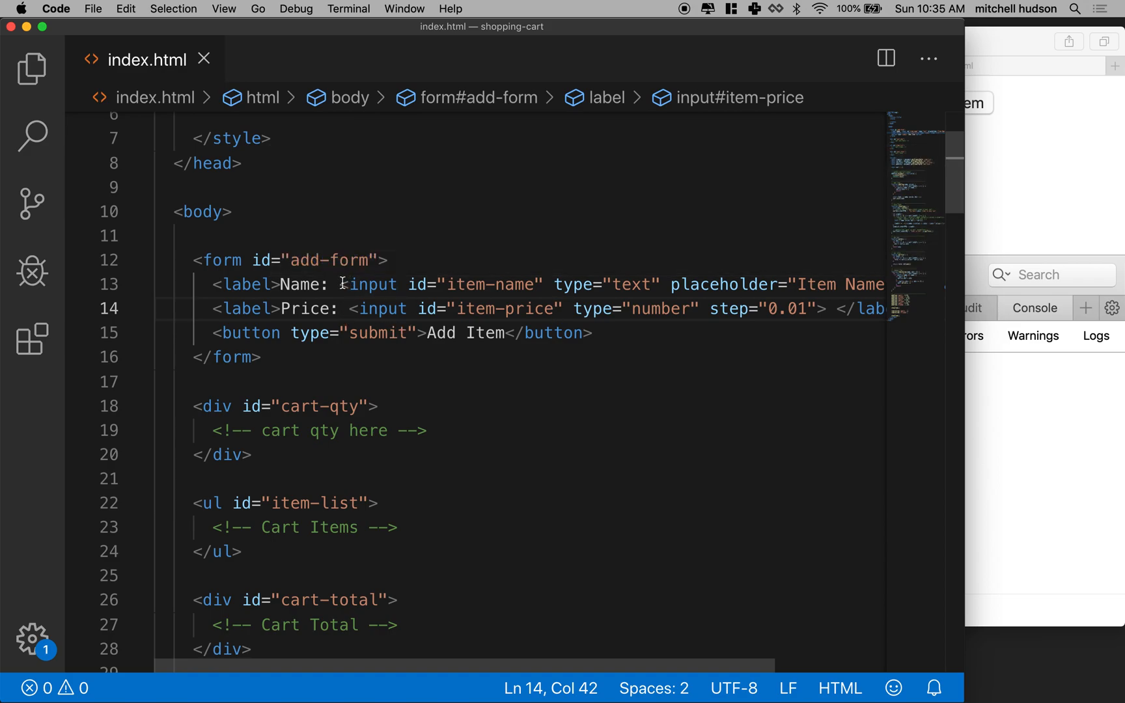
Declare const itemName = document.getElementById('item-name') in the script.
left_click_drag(341, 284, 546, 284)
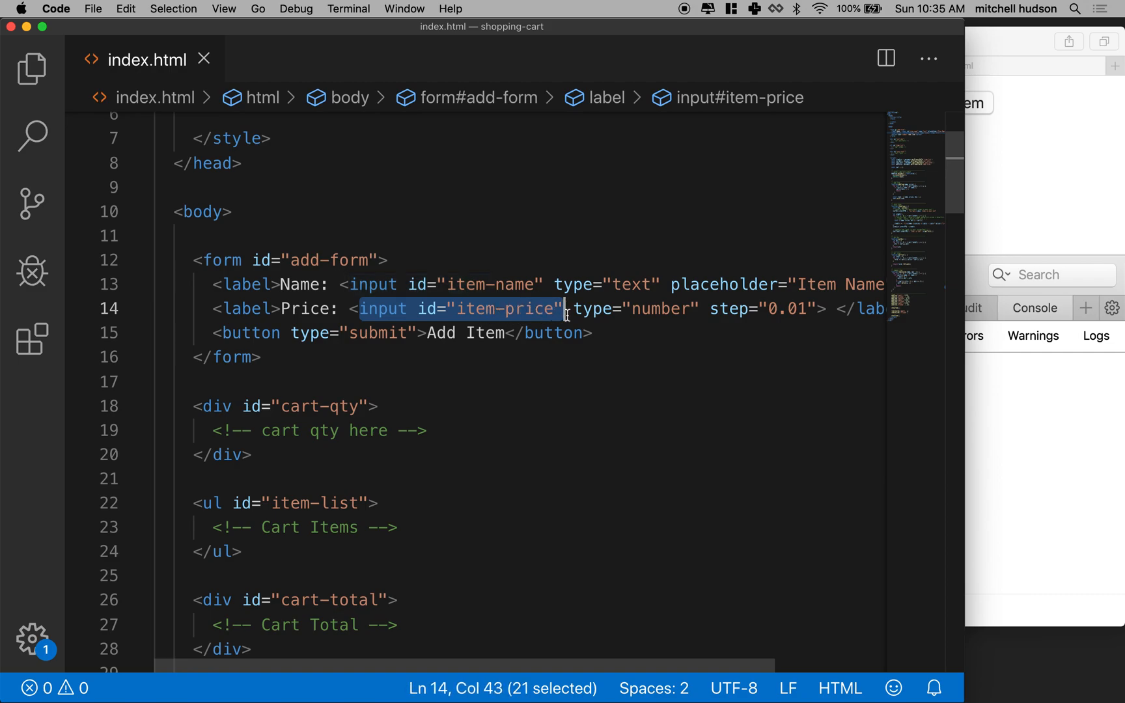
scroll("down", 3)
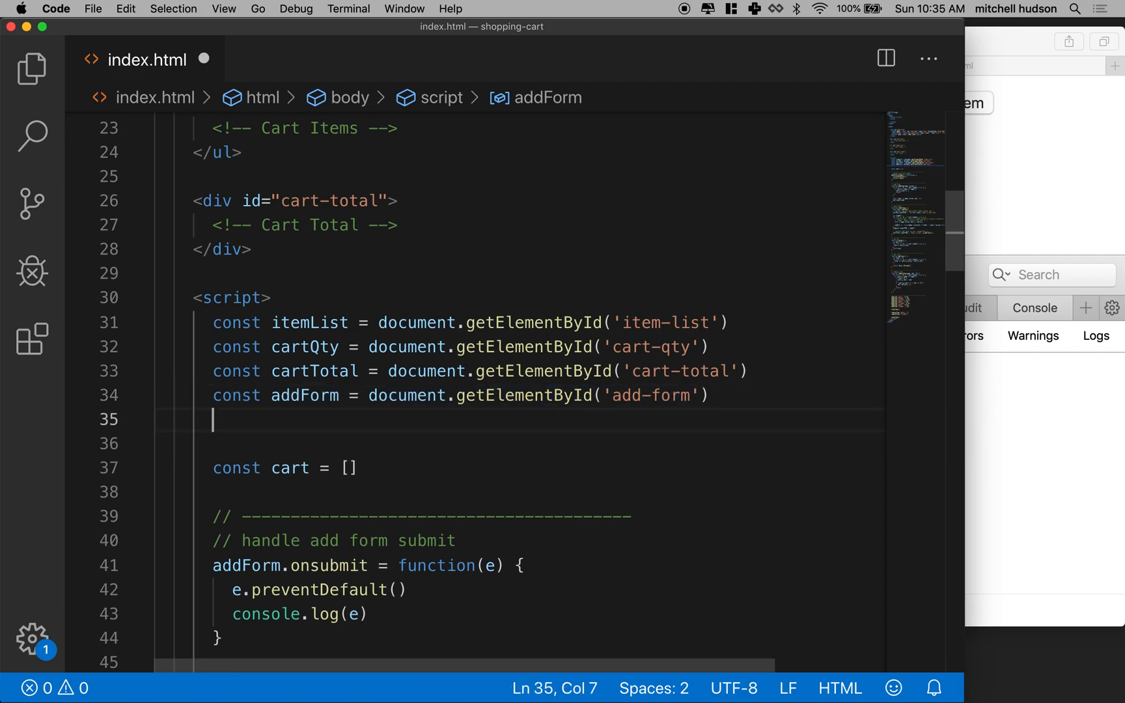
type("const")
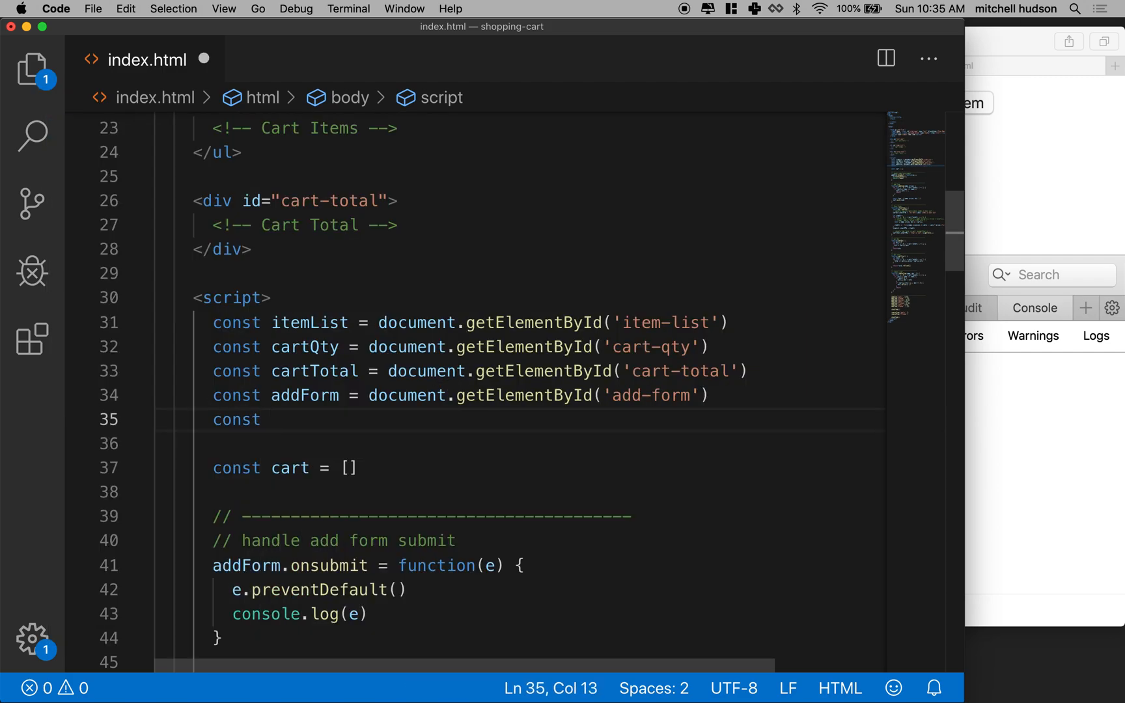
type("itemN")
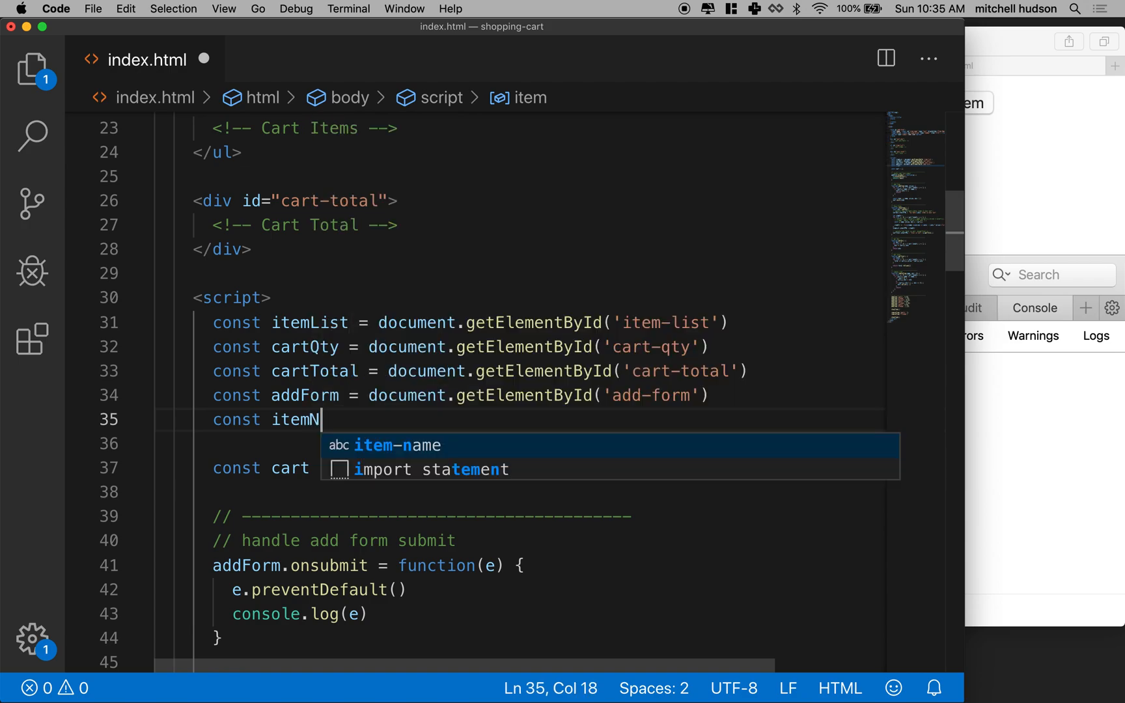
type("ame")
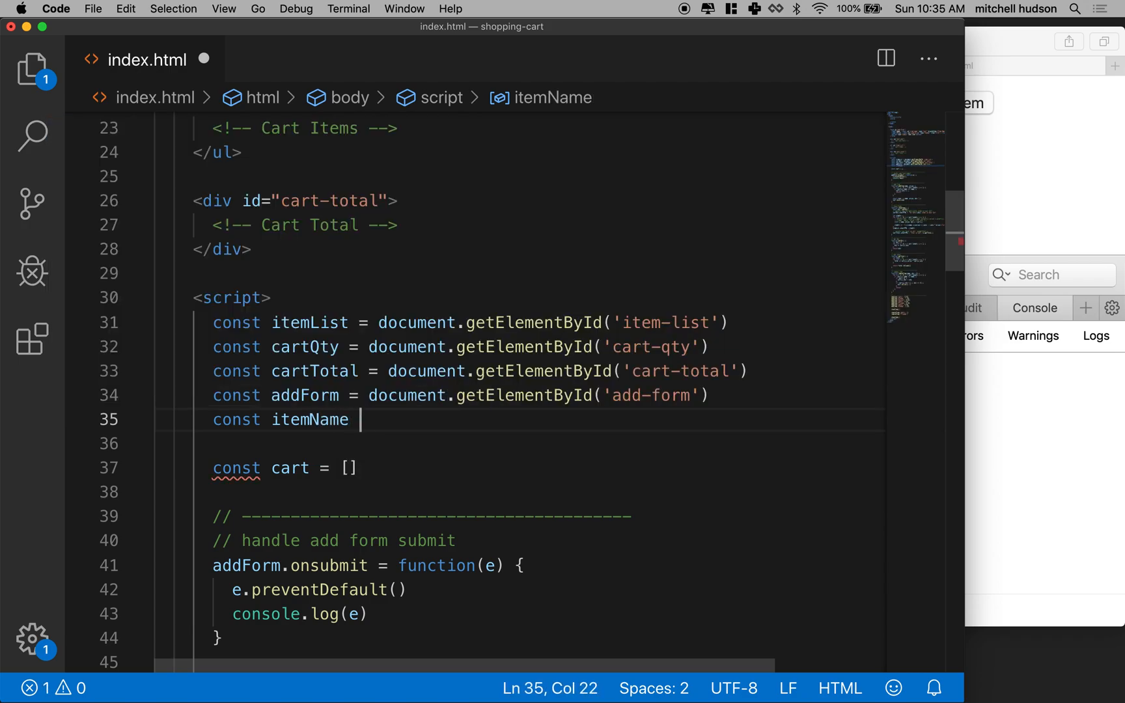
type("= do")
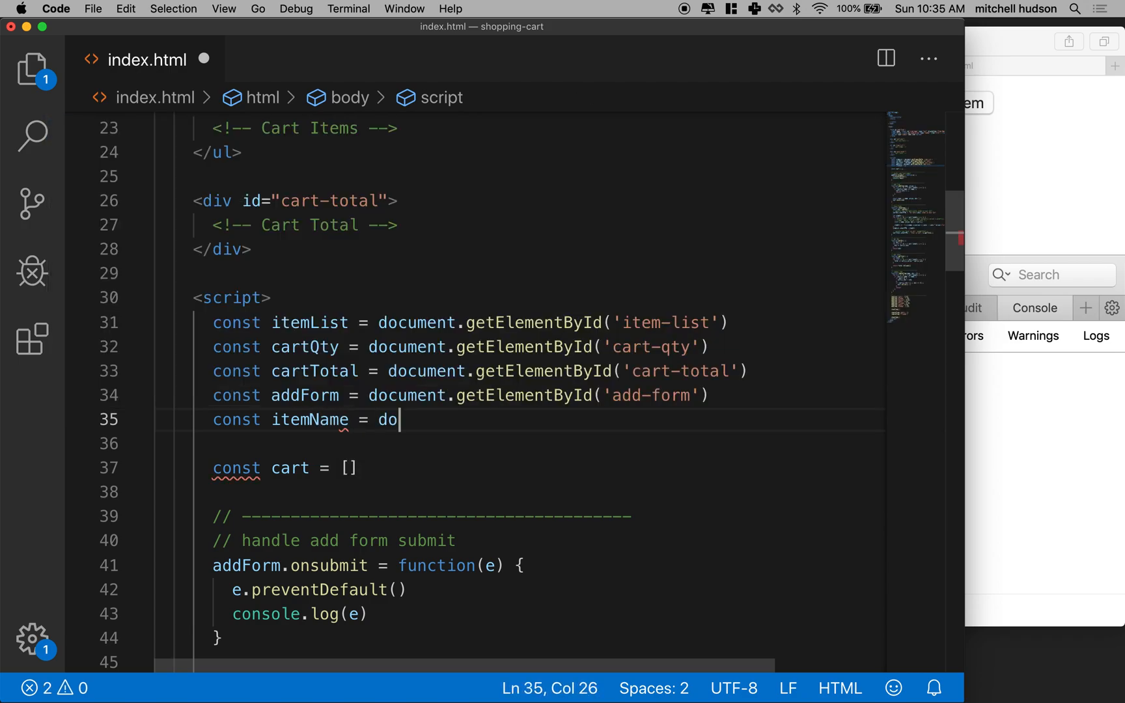
type("cument.getElementById(")
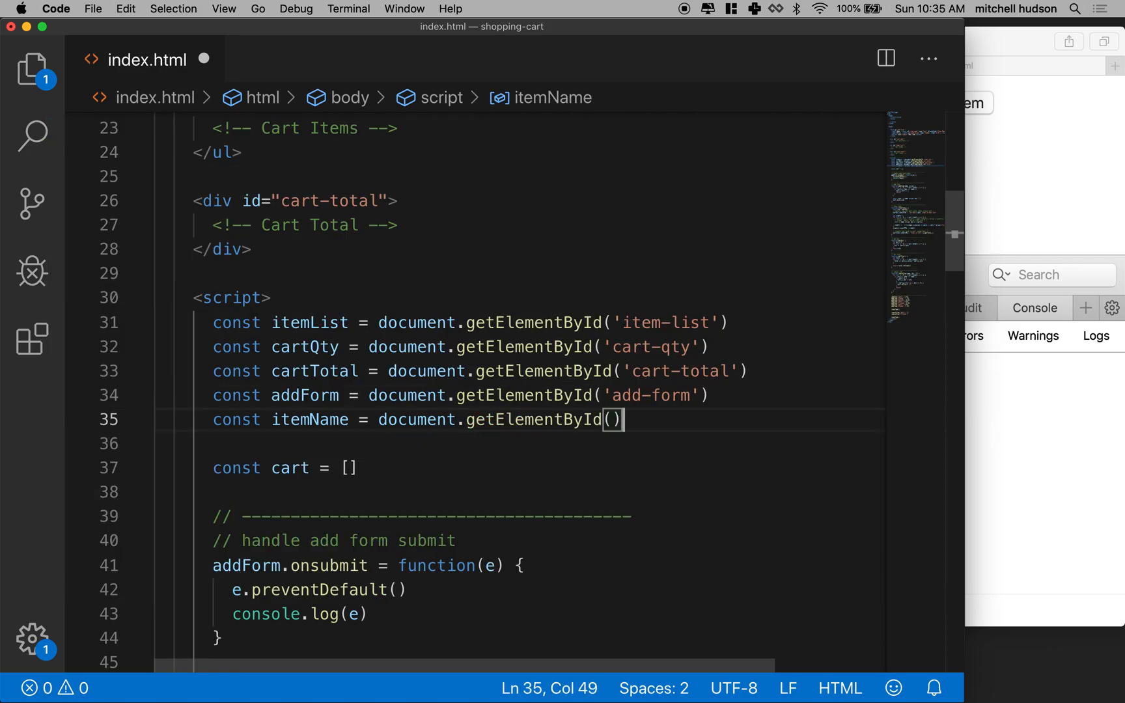
type("'")
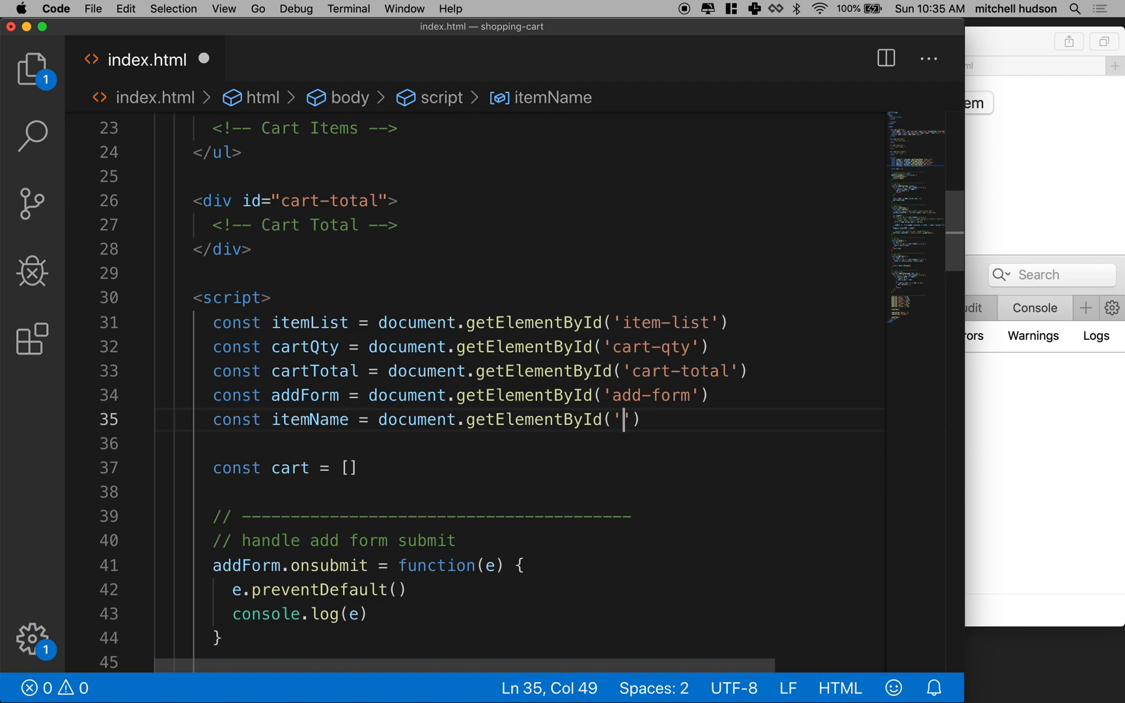
type("item-name")
left_click(520, 444)
type("const")
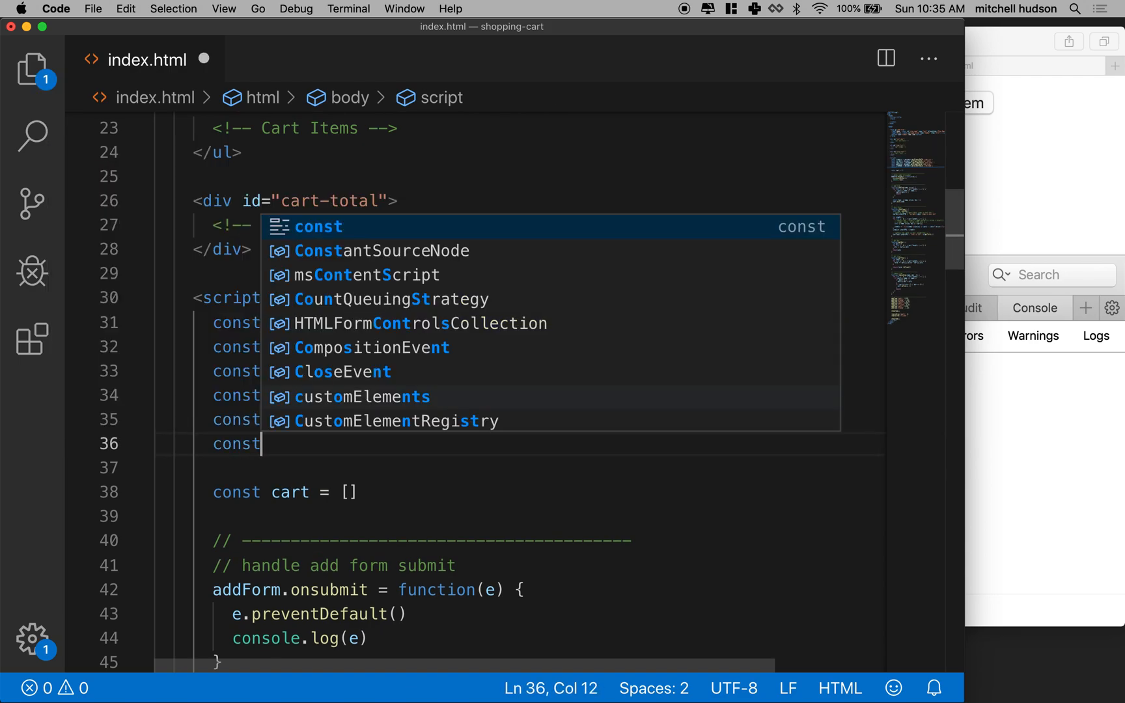
Declare const itemPrice = document.getElementById('item-price') below it.
type("itemPrice =")
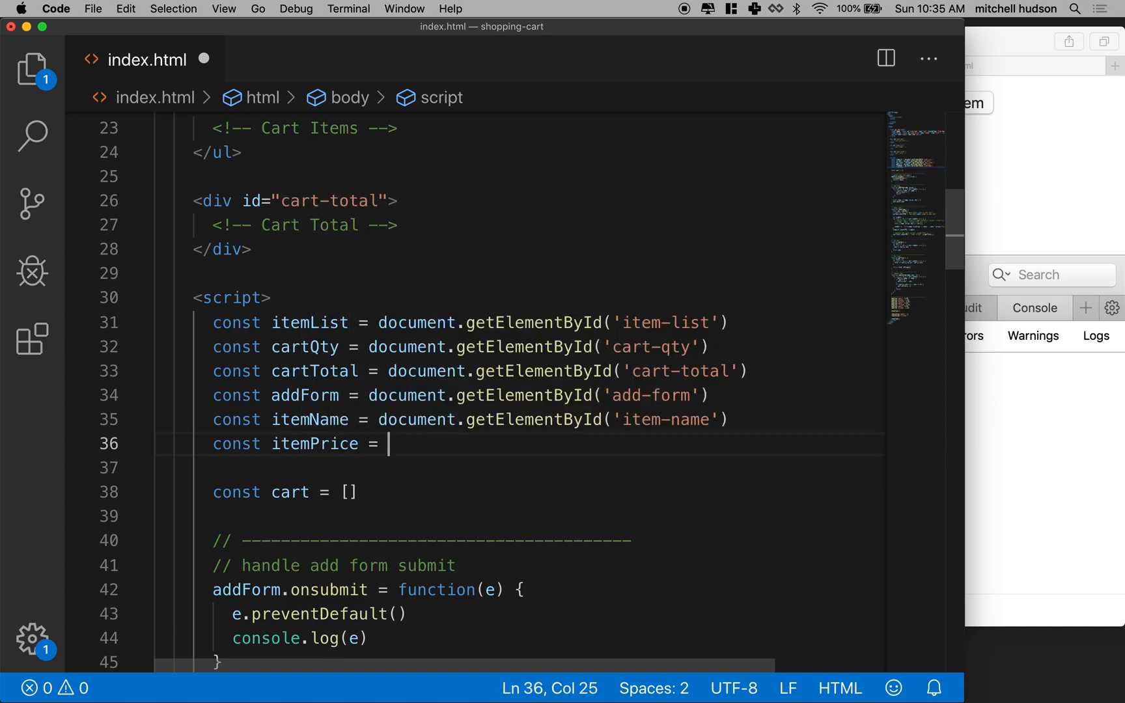
type("document.g")
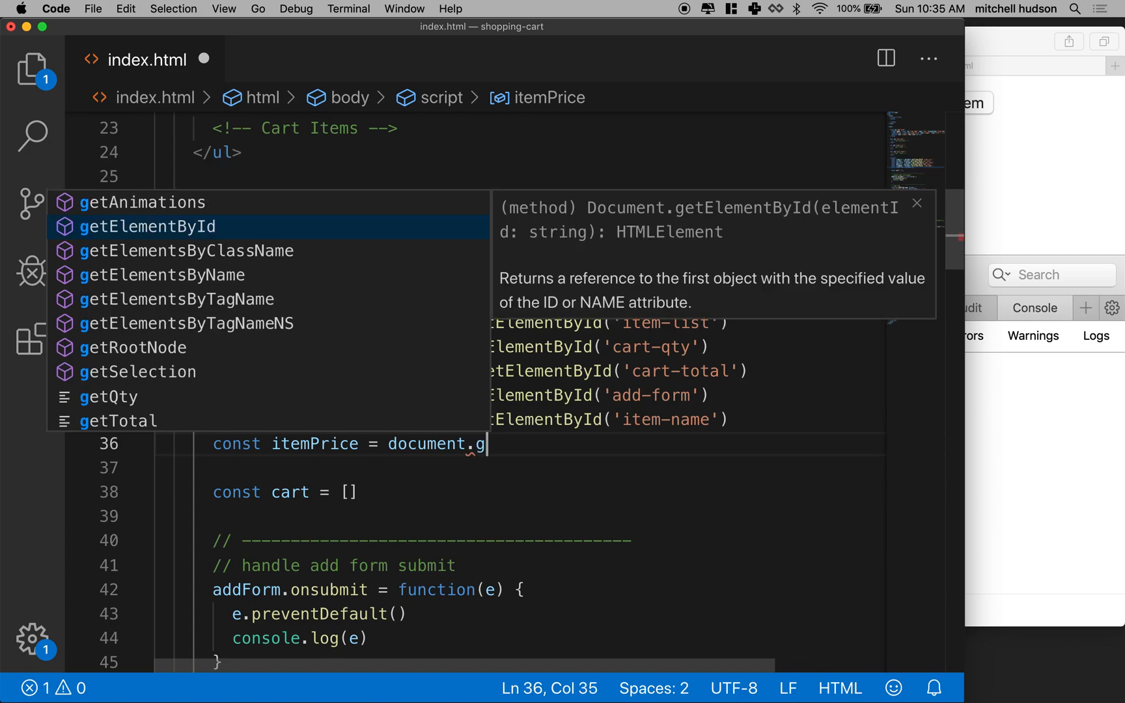
type("et")
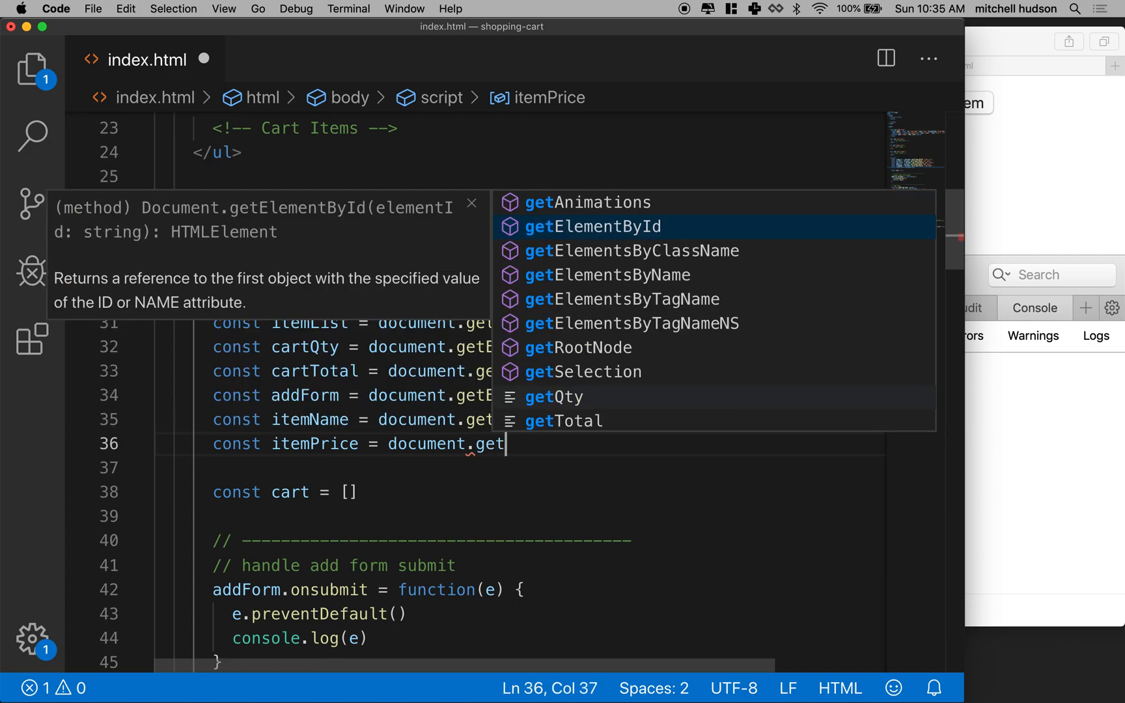
key("Tab")
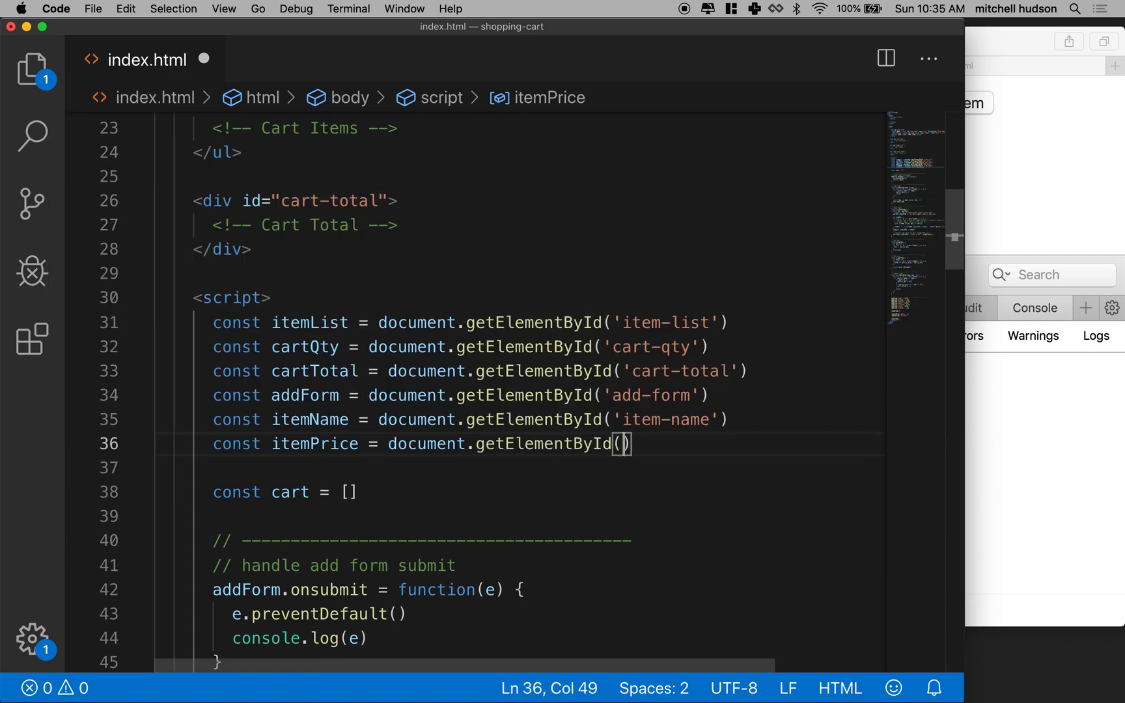
type("'item-")
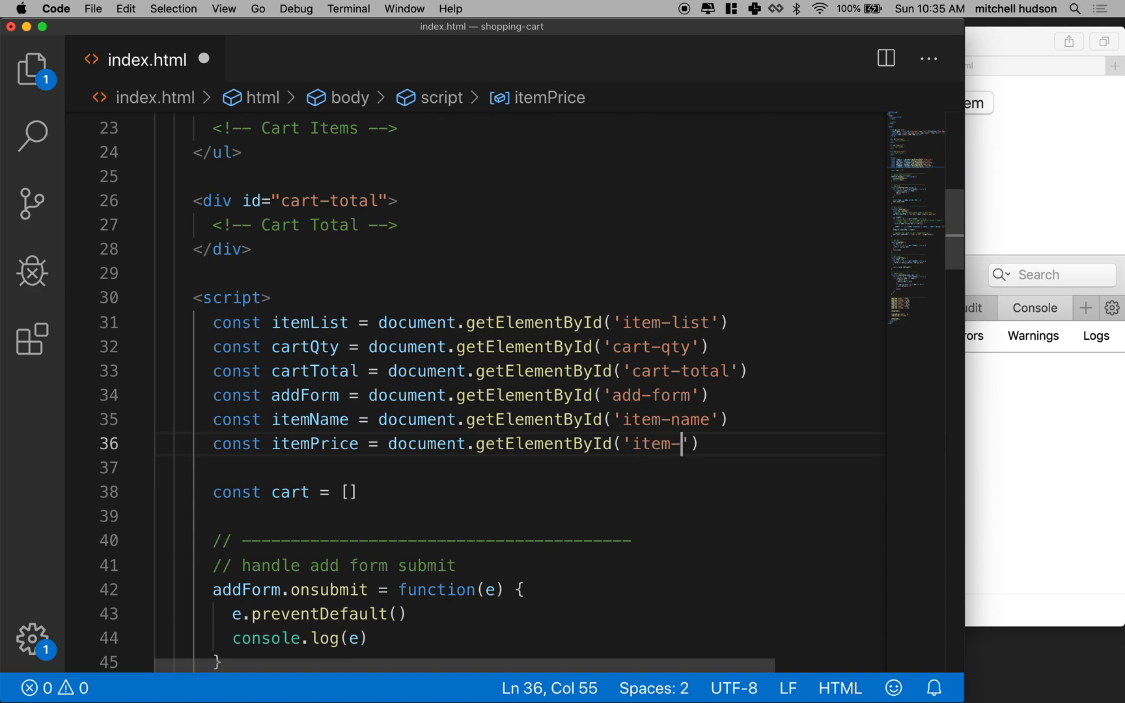
type("price'")
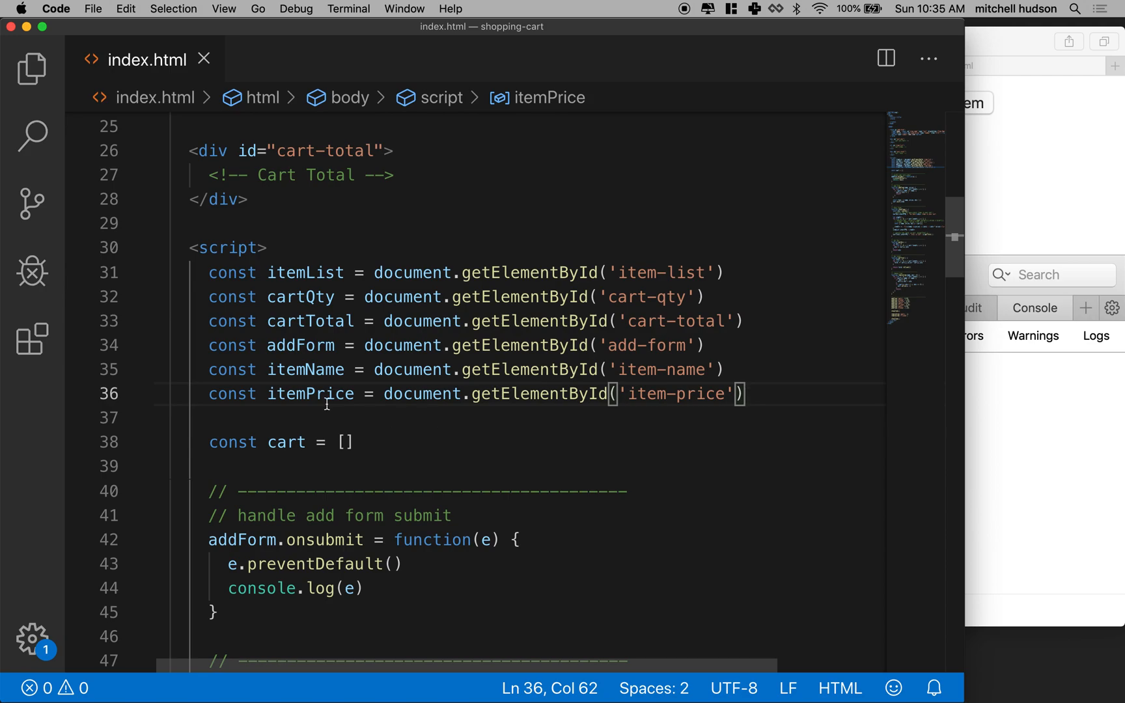
Delete the console.log(e) line from the submit handler.
double_click(305, 370)
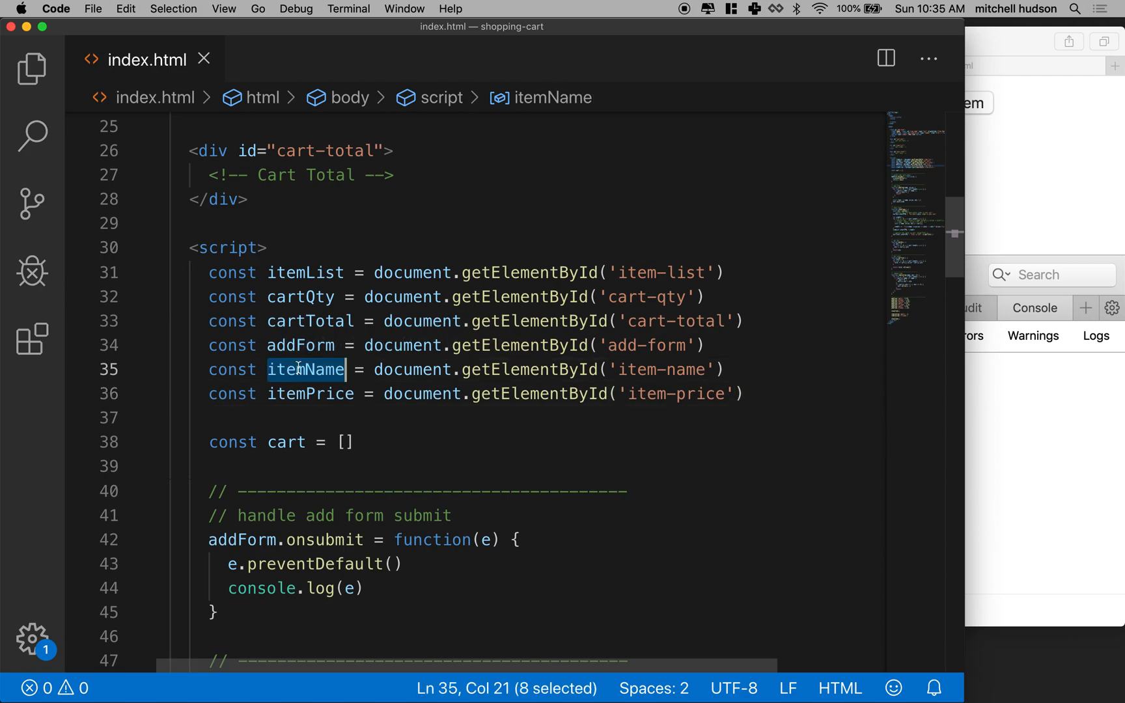
scroll("down", 3)
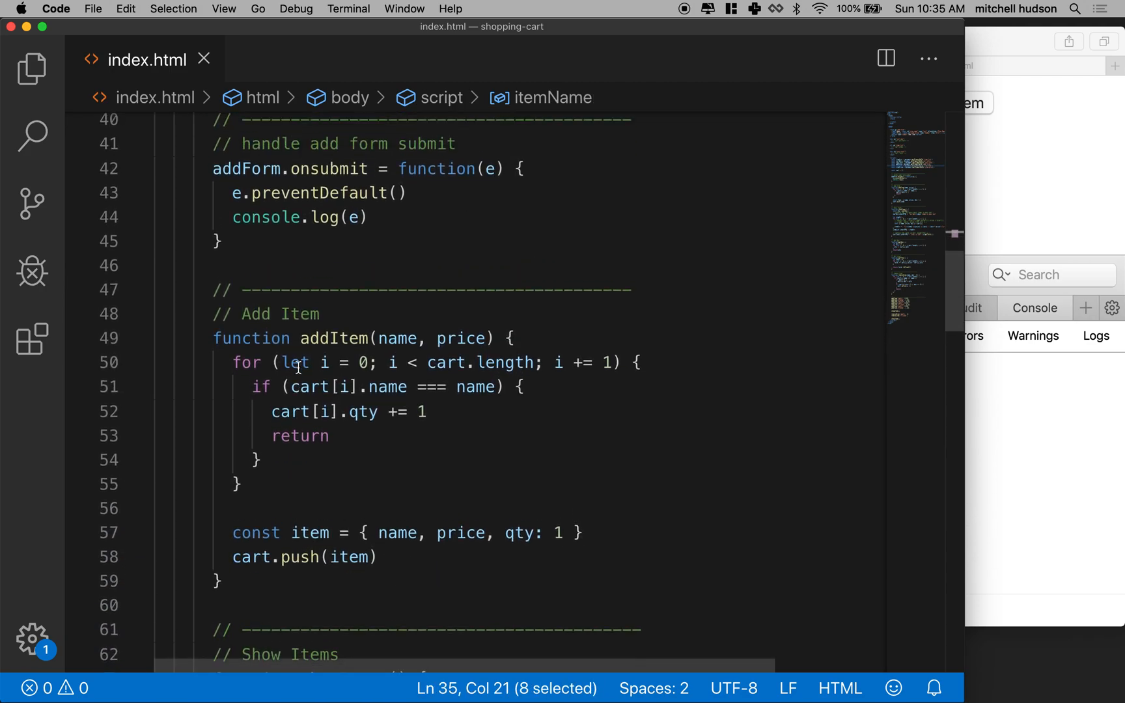
scroll("down", 3)
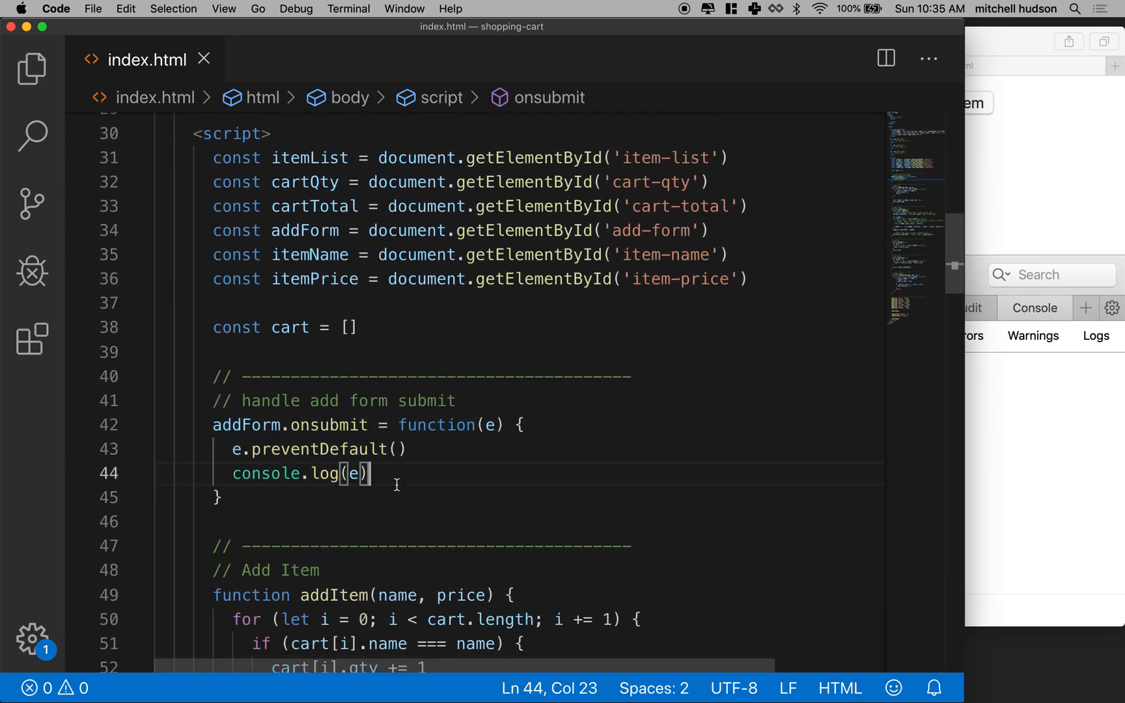
key("Backspace")
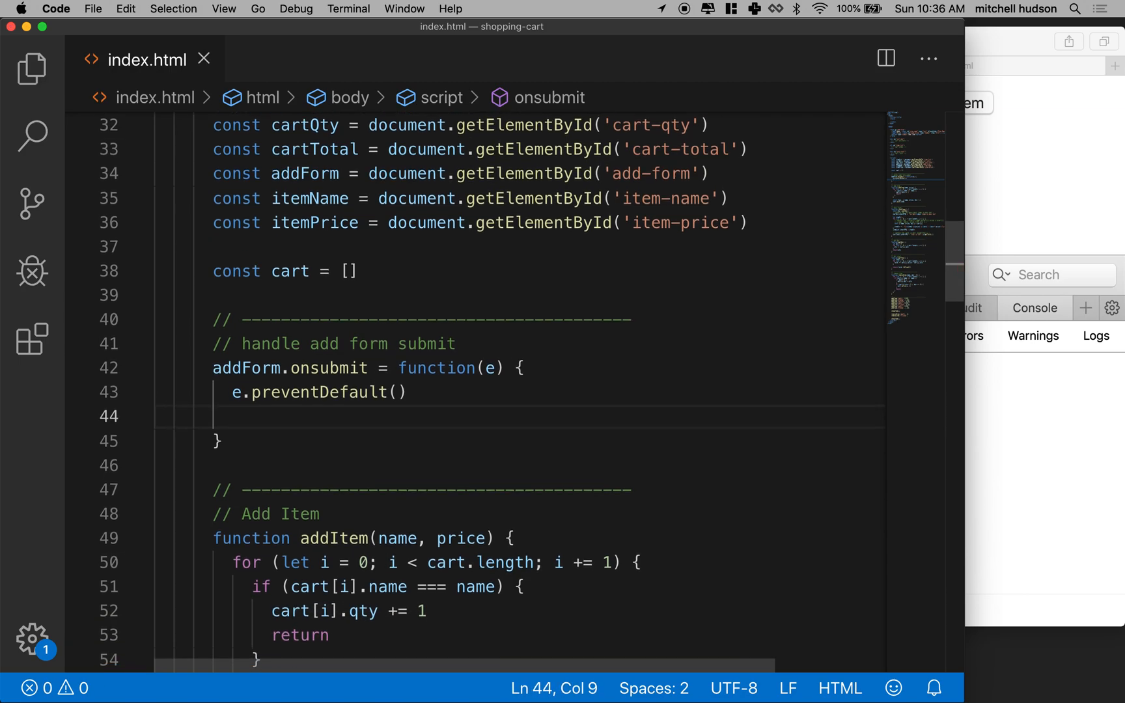
In the submit handler, store itemName.value in a const name.
scroll("down", 3)
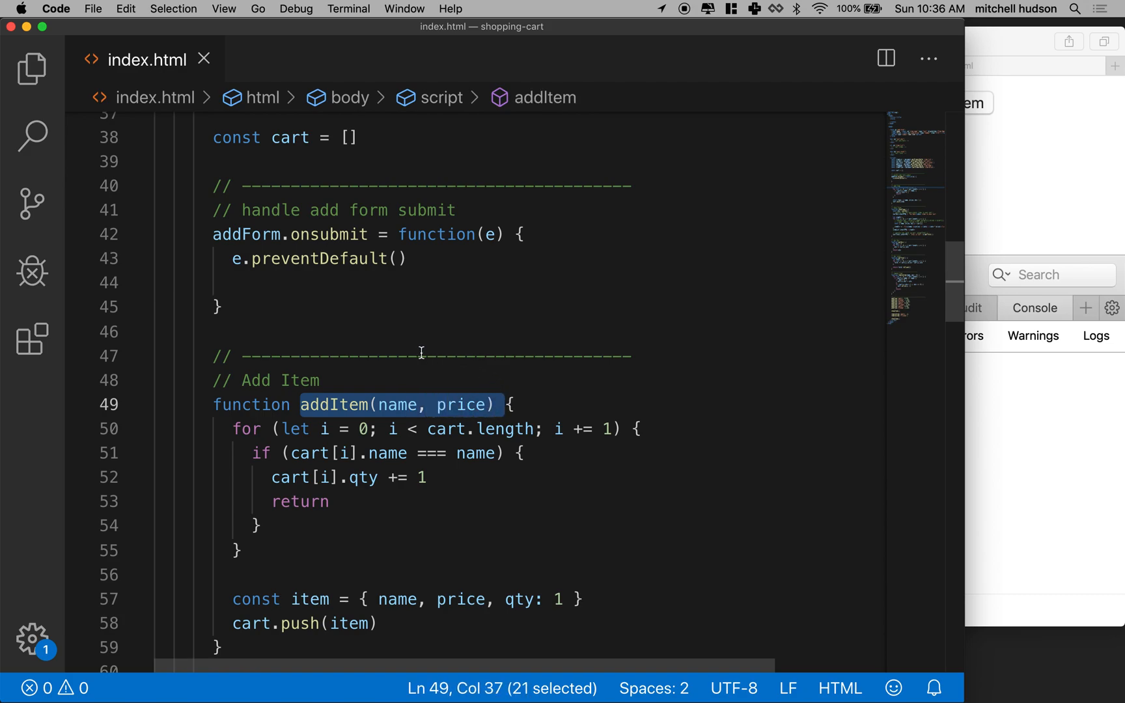
left_click(237, 283)
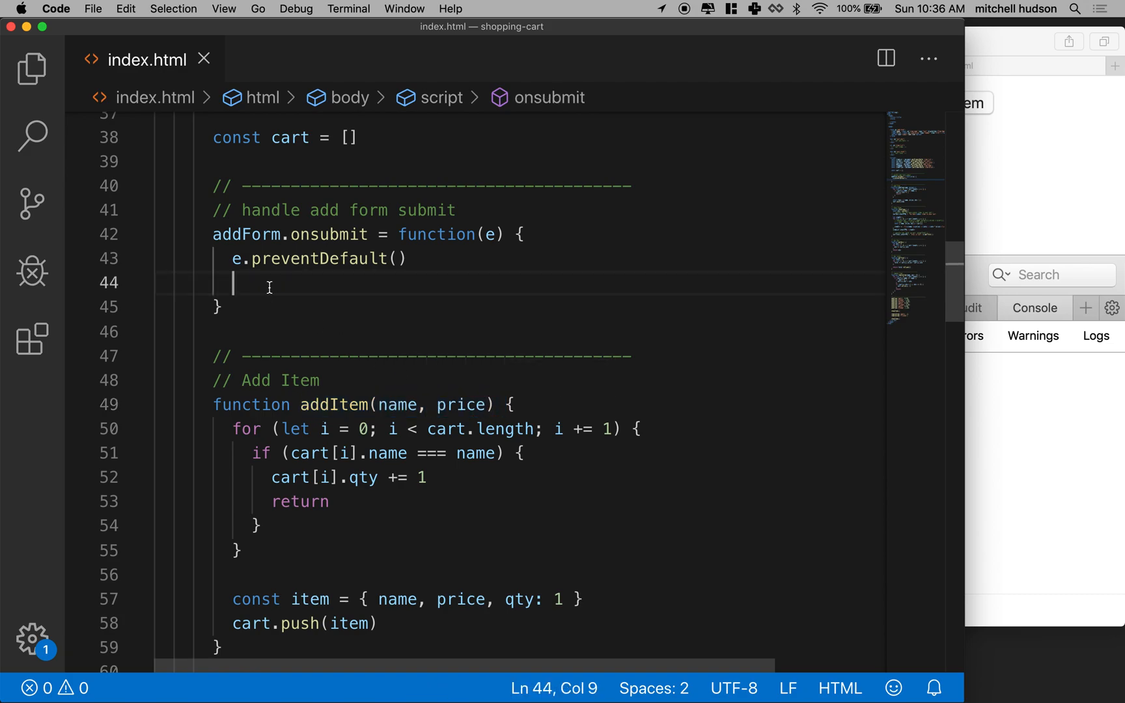
type("const")
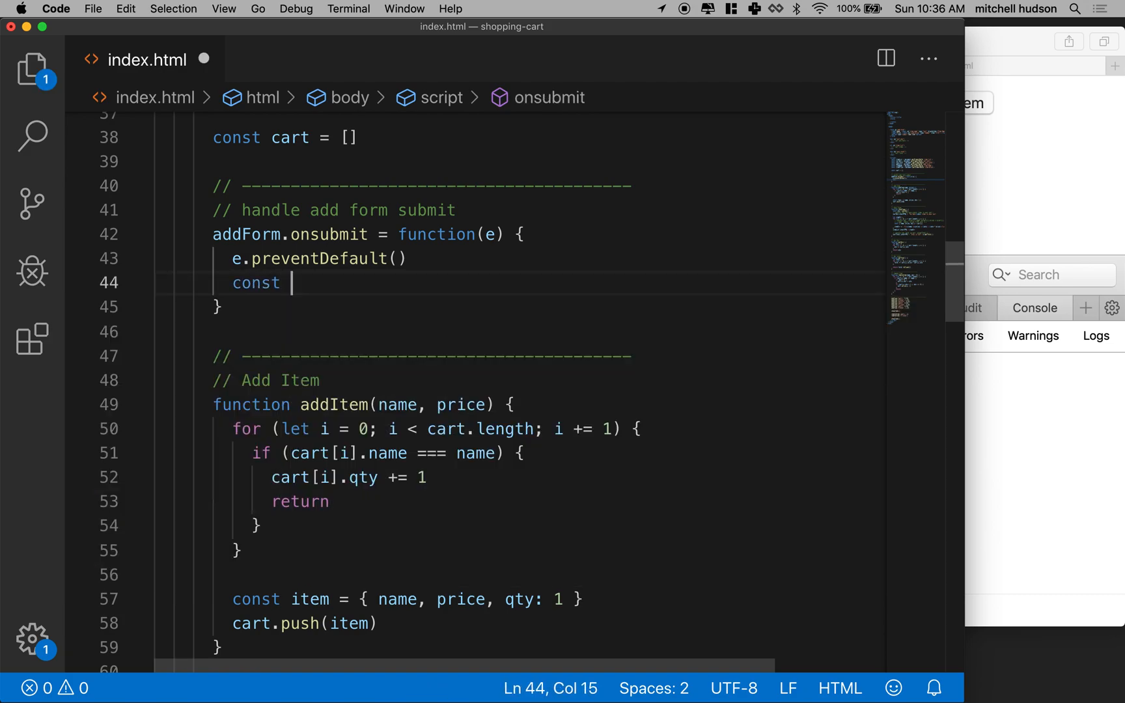
type("name =")
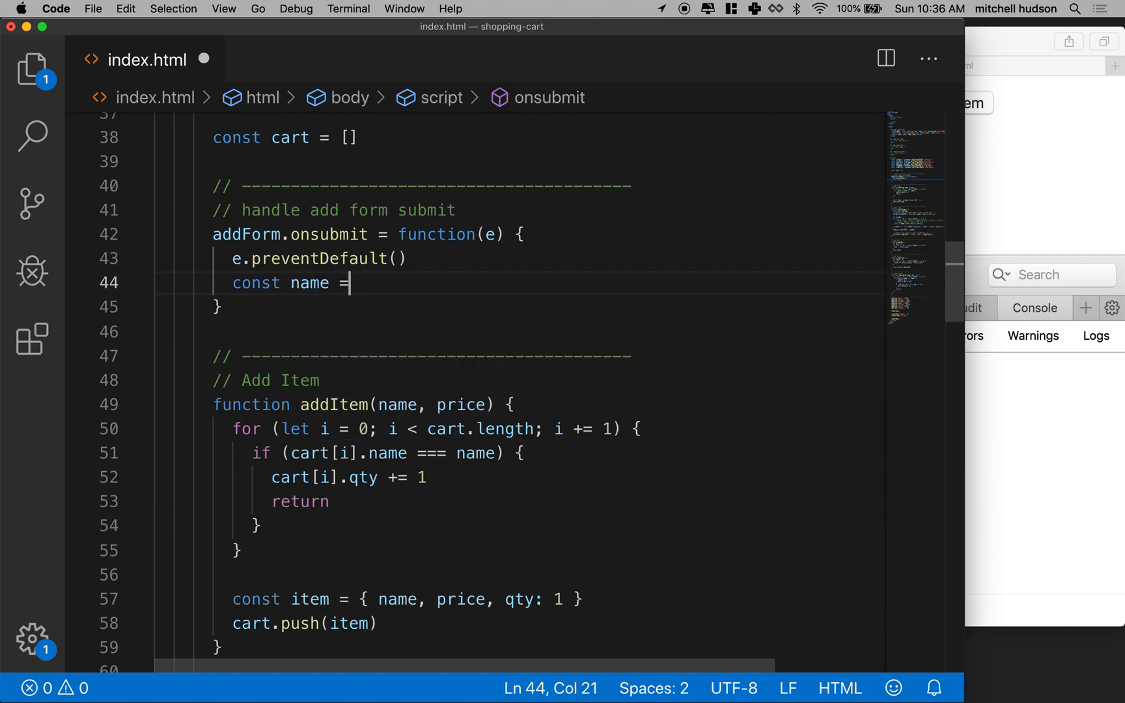
type("itemName")
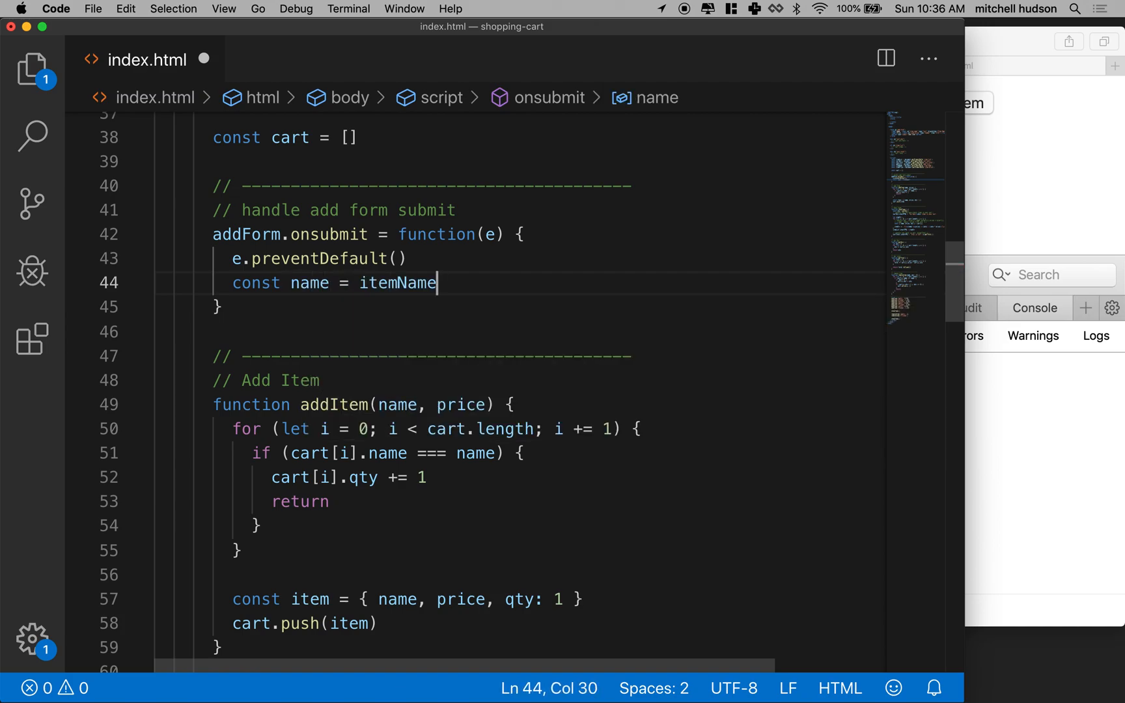
type(".")
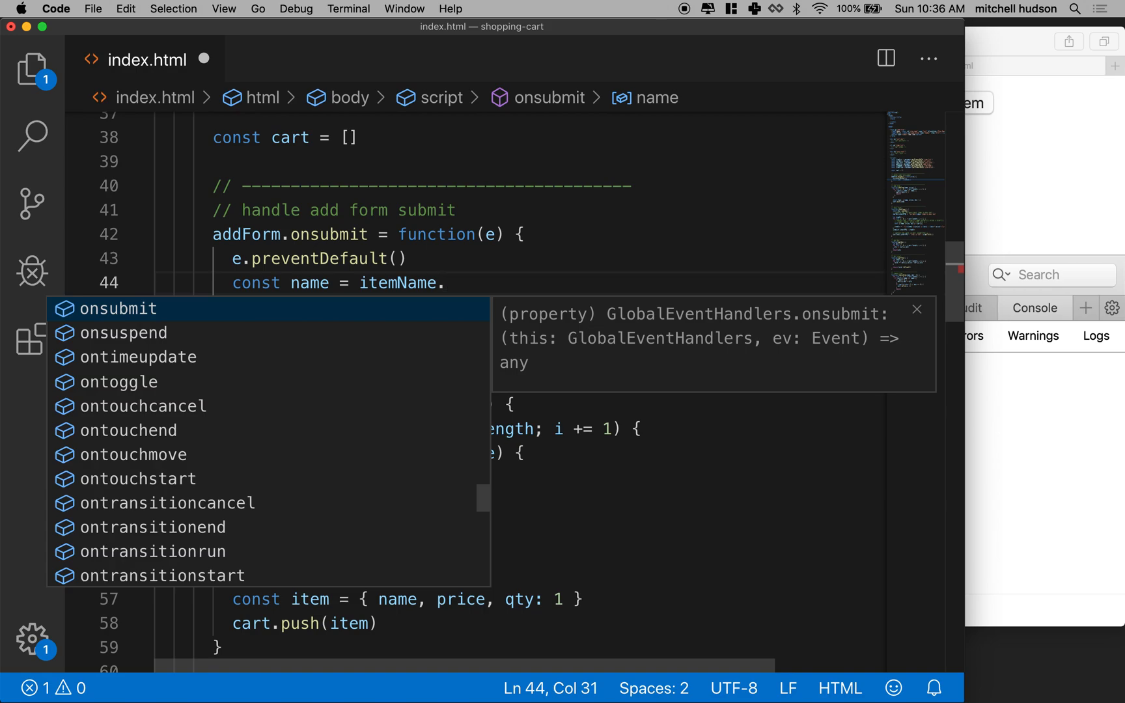
type("value")
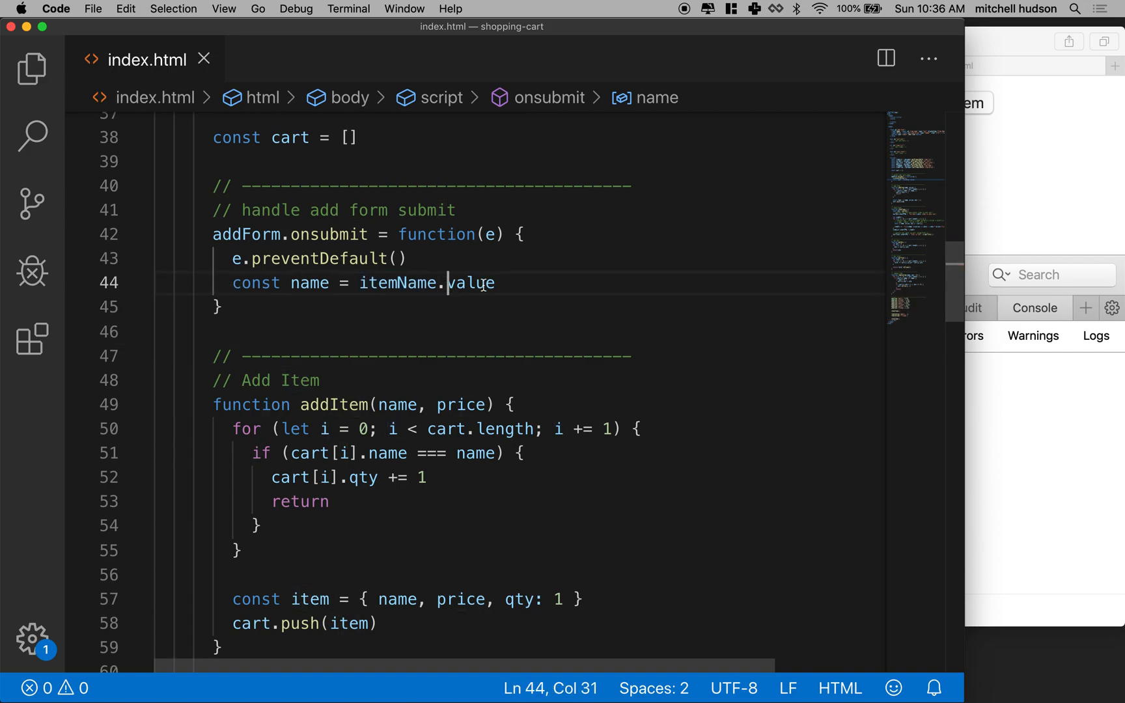
double_click(471, 283)
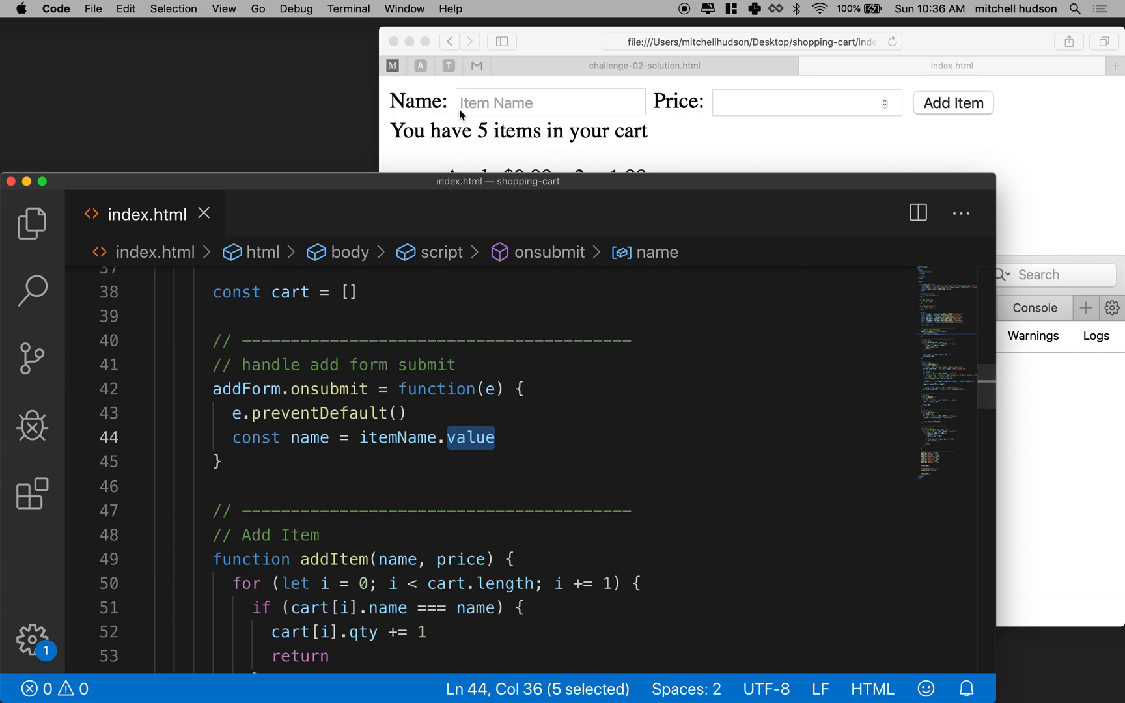
mouse_move(591, 175)
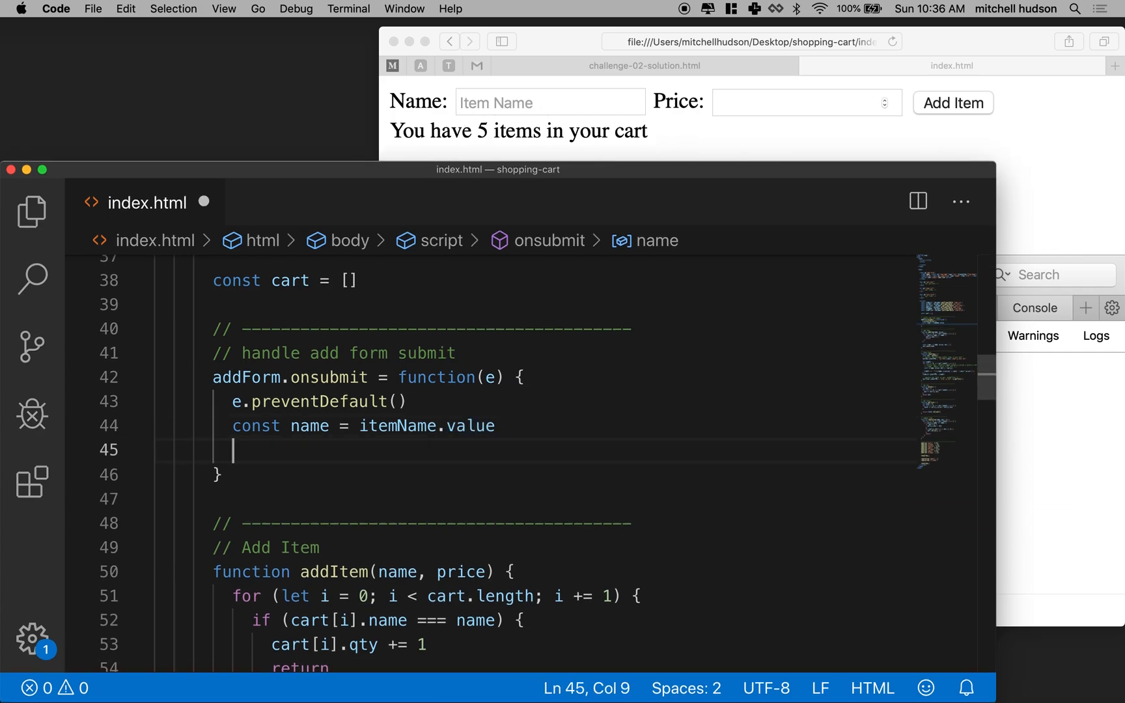
Store itemPrice.value in a const price on the next line.
type("const")
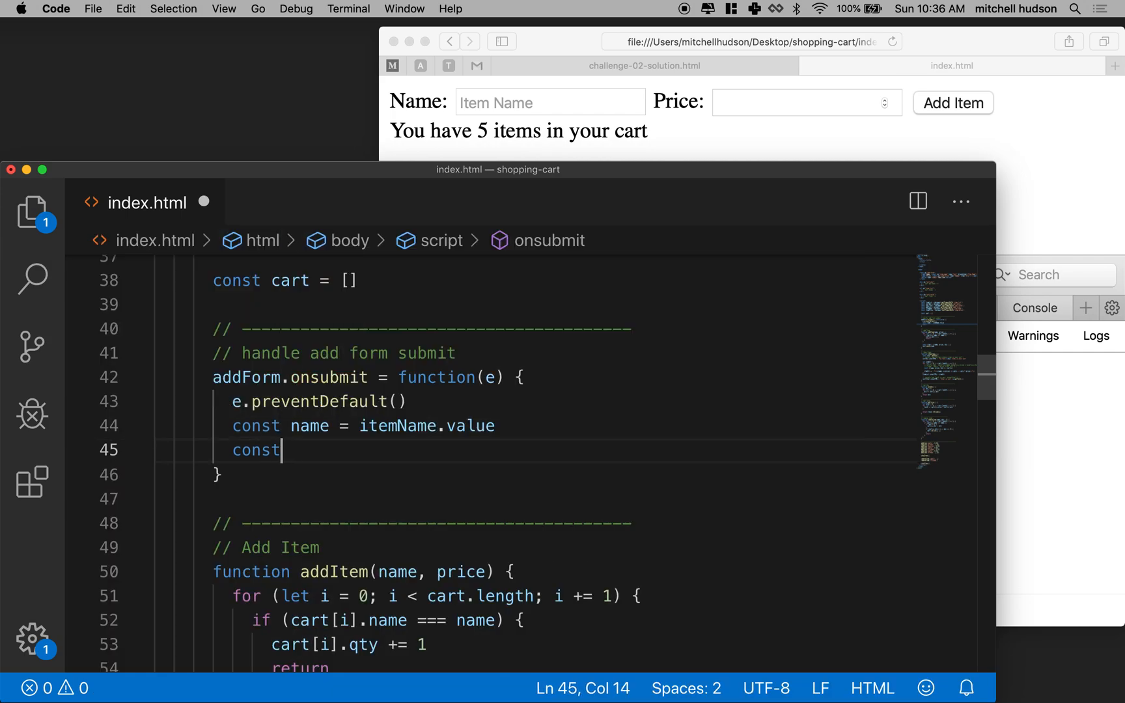
type("price =")
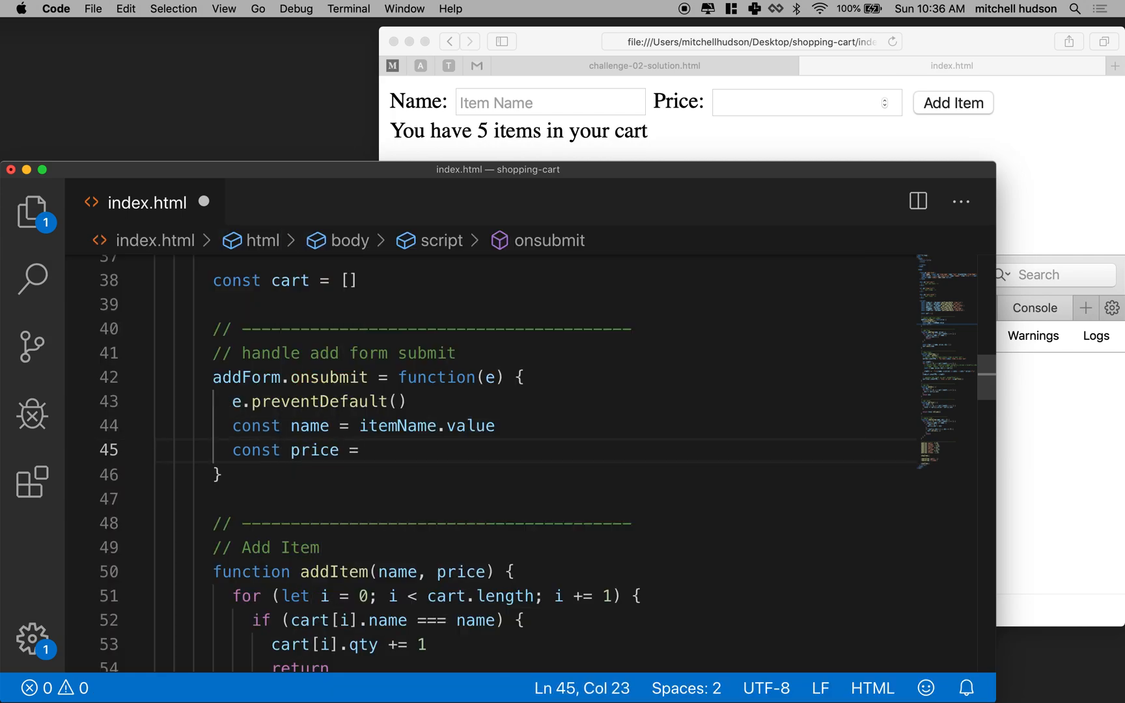
type("item")
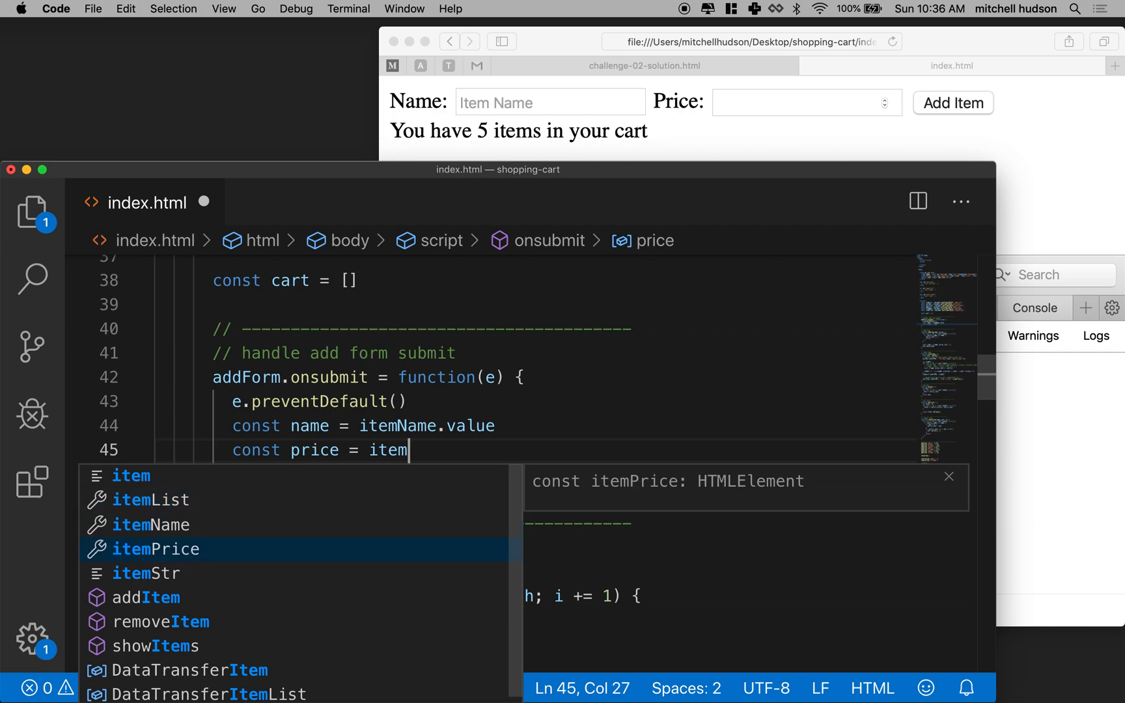
type("Price.")
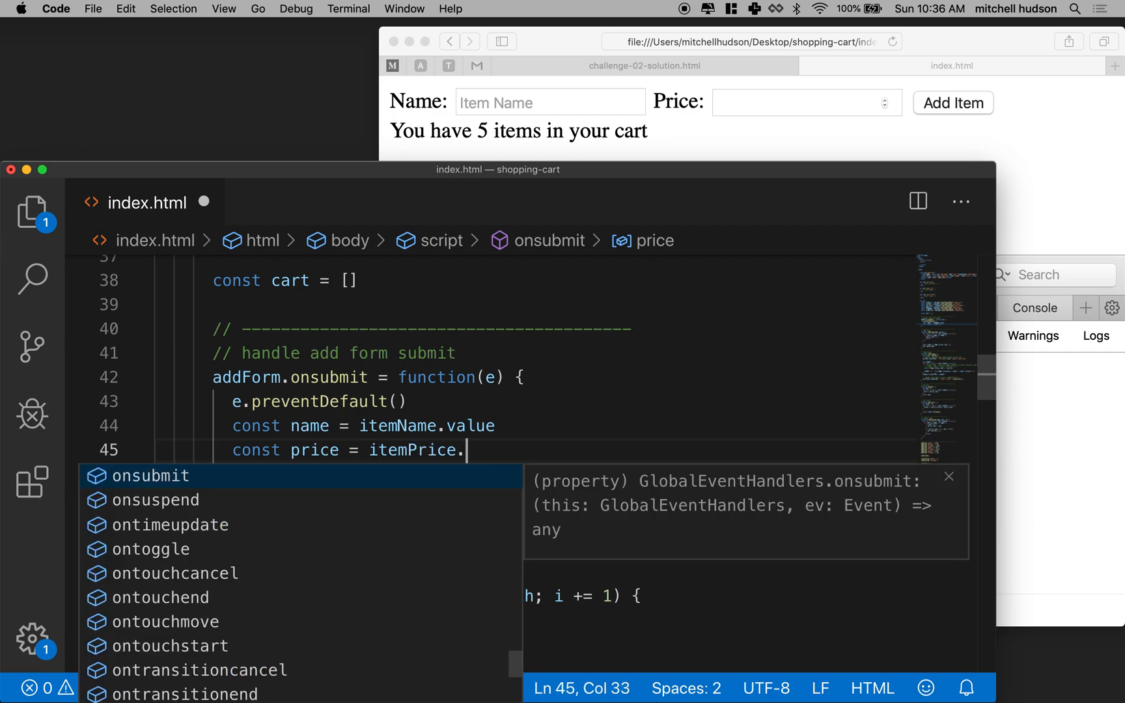
type("value")
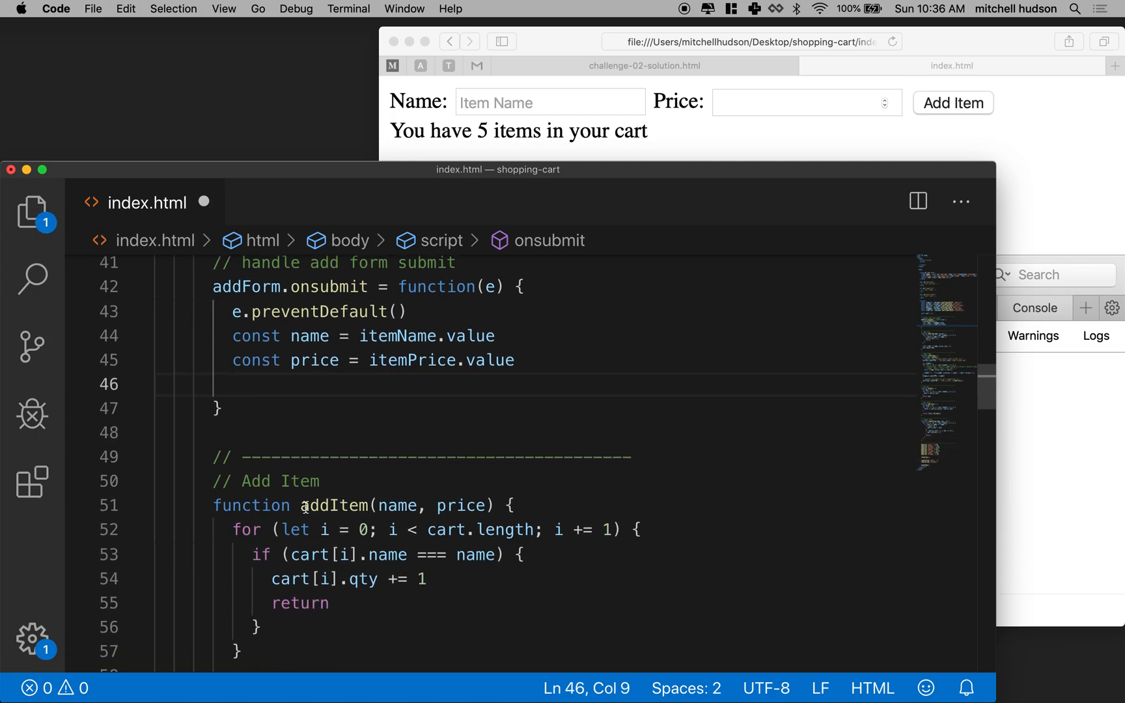
type("addItem")
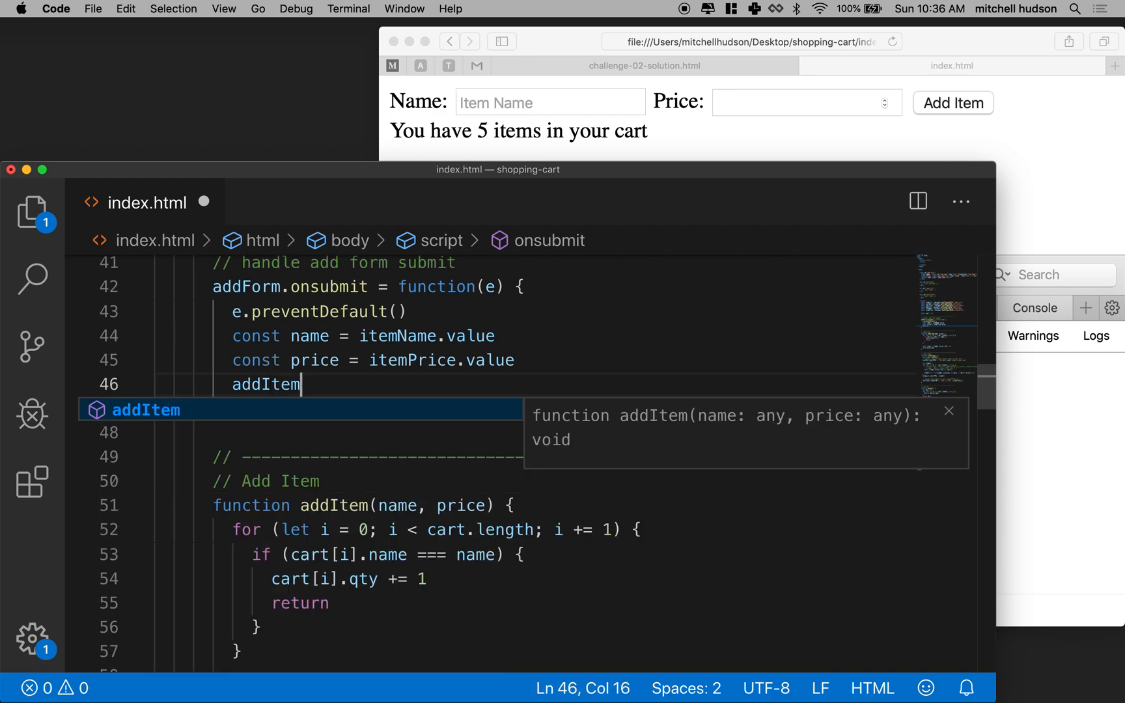
Complete the call as addItem(name, price).
type("(name")
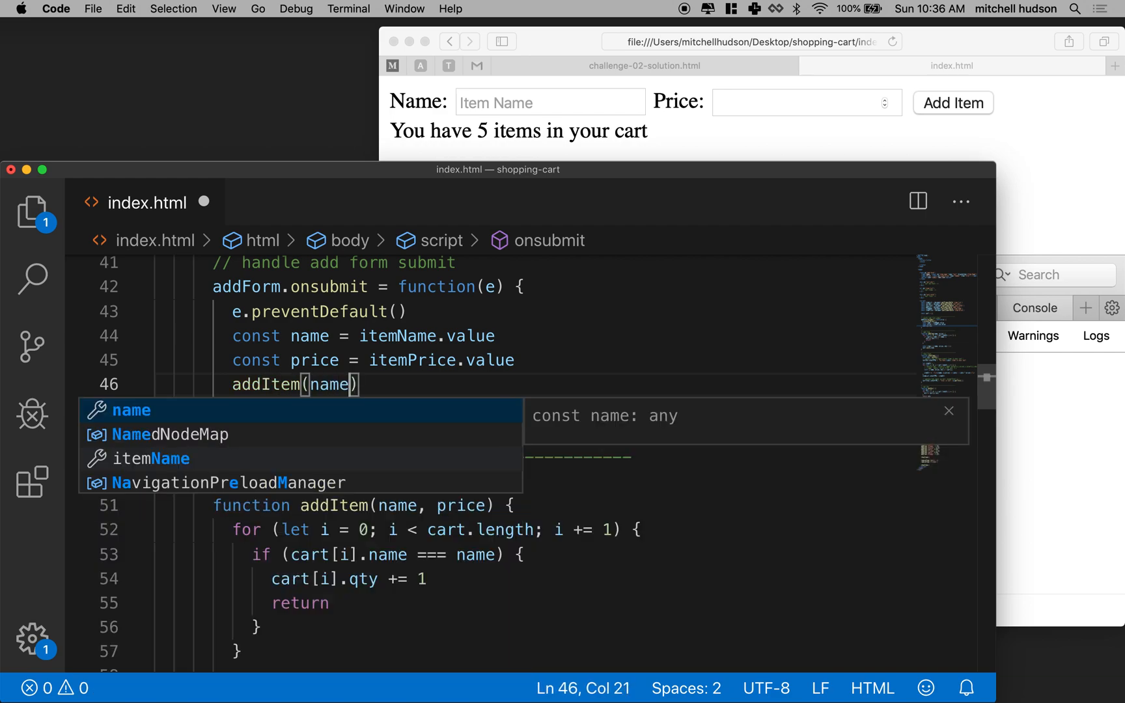
type(", price")
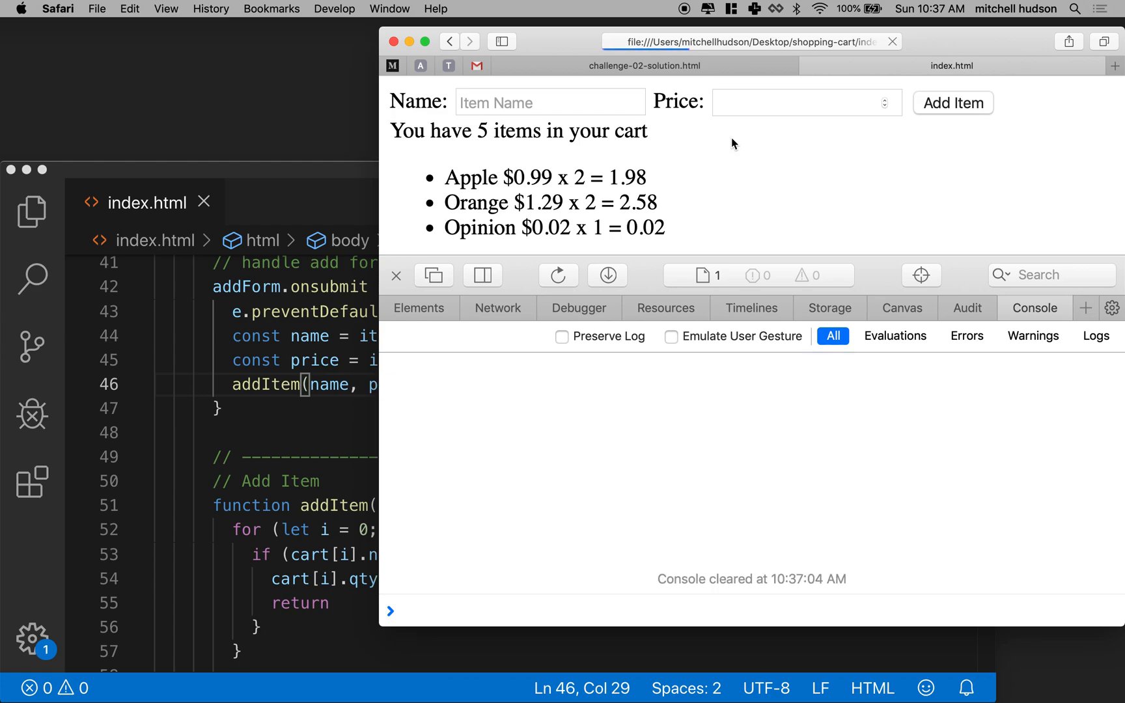
Enter Frisbee priced 9.99 in the form and drag the inspector divider down.
type("Fri")
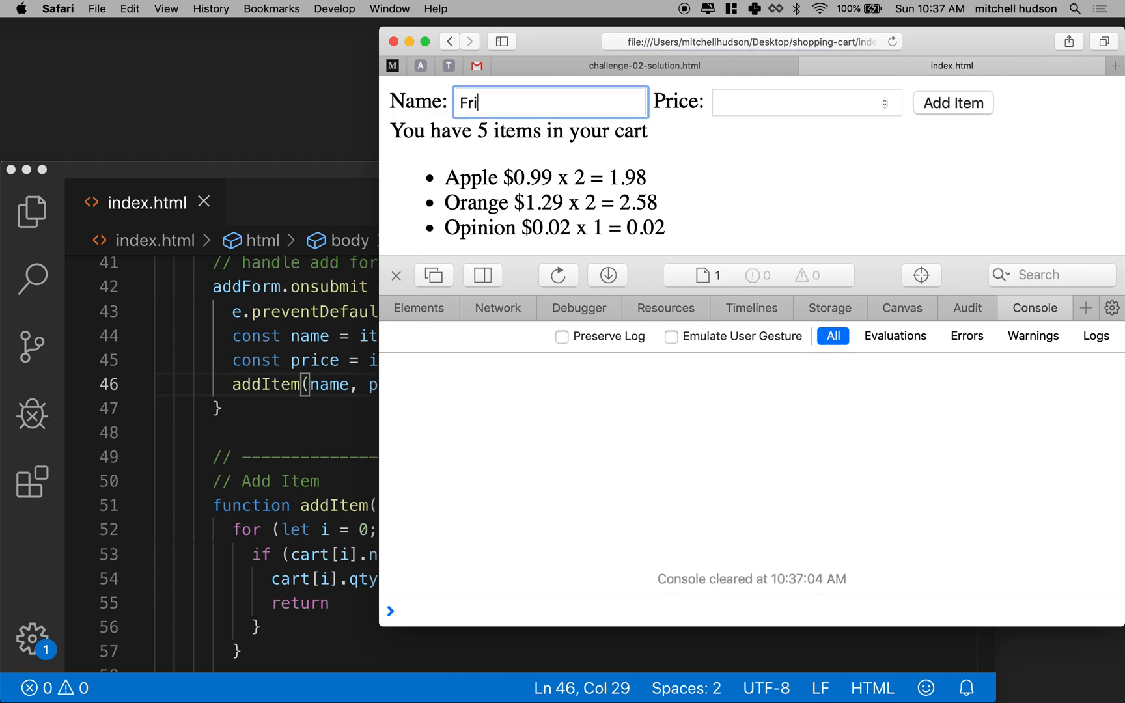
type("sbee")
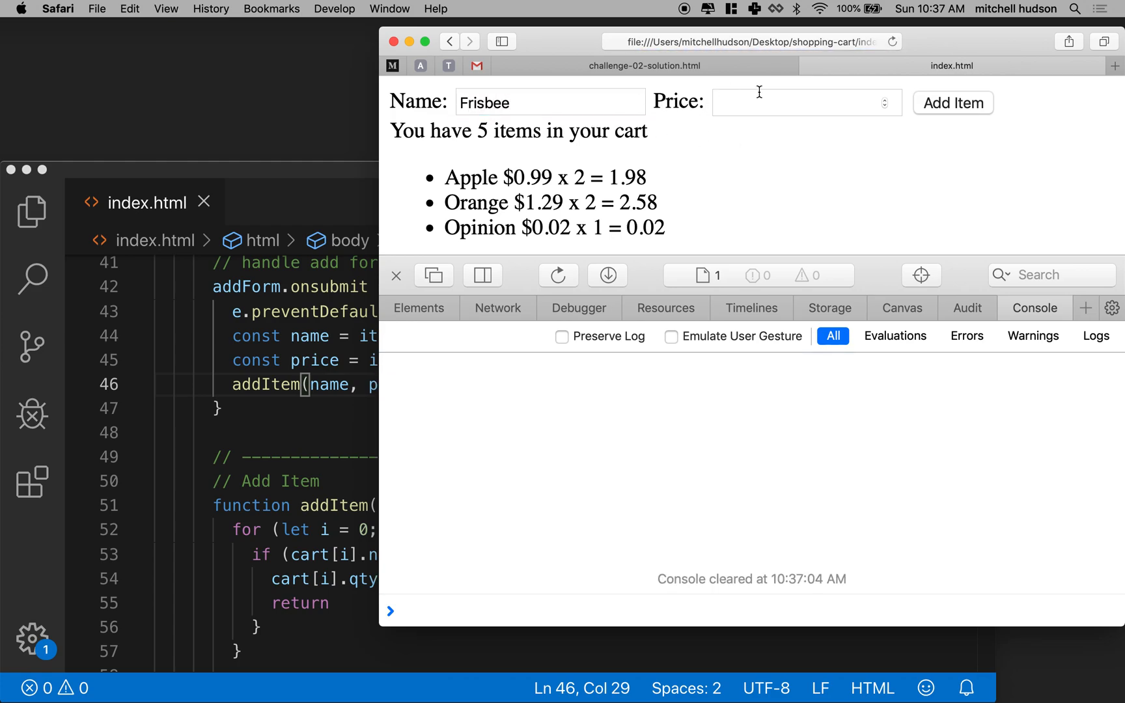
type("9.99")
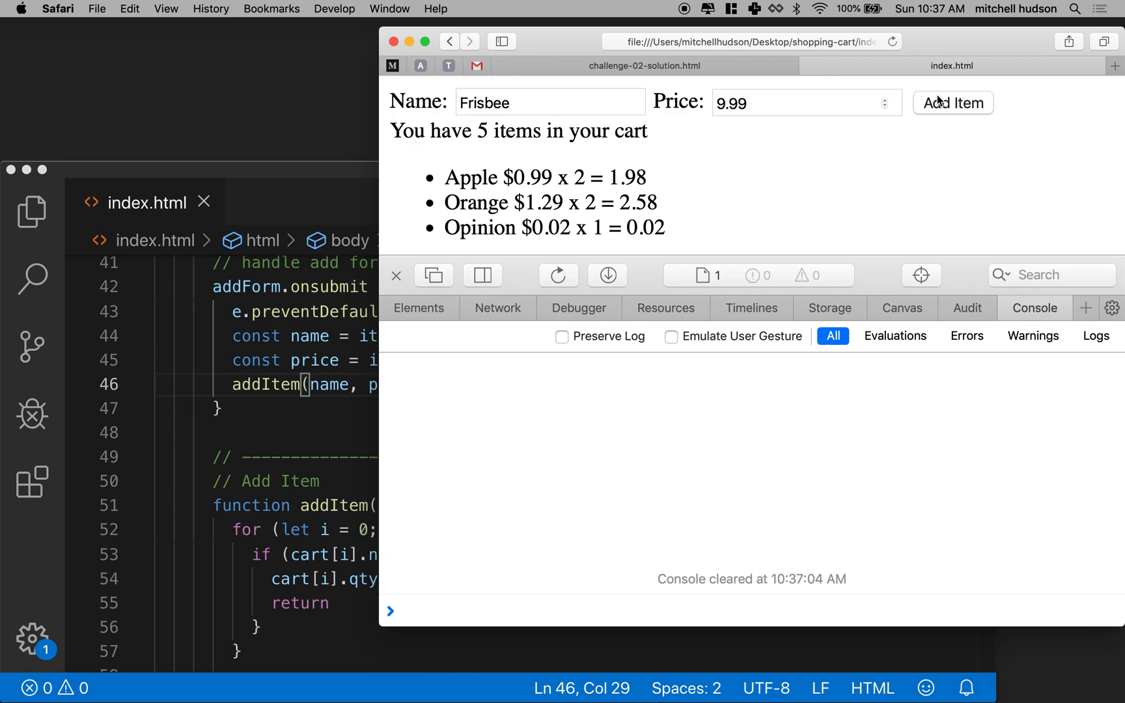
mouse_move(636, 279)
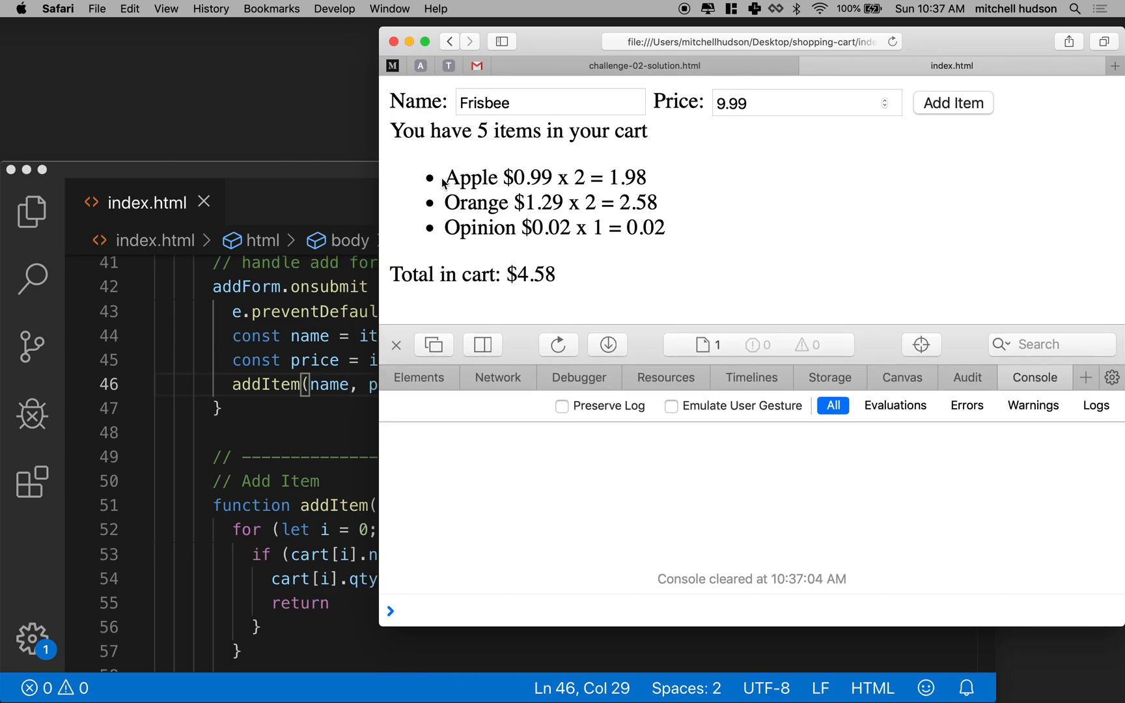
left_click_drag(443, 178, 666, 228)
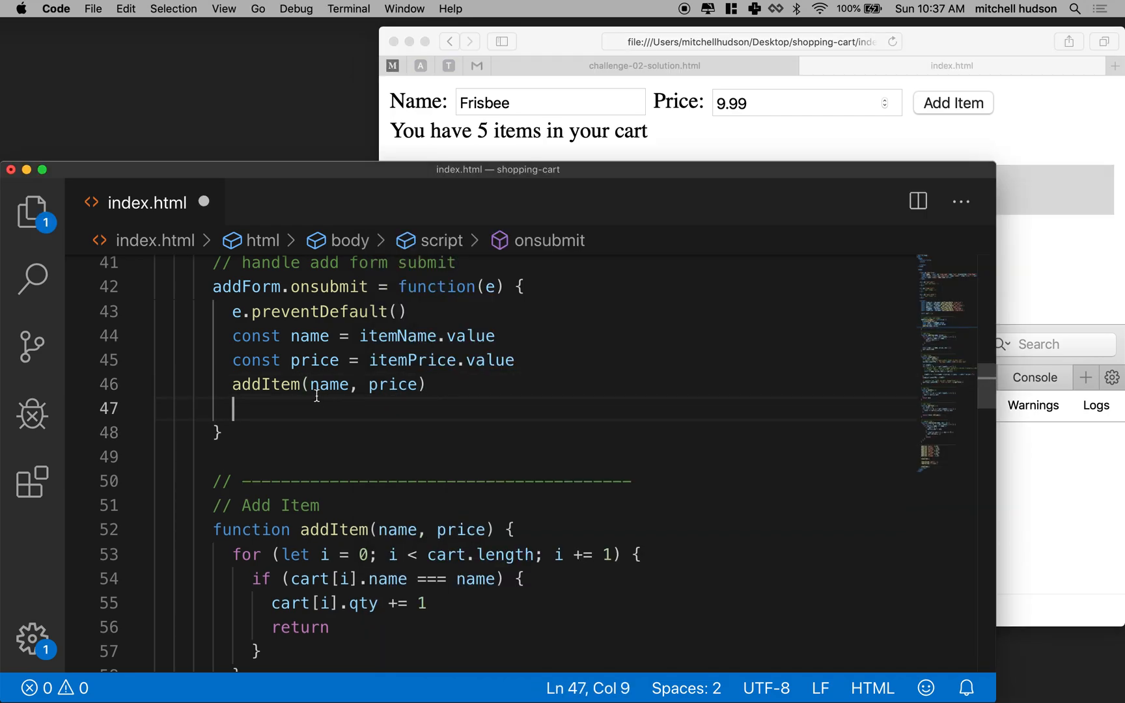
Append a showItems() call right after cart.push(item) in the addItem function.
scroll("down", 3)
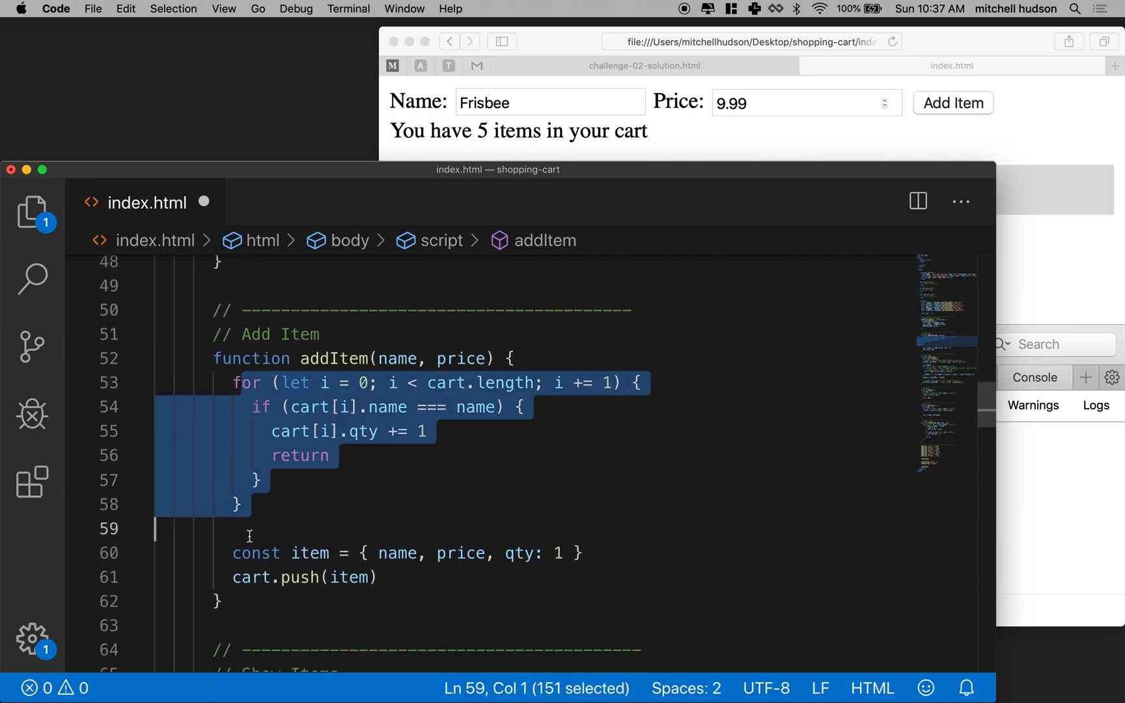
left_click(384, 577)
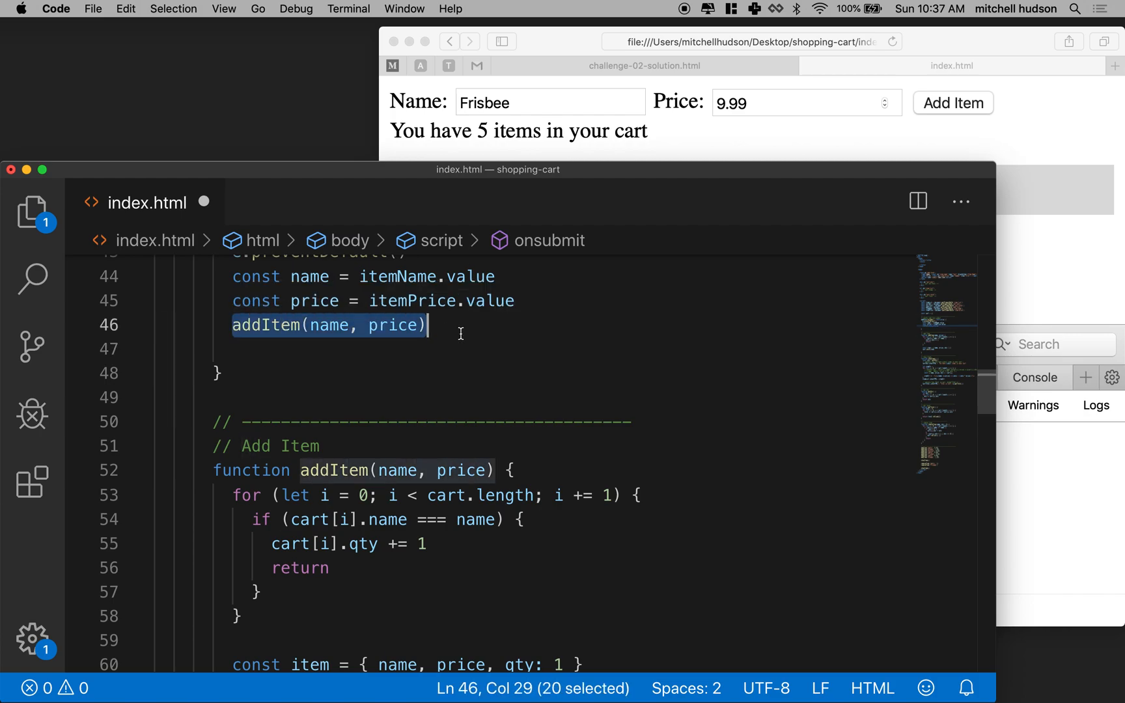
mouse_move(332, 351)
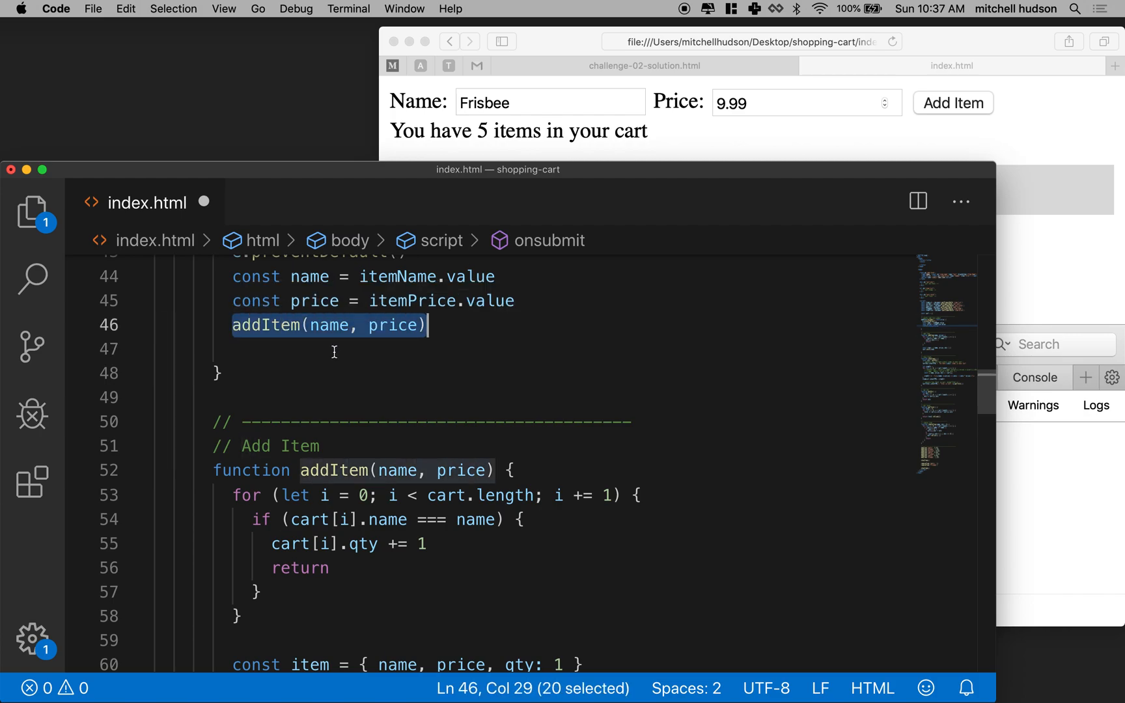
mouse_move(265, 324)
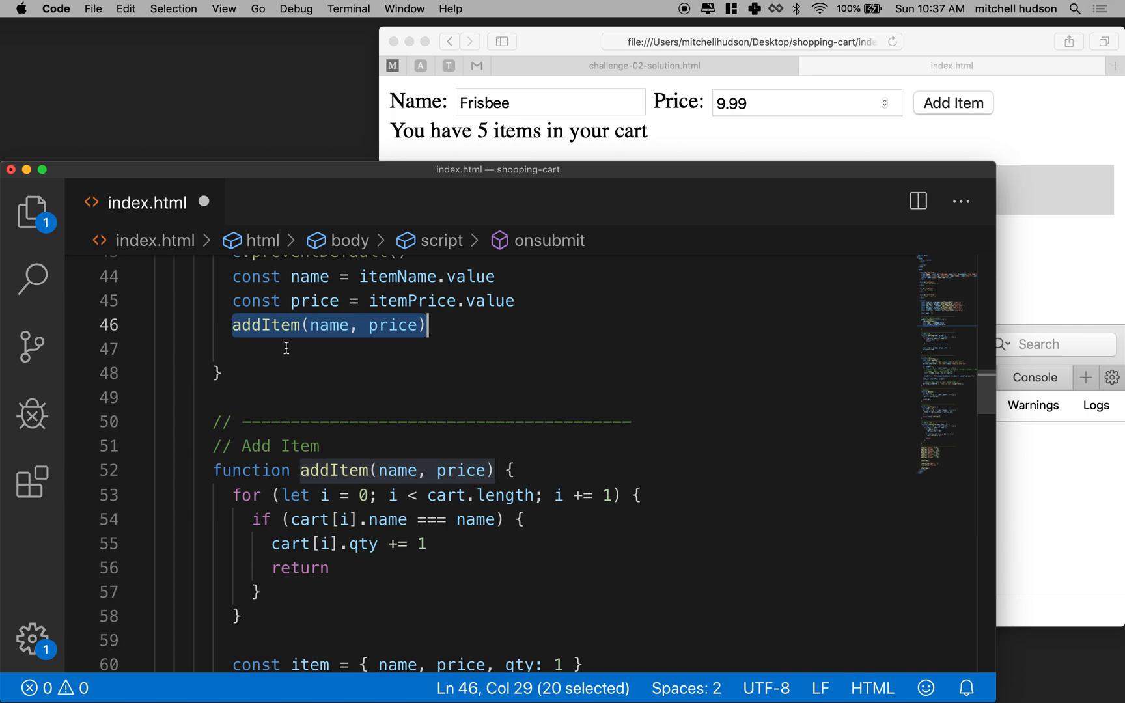
scroll("down", 3)
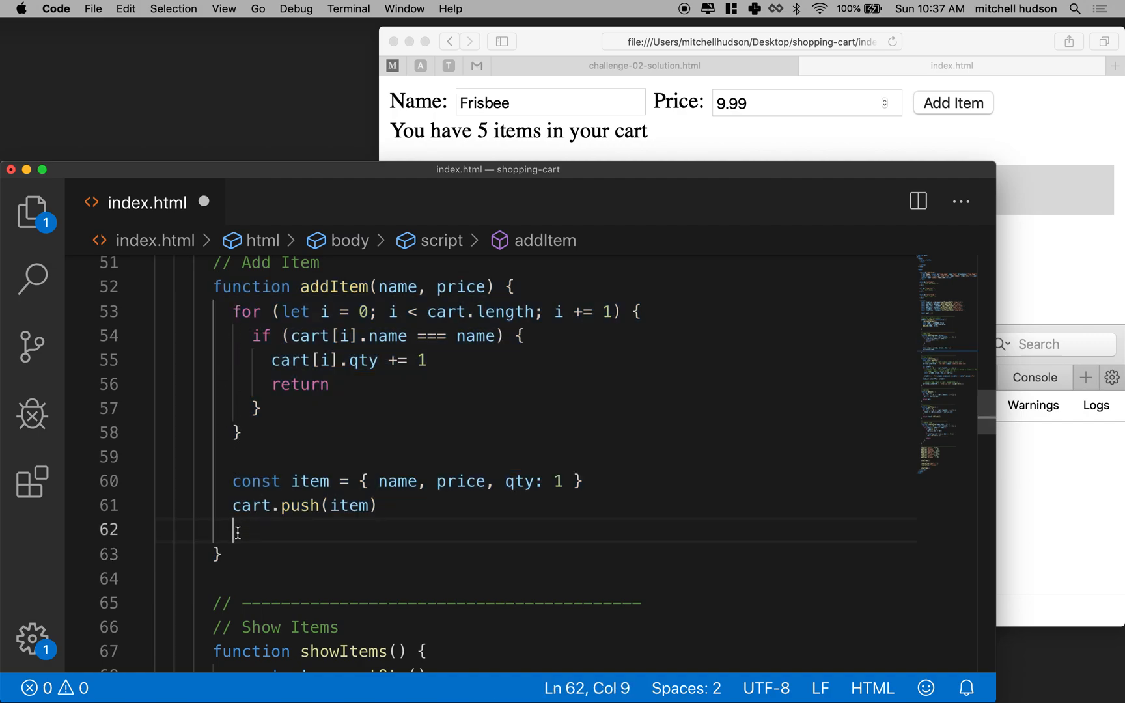
type("showItems")
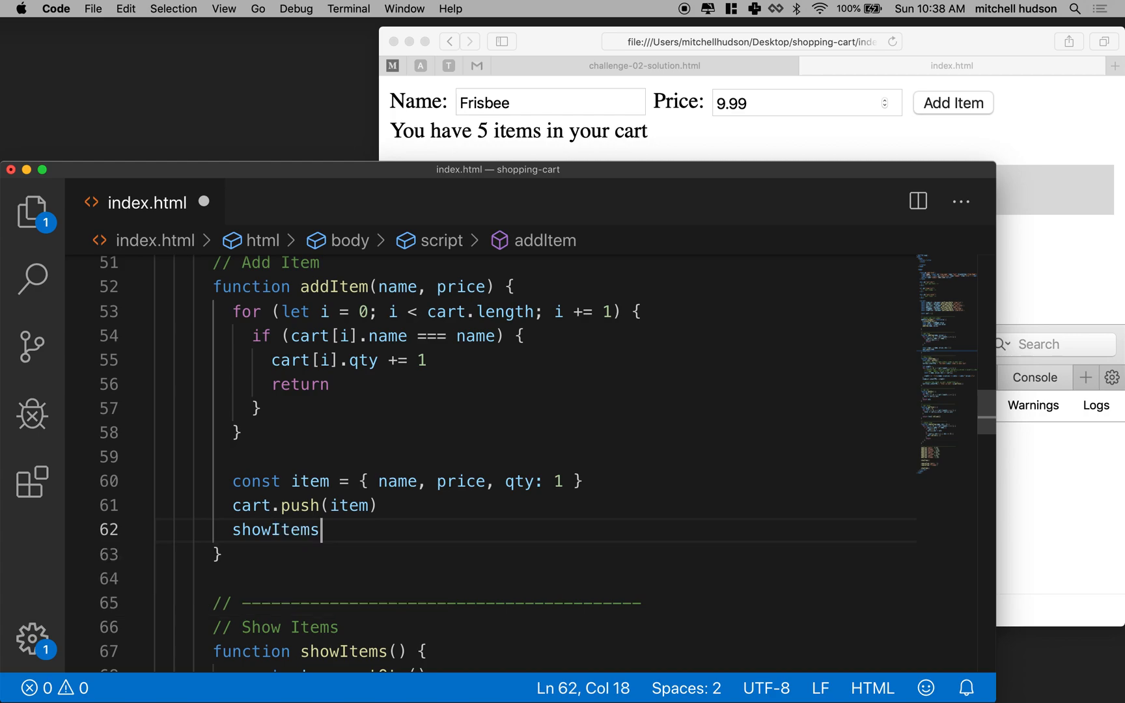
type("()")
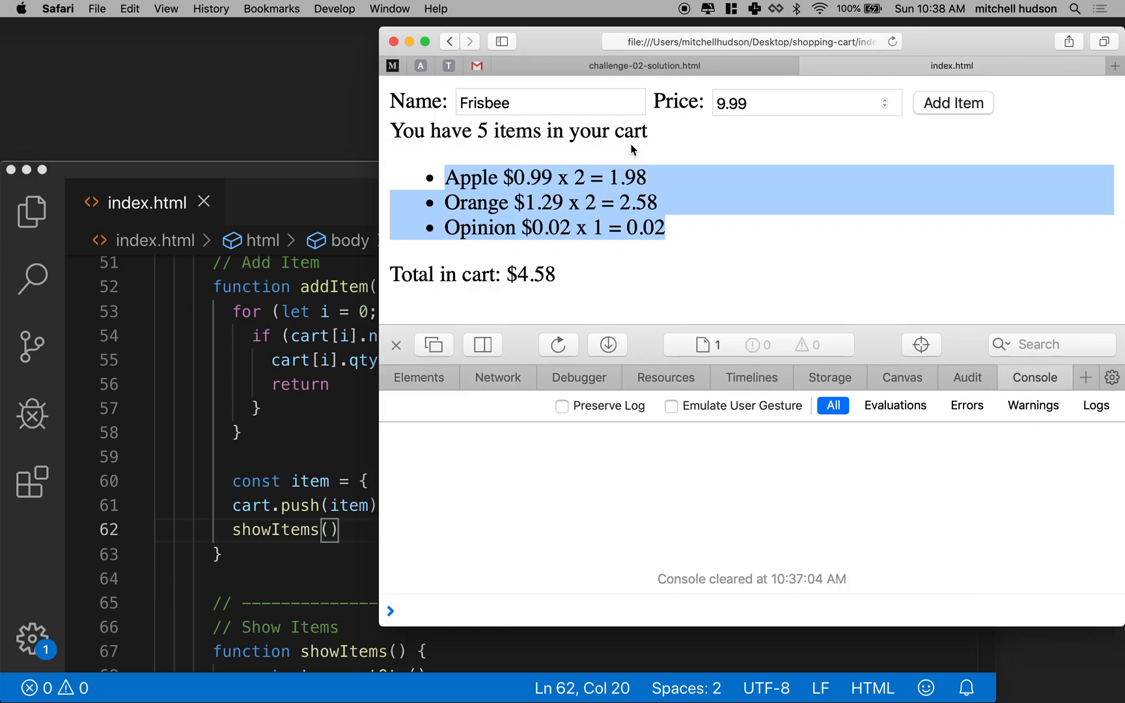
Reload the cart page and add a Frisbee priced 9.99.
left_click(893, 42)
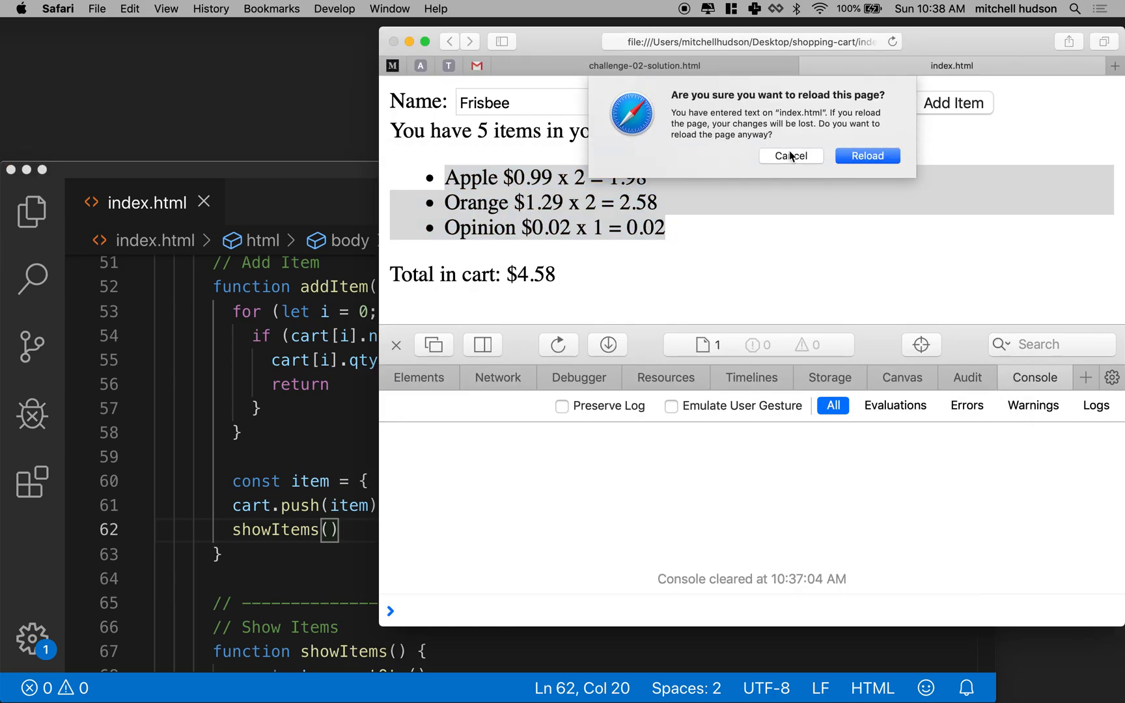
mouse_move(742, 119)
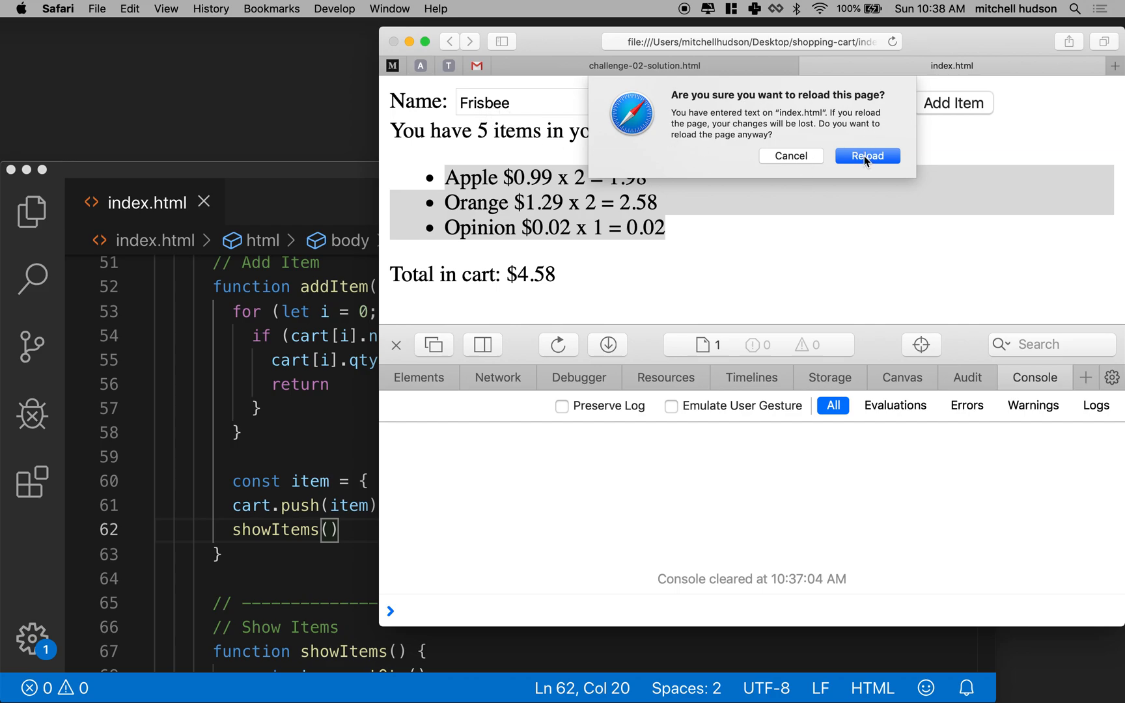
left_click(866, 156)
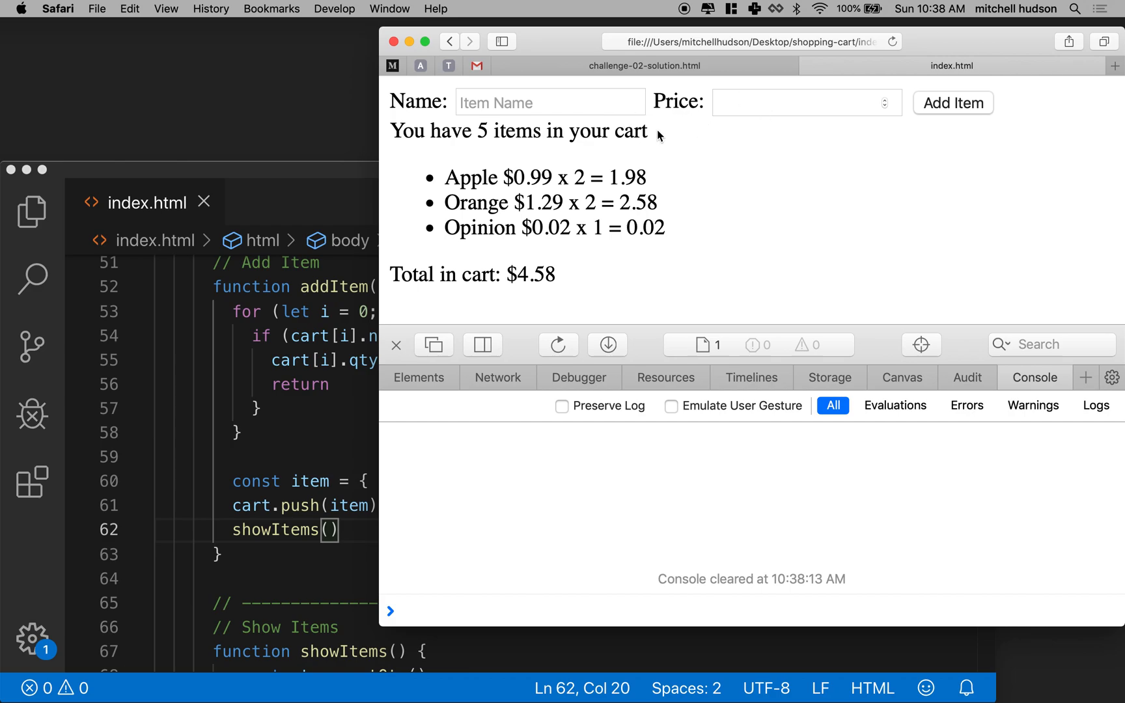
left_click(550, 102)
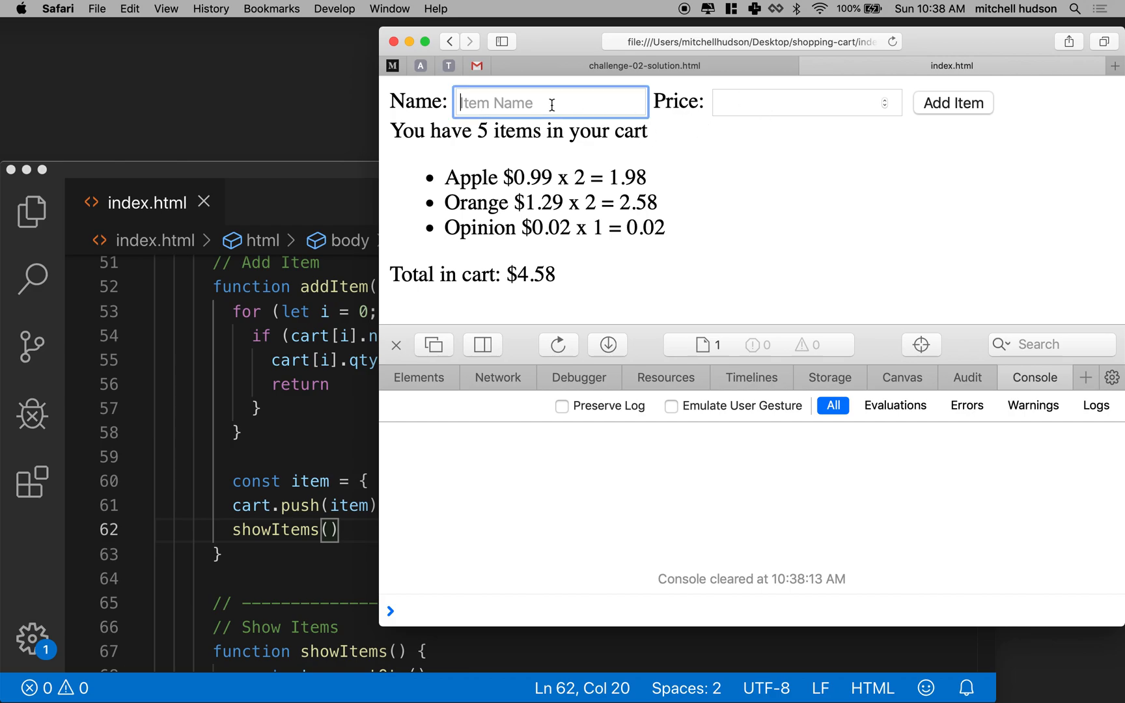
type("Frisbee")
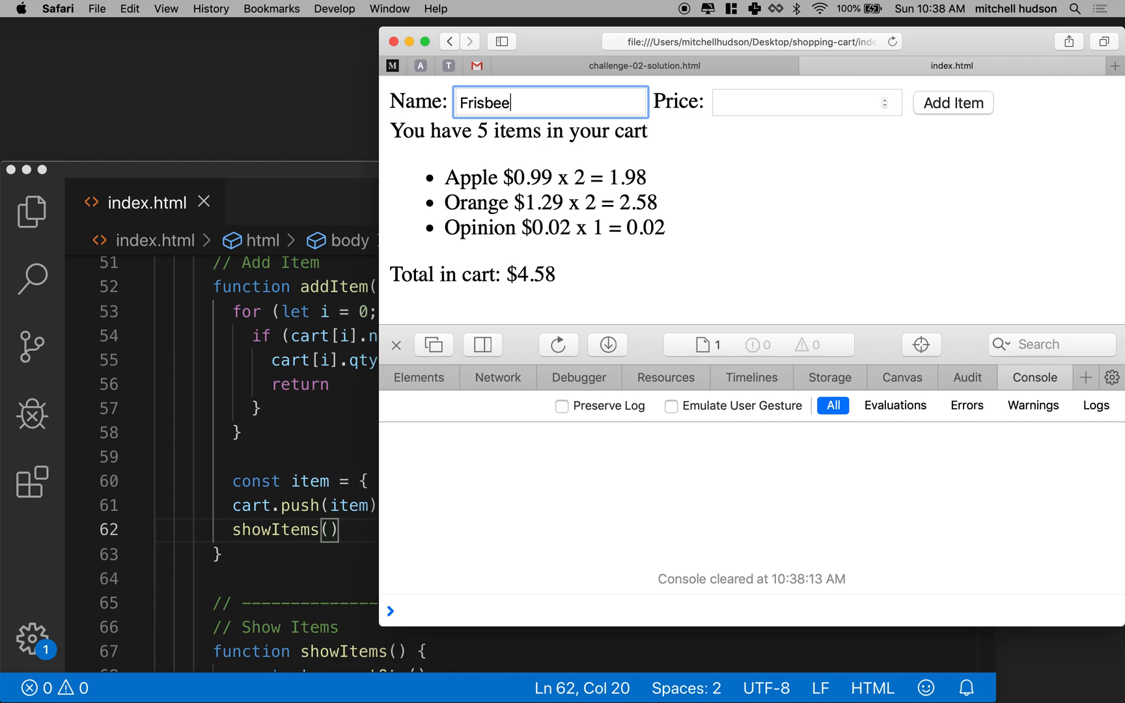
type("9")
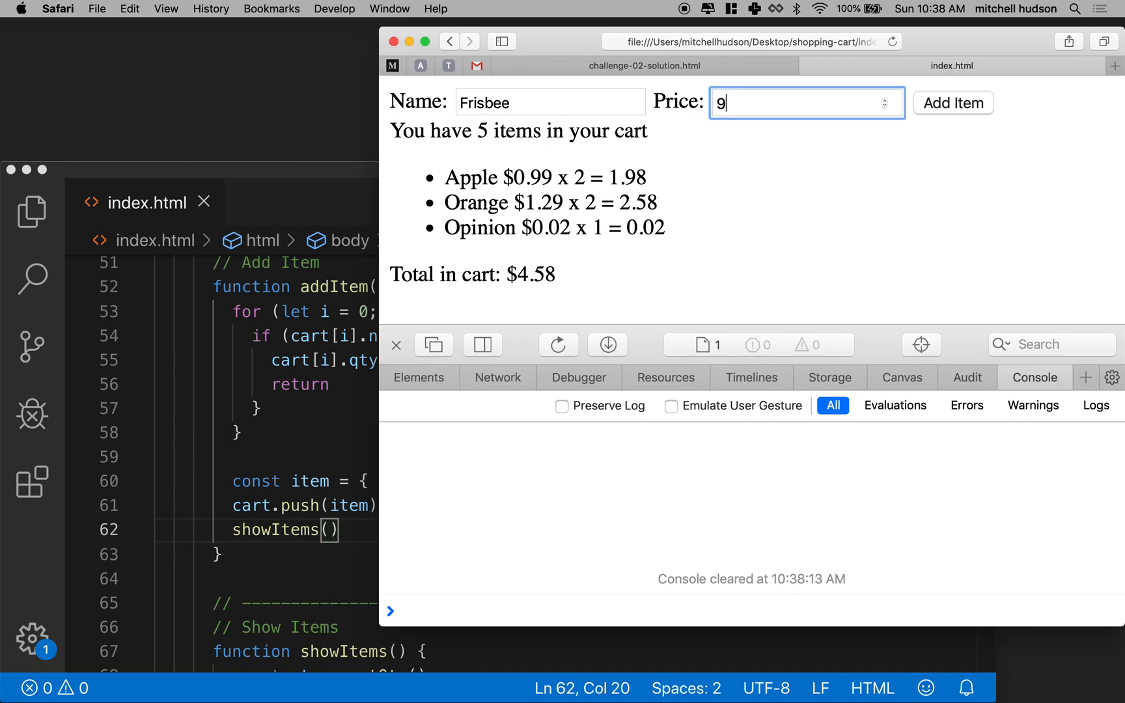
type(".99")
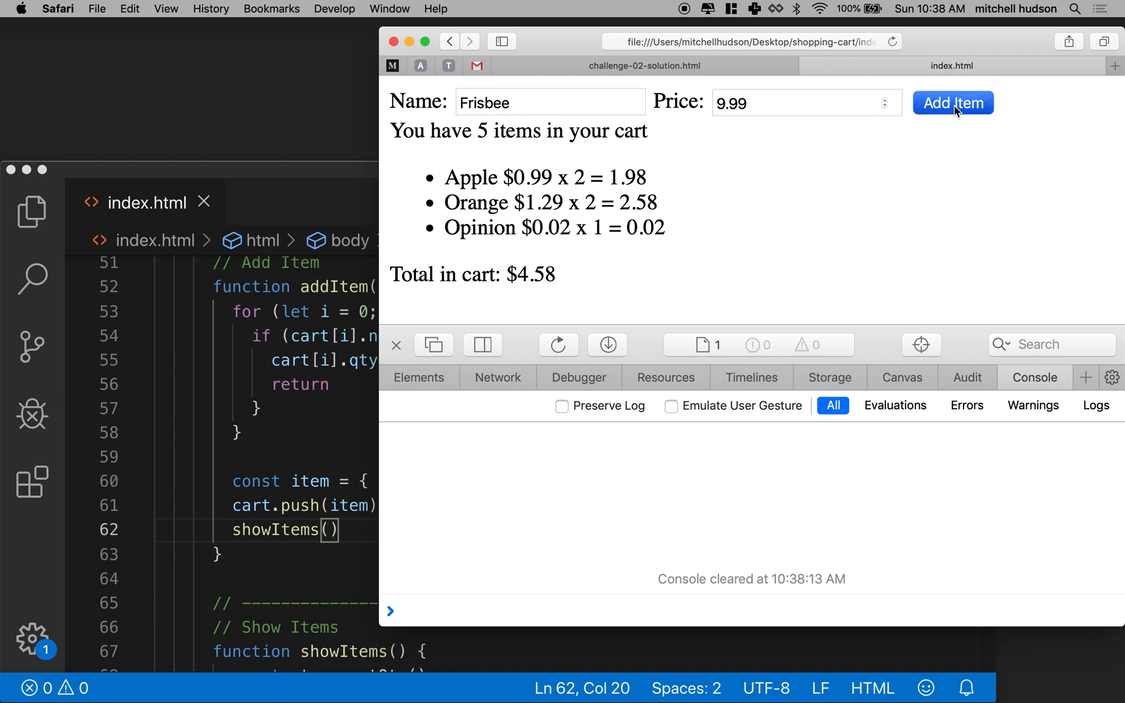
left_click(953, 103)
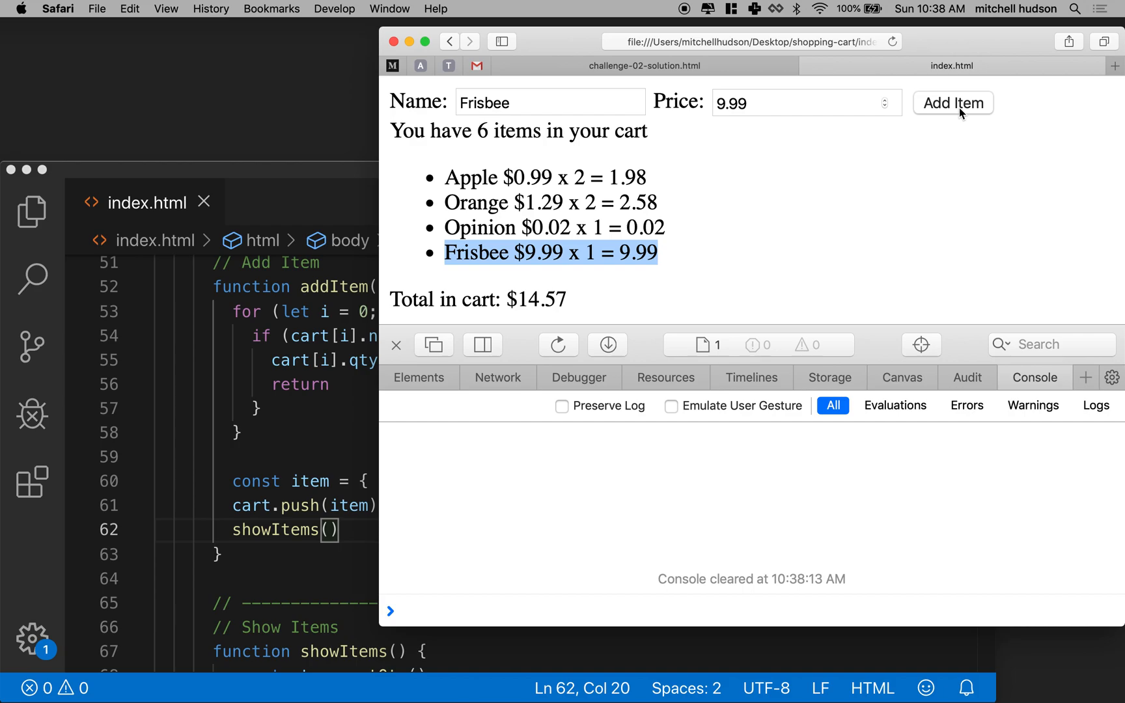
mouse_move(597, 274)
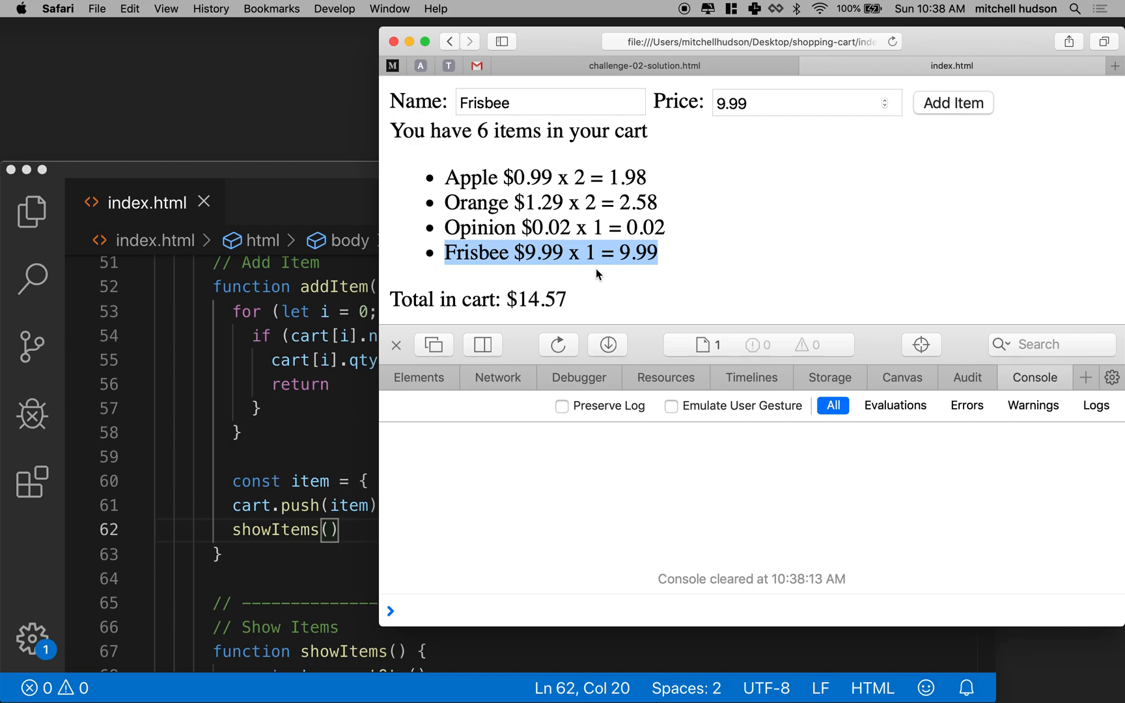
Replace the item name with Can of beans and enter price 1.45.
left_click(550, 102)
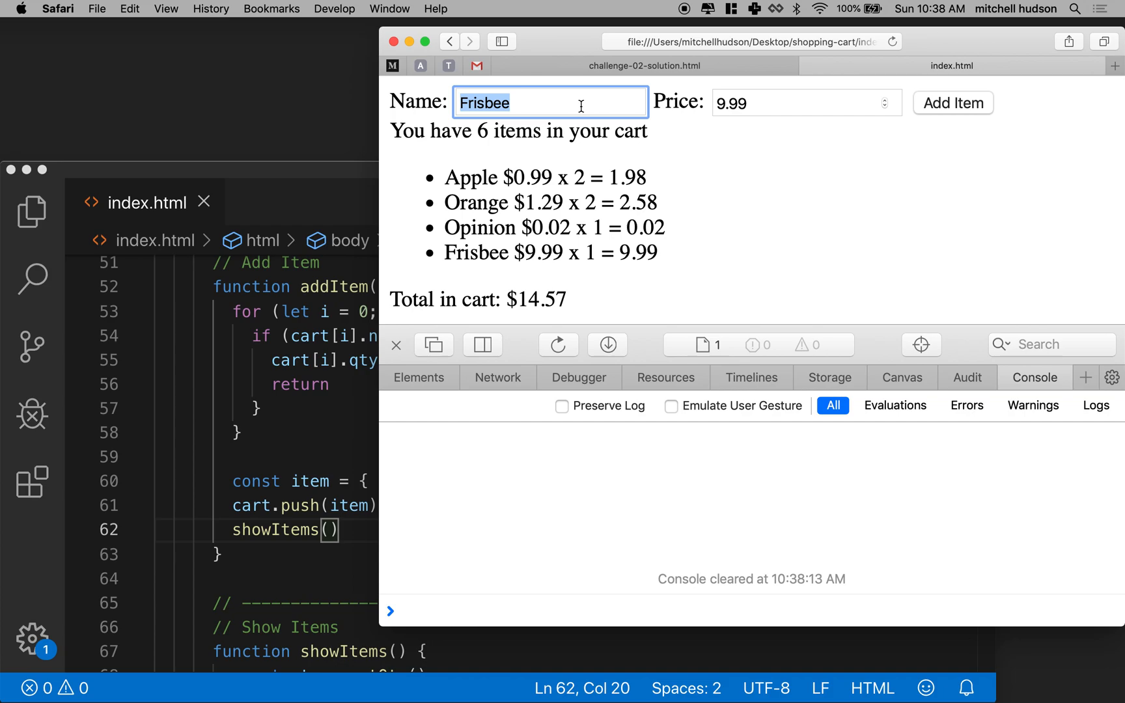
type("Ca")
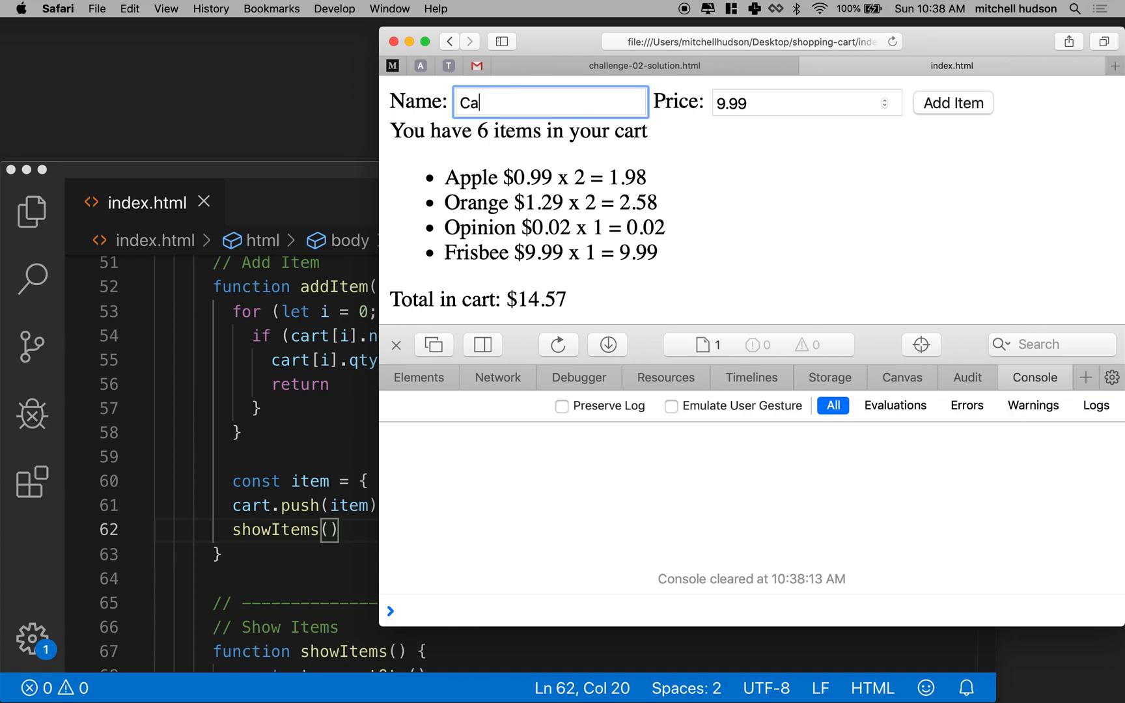
type("n of beans")
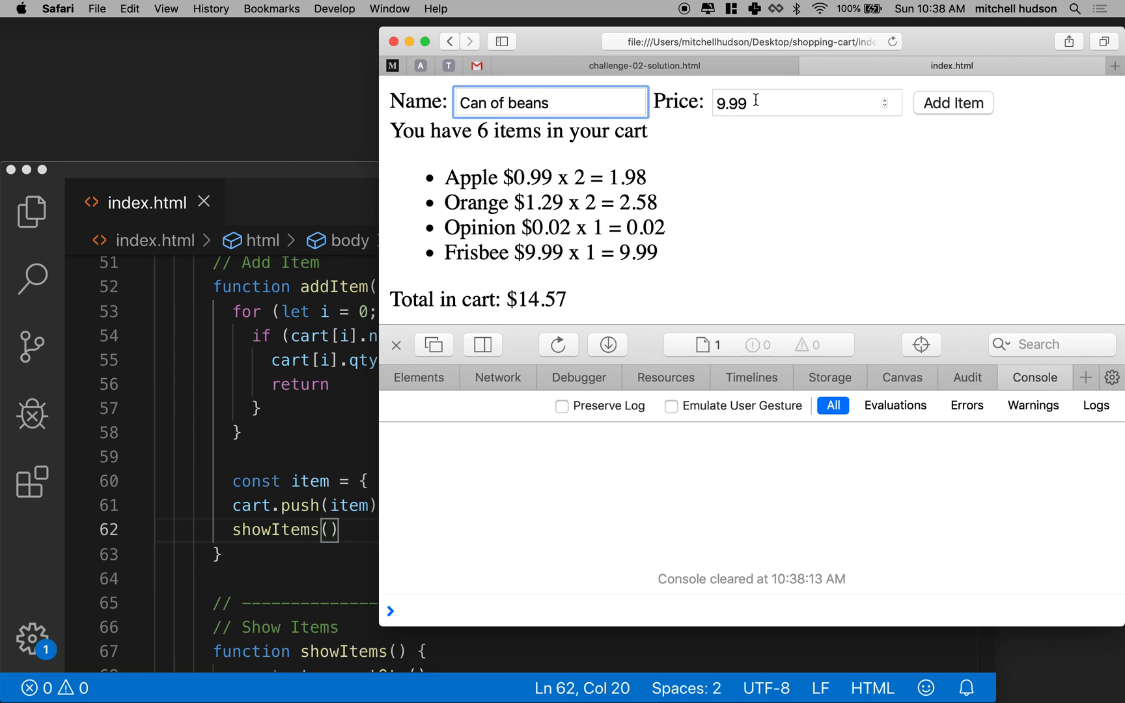
type("1.45")
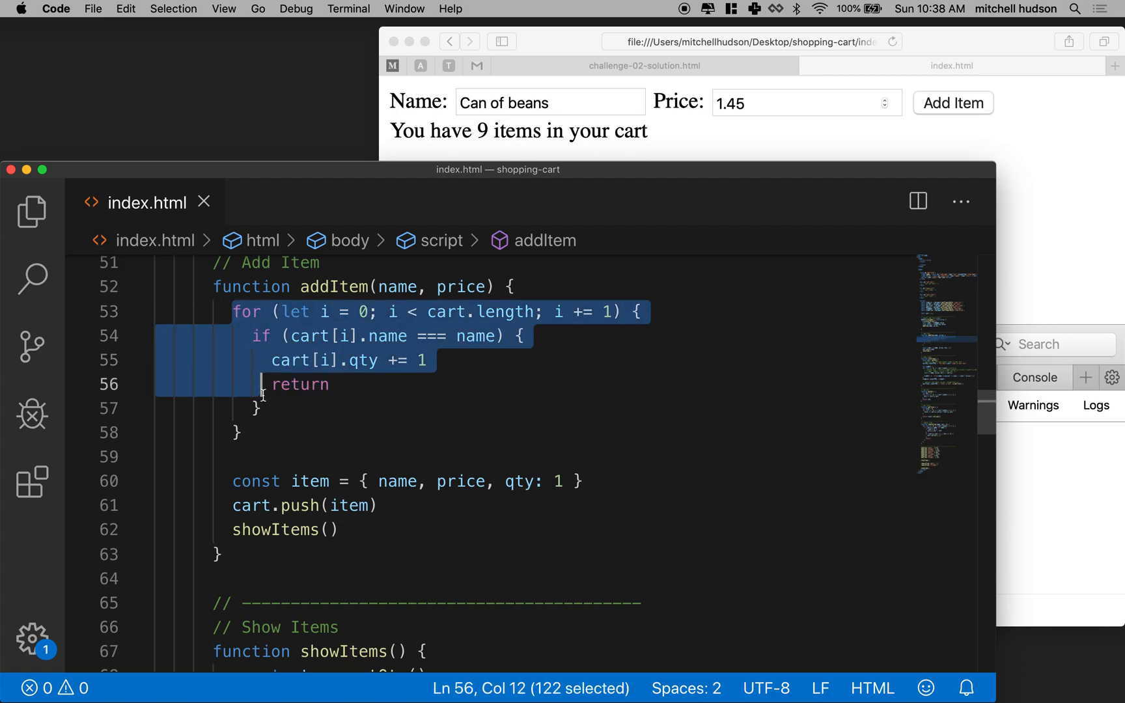
Insert showItems() after cart[i].qty += 1, above the loop's return statement.
double_click(297, 385)
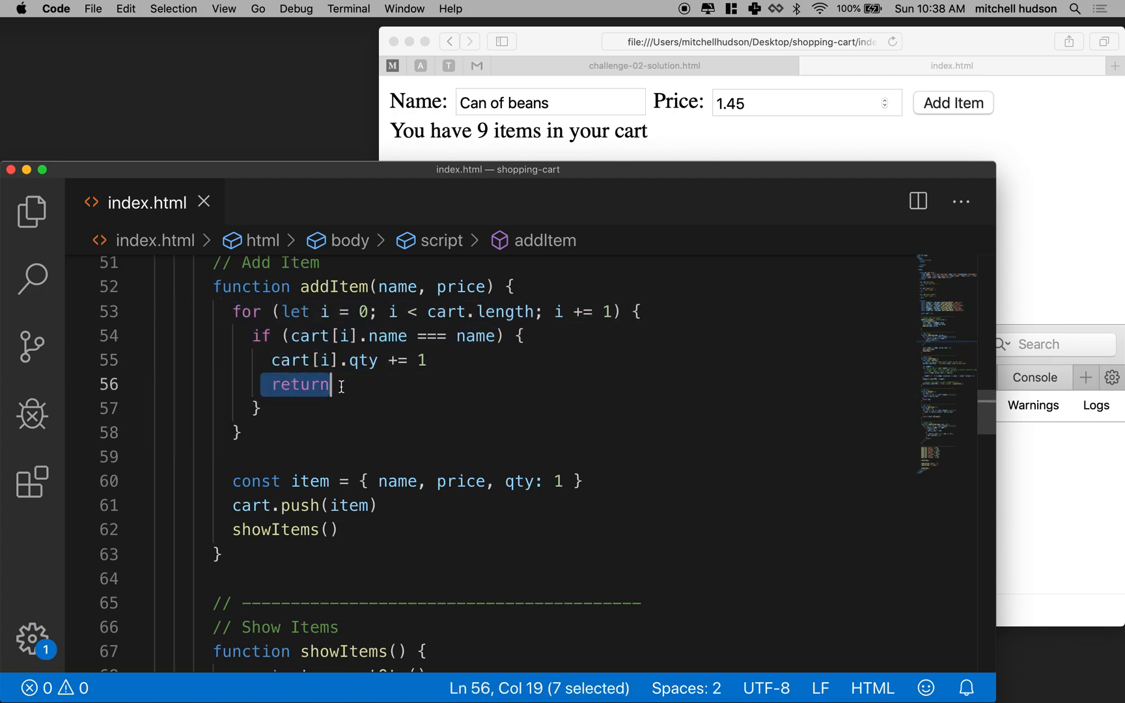
mouse_move(231, 491)
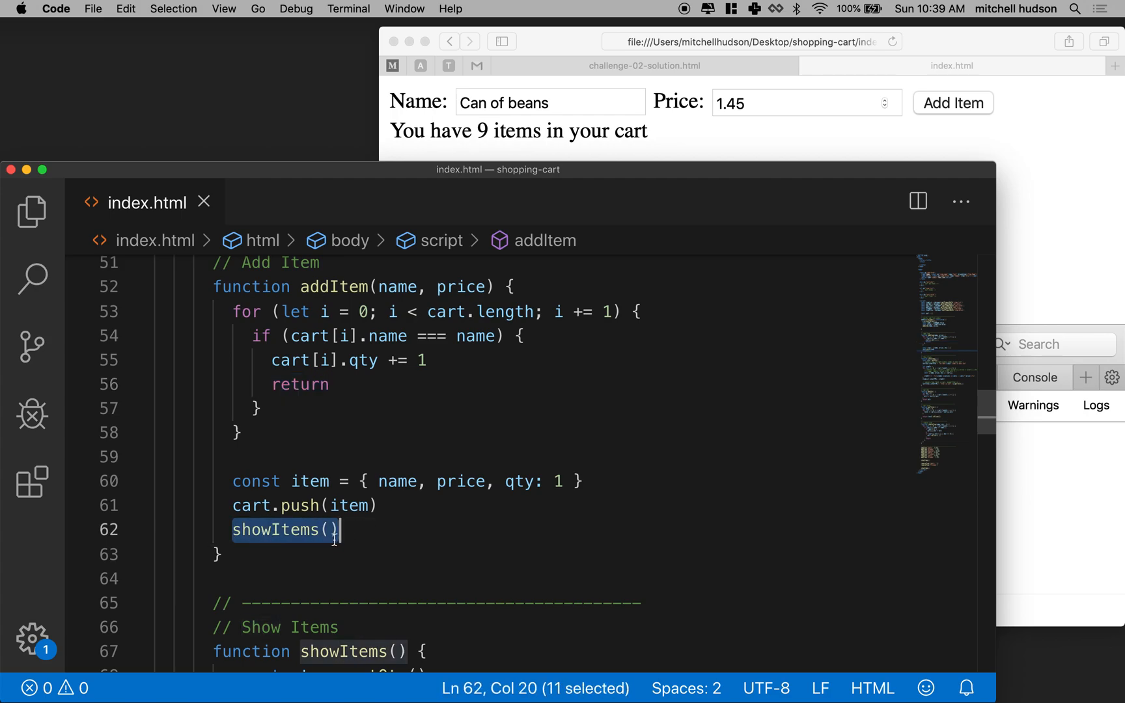
left_click(427, 359)
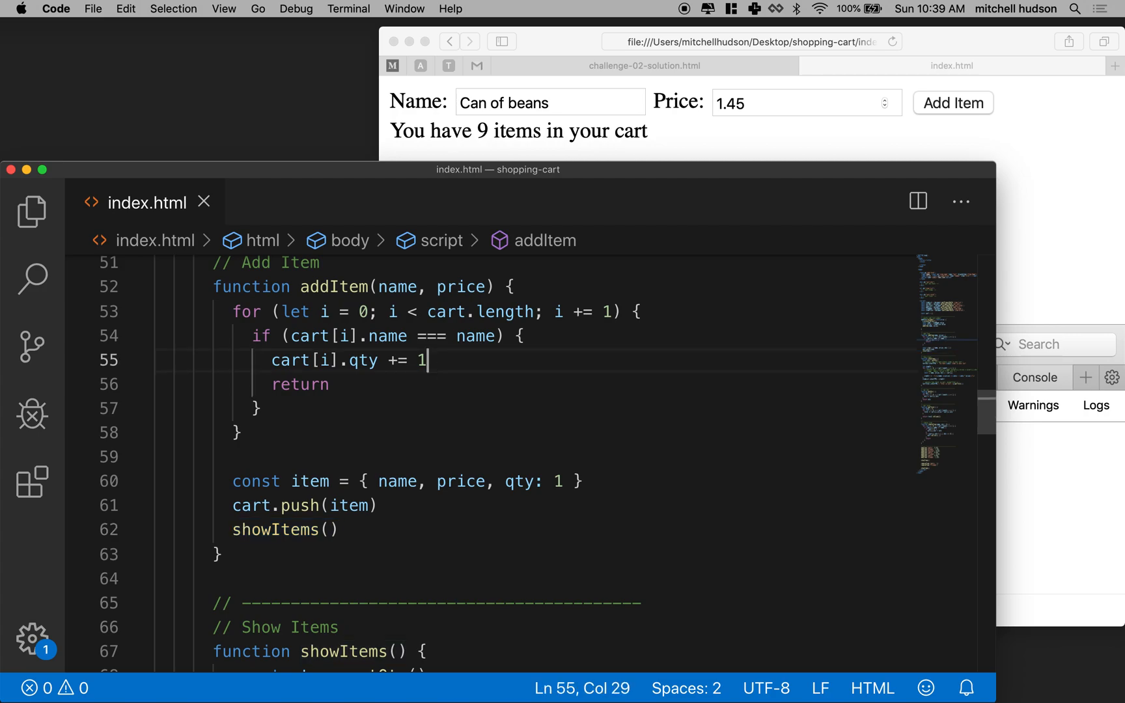
type("showItems()")
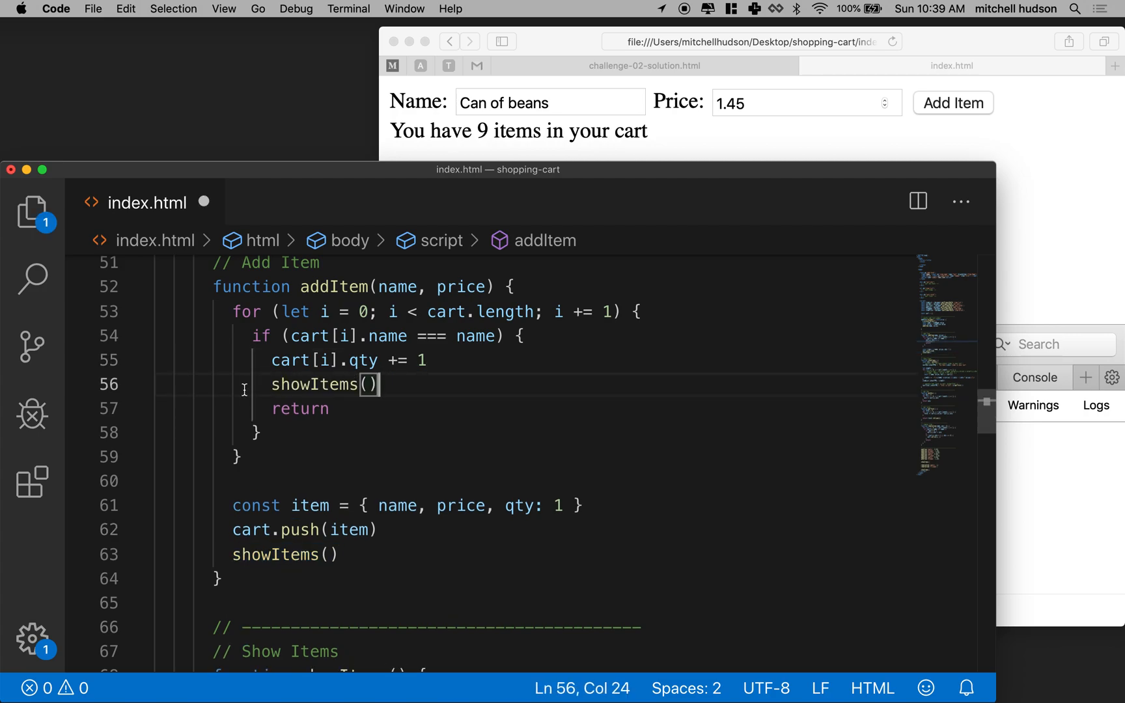
double_click(300, 408)
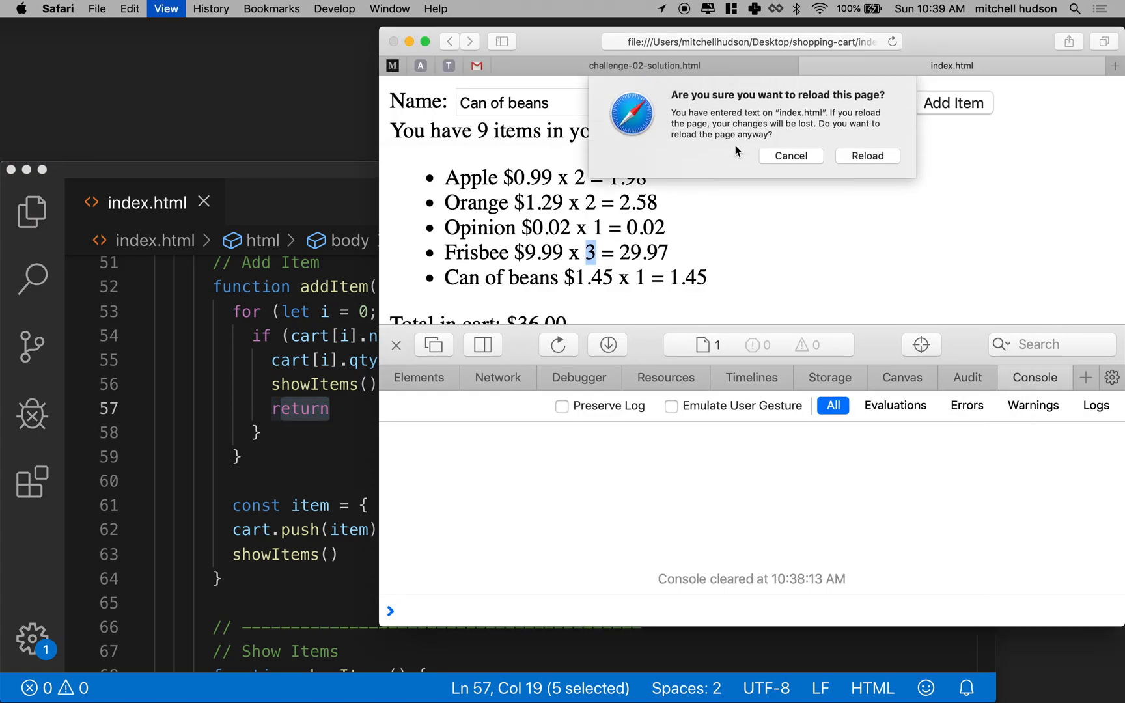
Confirm the reload and add Frisbee at 9.99 to the cart twice.
left_click(866, 156)
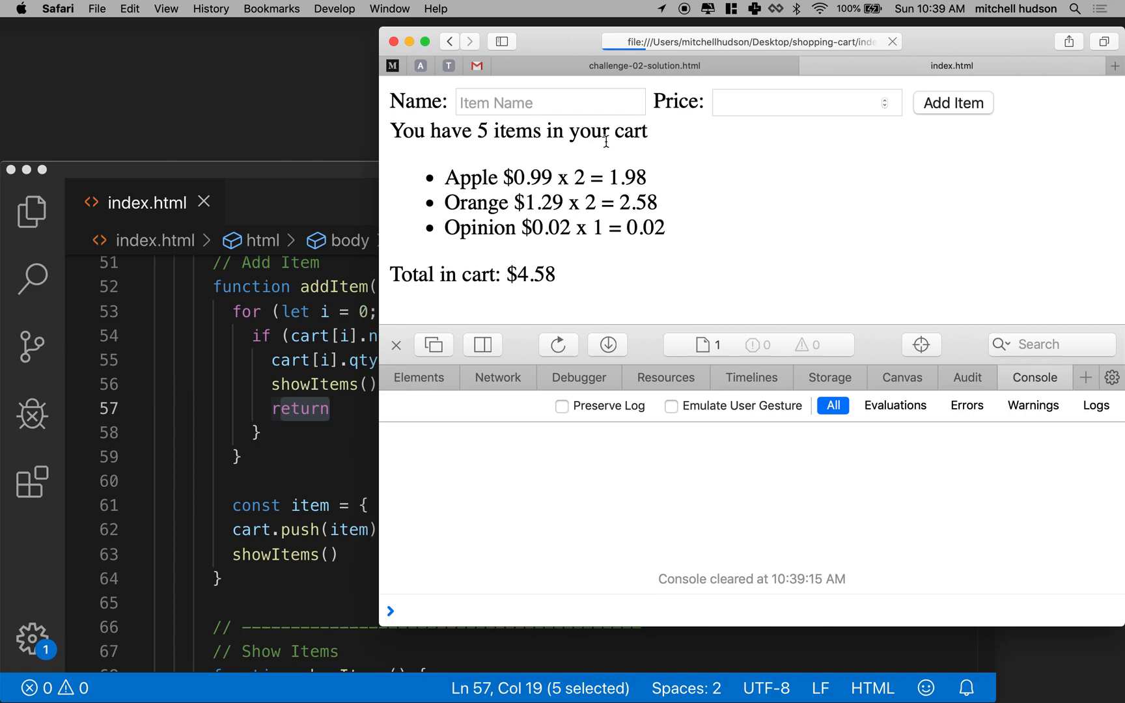
type("Friss")
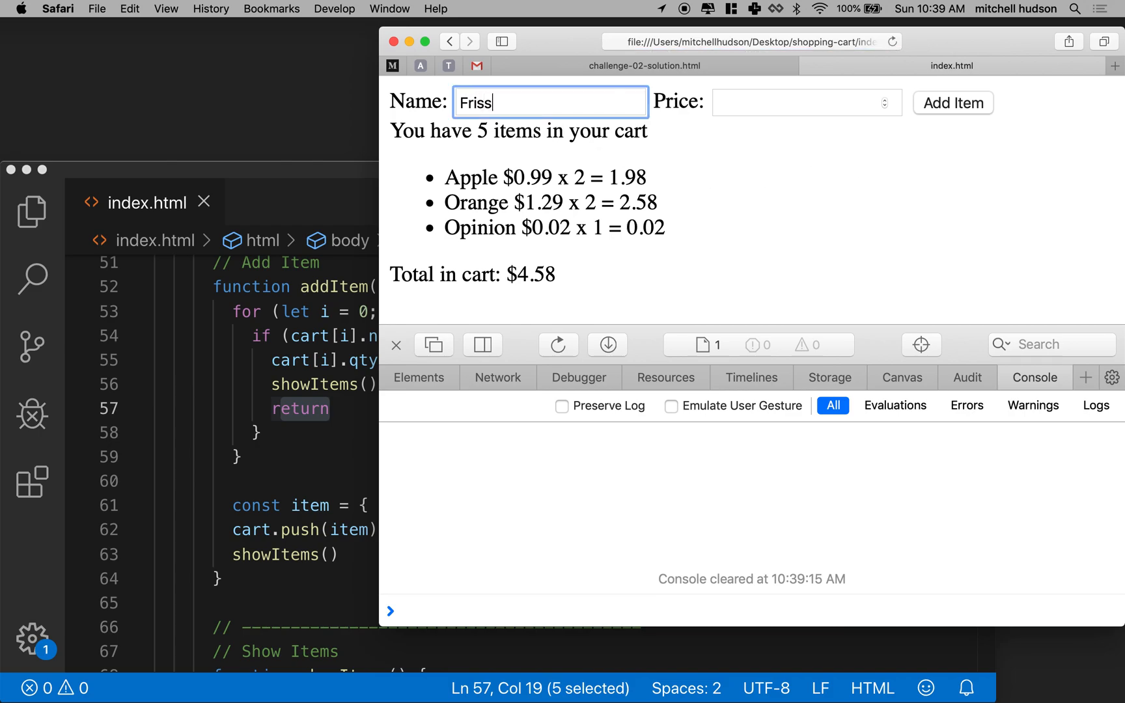
type("bee")
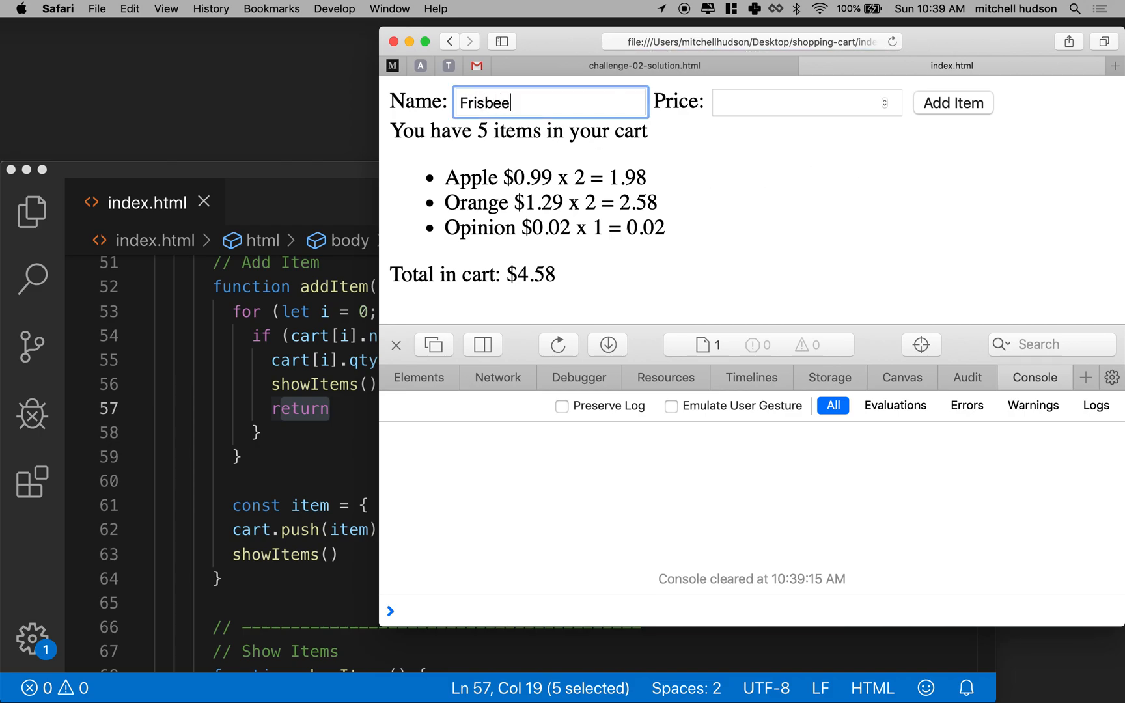
type("9.")
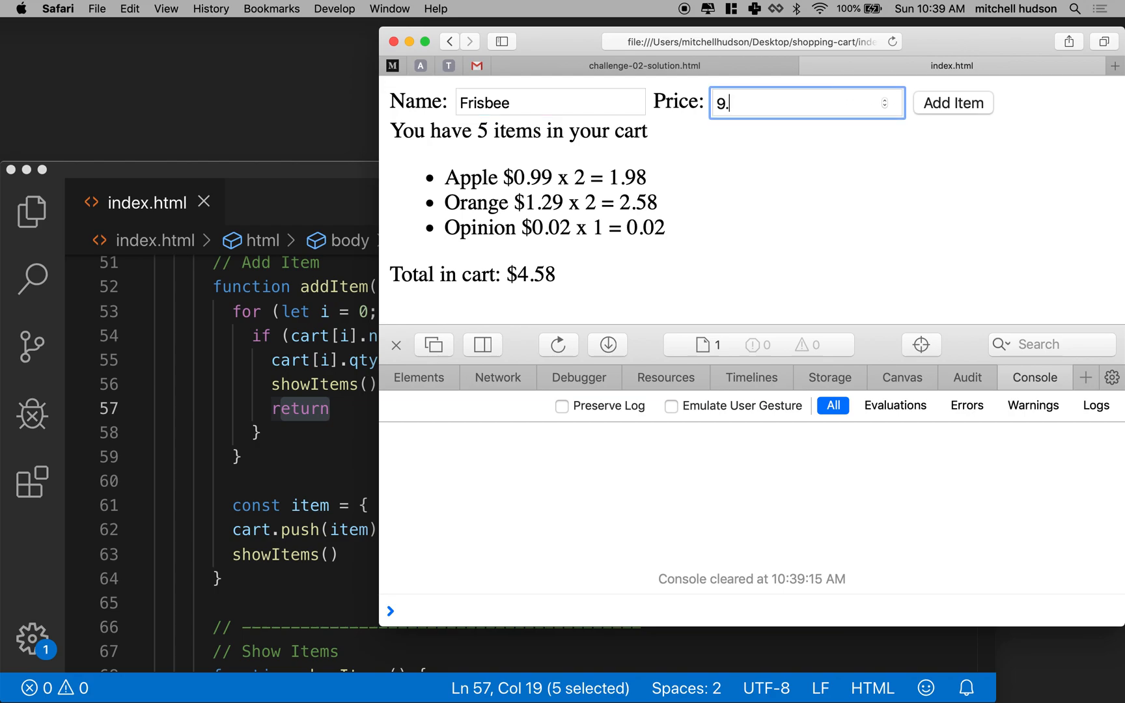
left_click(953, 103)
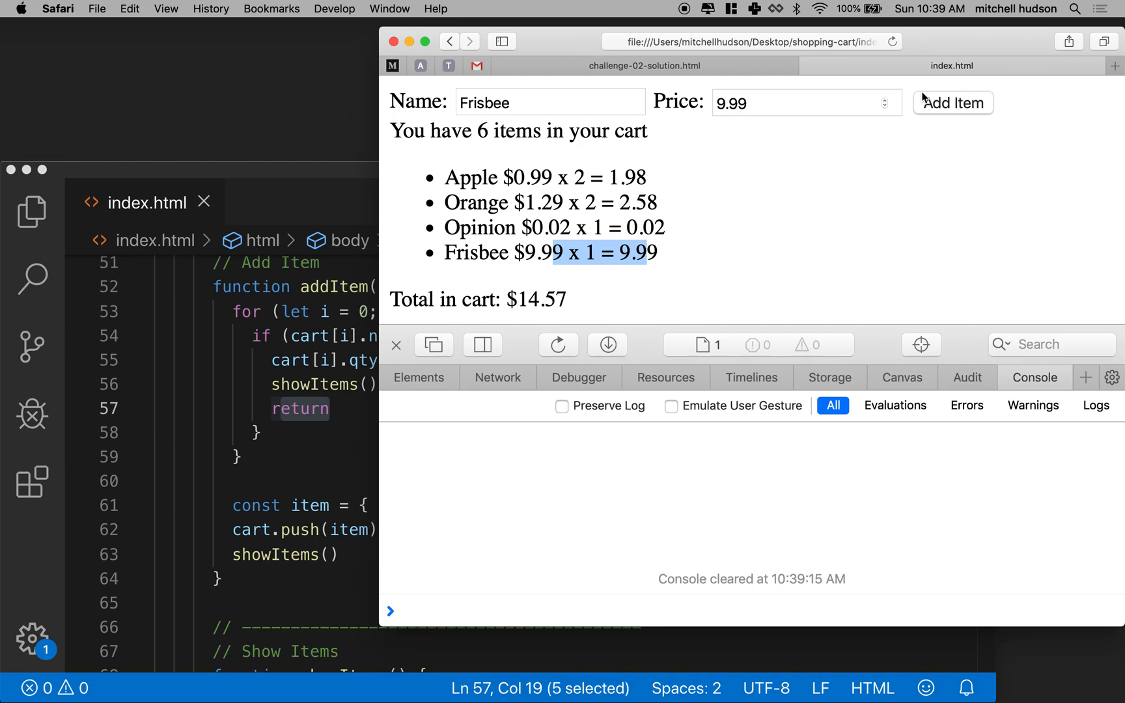
left_click(953, 103)
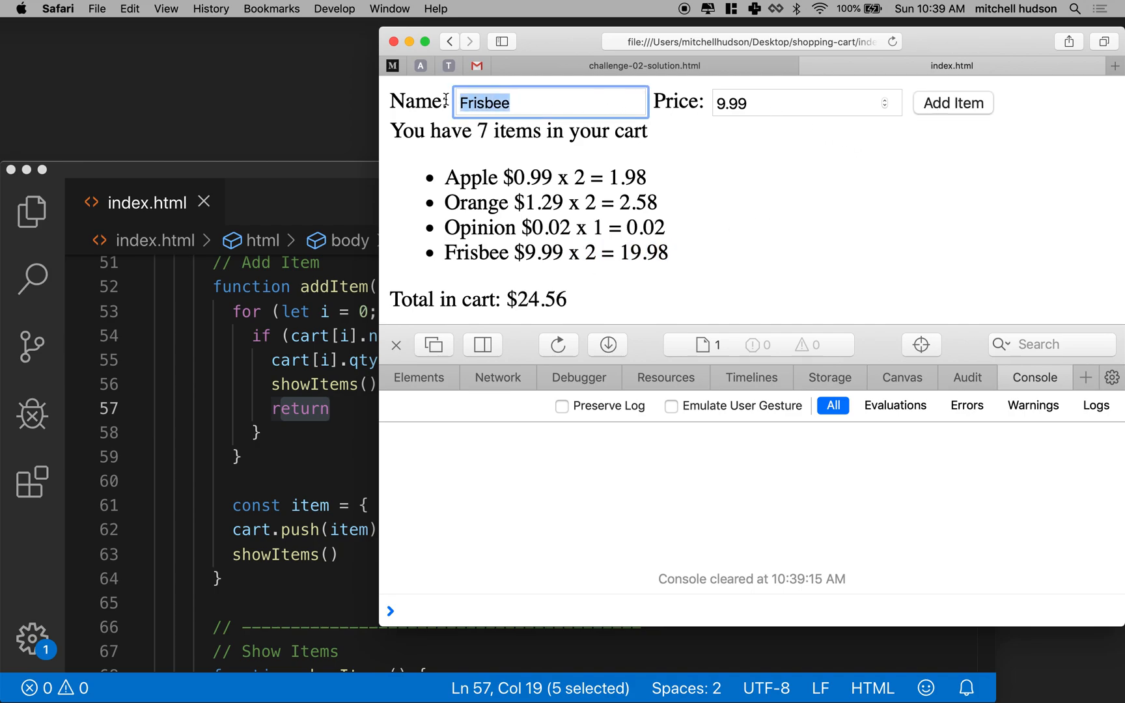
Add Something priced 1.00, then close the Web Inspector panel.
type("Someth")
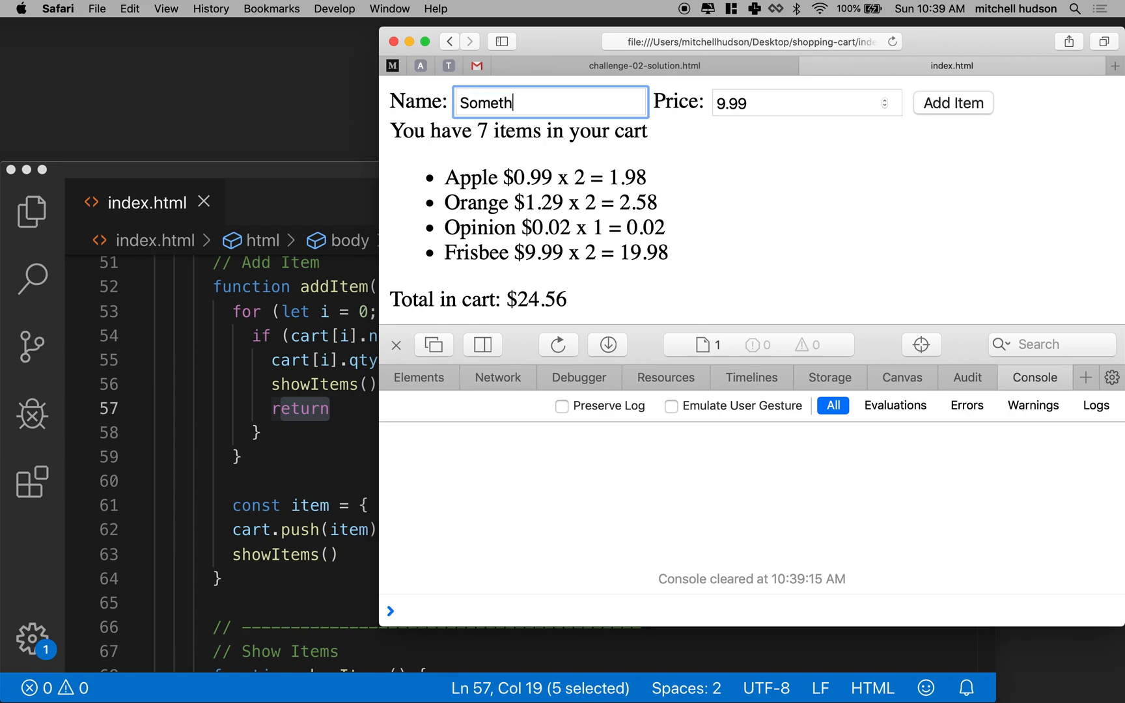
type("ing")
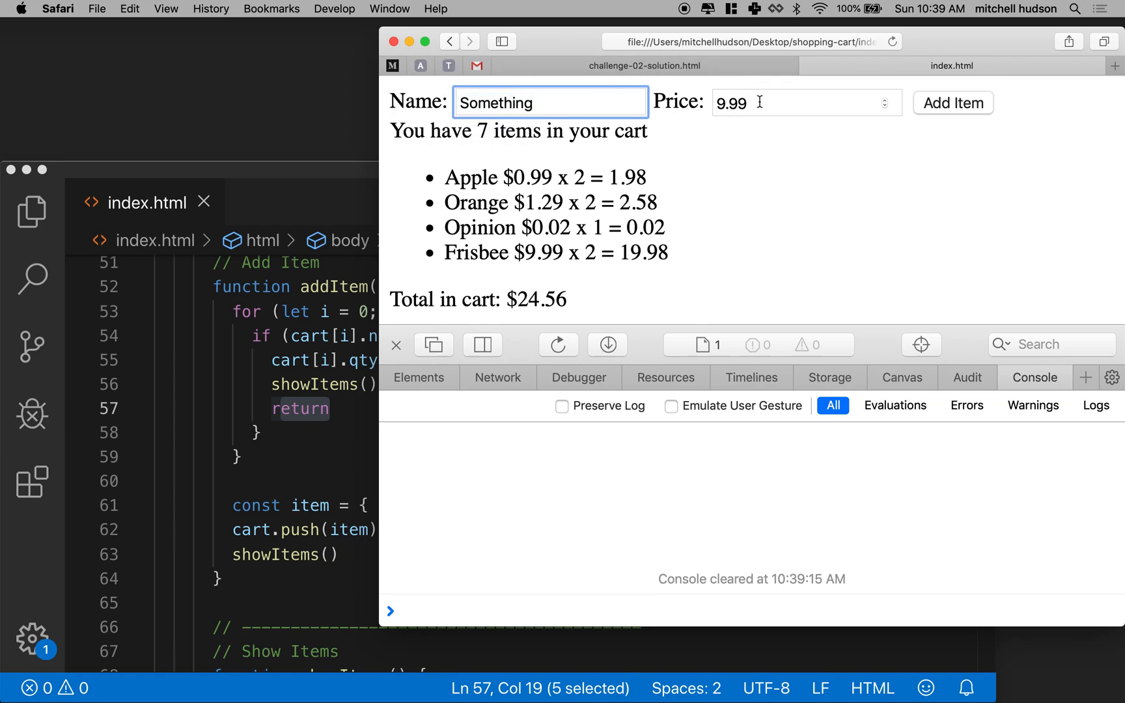
type("1.00")
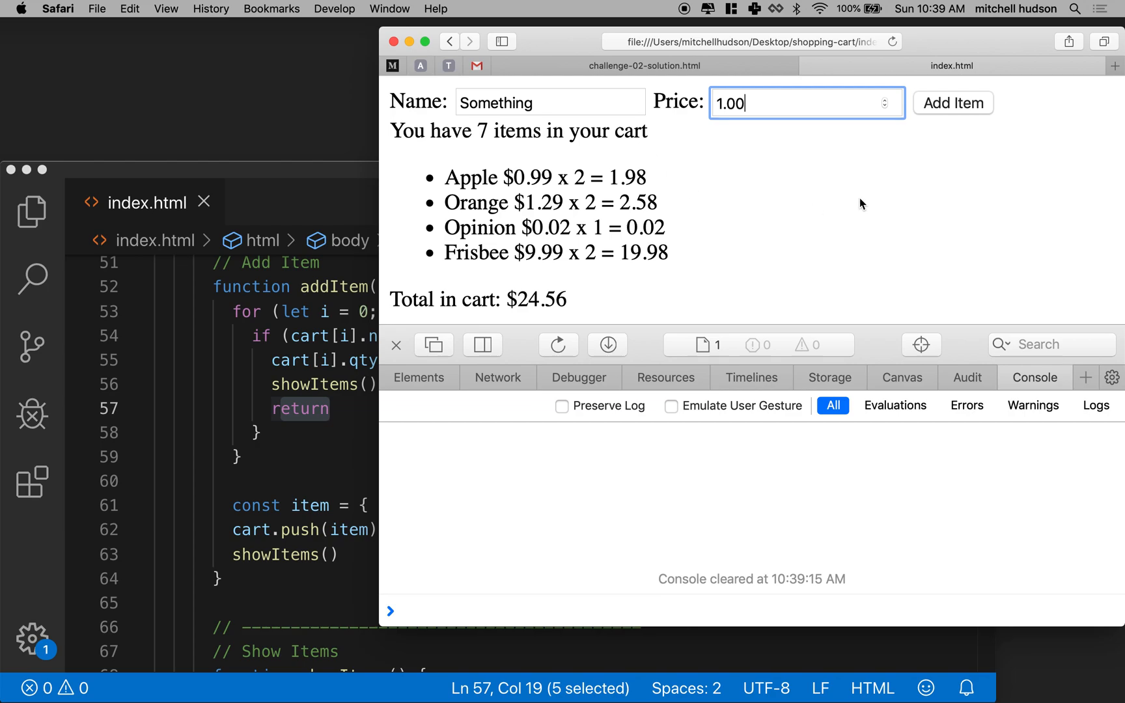
left_click(953, 103)
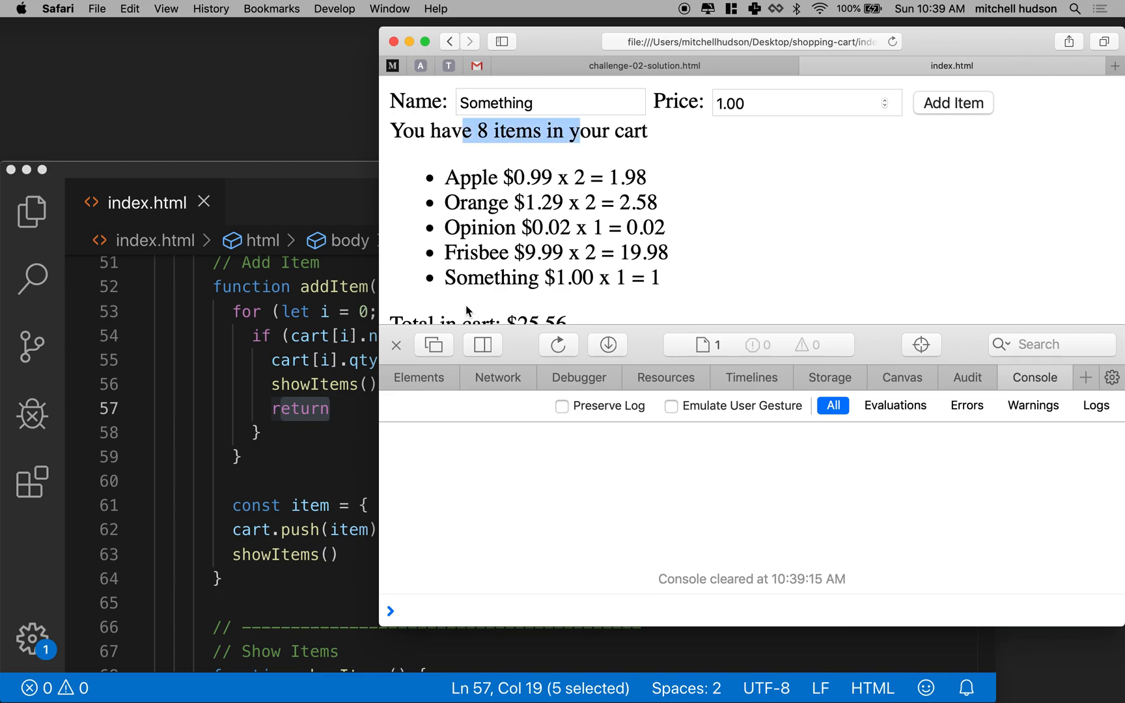
left_click(395, 345)
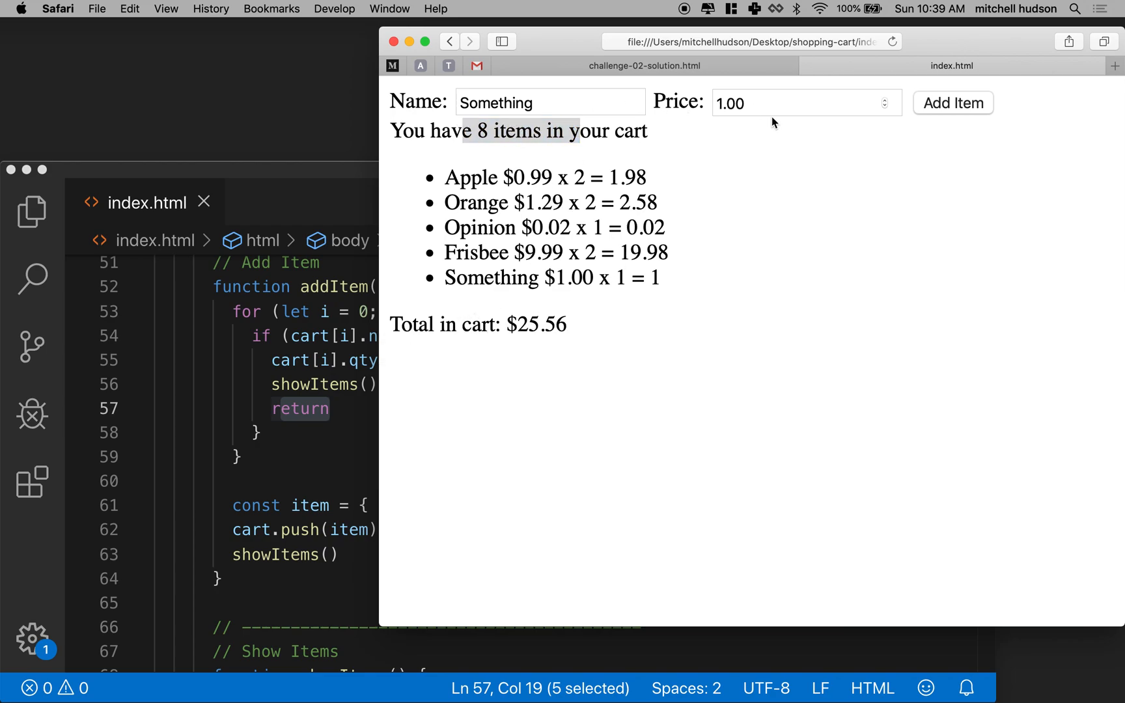
mouse_move(490, 124)
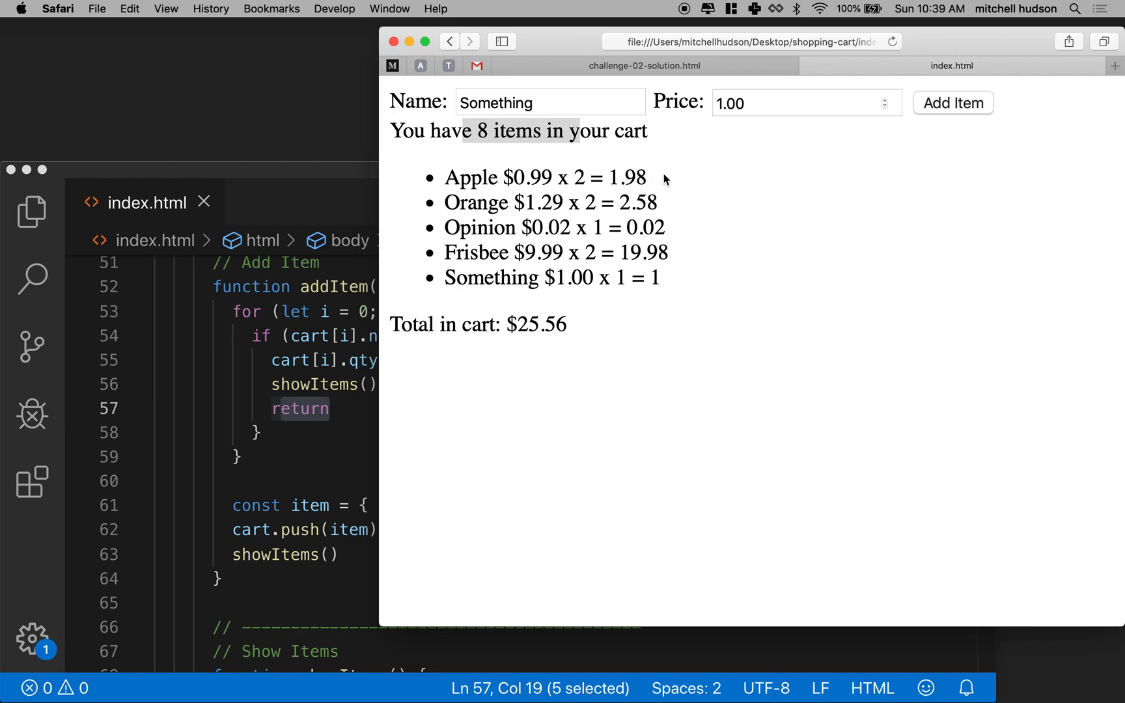
mouse_move(644, 65)
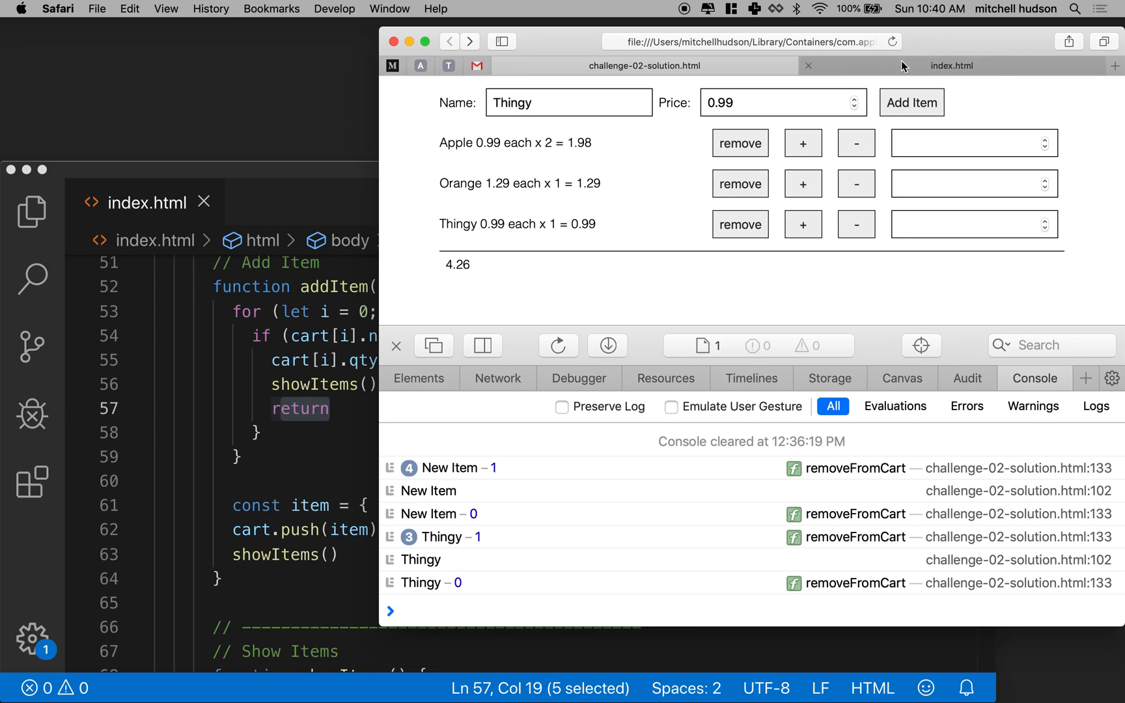
mouse_move(952, 65)
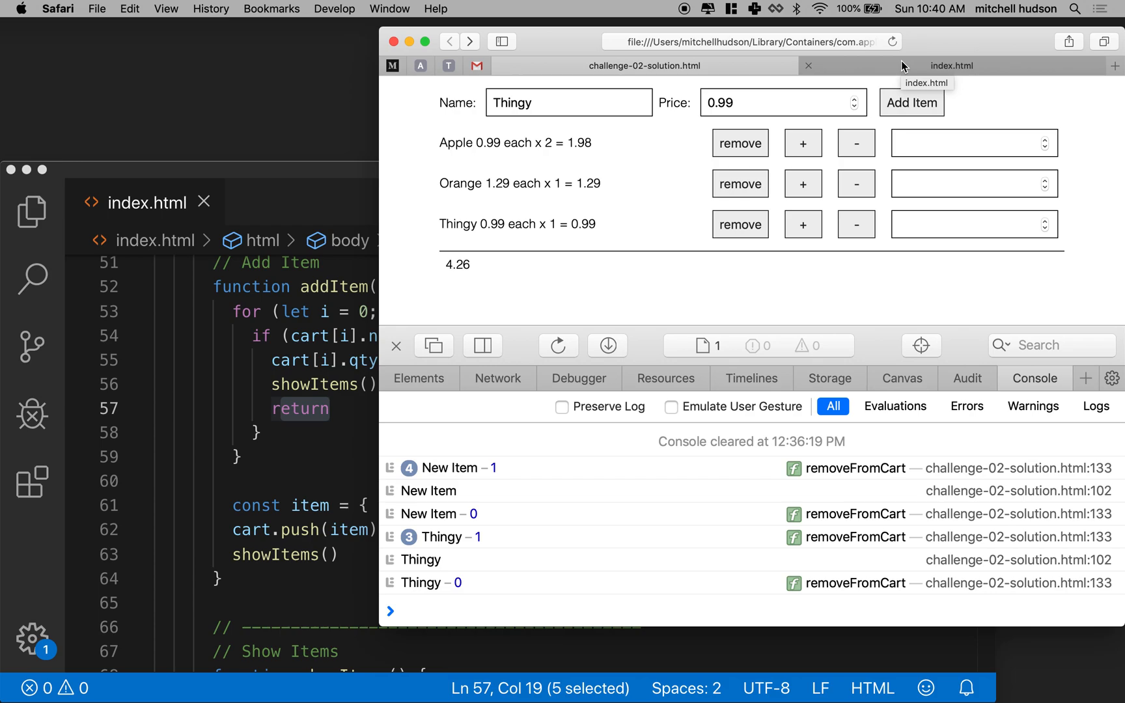